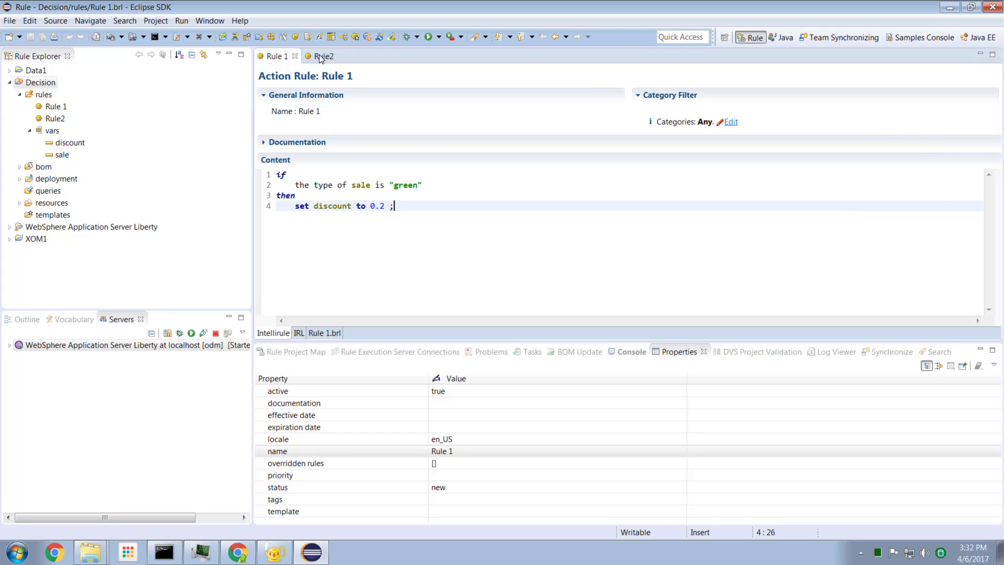
Step: Show Rule2, the red-sale rule setting discount 0.1, in the editor
click(323, 56)
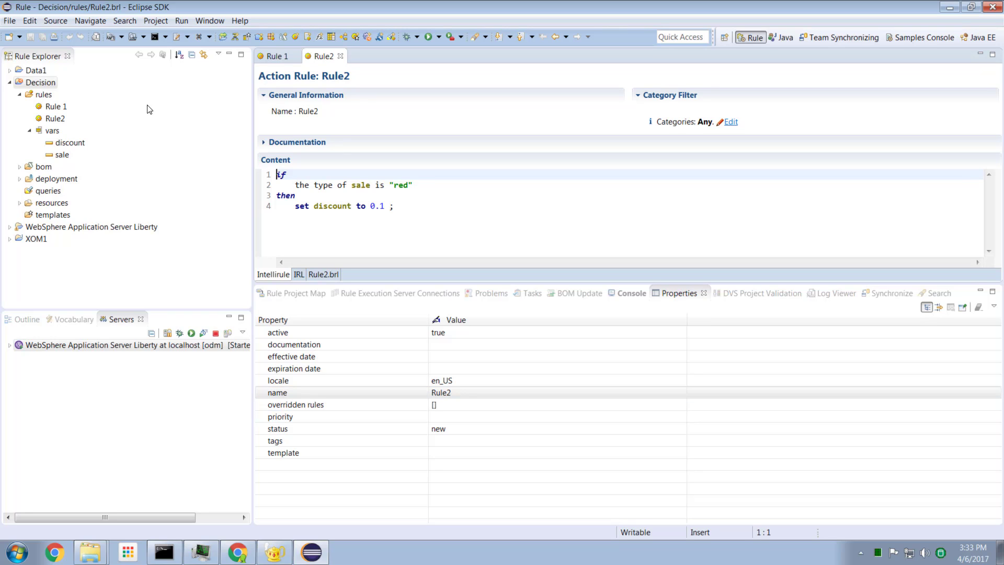
click(41, 82)
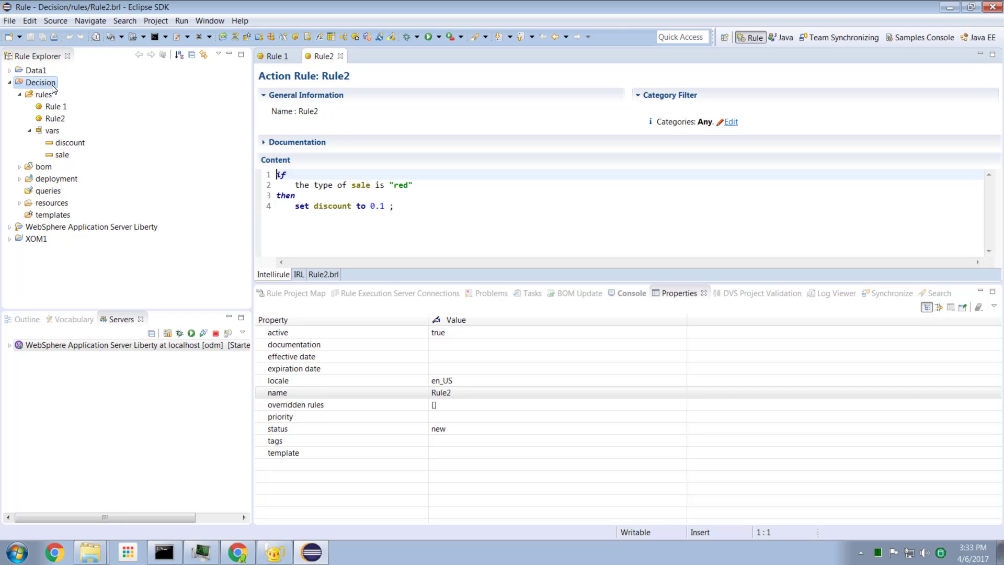
click(57, 107)
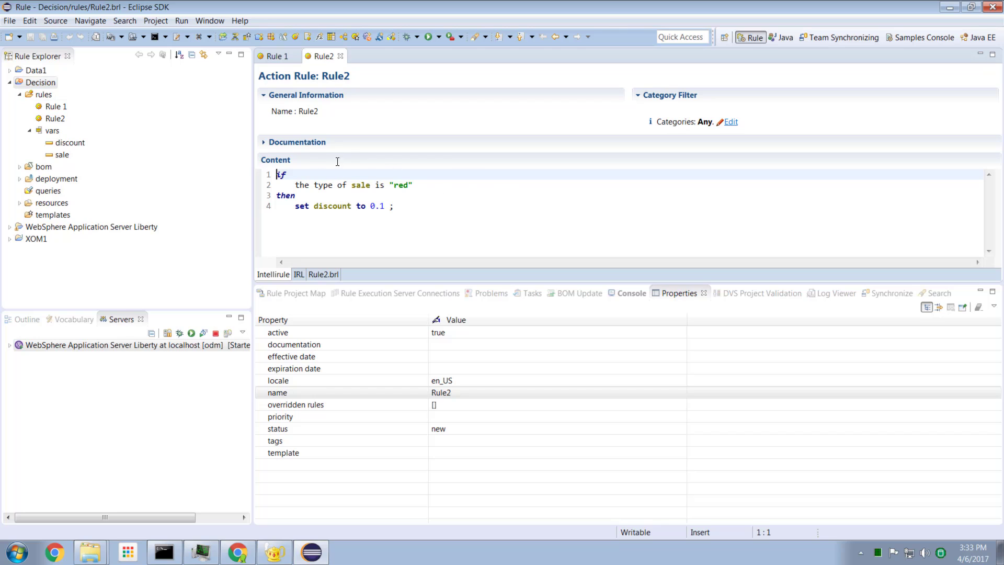
mouse_move(77, 133)
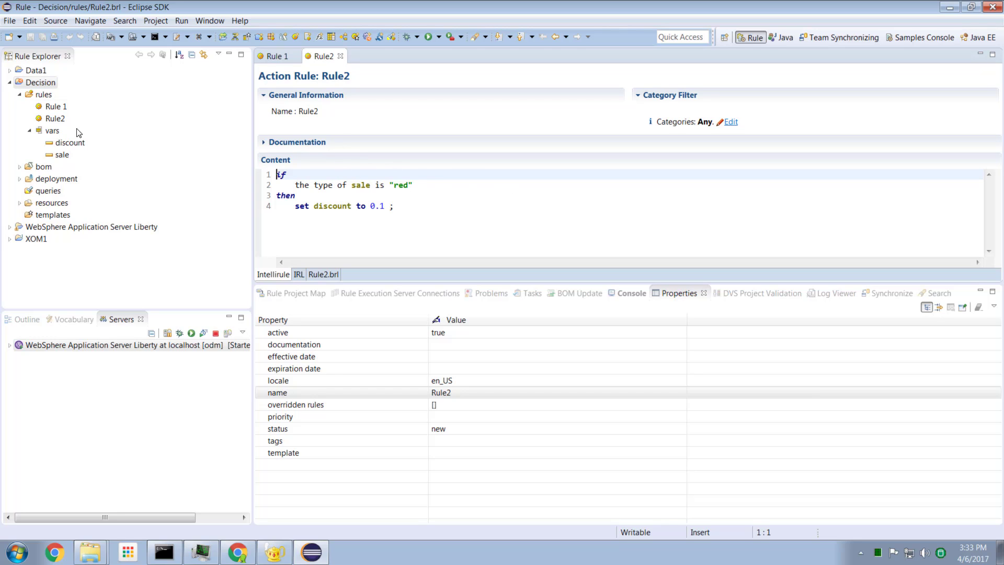
mouse_move(162, 149)
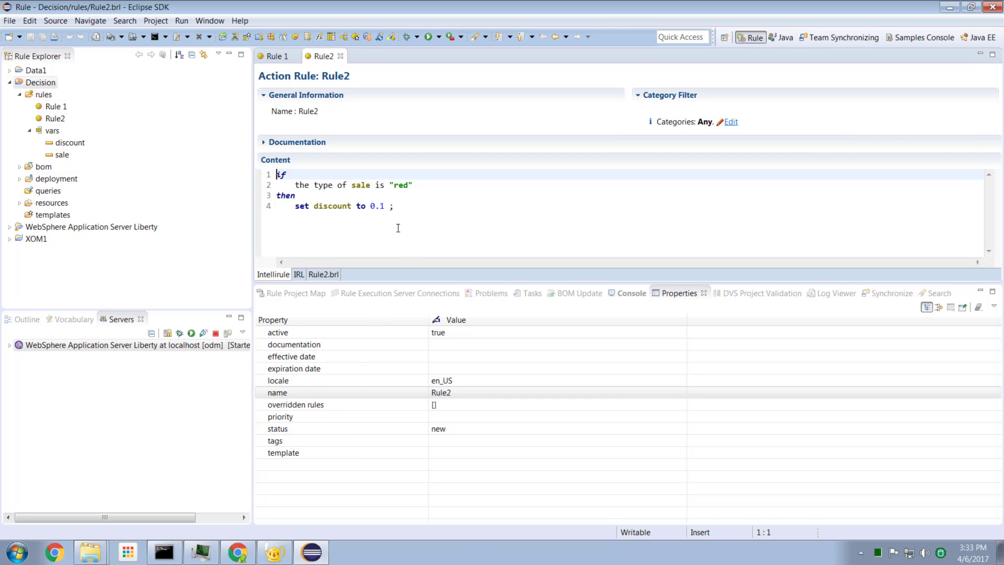
mouse_move(334, 351)
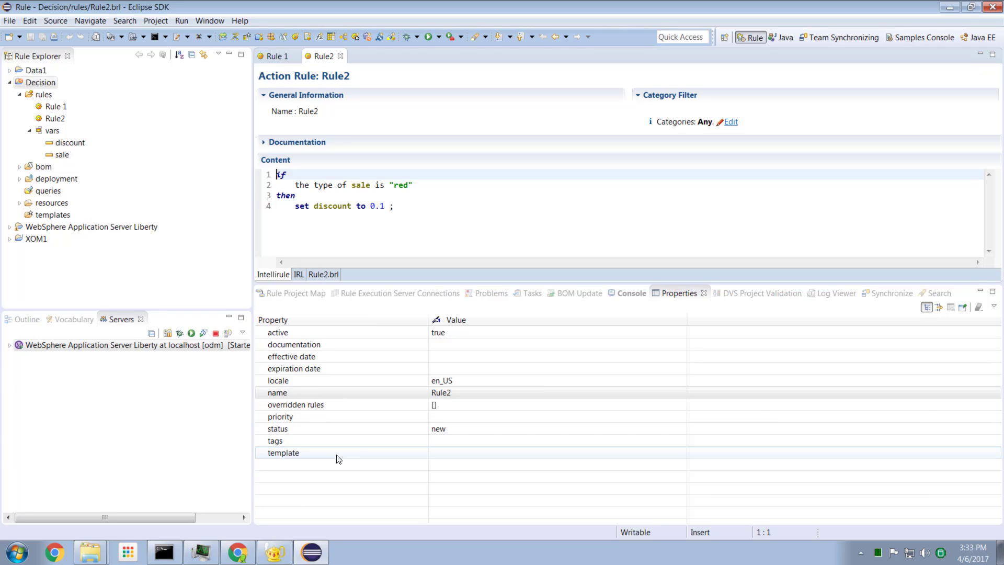
mouse_move(322, 481)
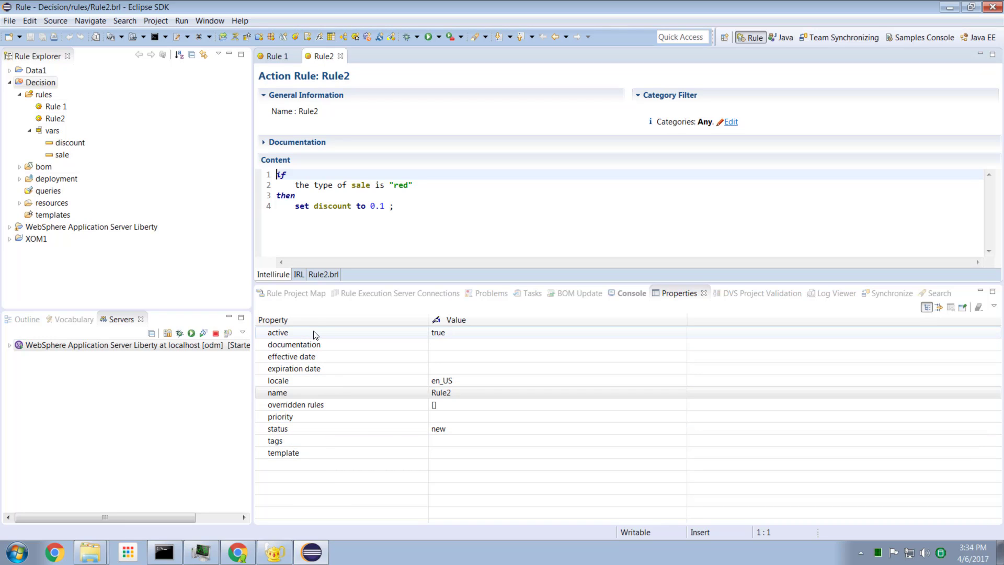
mouse_move(132, 112)
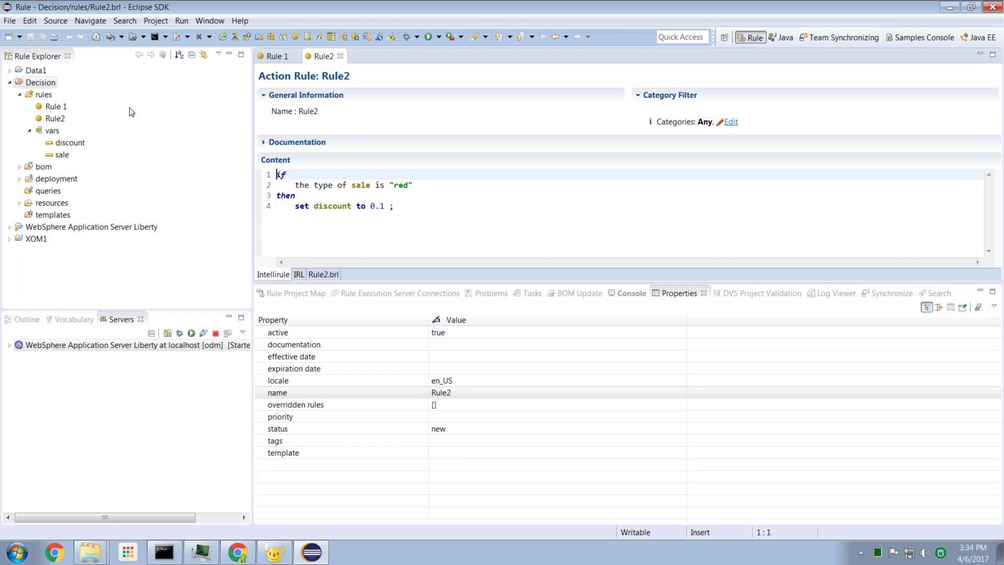
click(42, 81)
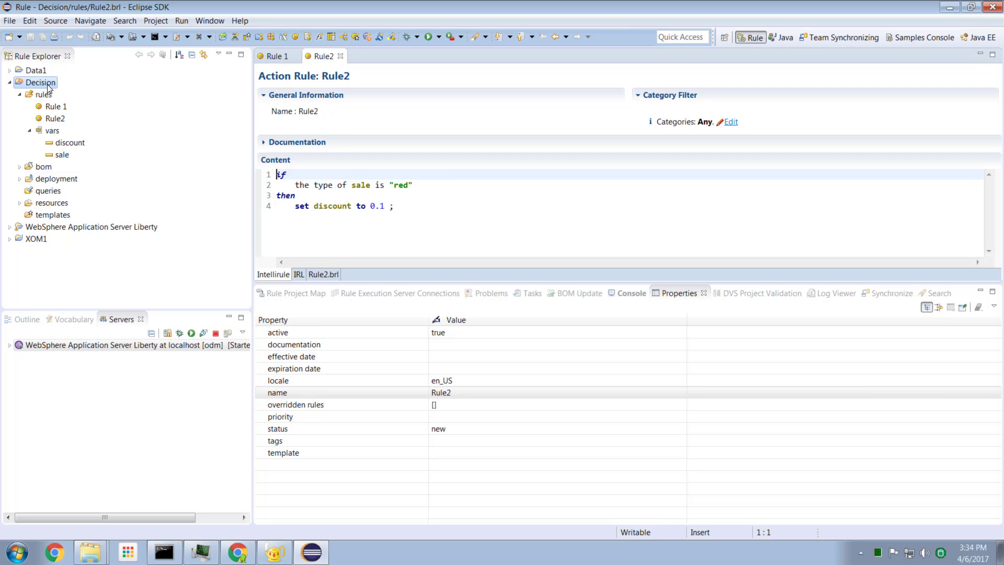
Step: From the Decision project, choose the Rule Model Extension > Extension Model wizard
right_click(40, 81)
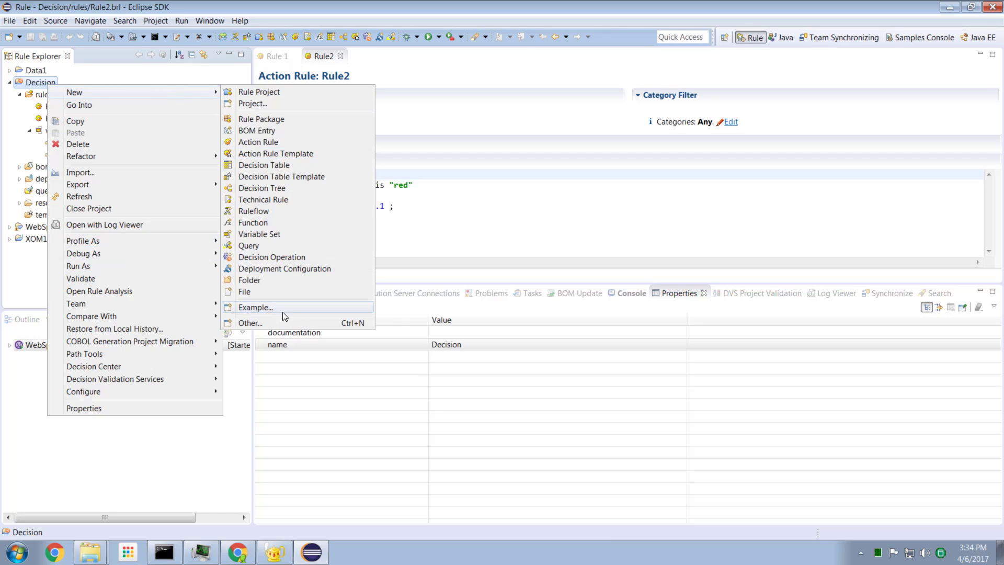
click(250, 323)
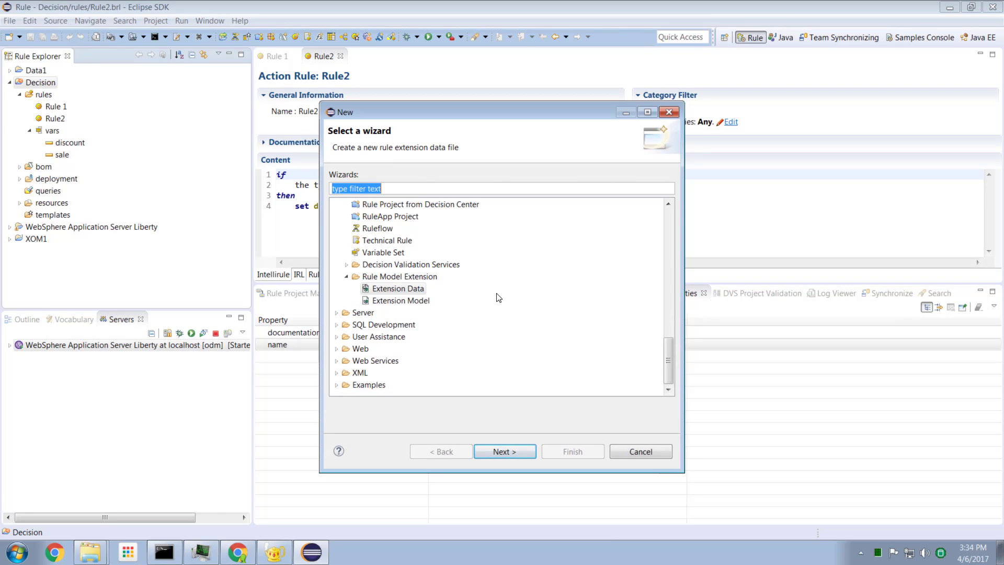
scroll(up, 3)
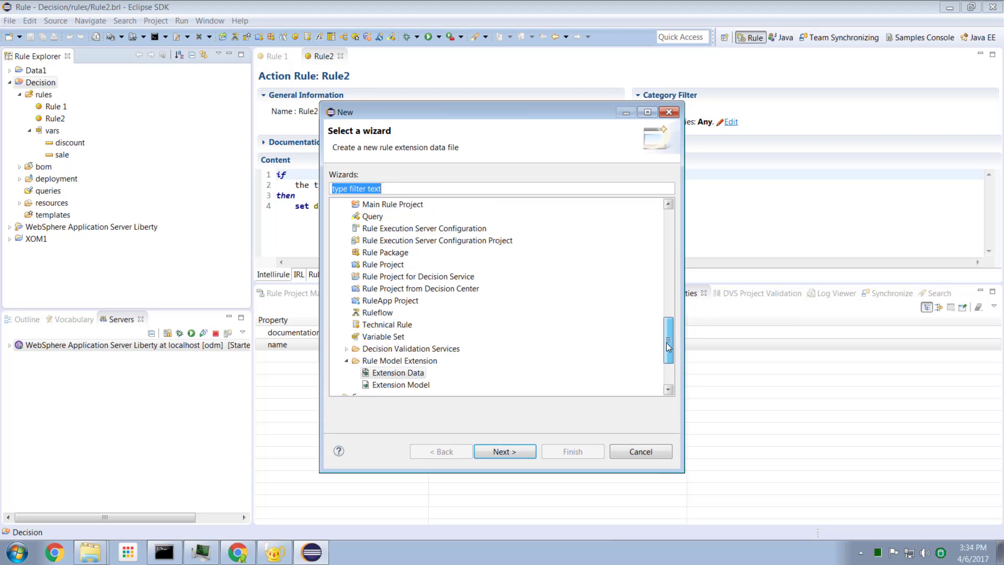
scroll(up, 3)
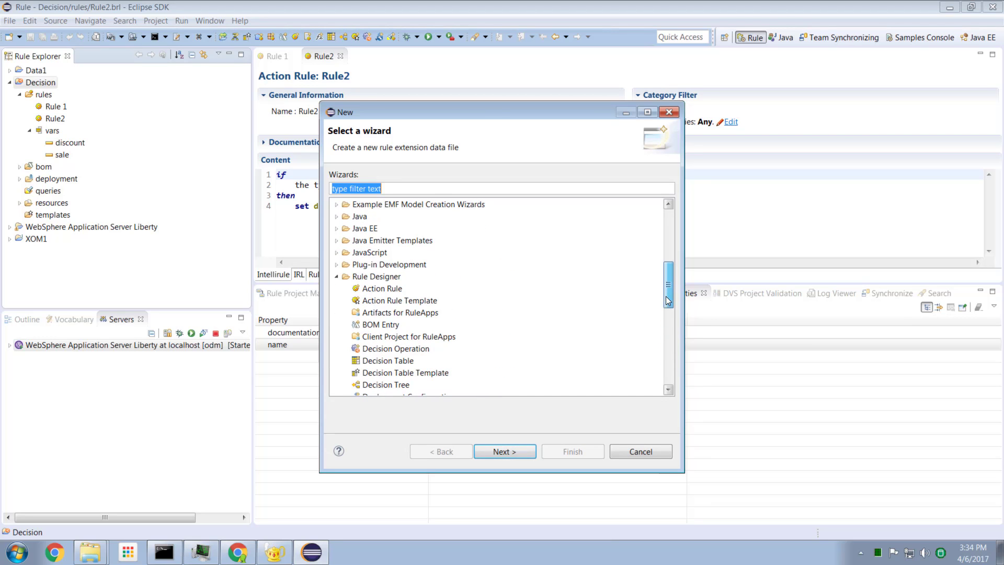
scroll(down, 3)
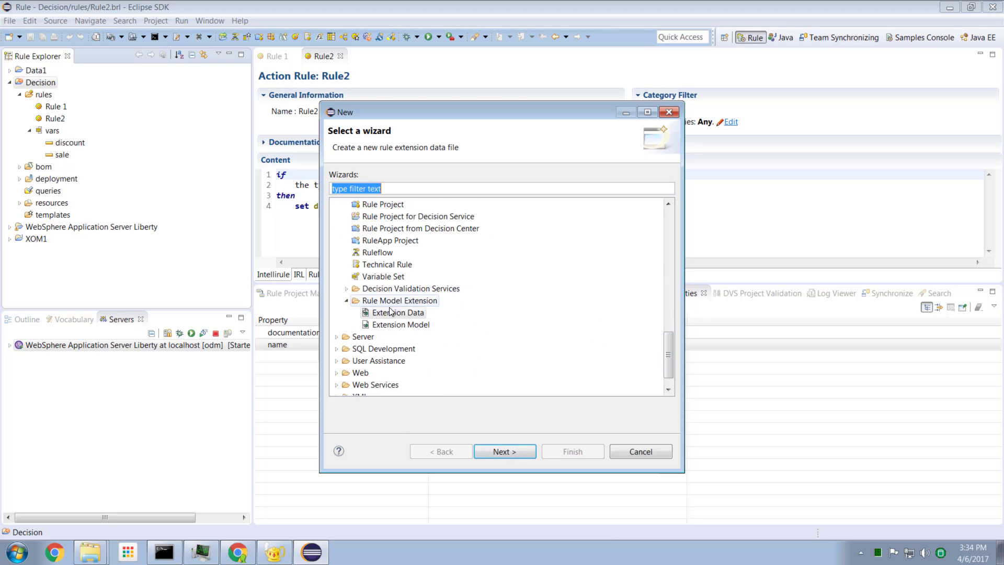
click(397, 311)
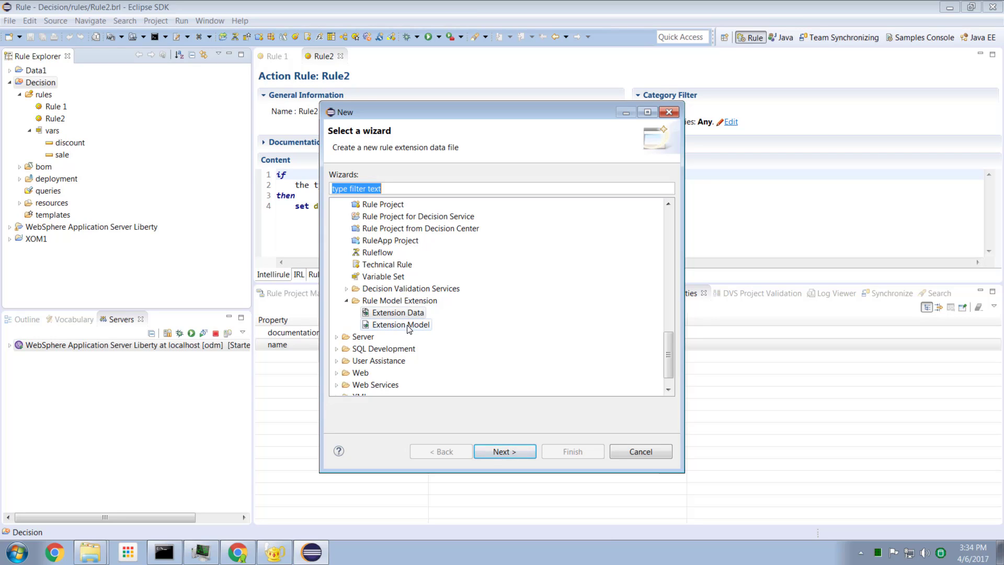
click(401, 324)
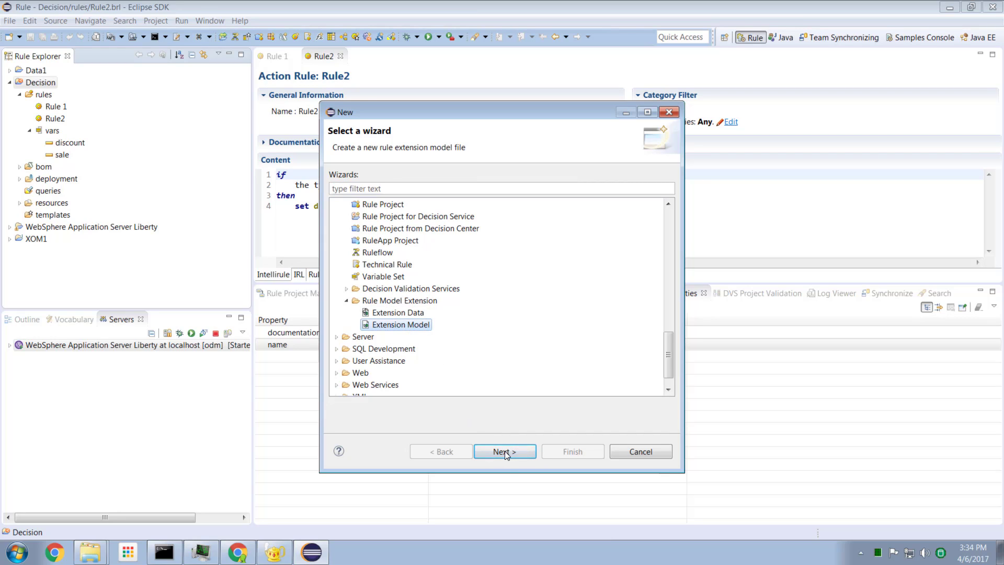
Step: Finish the wizard to create extensionModel.brmx with default content in the Decision project
click(504, 452)
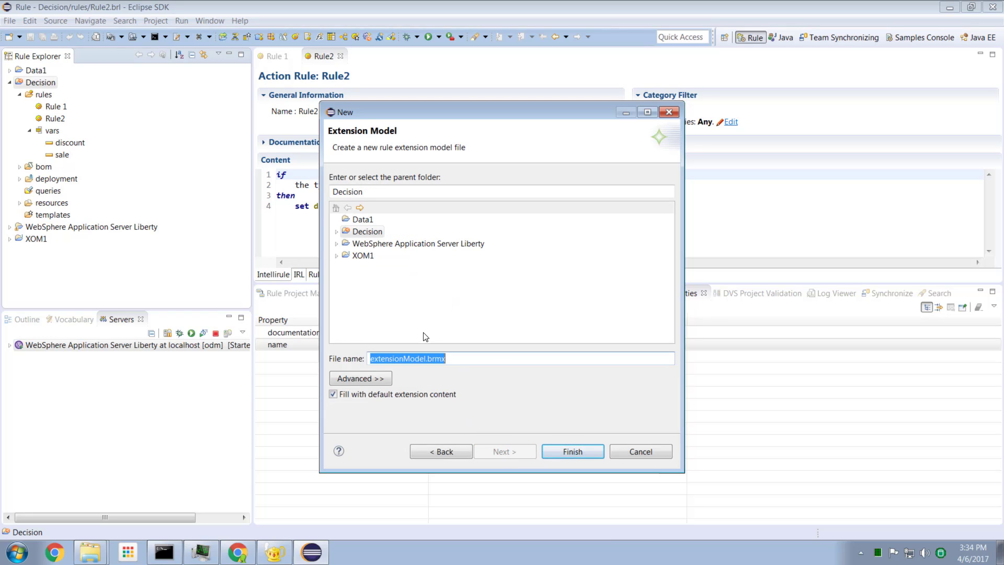
click(365, 231)
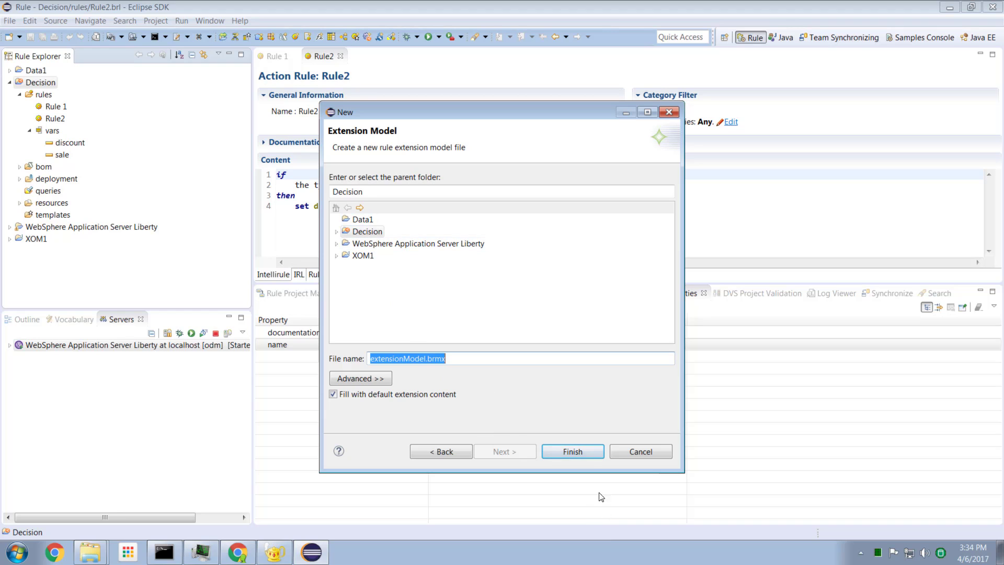
click(571, 452)
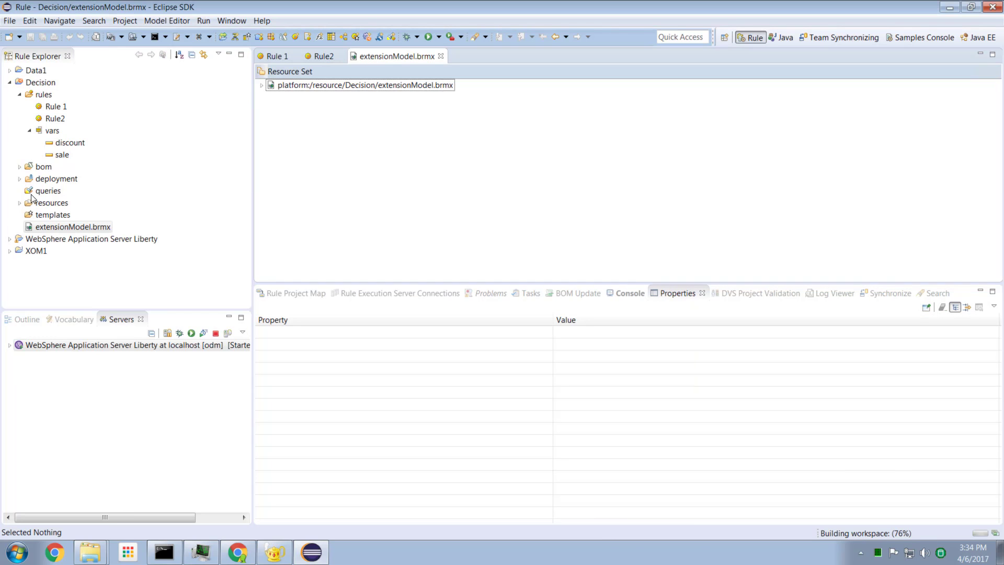
click(40, 82)
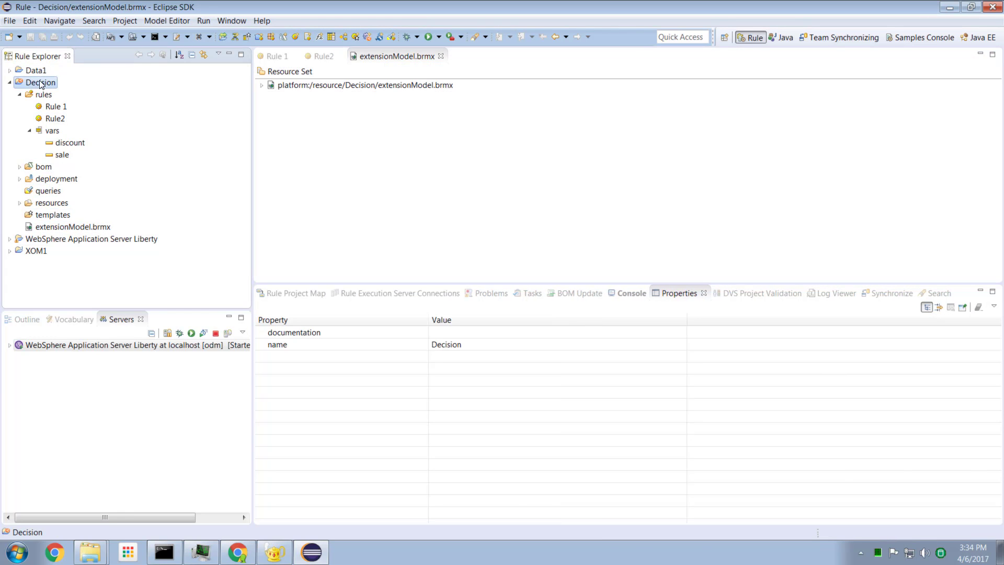
Step: Create extensionData.brdx in the Decision project via the Extension Data wizard
right_click(40, 82)
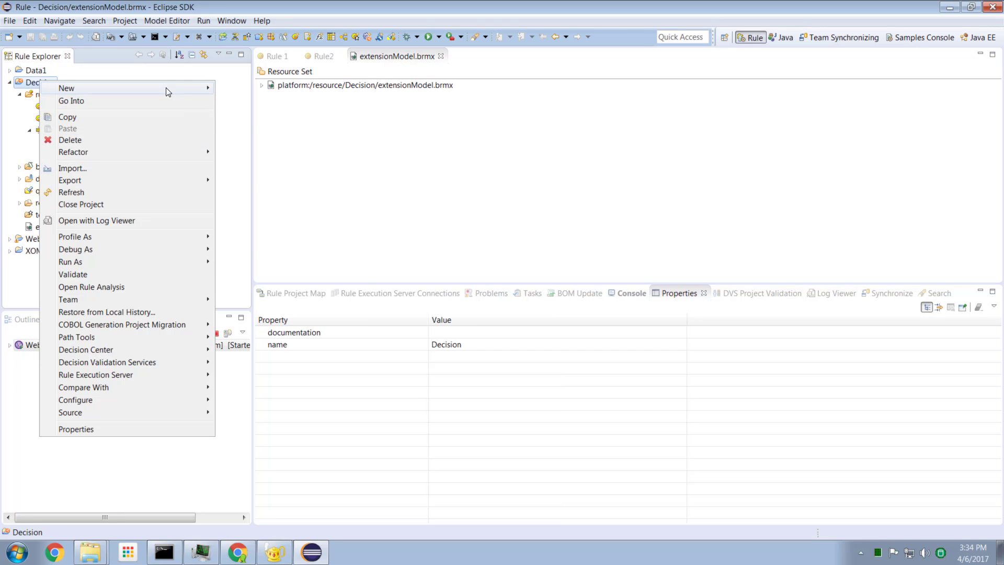
click(67, 88)
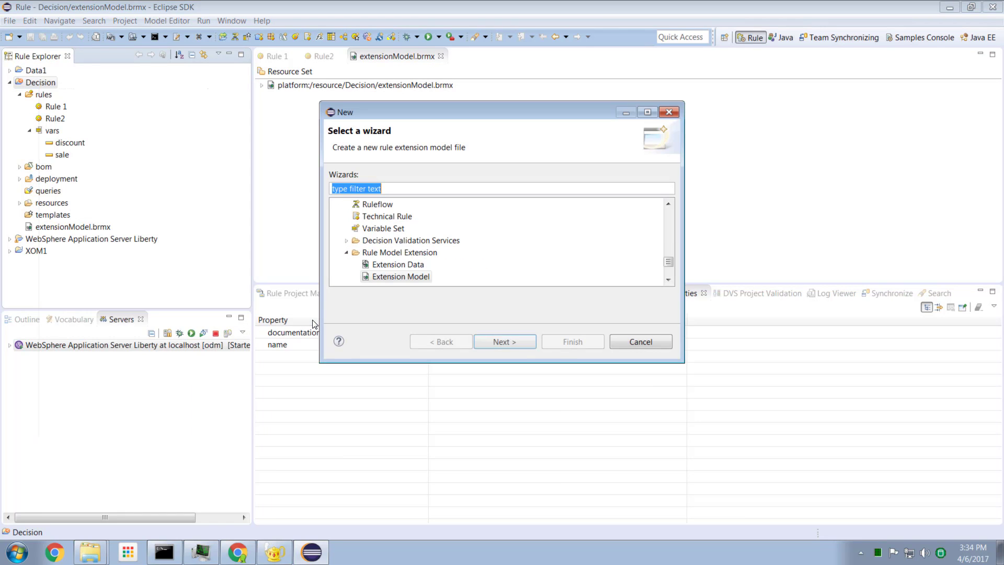
click(398, 263)
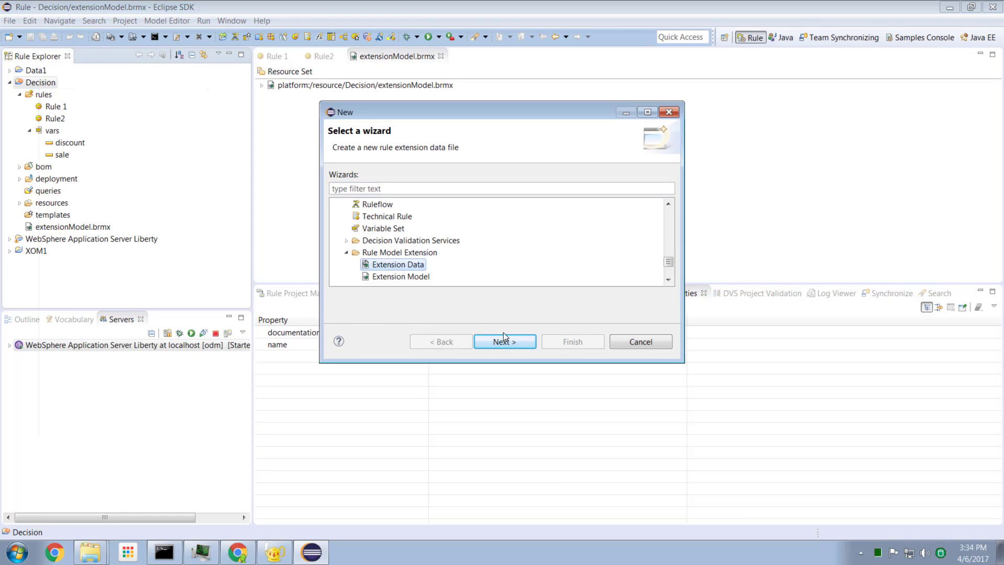
click(504, 341)
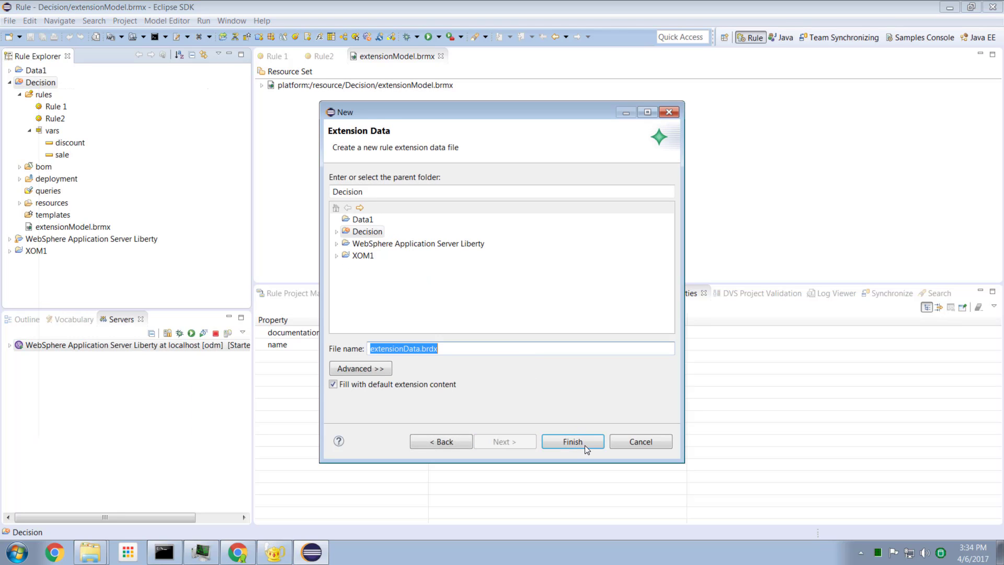
click(572, 441)
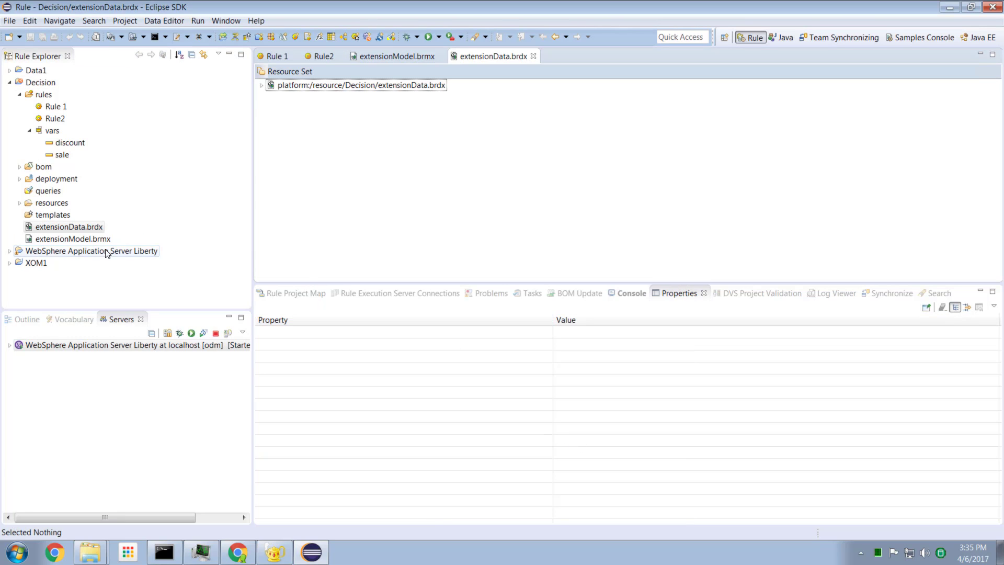
mouse_move(72, 249)
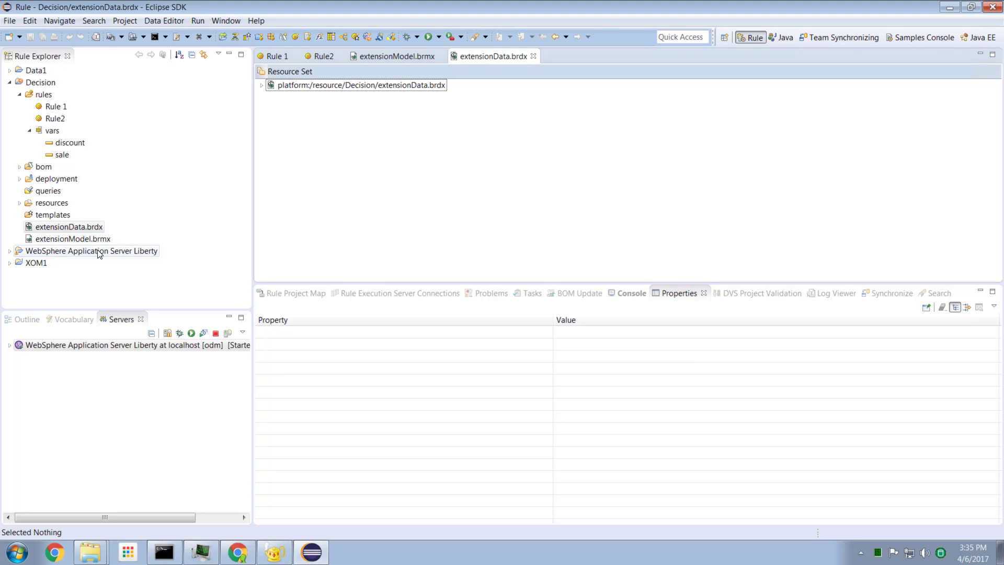
mouse_move(72, 238)
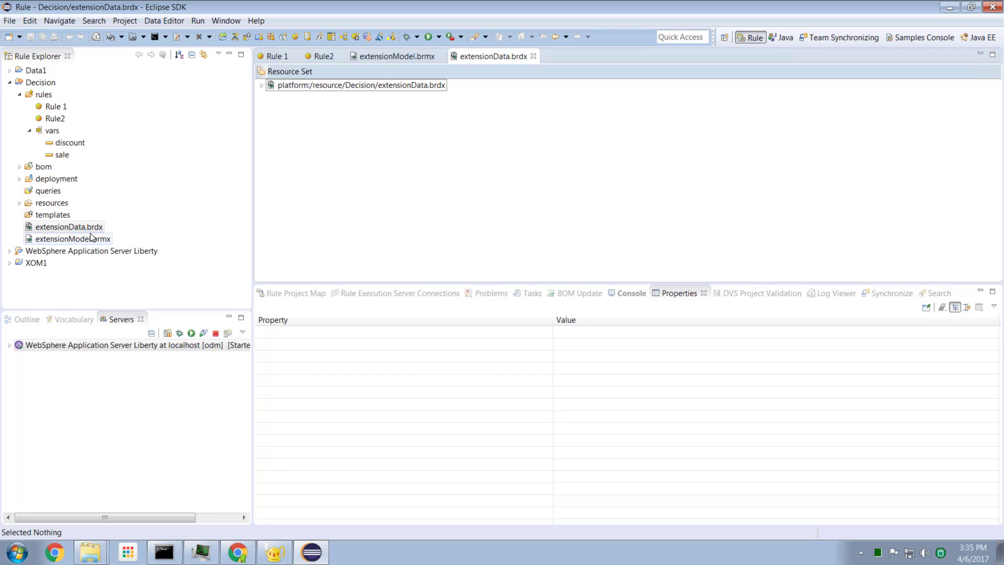
click(67, 227)
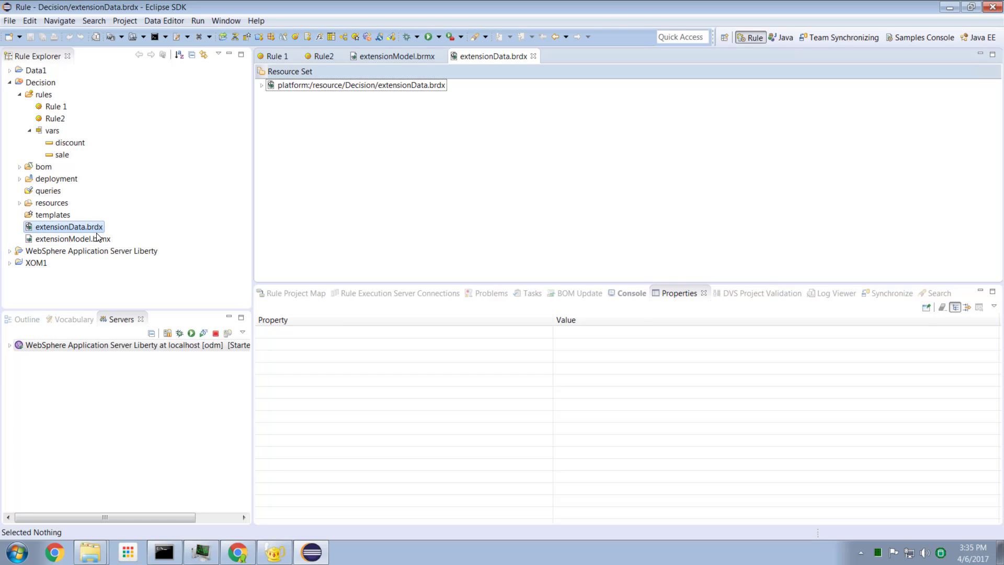
Step: Expand extensionModel.brmx down to the Rule extension's effectiveDate, expirationDate and status properties
click(393, 56)
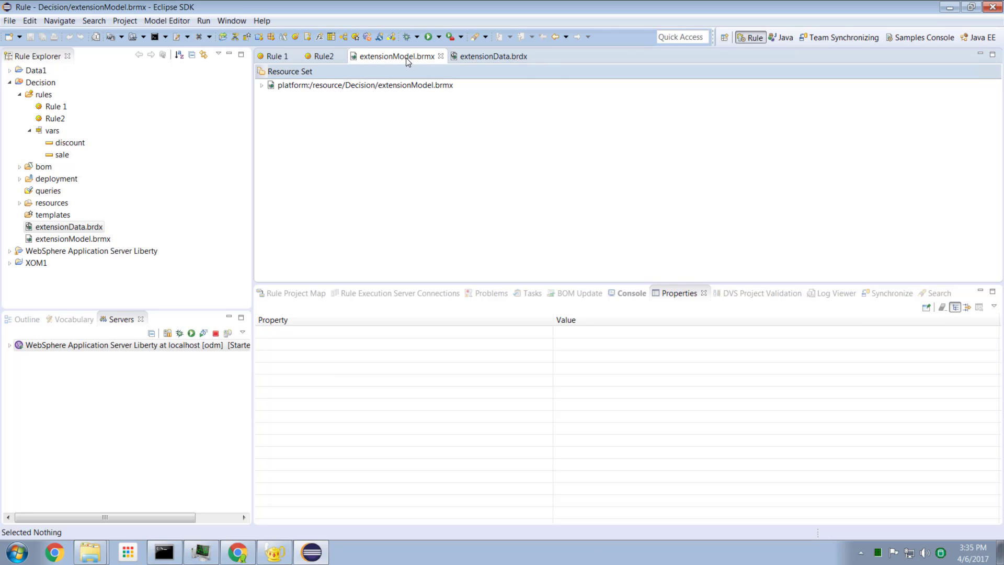
click(262, 85)
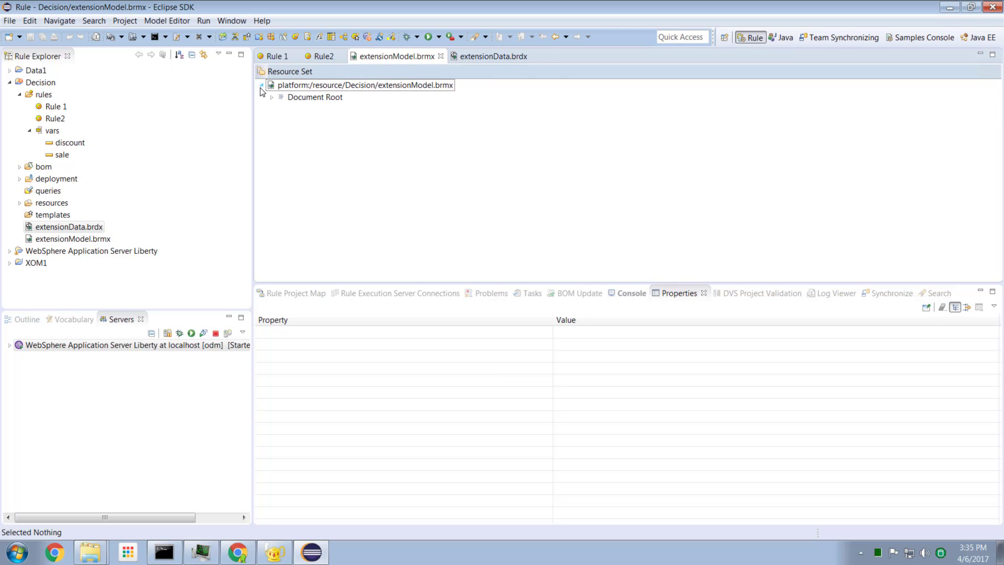
click(271, 96)
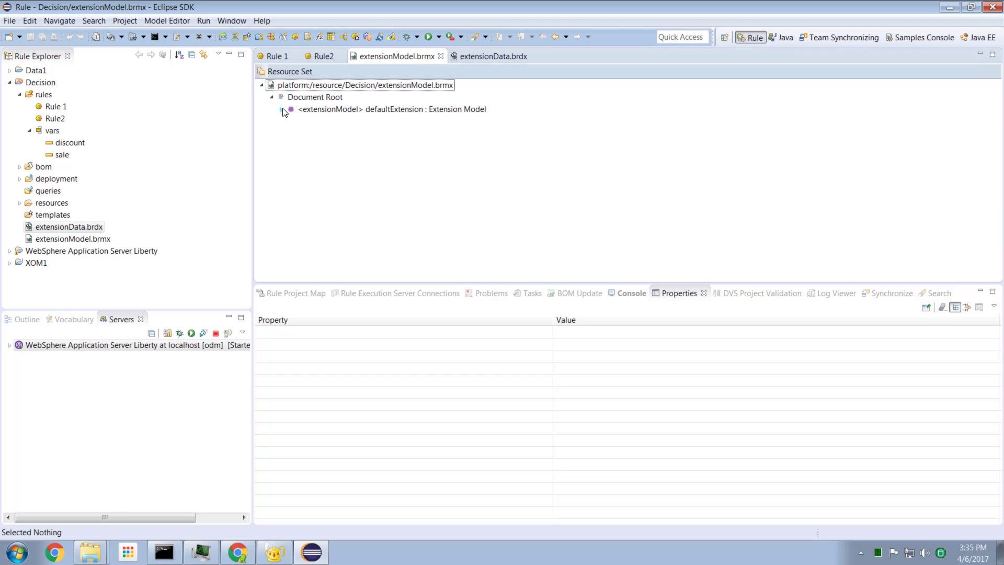
click(281, 109)
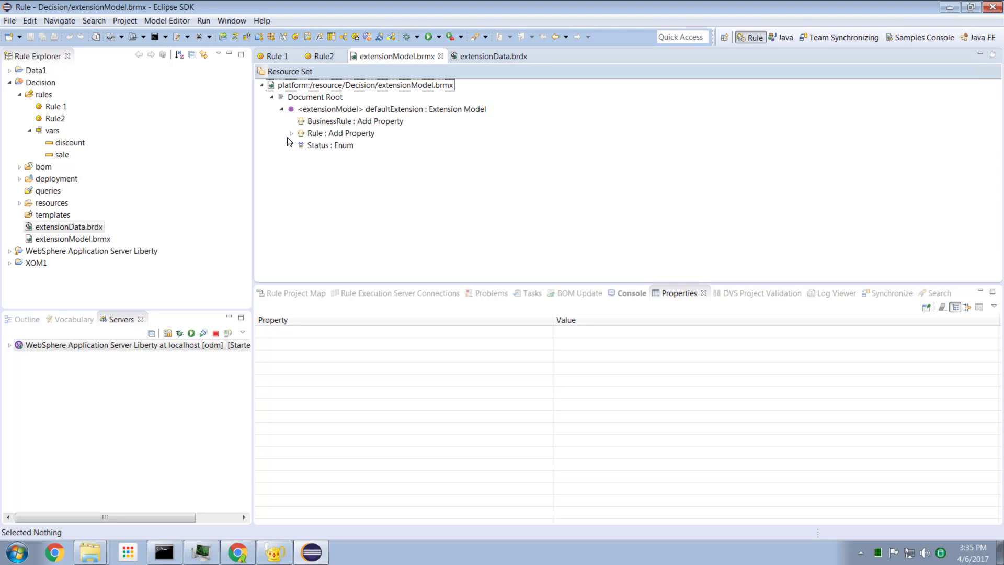
mouse_move(376, 224)
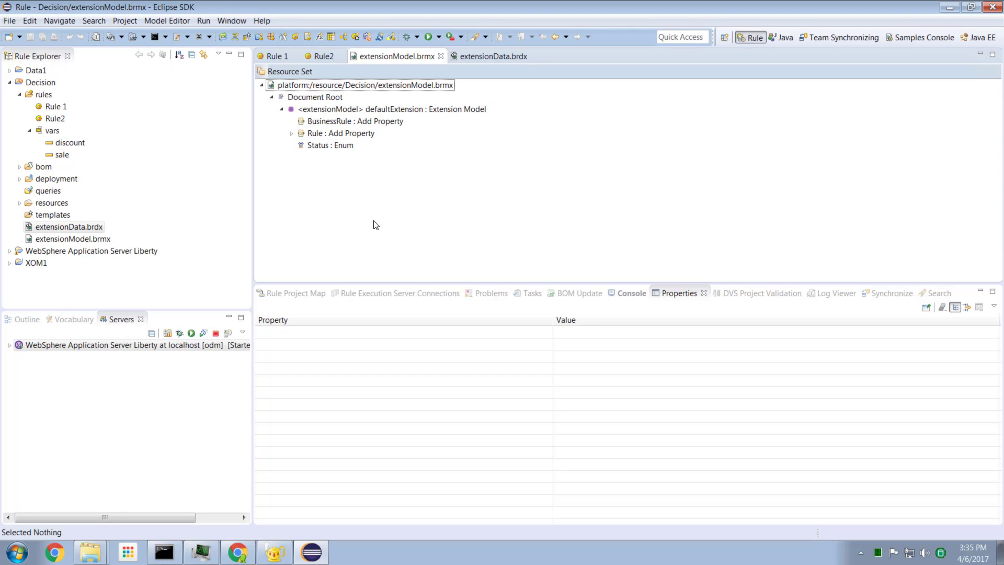
mouse_move(409, 155)
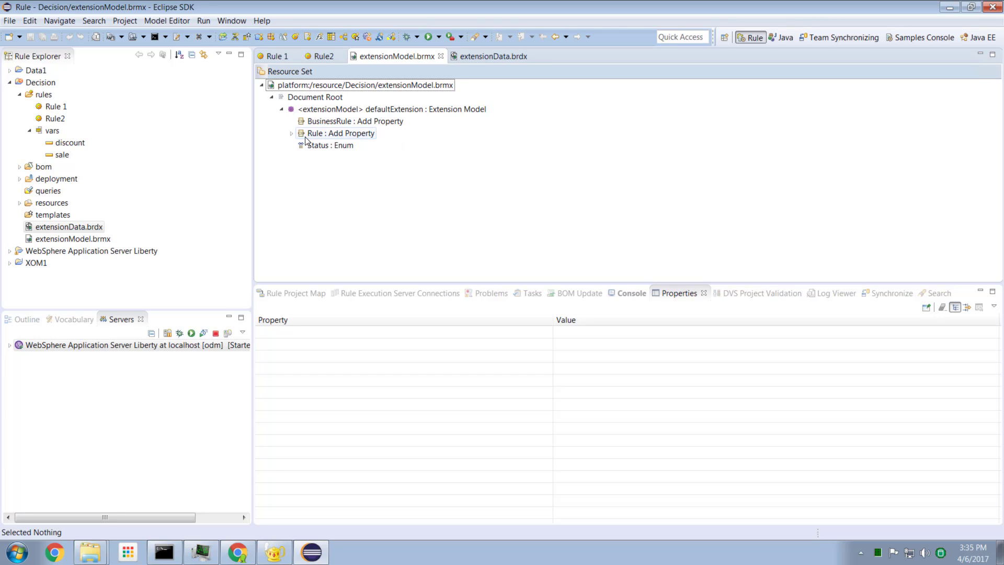
click(291, 133)
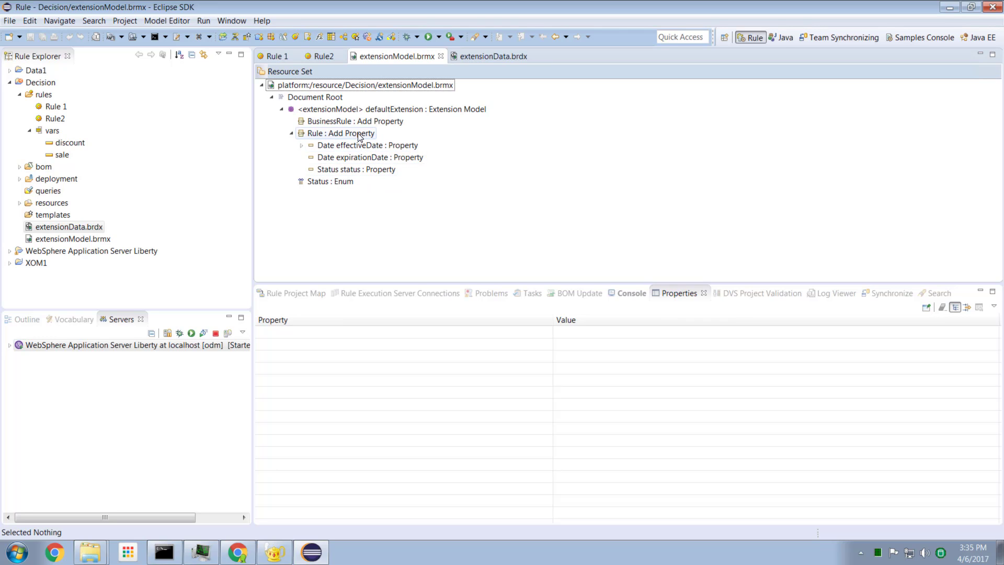
Step: Add a new child property named region to the Rule extension
right_click(338, 133)
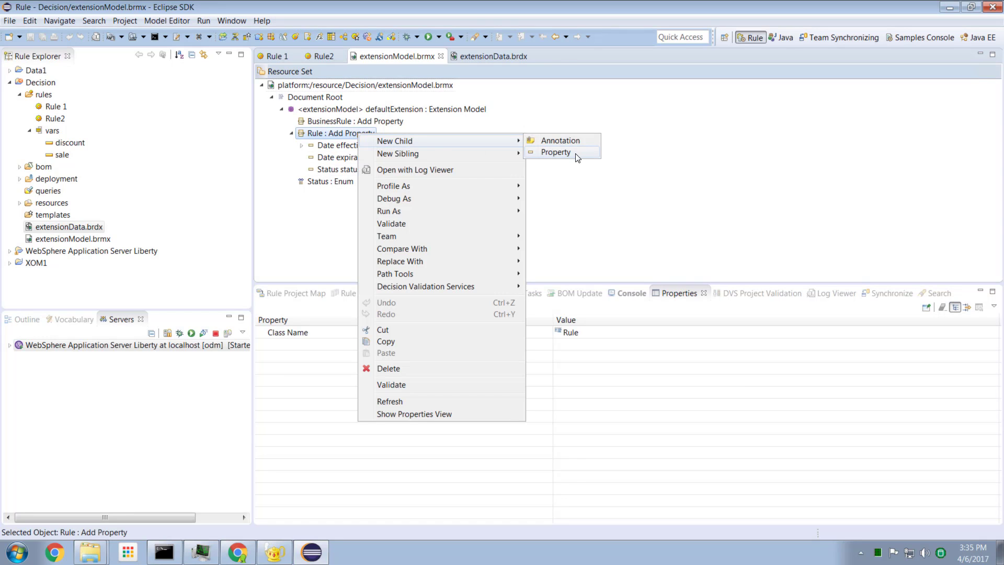
click(555, 152)
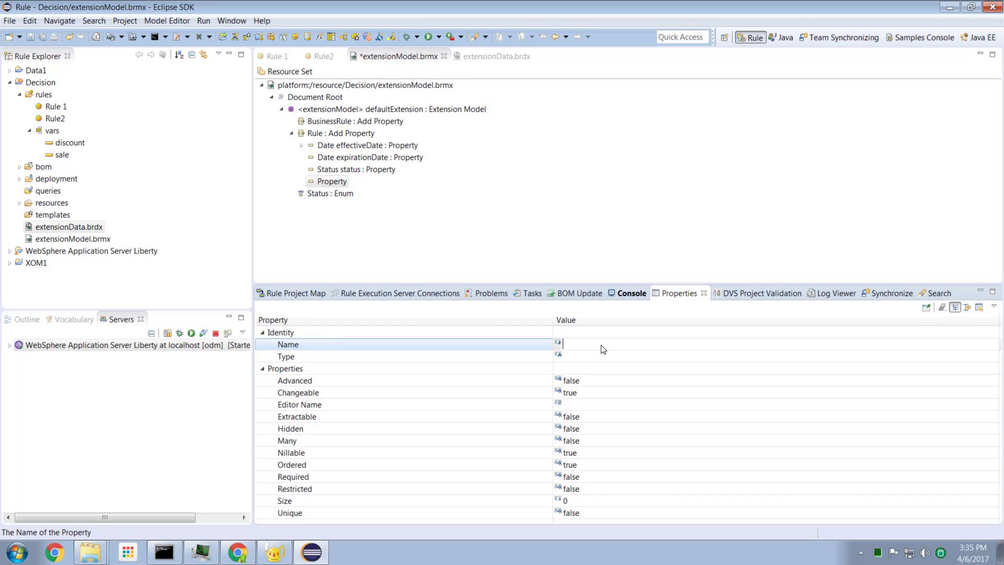
text(region)
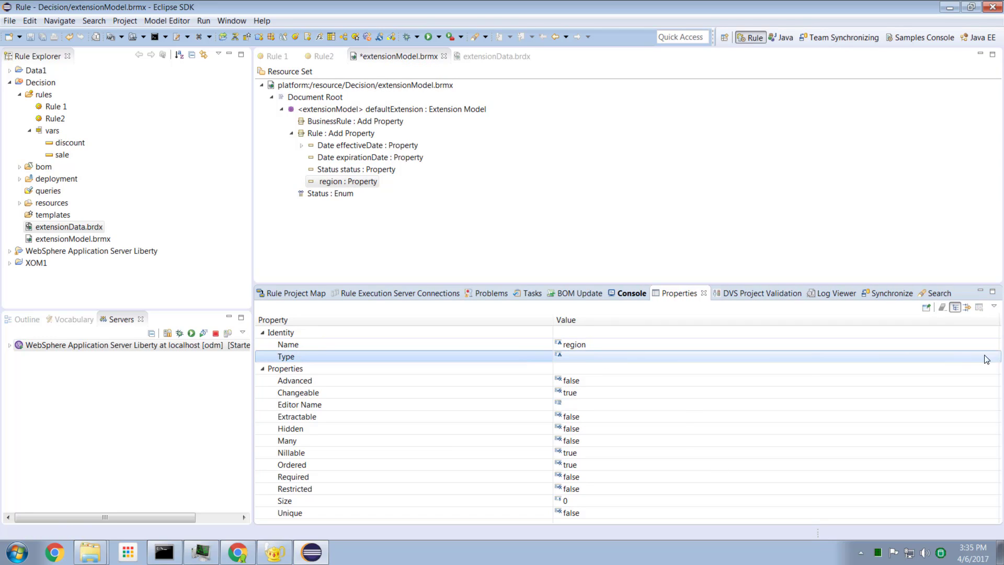
Step: Make region a String property with Extractable true and save the model
click(992, 357)
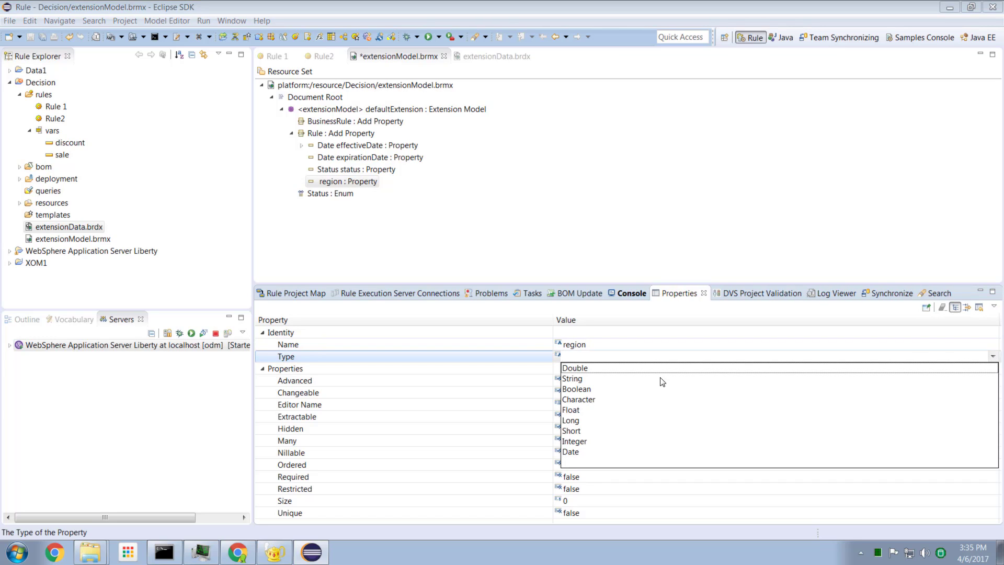
mouse_move(581, 443)
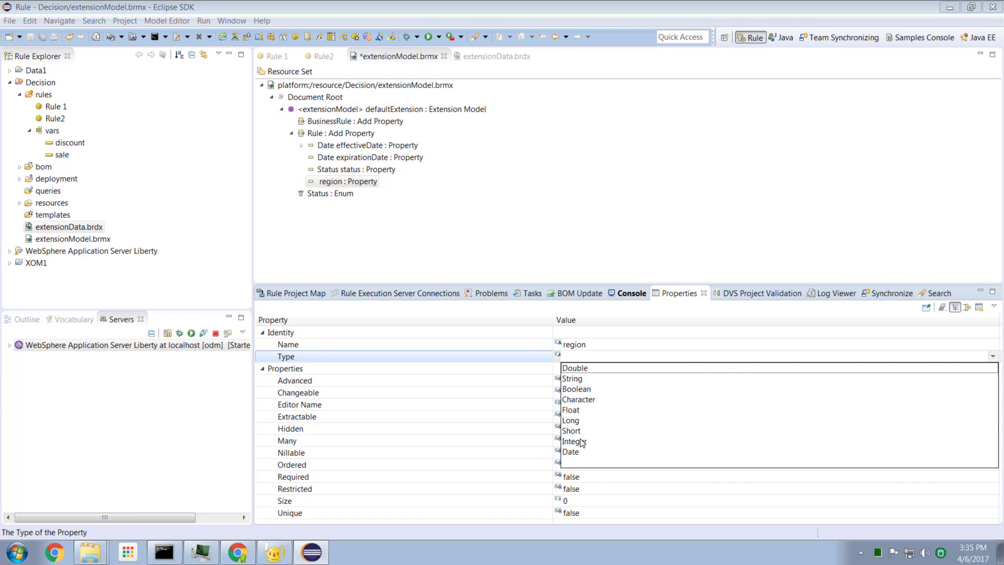
click(572, 378)
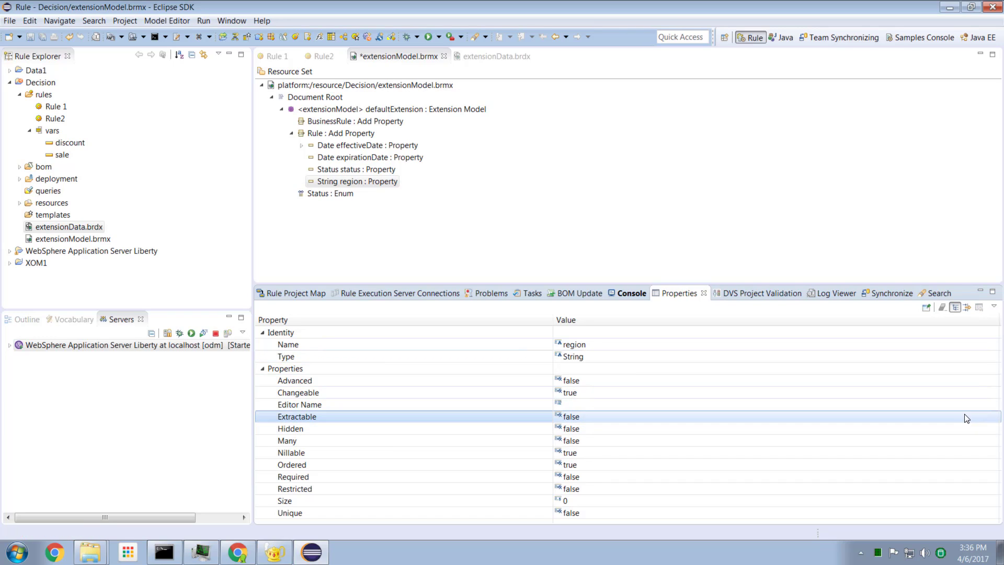
click(991, 416)
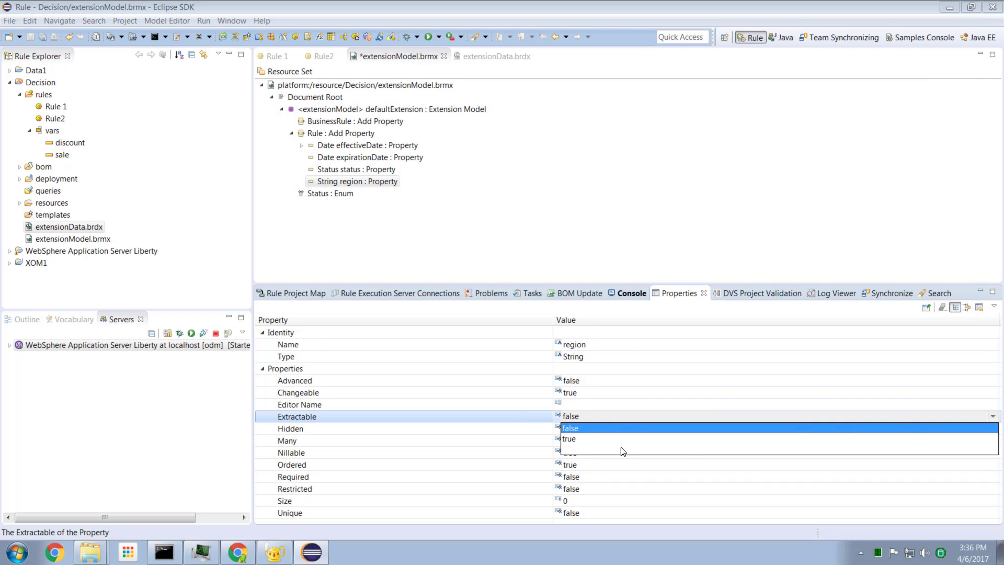
click(569, 438)
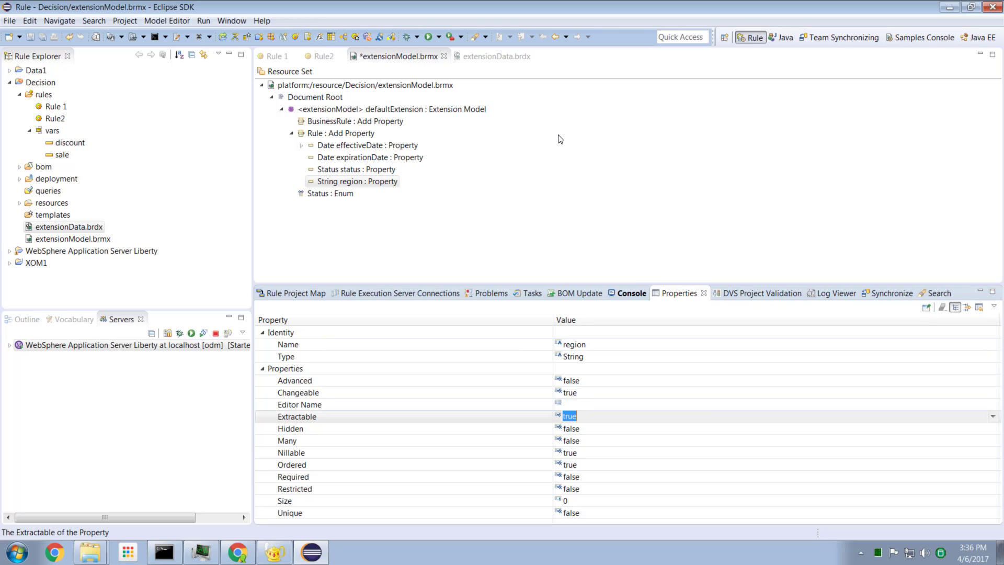
click(353, 181)
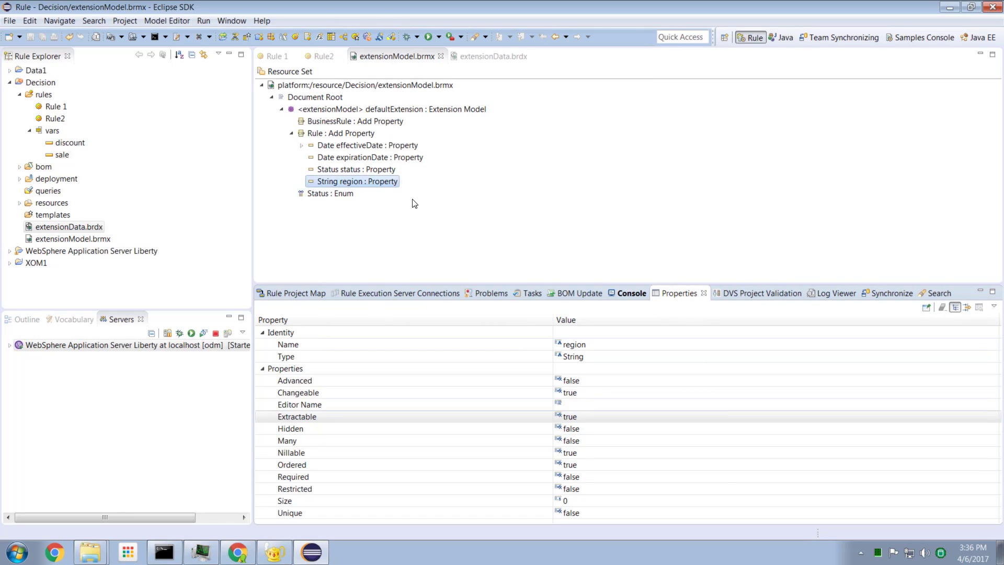
mouse_move(377, 202)
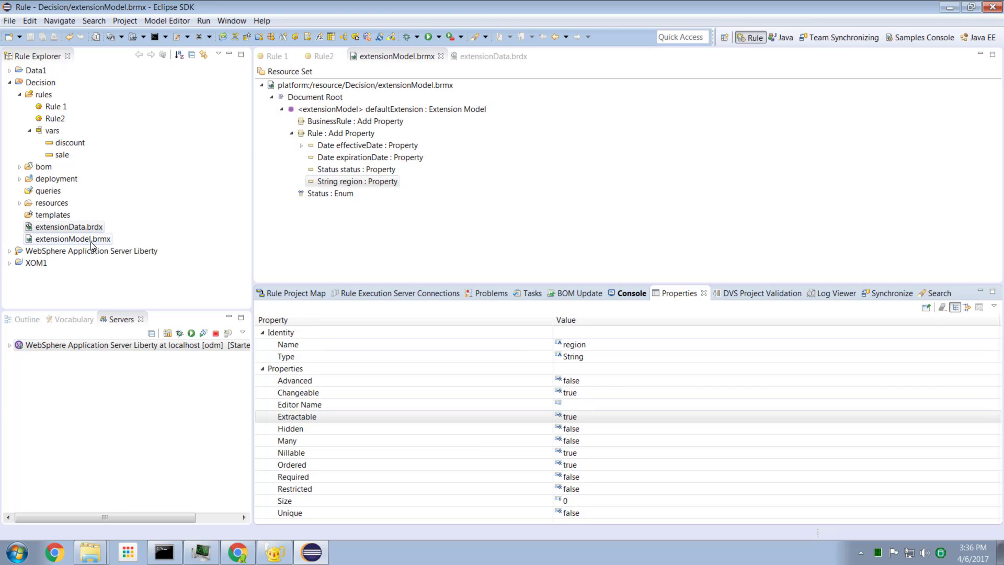
click(67, 227)
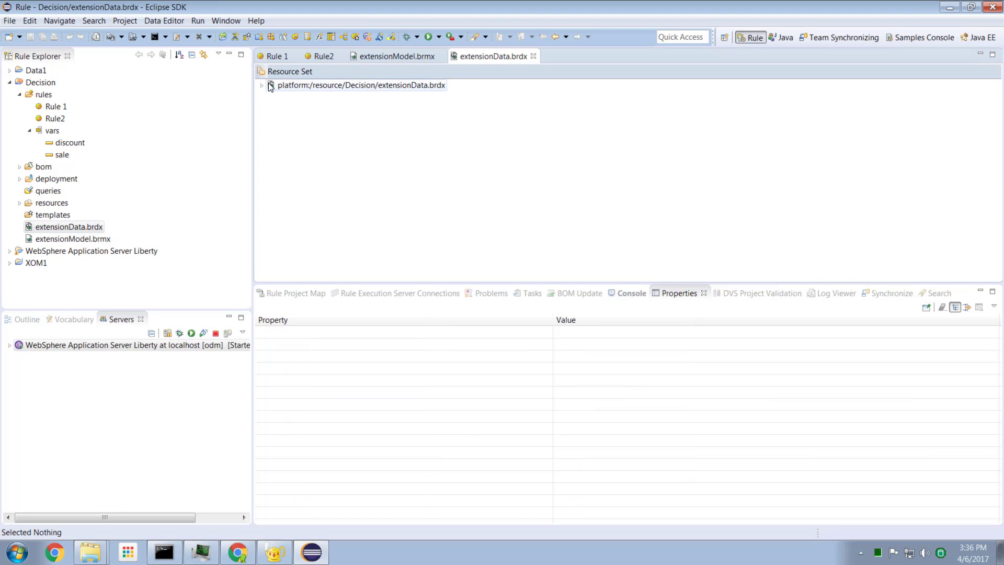
Step: Add a region Property Data entry with default value unknown under <extensionData> and save
click(262, 84)
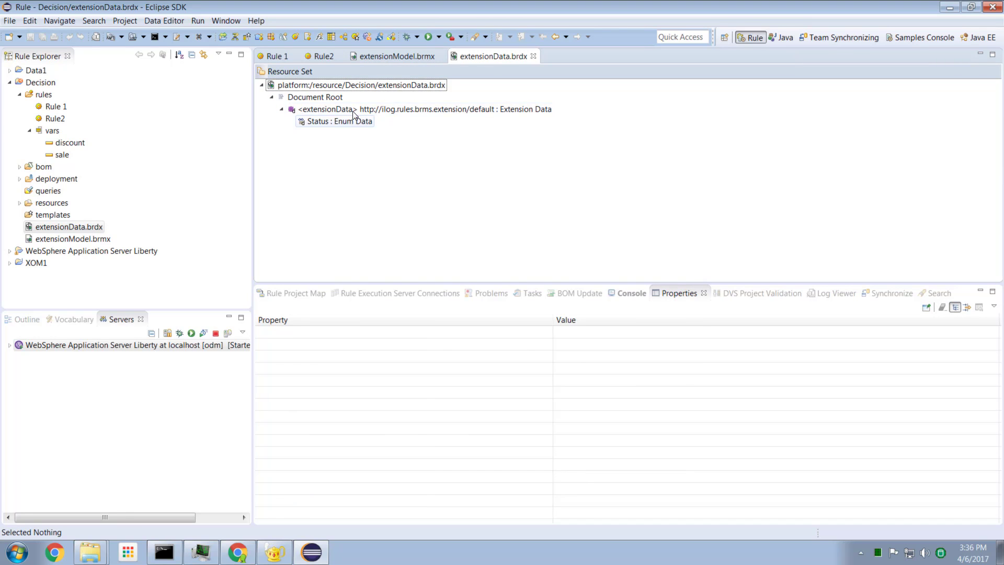
right_click(326, 108)
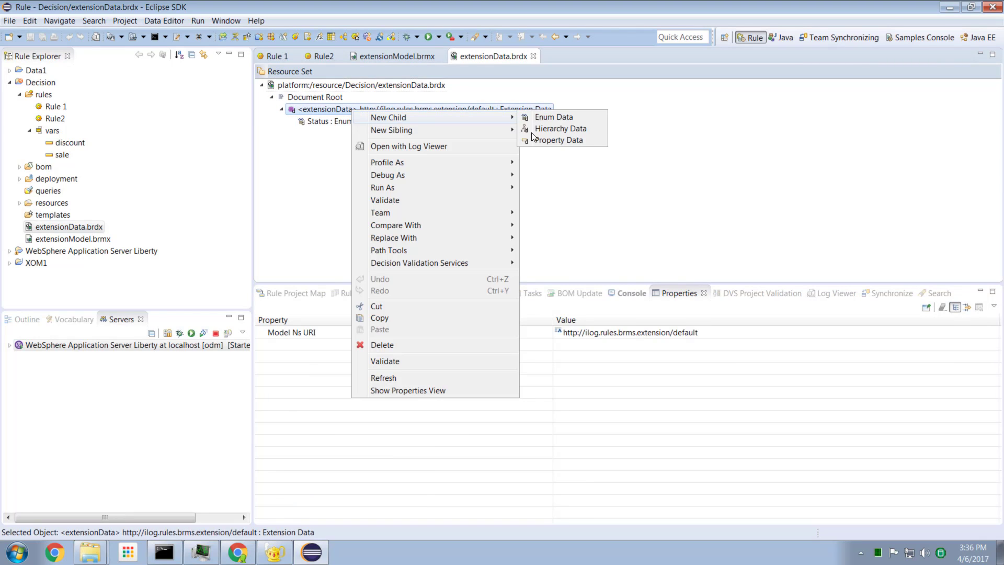
click(563, 140)
text(re)
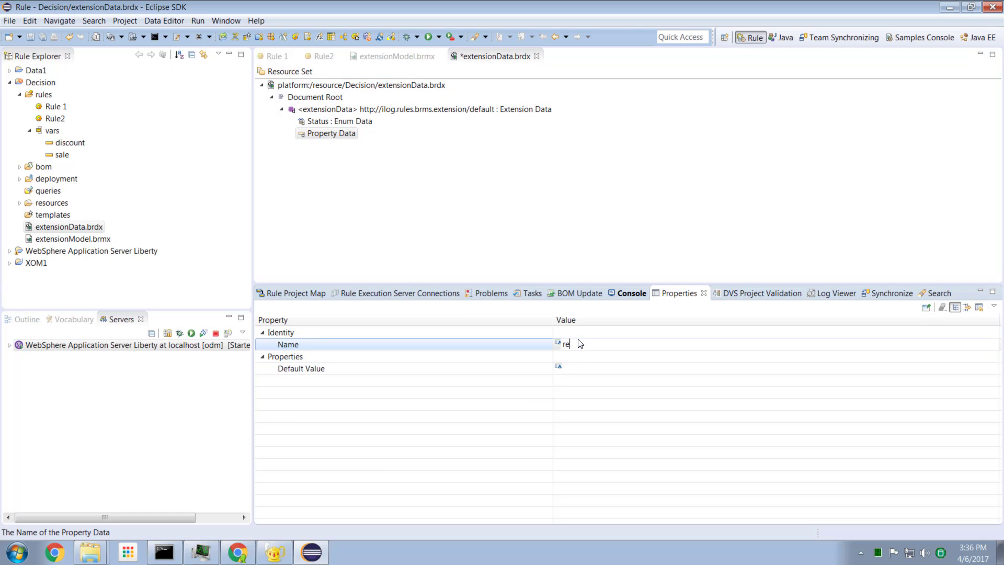
text(gion)
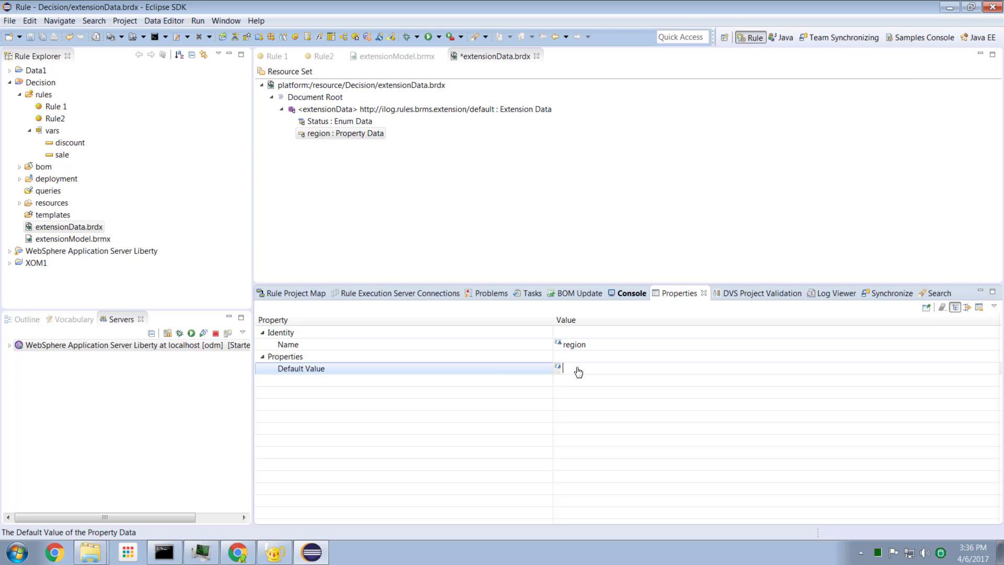
text(unknown)
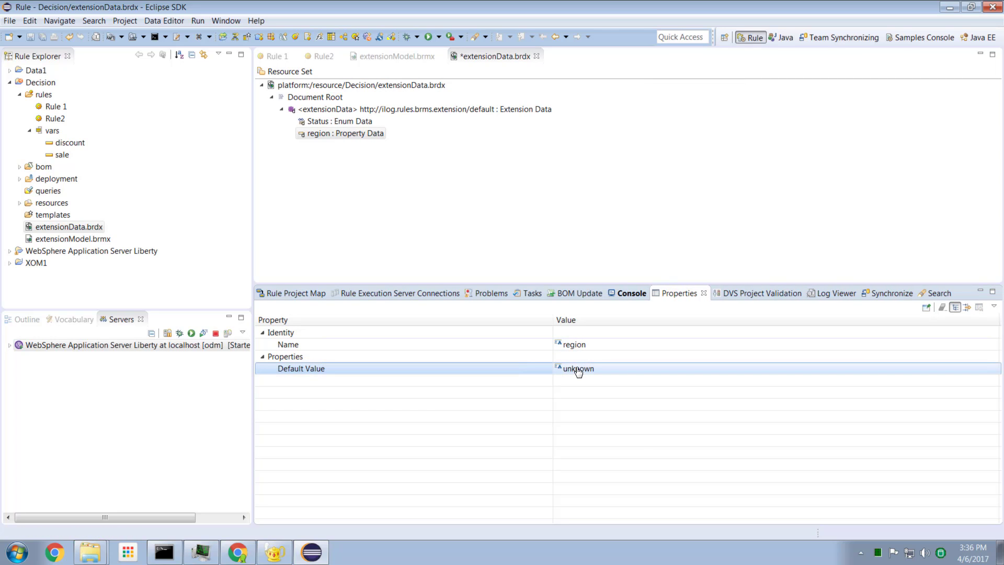
mouse_move(546, 371)
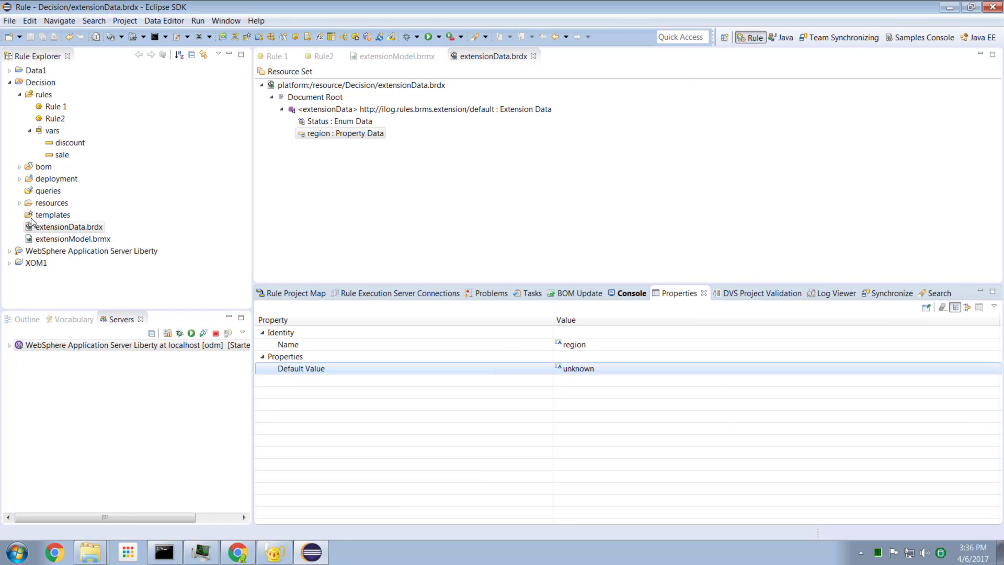
click(67, 227)
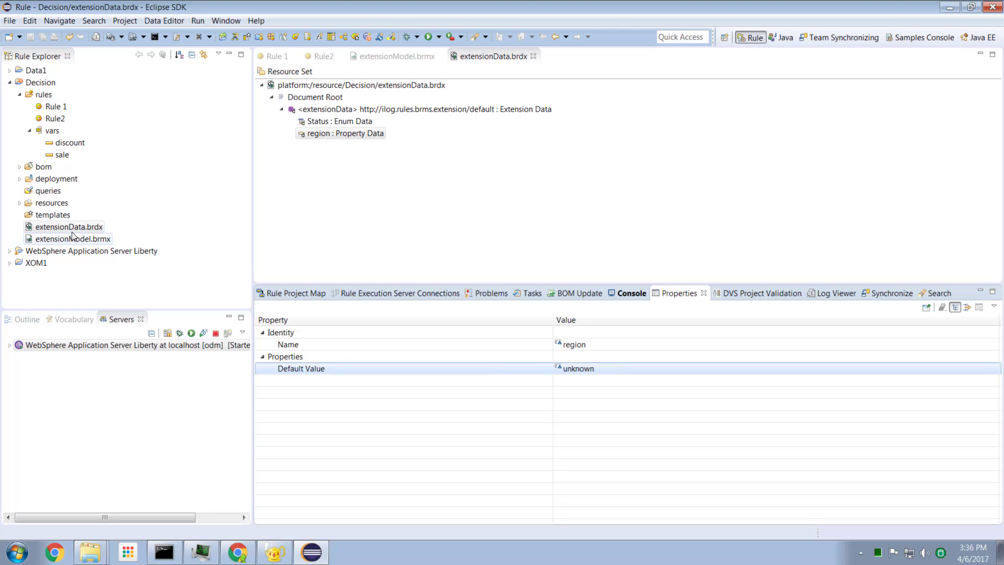
Step: Browse to the Extension Data wizard, cancel it, and return to the Rule2 editor
right_click(41, 81)
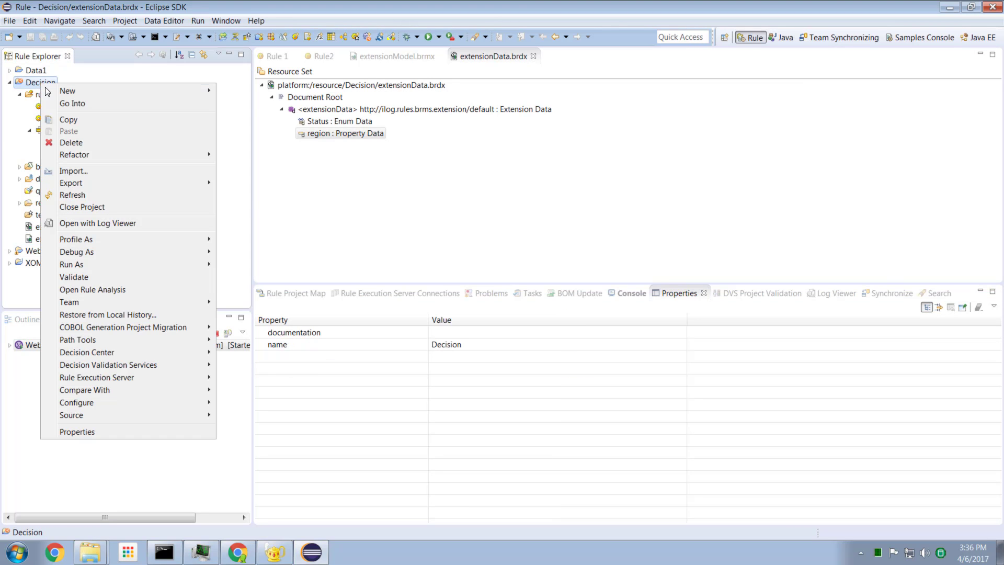
click(67, 90)
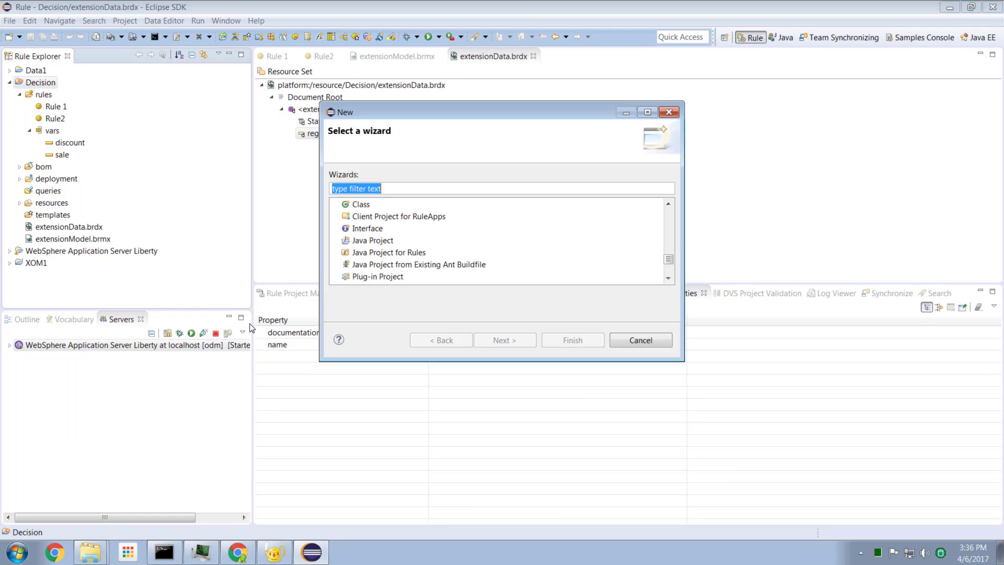
click(398, 276)
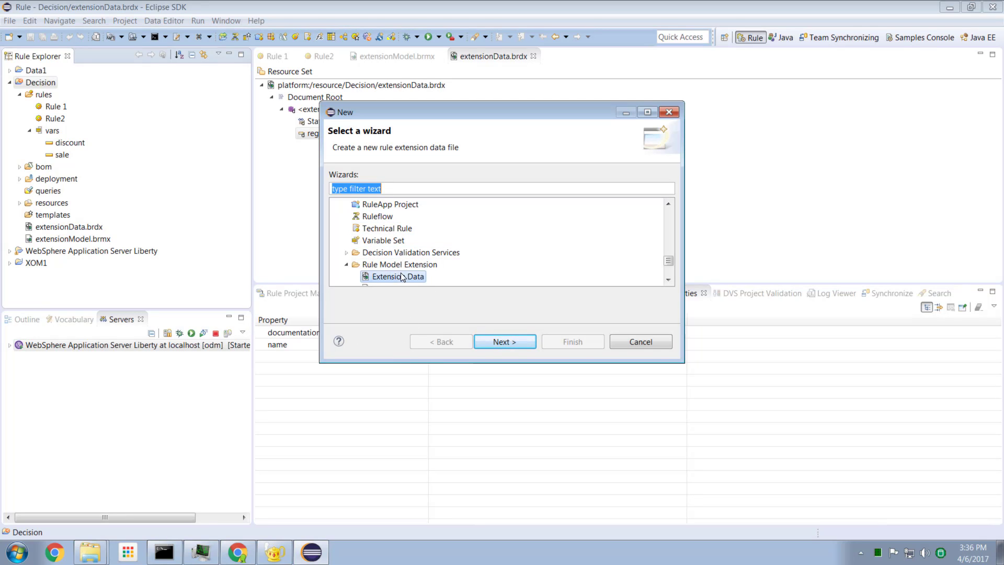
click(640, 341)
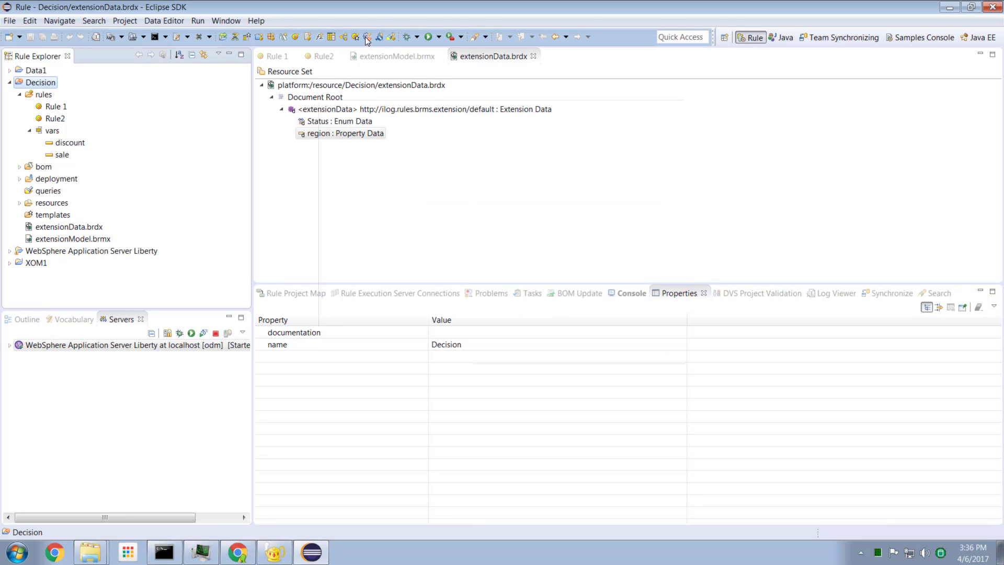
click(321, 55)
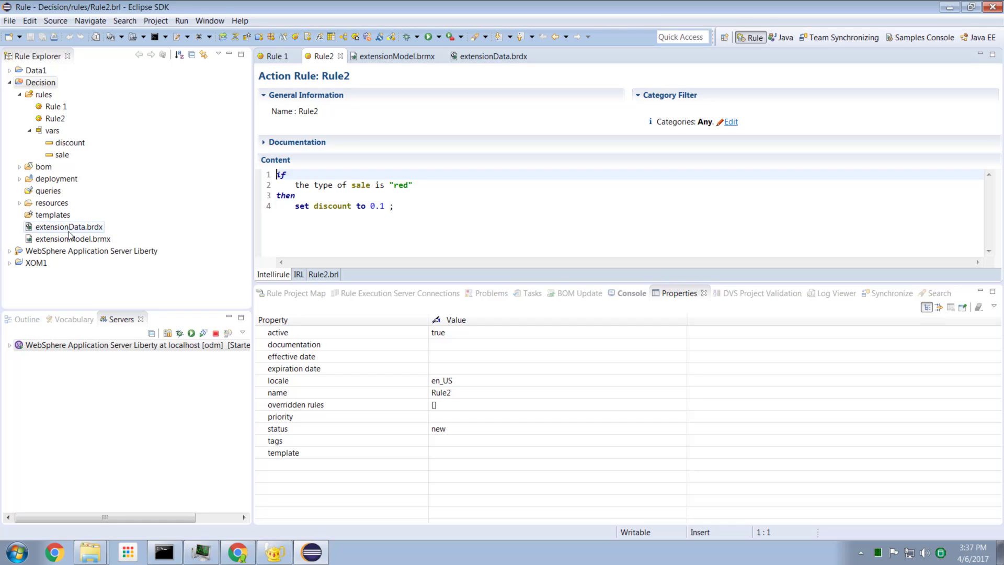
mouse_move(72, 238)
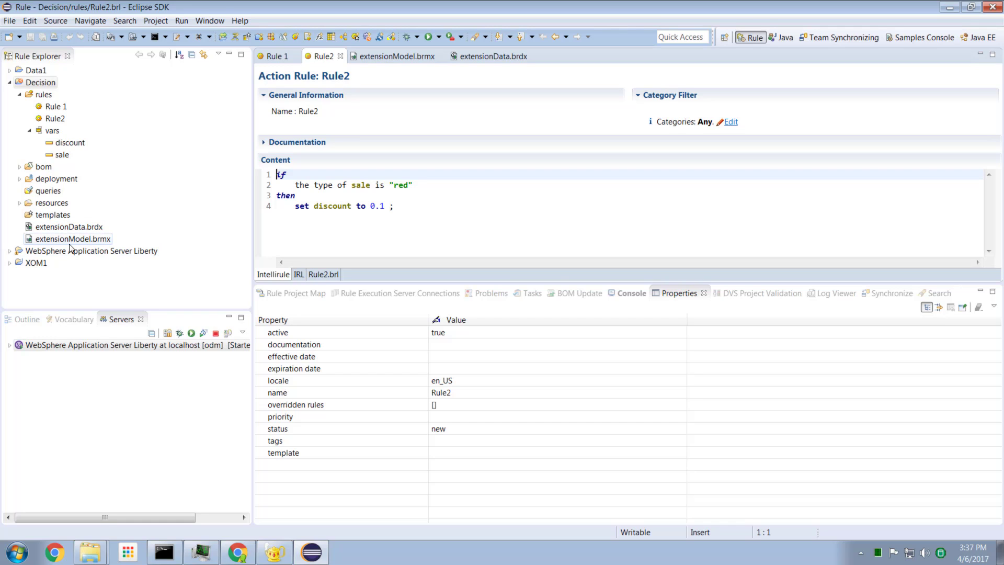
mouse_move(209, 21)
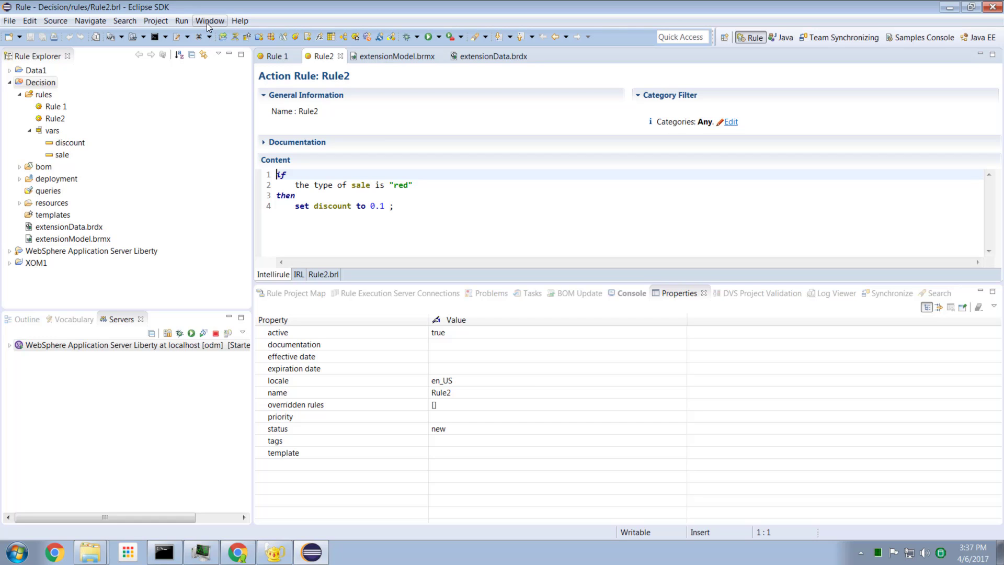
Step: Go to the Rule Designer > Rule Model Extension preferences
click(209, 21)
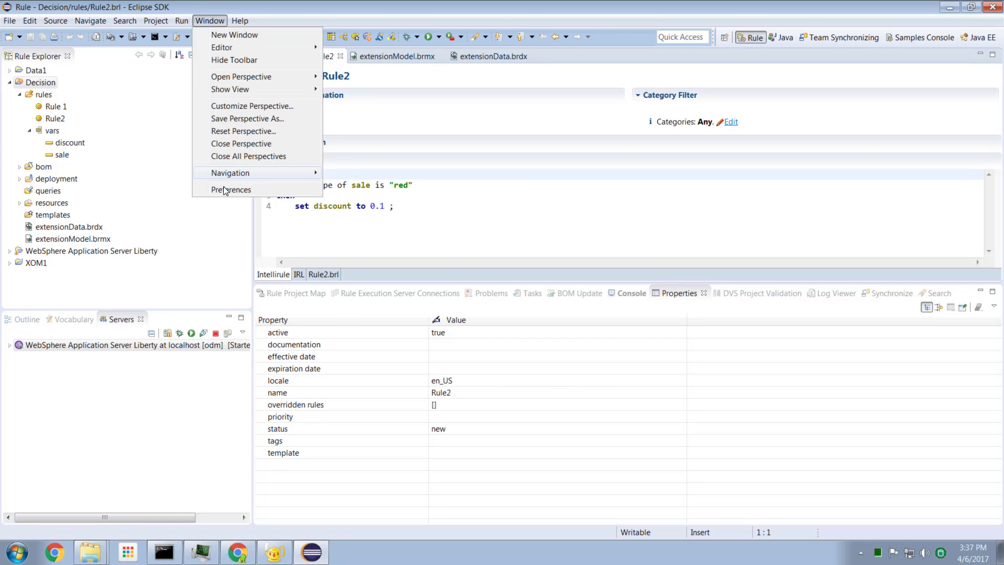
click(231, 189)
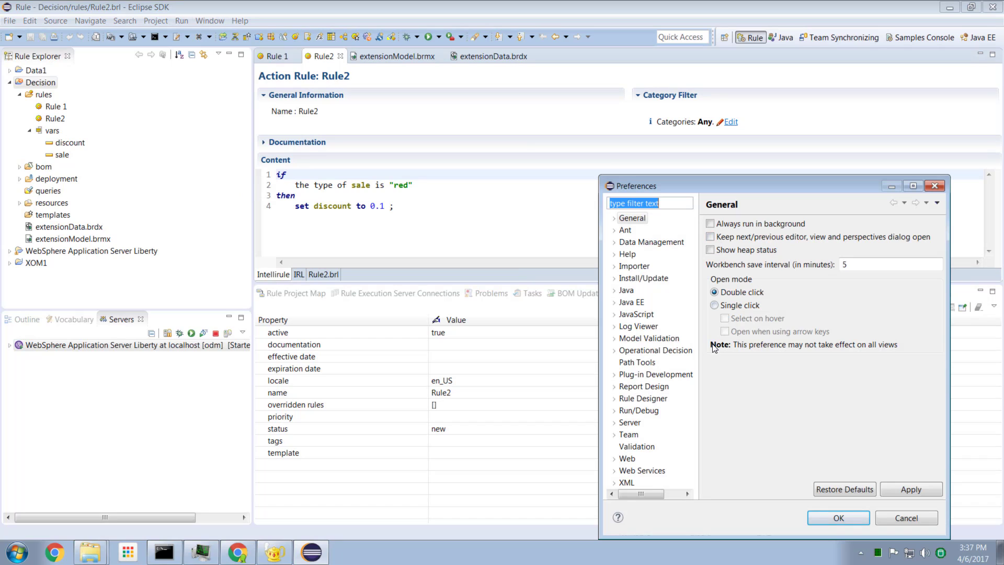
click(615, 397)
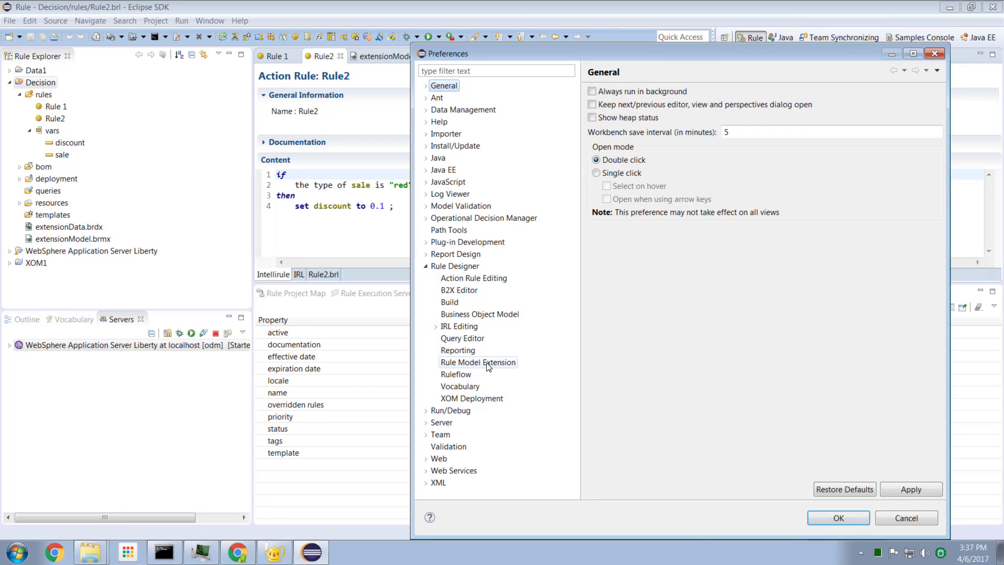
click(477, 362)
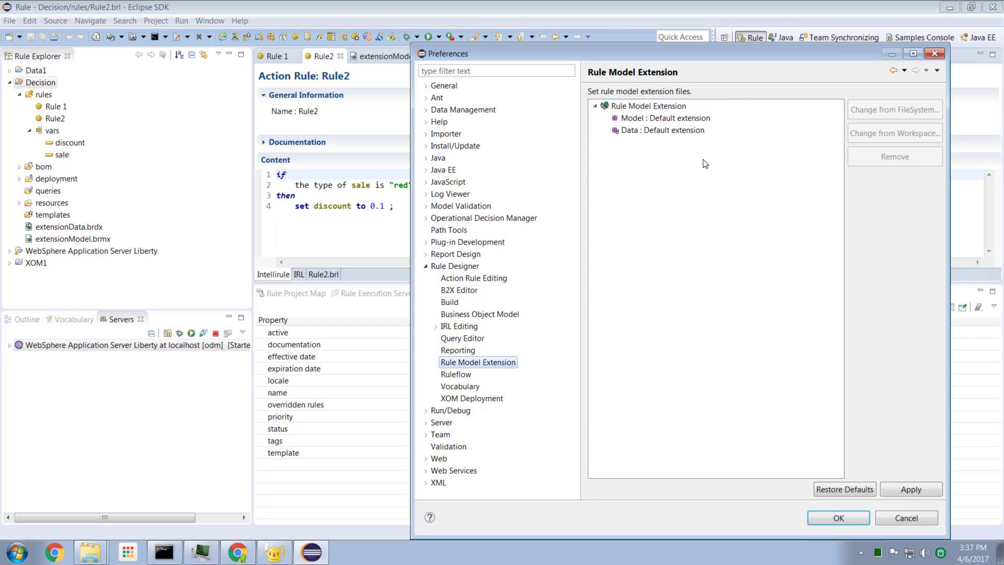
Step: Set the model extension to extensionModel.brmx from the Decision project workspace
click(664, 118)
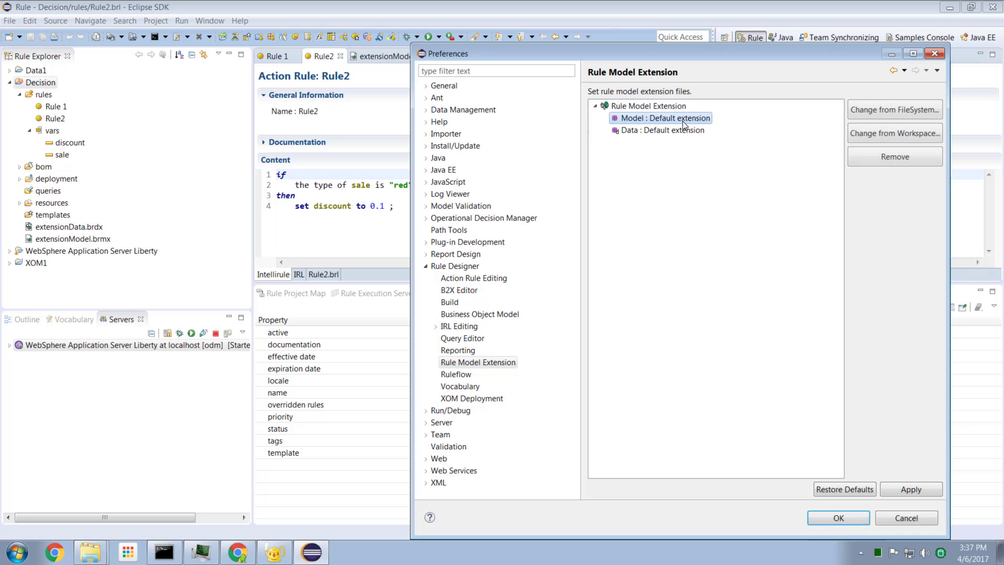
click(894, 133)
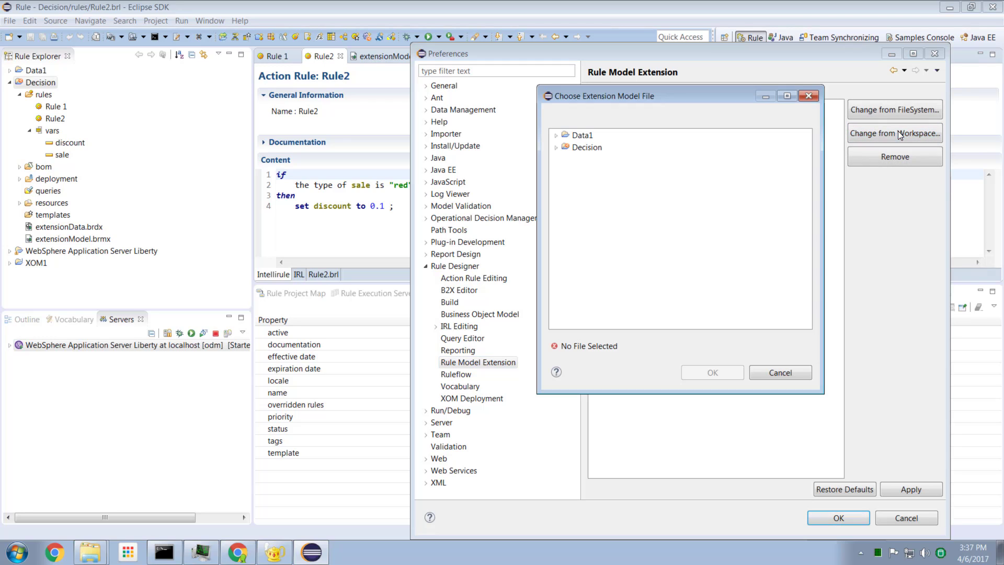
click(556, 146)
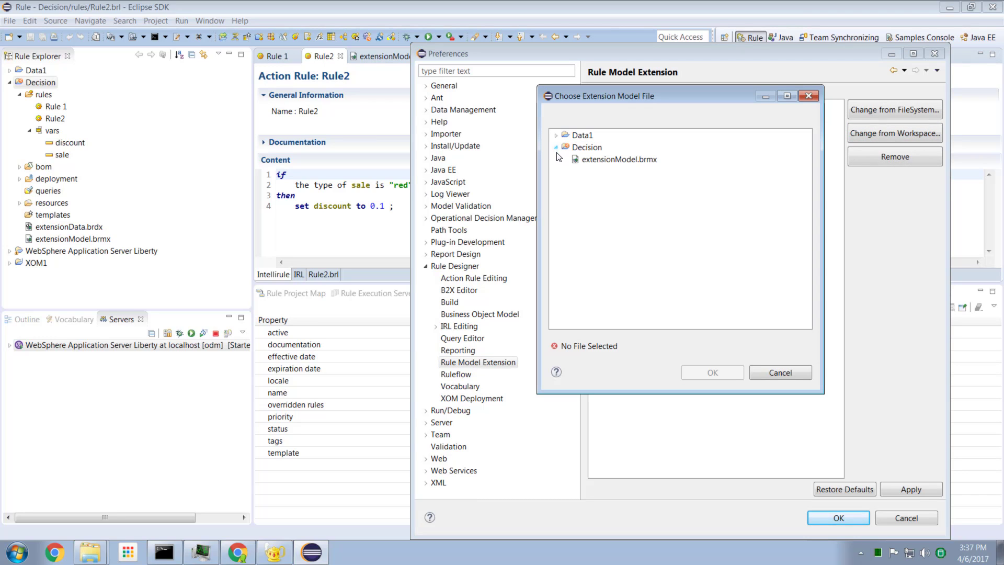
click(618, 159)
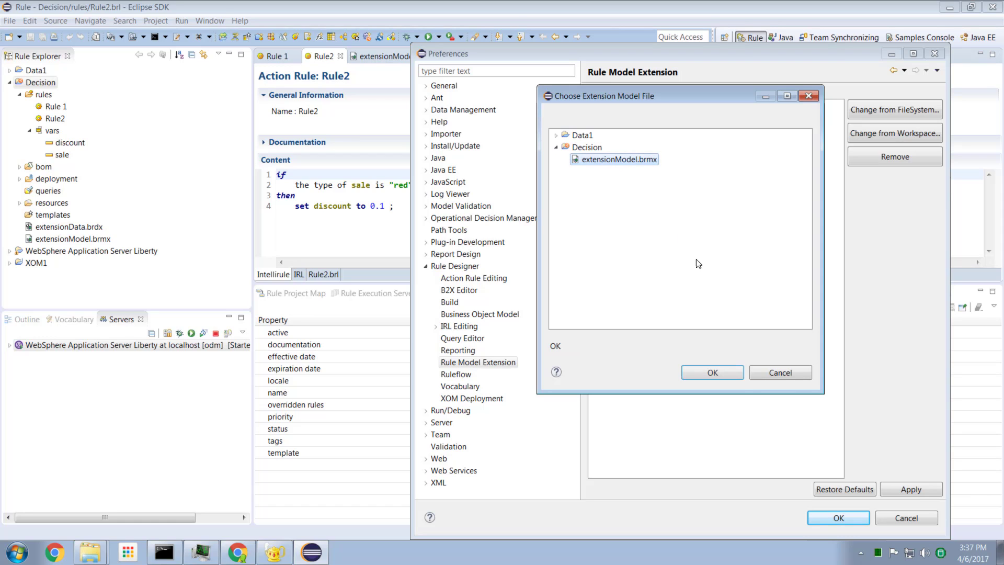
click(711, 372)
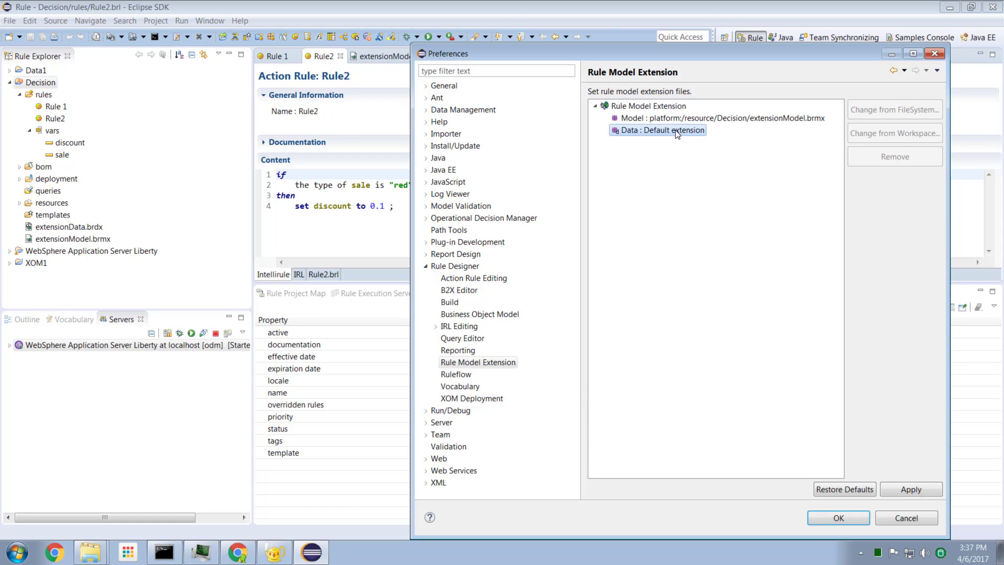
Step: Set the data extension to extensionData.brdx, apply, and acknowledge the registration message
click(894, 133)
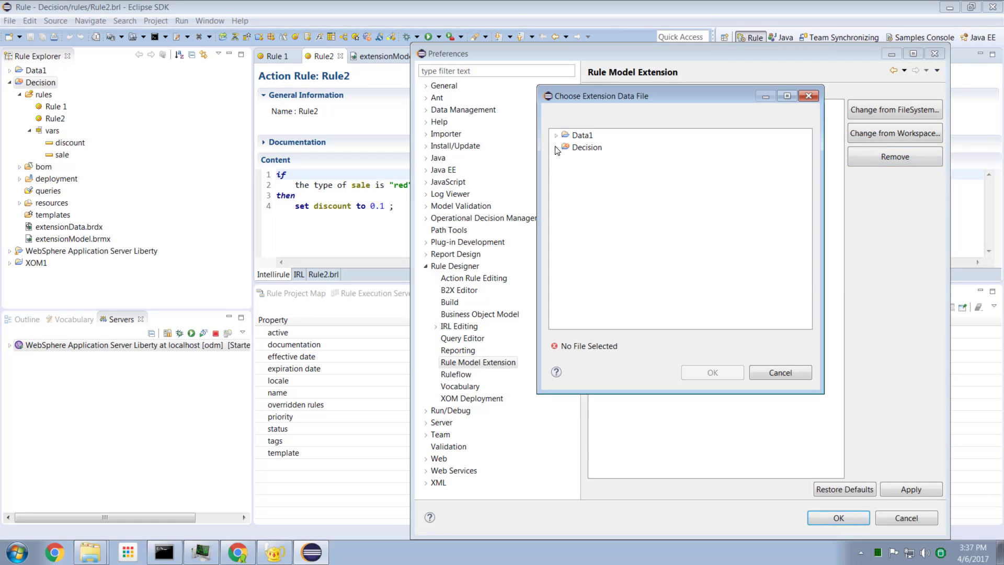
click(779, 373)
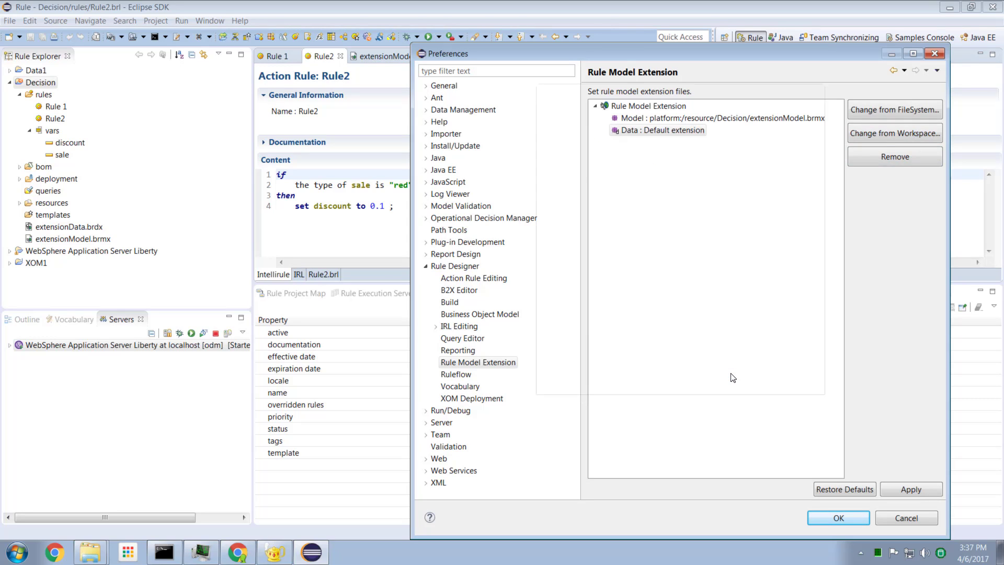
click(910, 488)
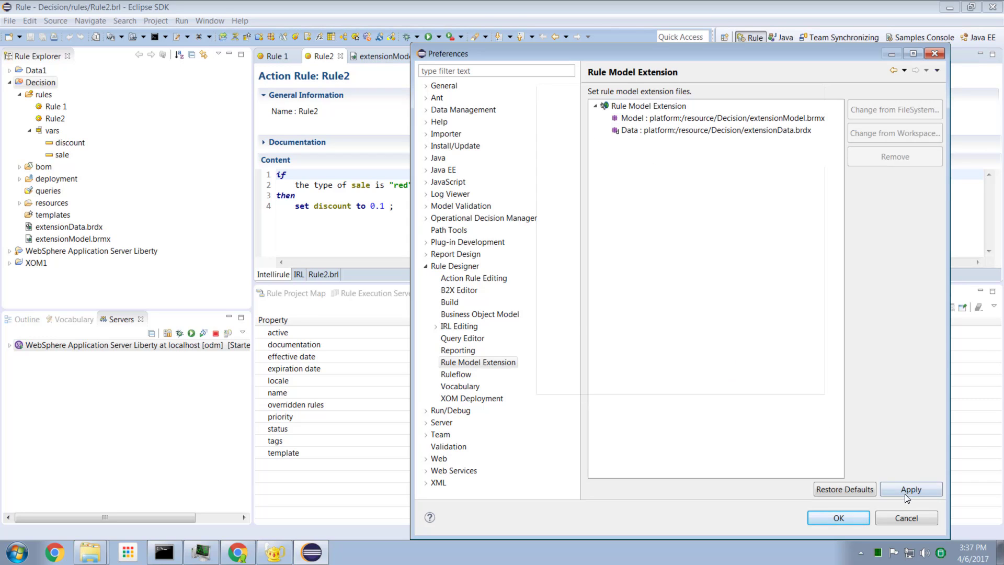
click(910, 489)
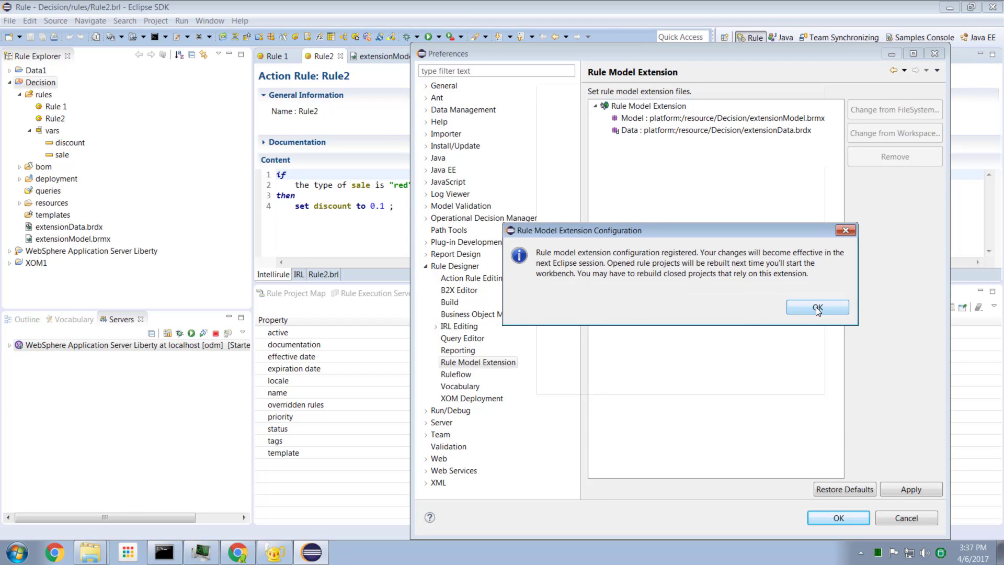
click(817, 307)
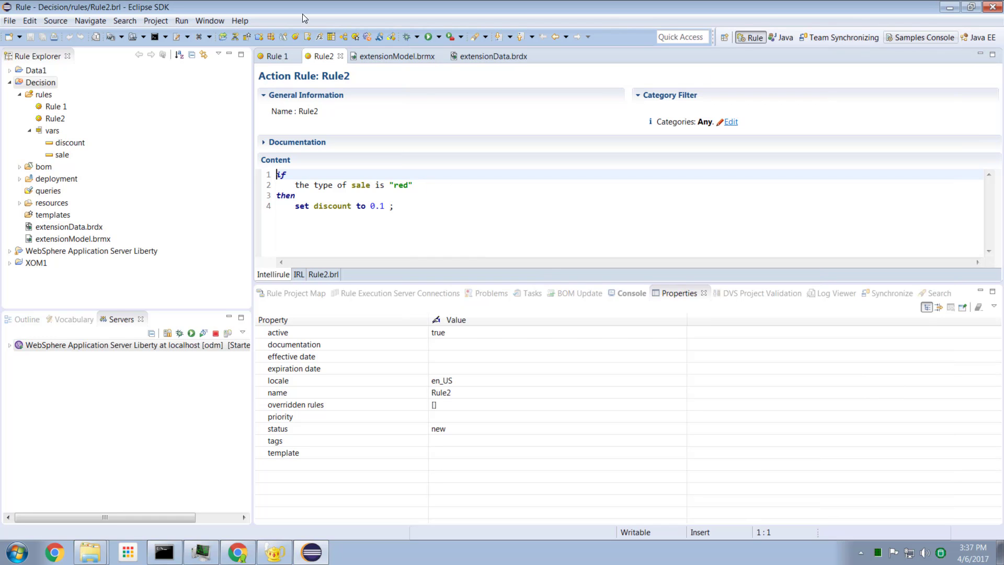
Step: Close Rule Designer and relaunch it from the Rule Designer 8.9 shortcut
click(10, 20)
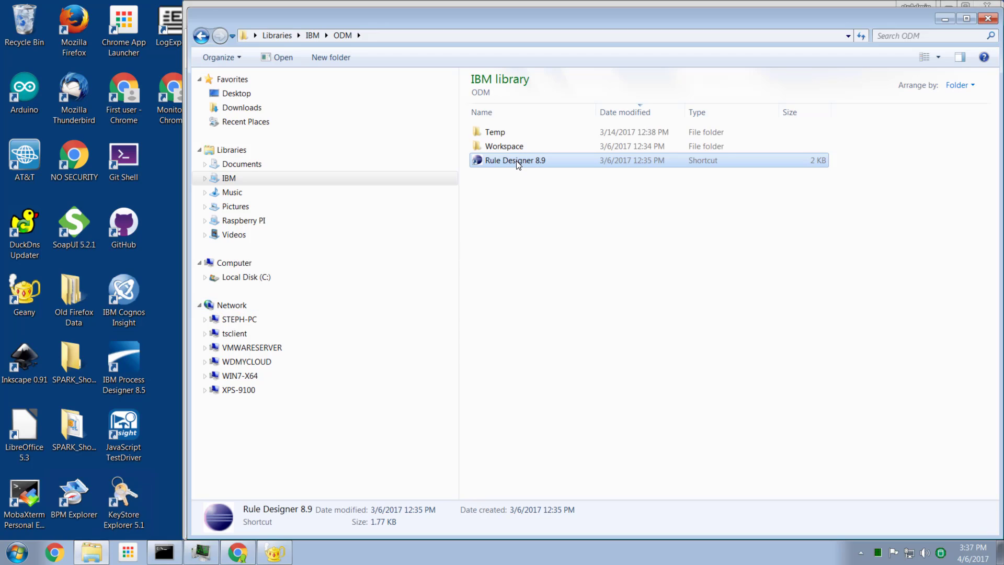
double_click(513, 160)
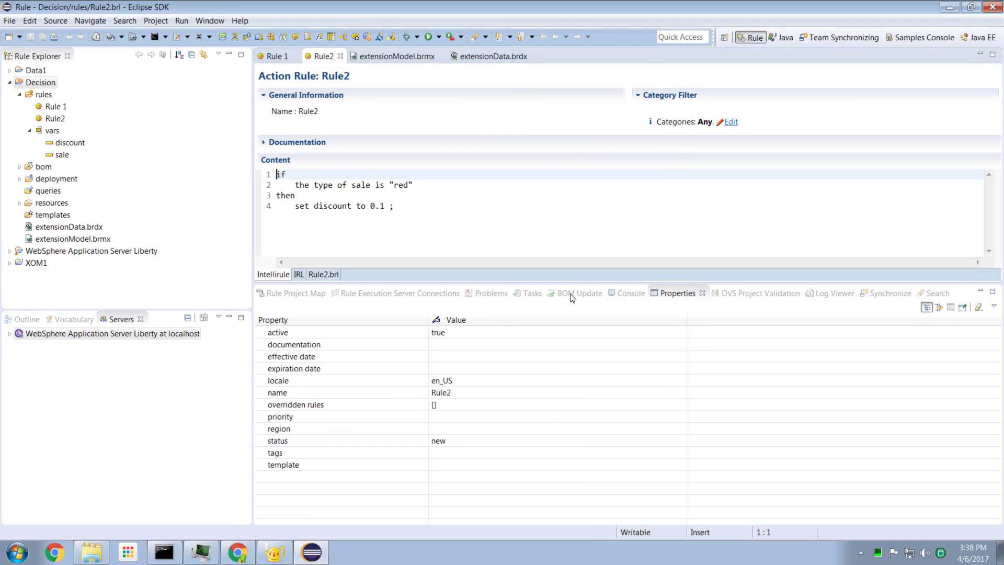
mouse_move(352, 106)
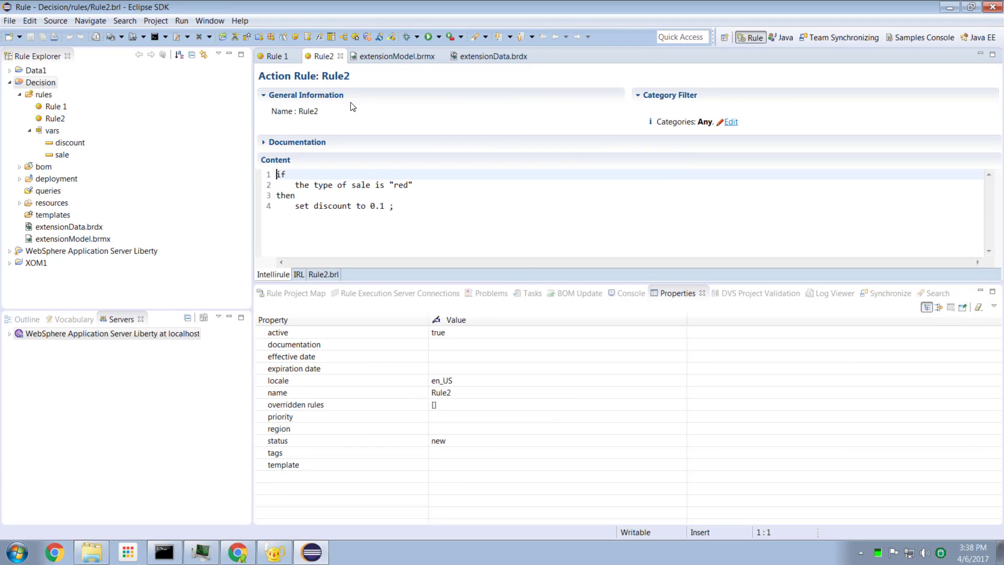
Step: Set Rule 1's region to South and Rule2's region to East
click(275, 56)
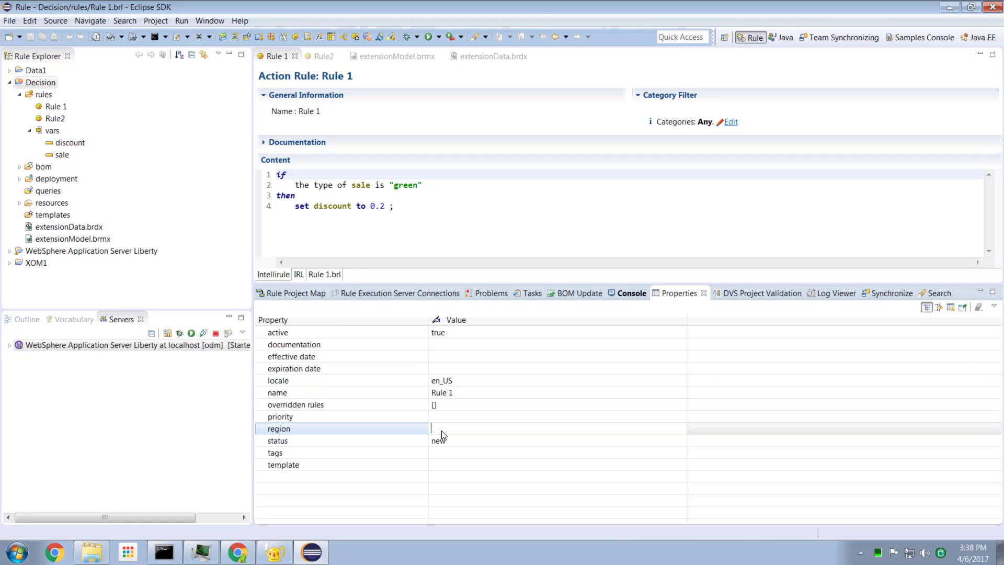
text(South)
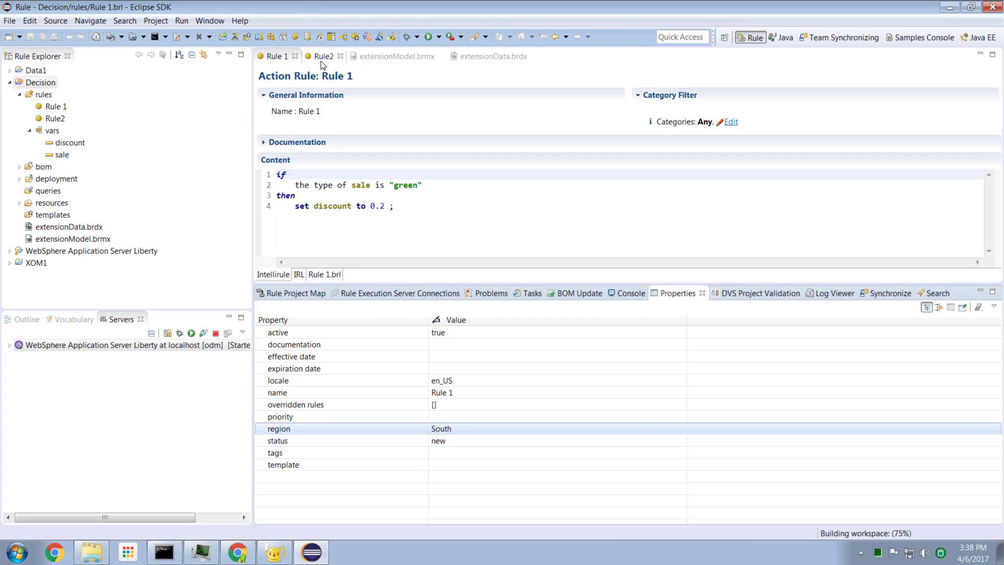
click(323, 56)
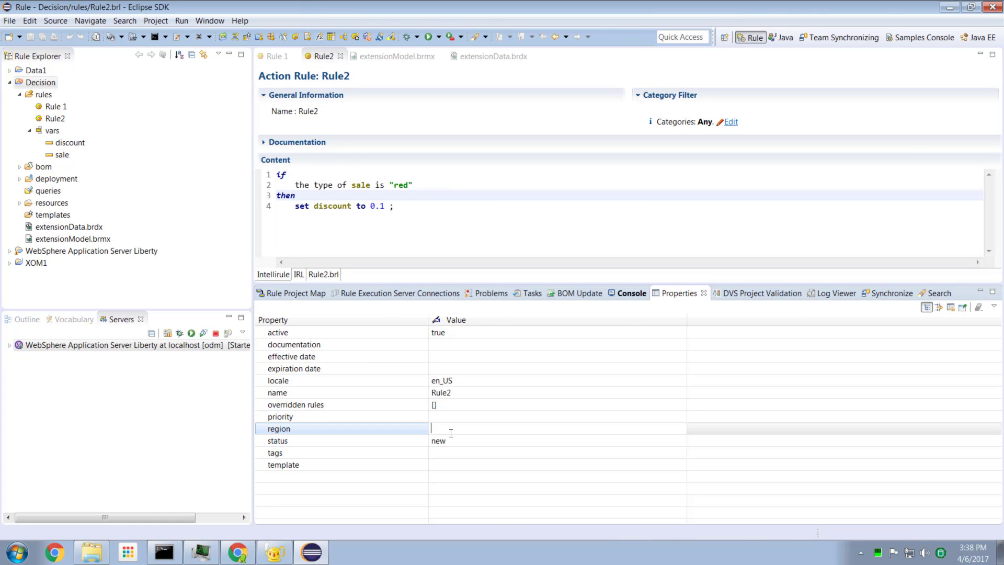
text(East)
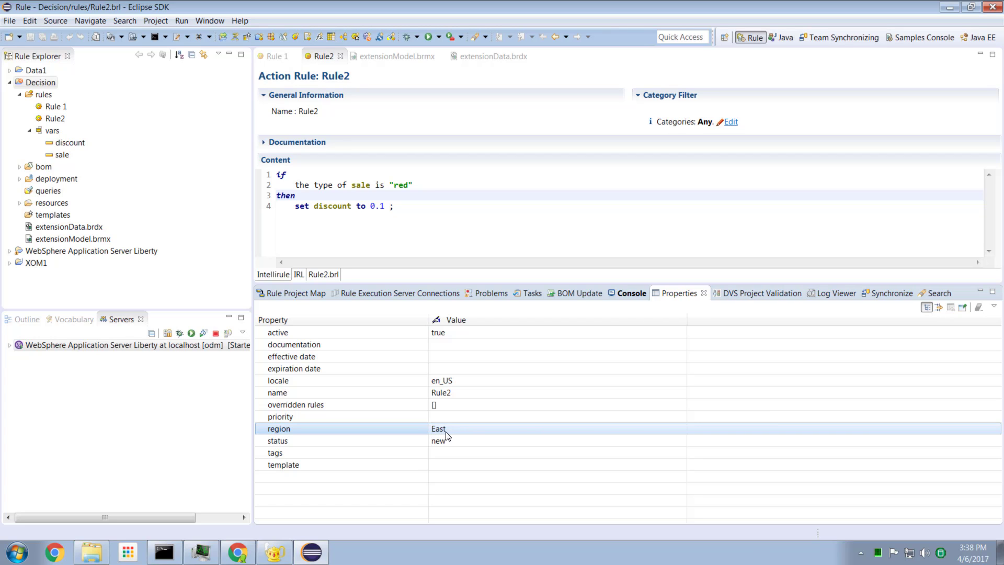
Step: Create a new action rule 'Rule 3' in the rules folder and set its region to South
right_click(42, 94)
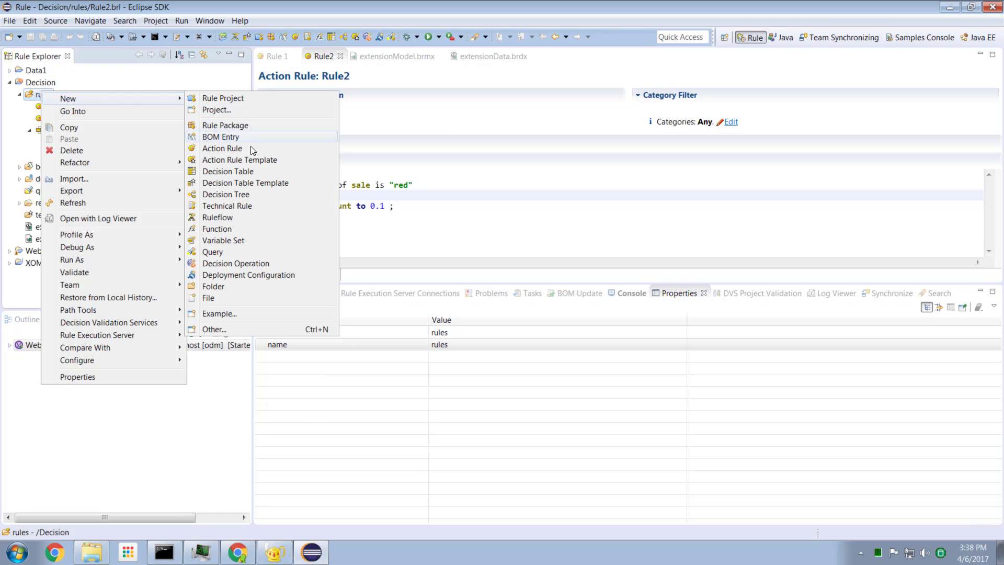
click(222, 147)
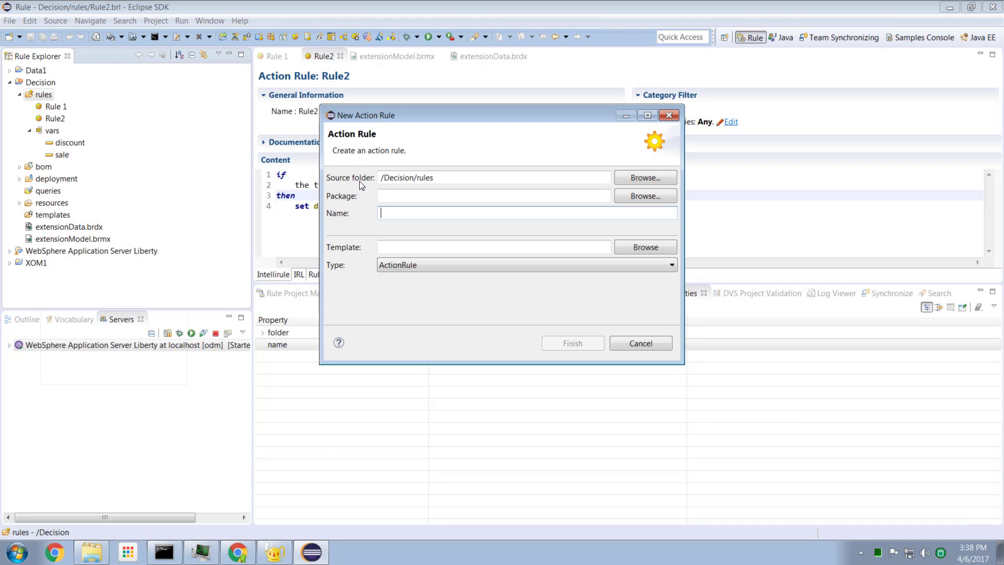
text(Rule 3)
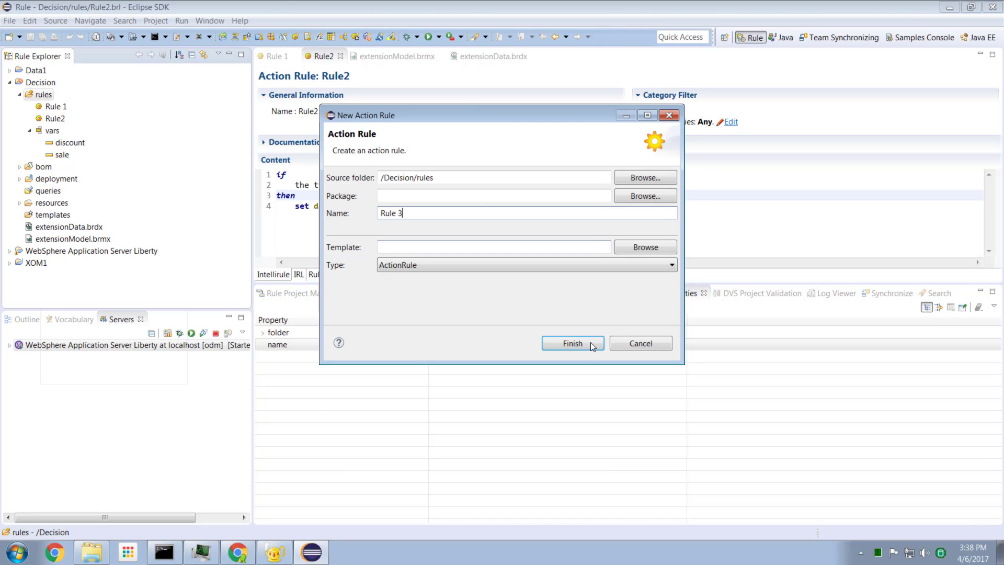
click(572, 343)
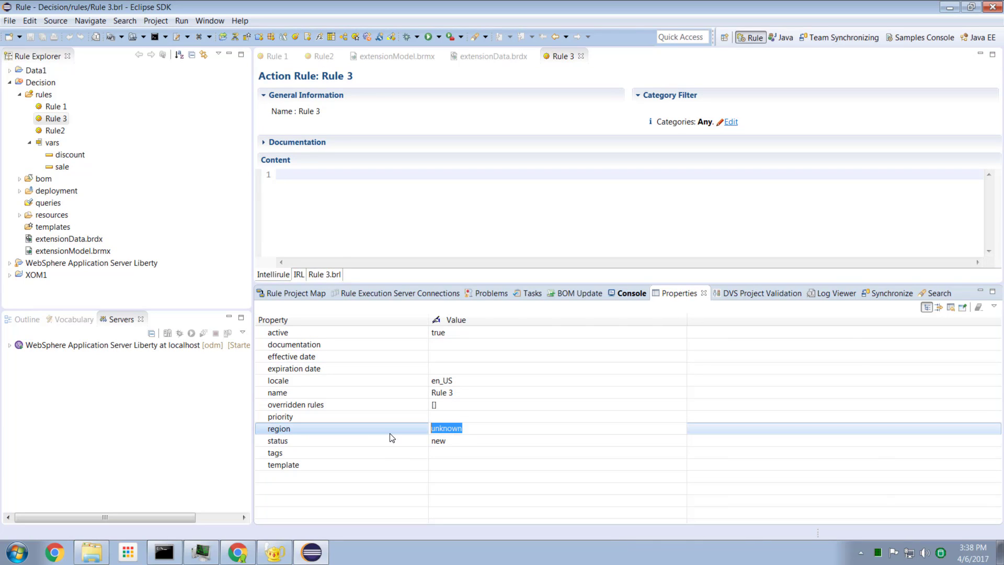
text(South)
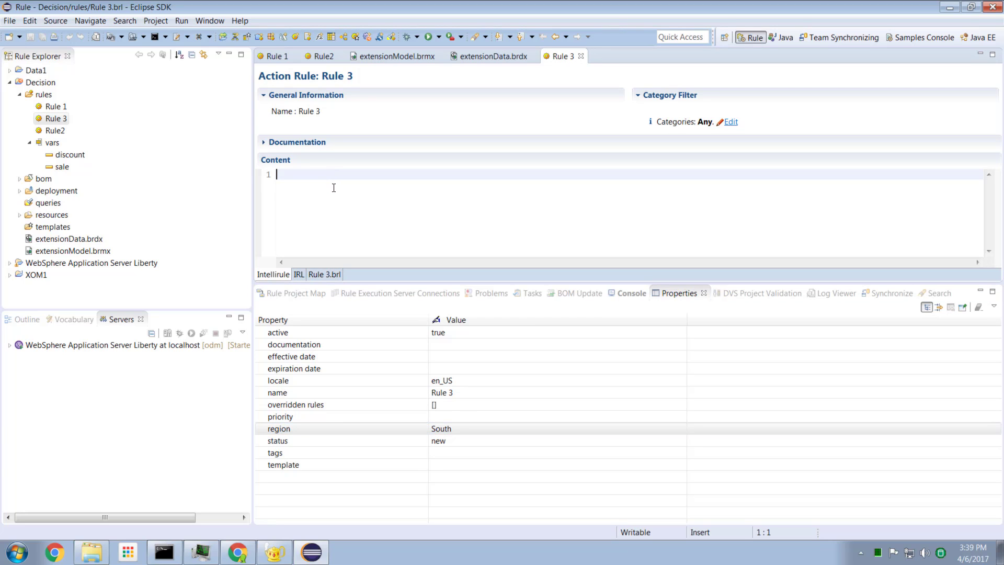
mouse_move(402, 224)
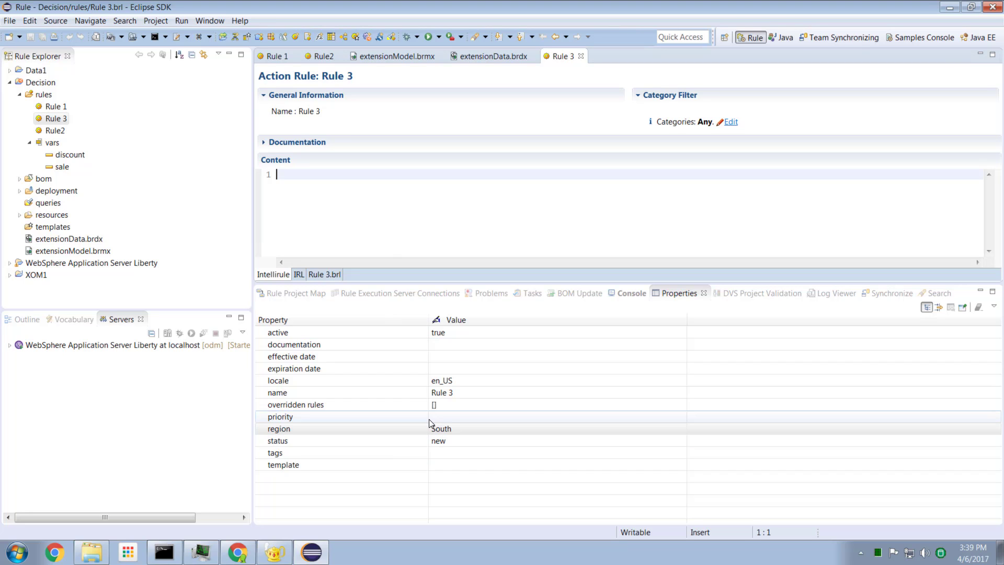
mouse_move(422, 420)
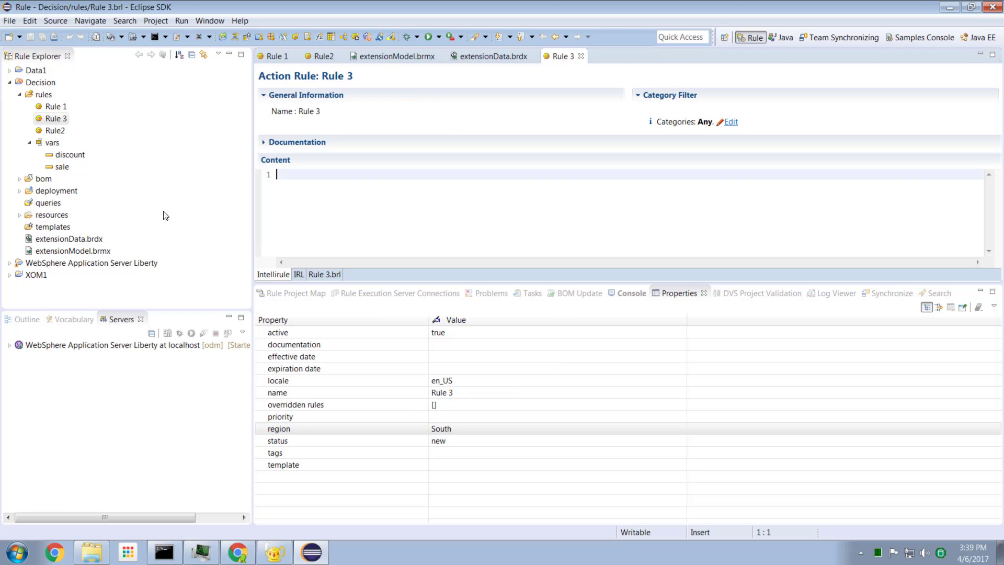
mouse_move(314, 368)
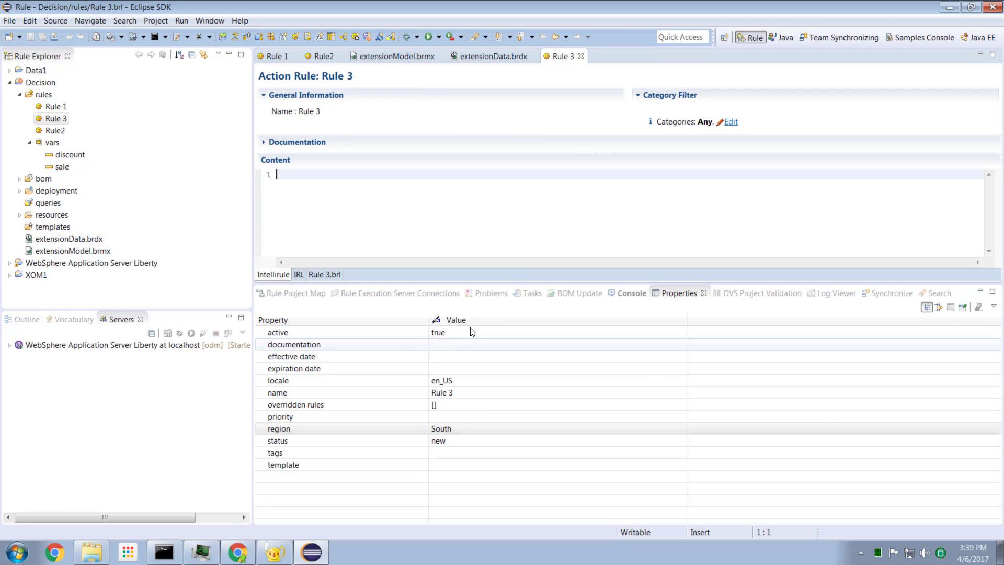
mouse_move(492, 292)
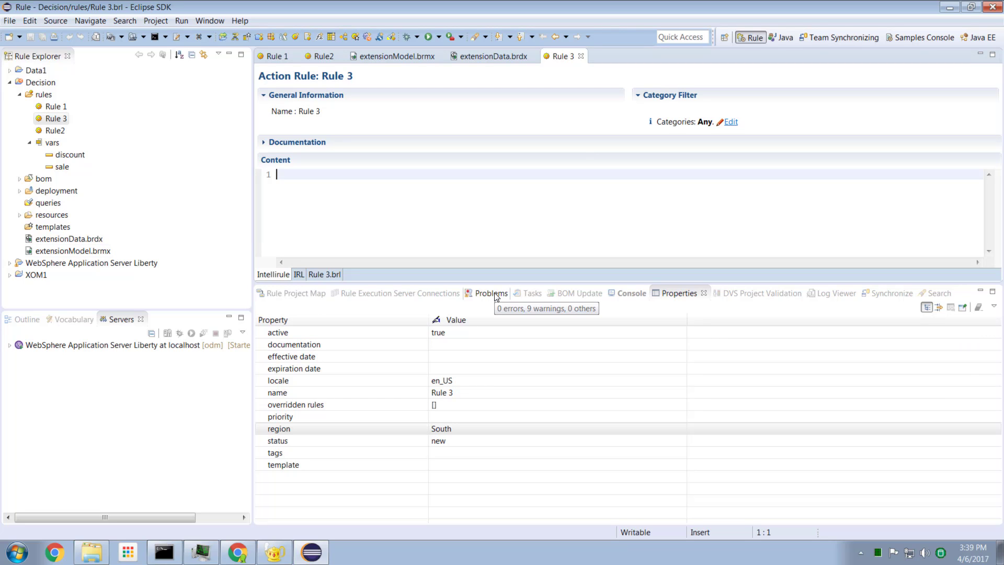
mouse_move(289, 519)
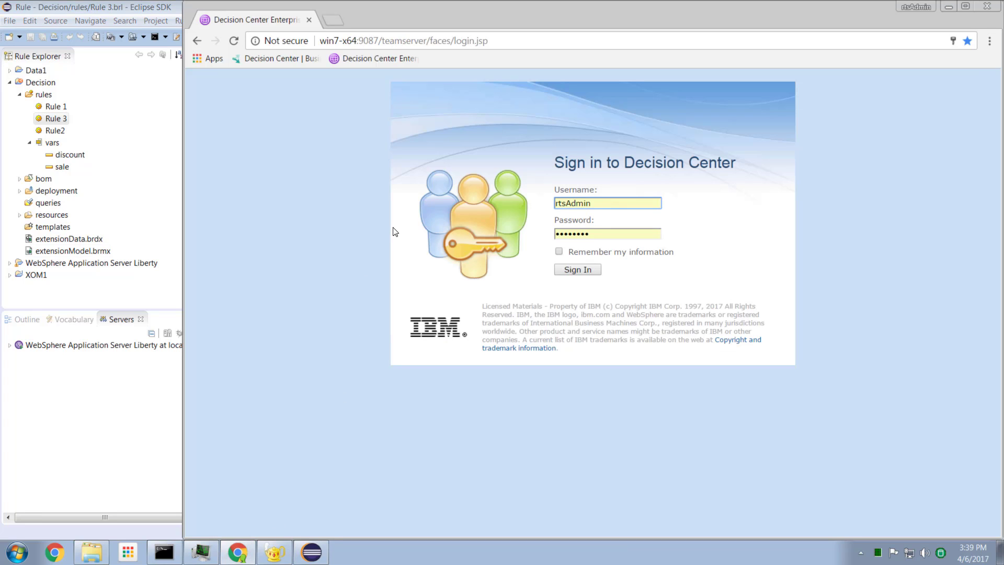
mouse_move(361, 113)
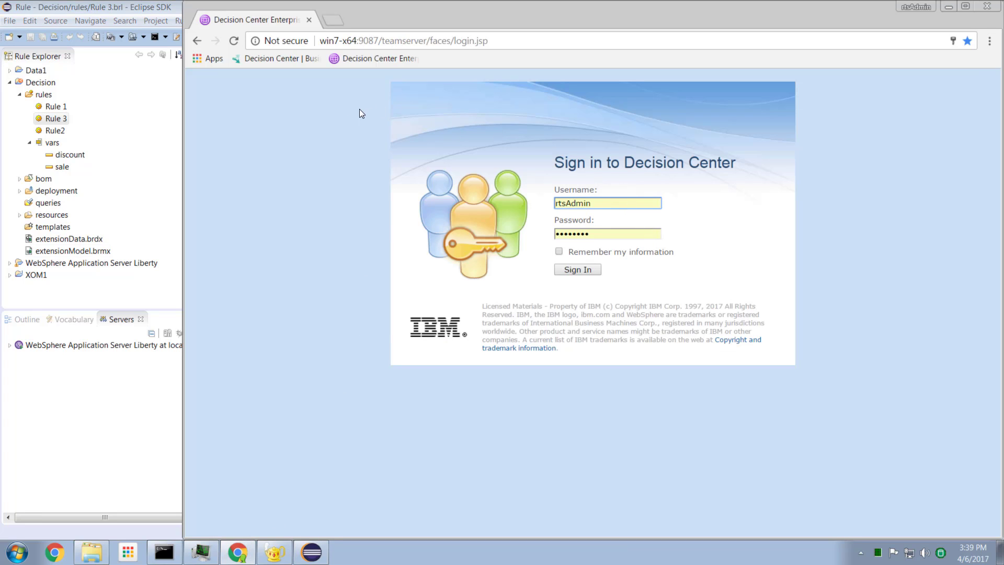
mouse_move(578, 268)
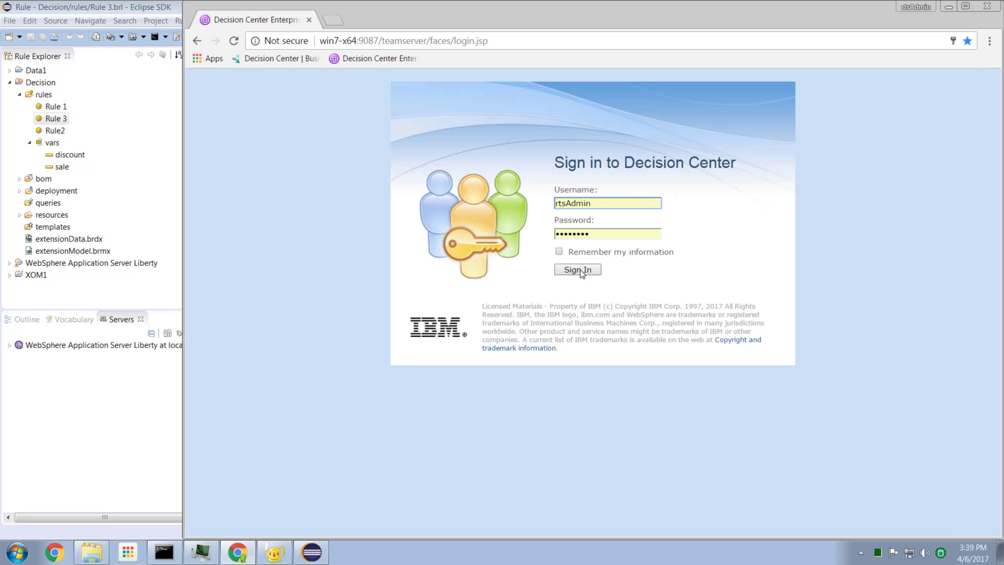
Step: Sign in to the Decision Center Enterprise Console and go to its Configure page
click(576, 268)
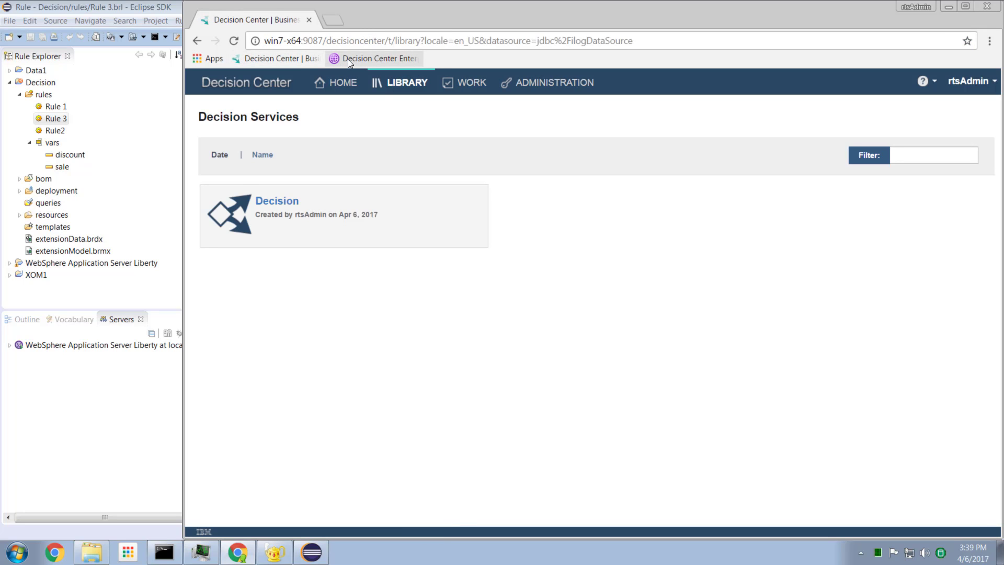
click(376, 58)
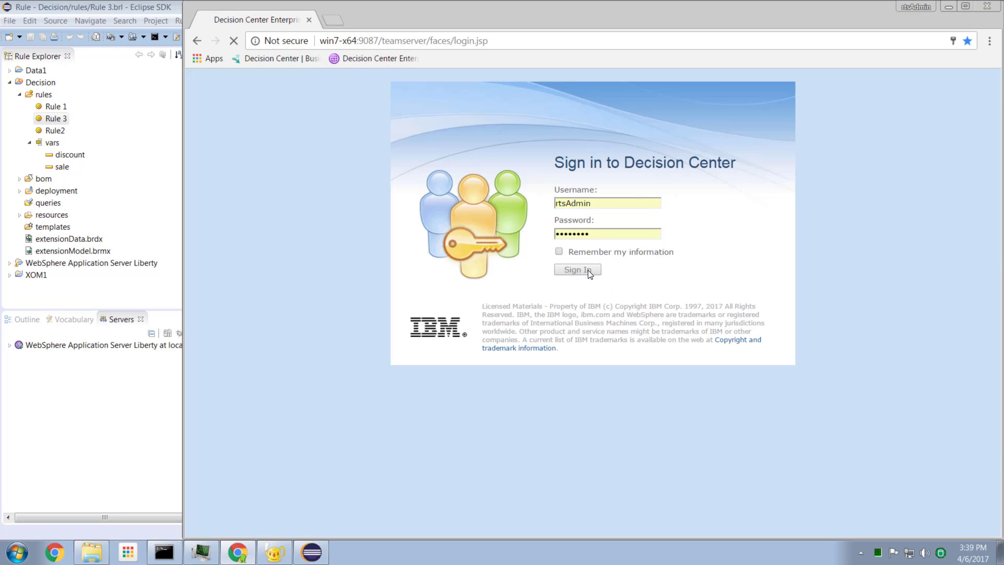
click(576, 269)
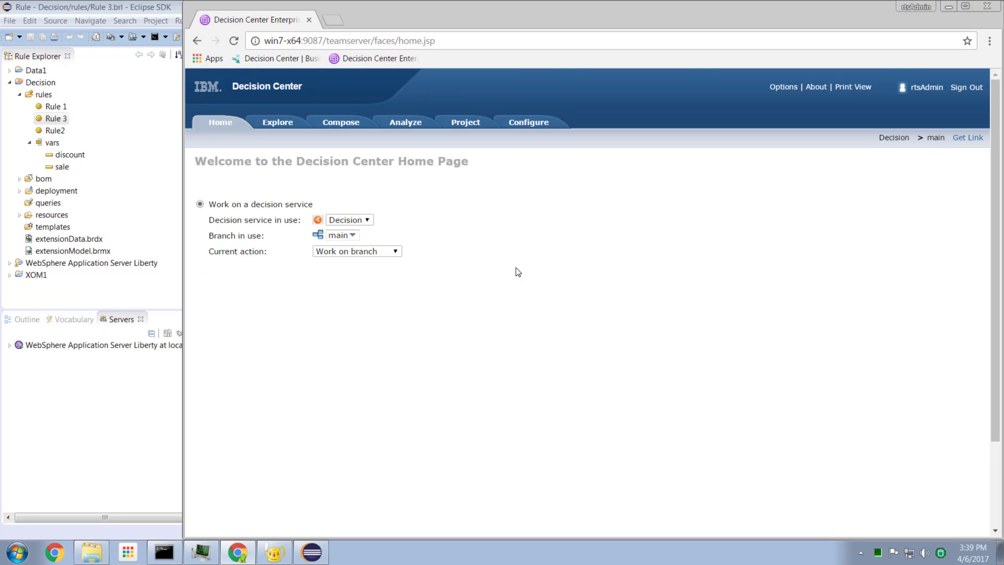
click(528, 122)
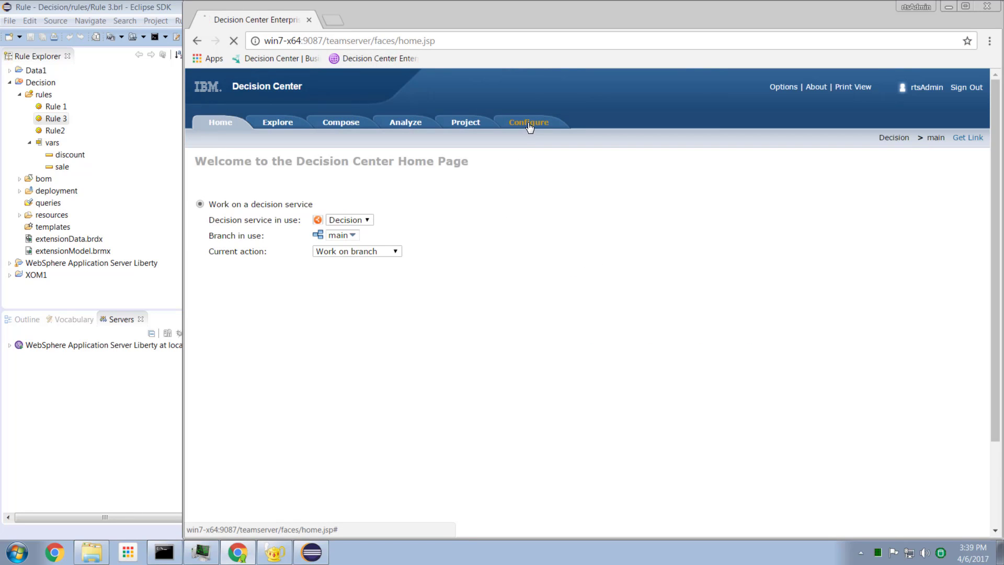
Step: In the Installation Settings Wizard's Configure Database step, choose to erase existing data and recreate the schema
click(528, 122)
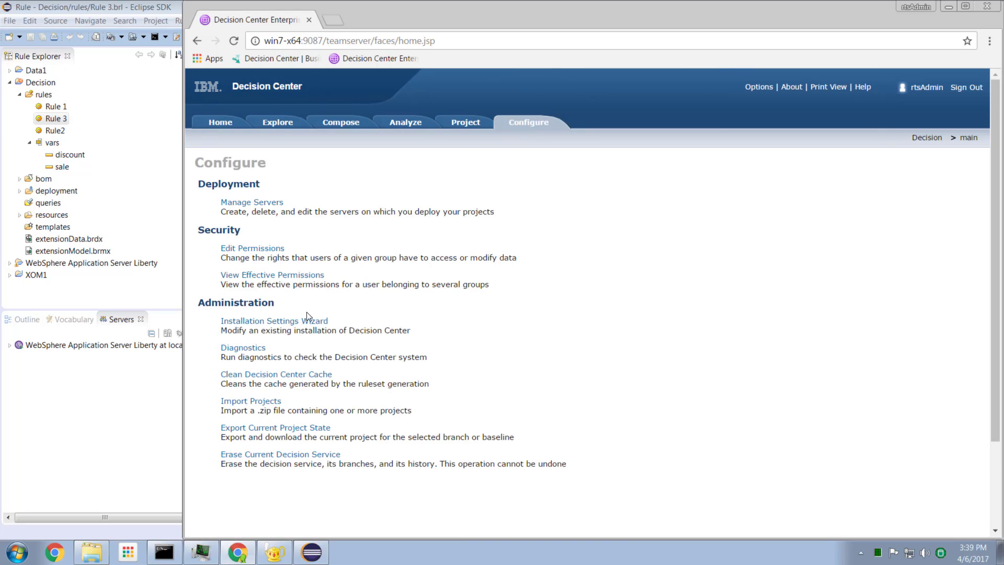
click(273, 320)
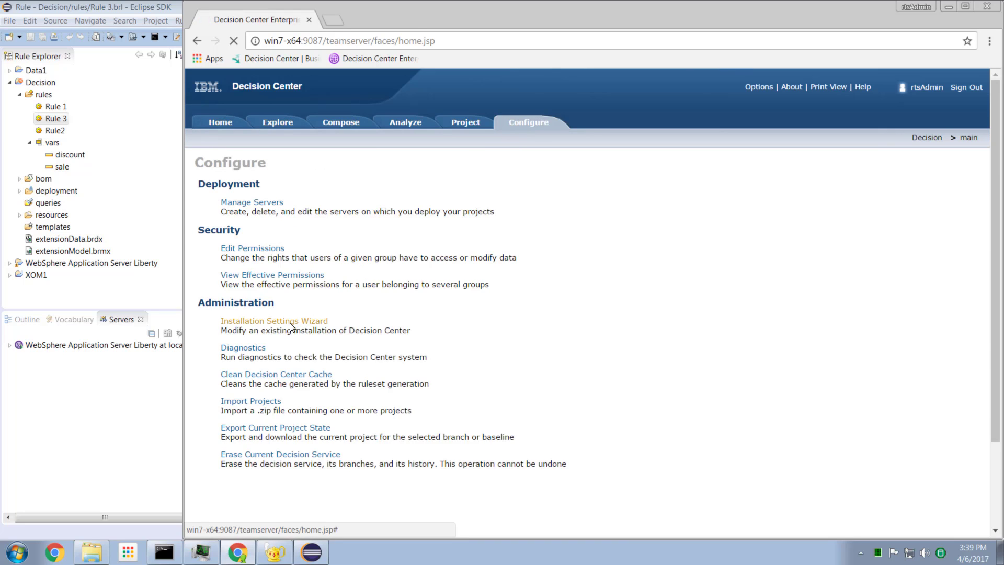
click(274, 321)
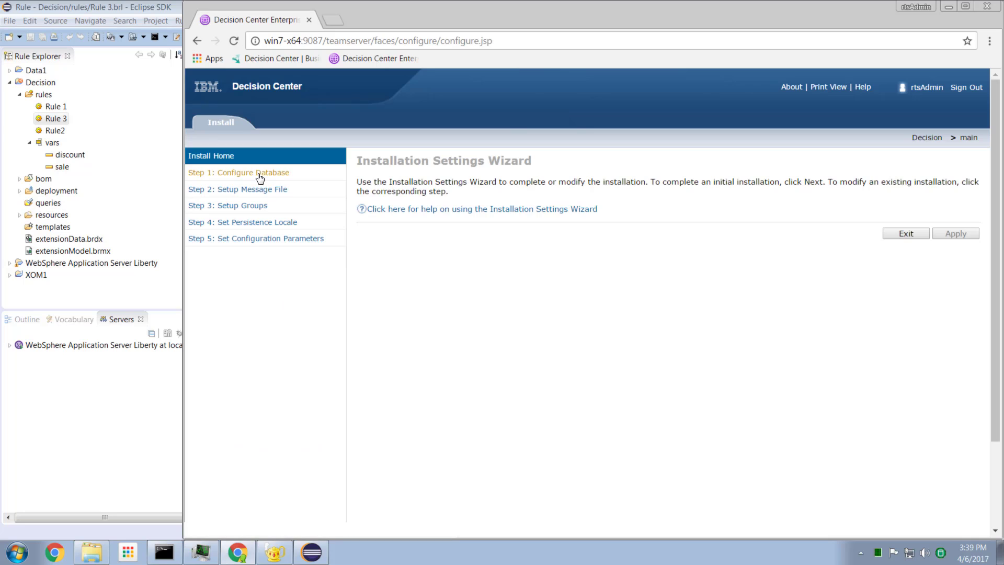
click(237, 173)
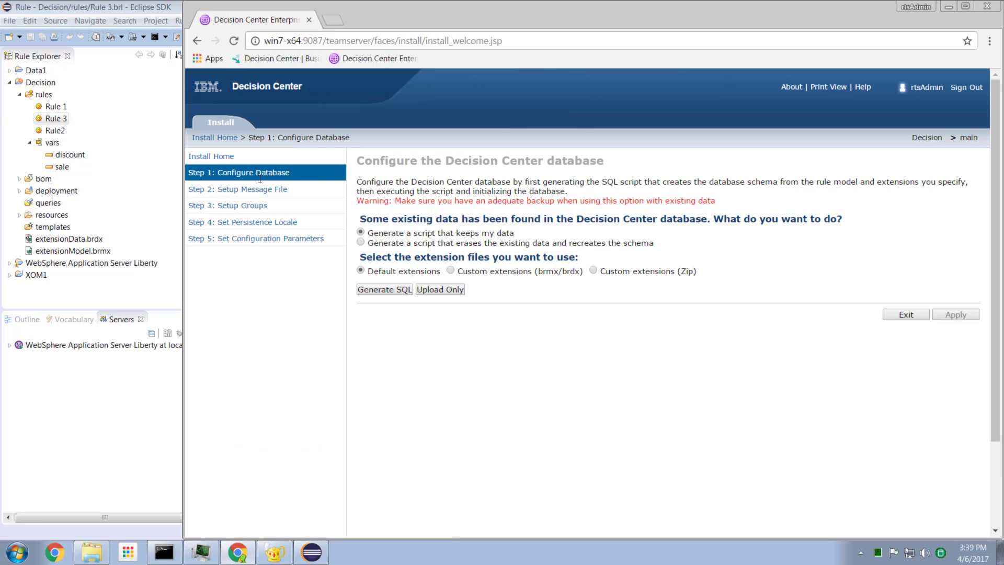
mouse_move(481, 242)
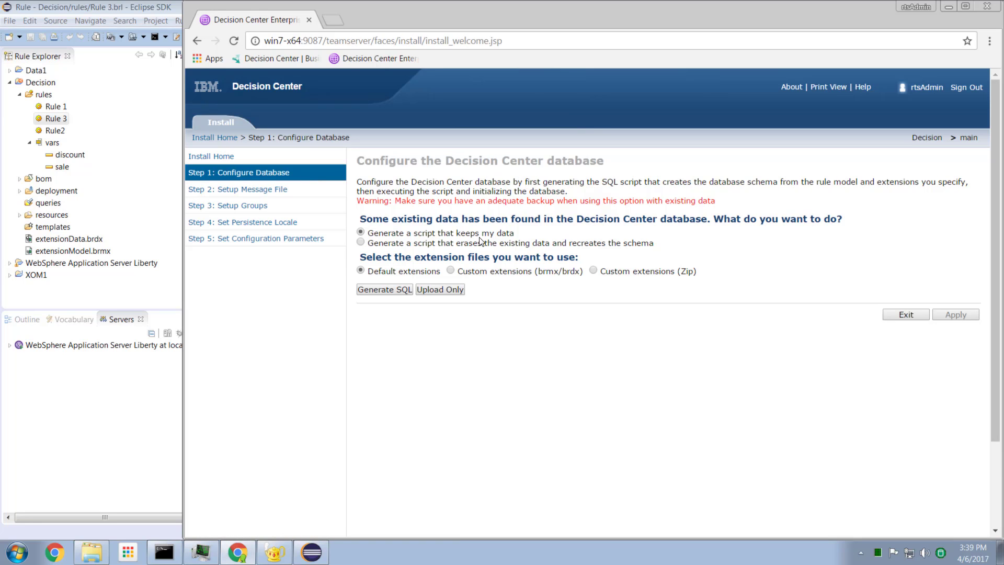
mouse_move(572, 165)
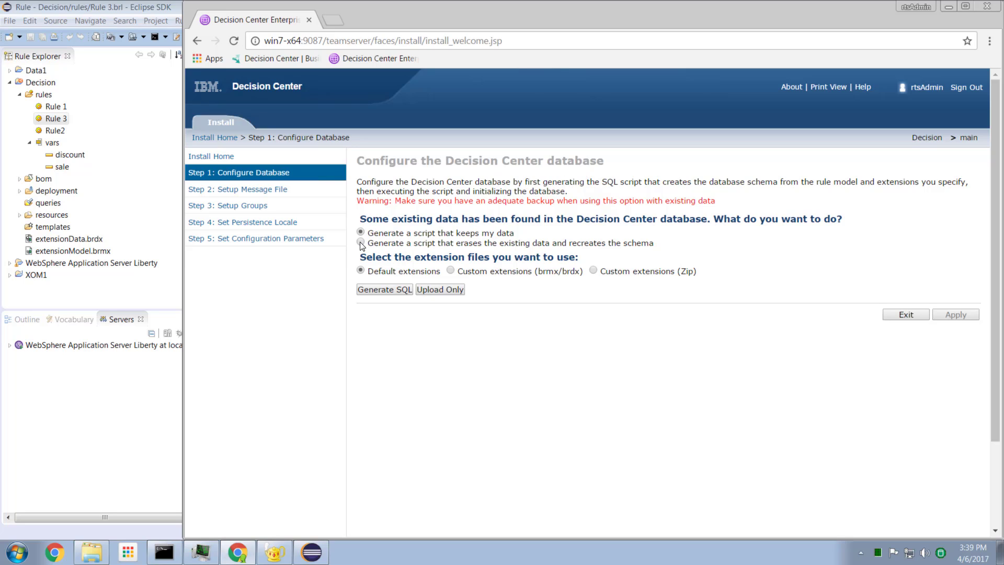
mouse_move(629, 252)
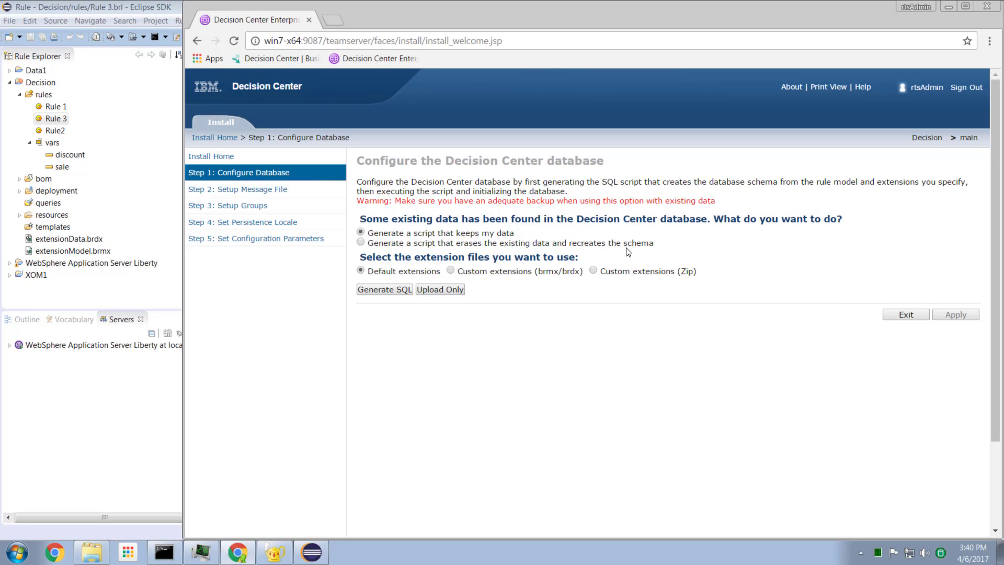
mouse_move(495, 242)
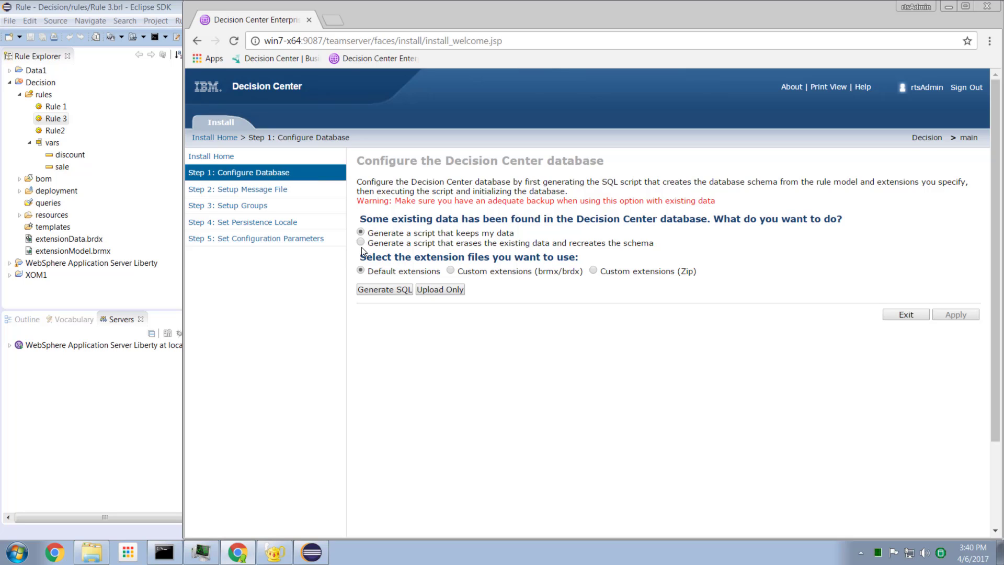
click(361, 242)
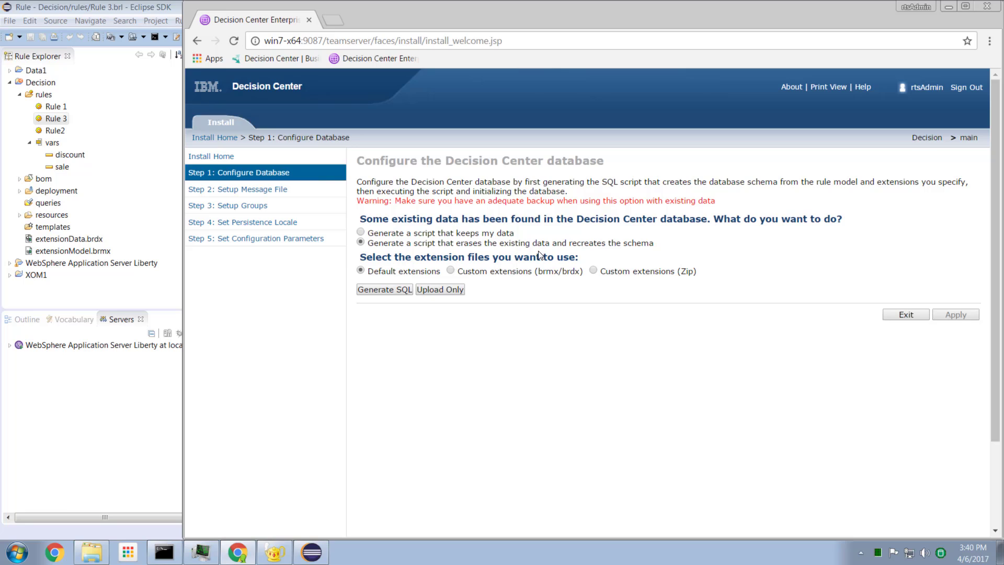
mouse_move(484, 285)
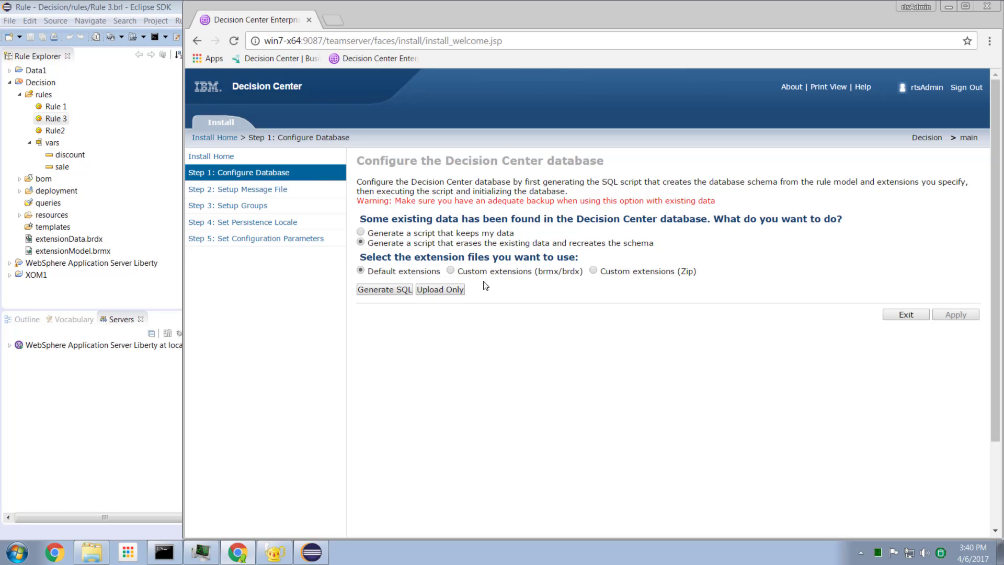
mouse_move(359, 268)
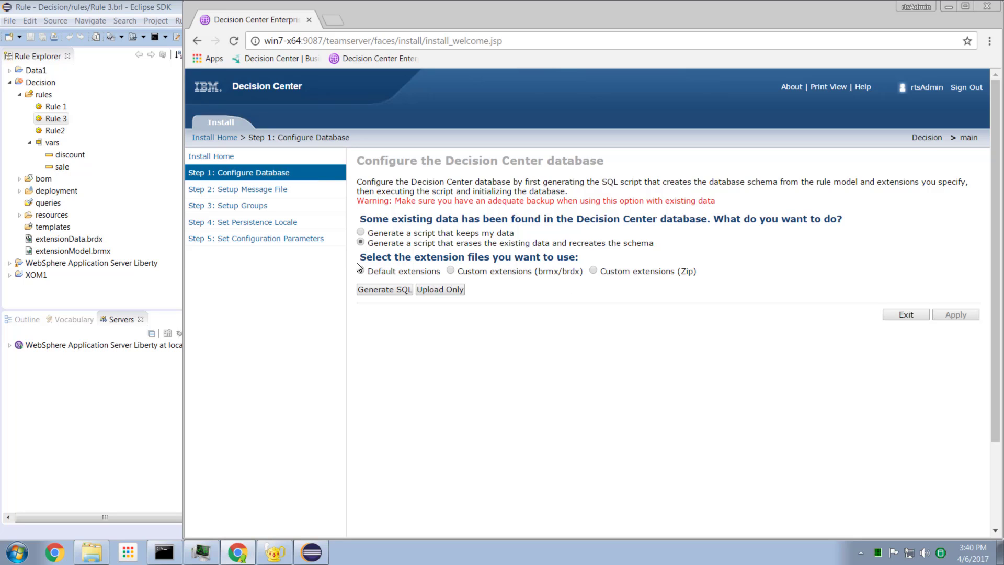
click(360, 269)
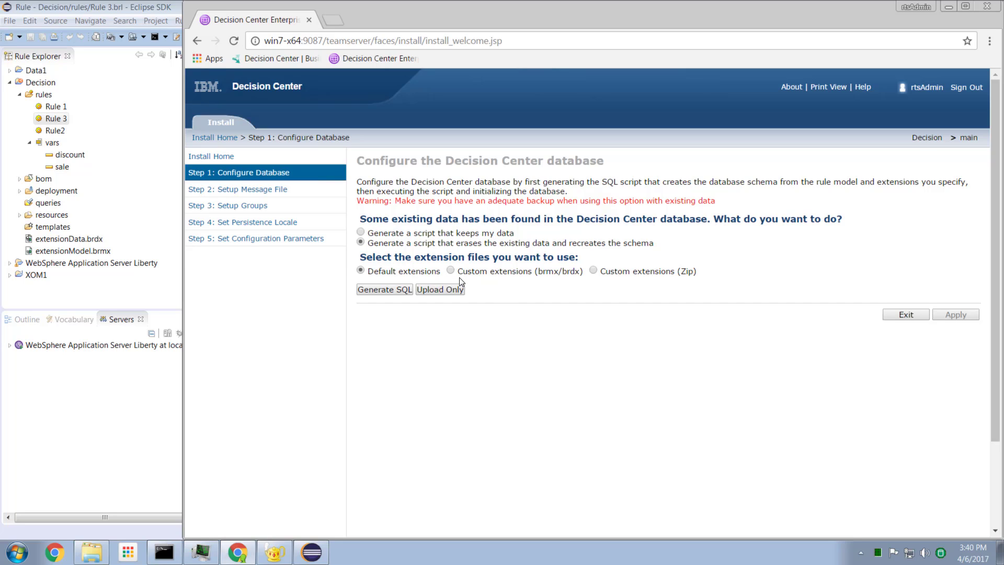
mouse_move(498, 282)
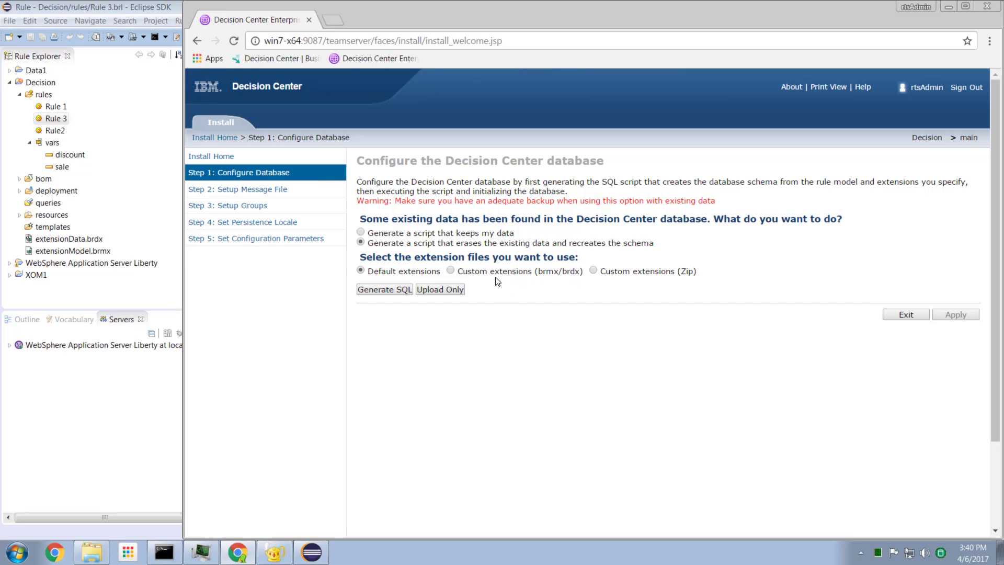
mouse_move(482, 283)
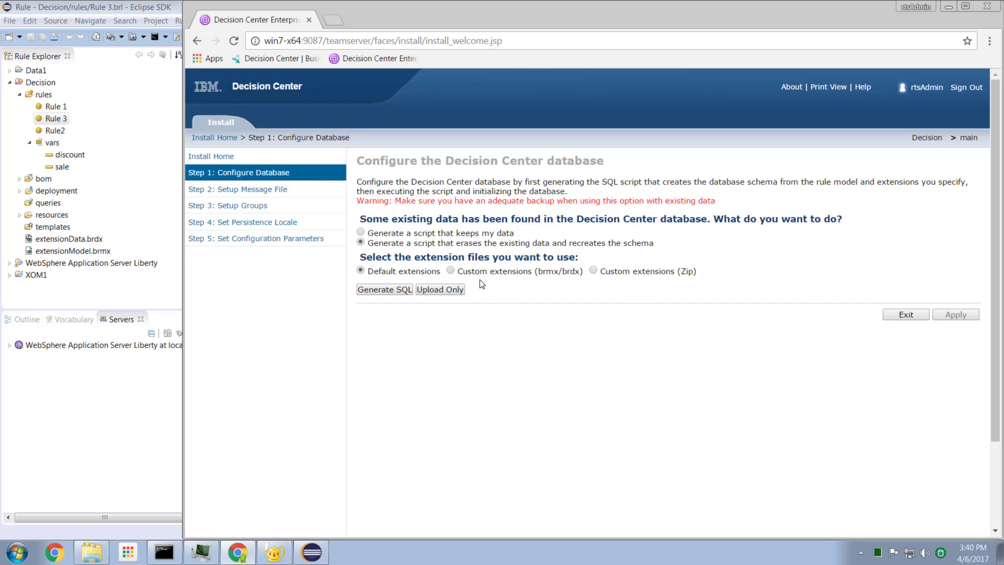
Step: Select custom brmx/brdx extensions using extensionModel.brmx as model and extensionData.brdx as data
click(451, 271)
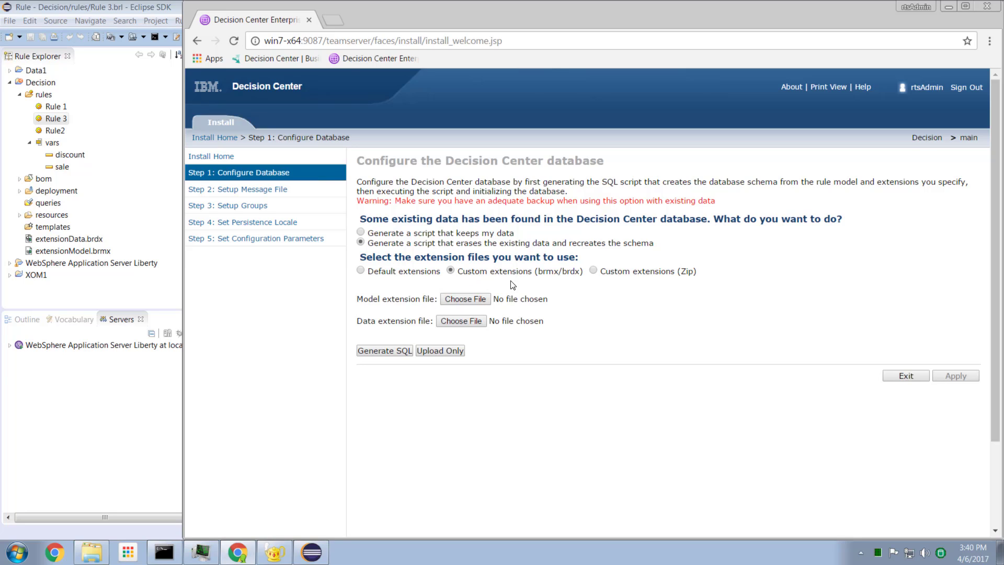
mouse_move(424, 304)
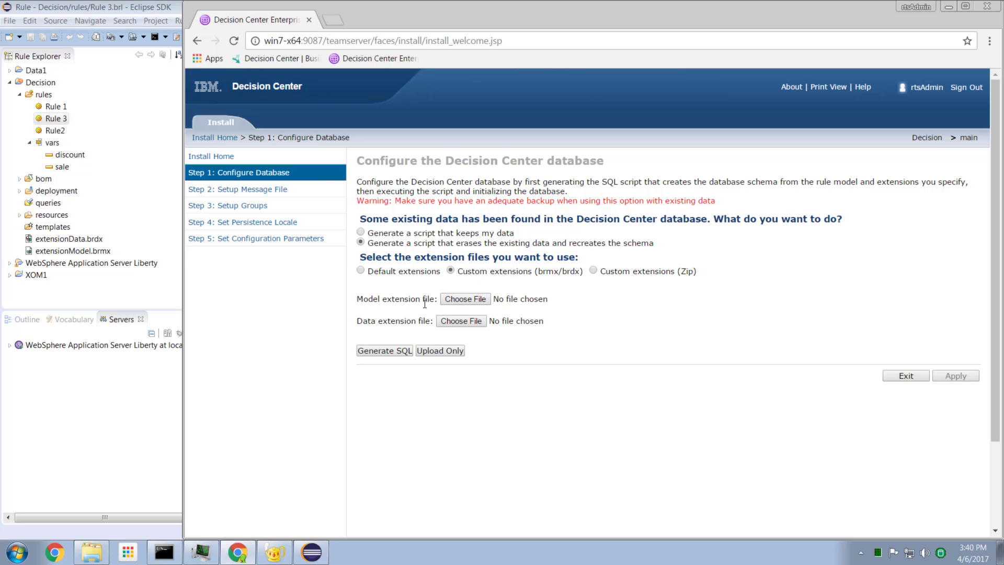
mouse_move(188, 285)
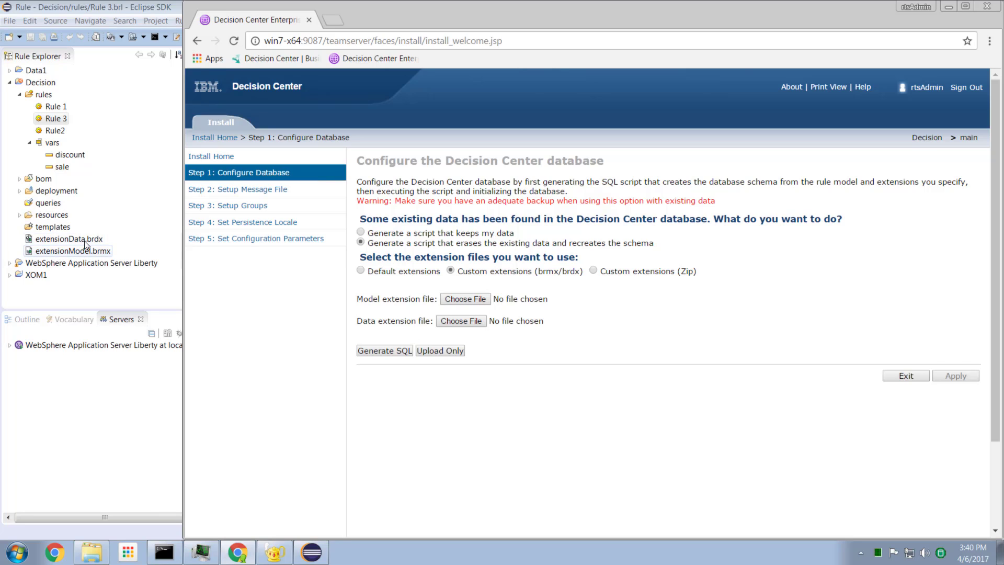
click(465, 298)
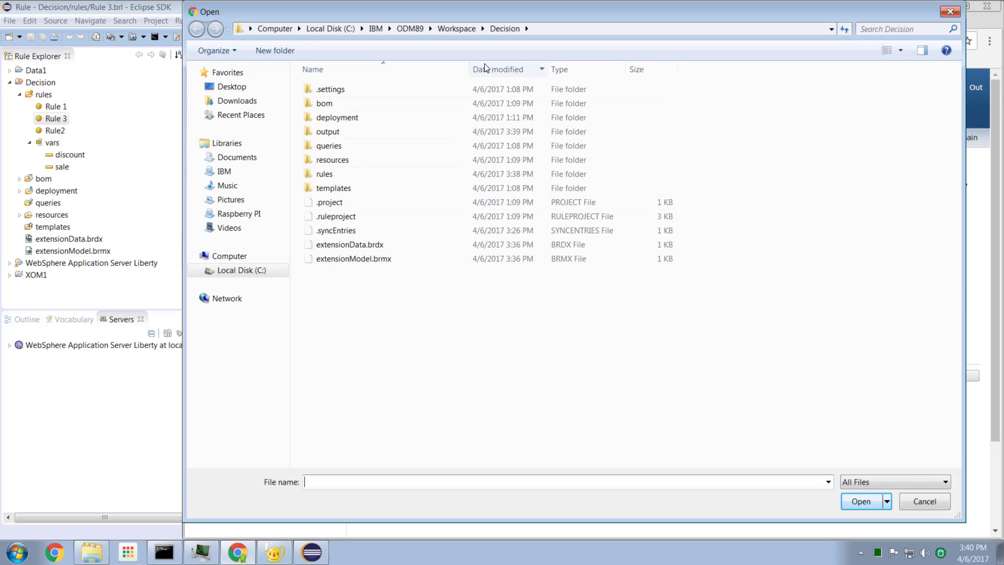
click(226, 298)
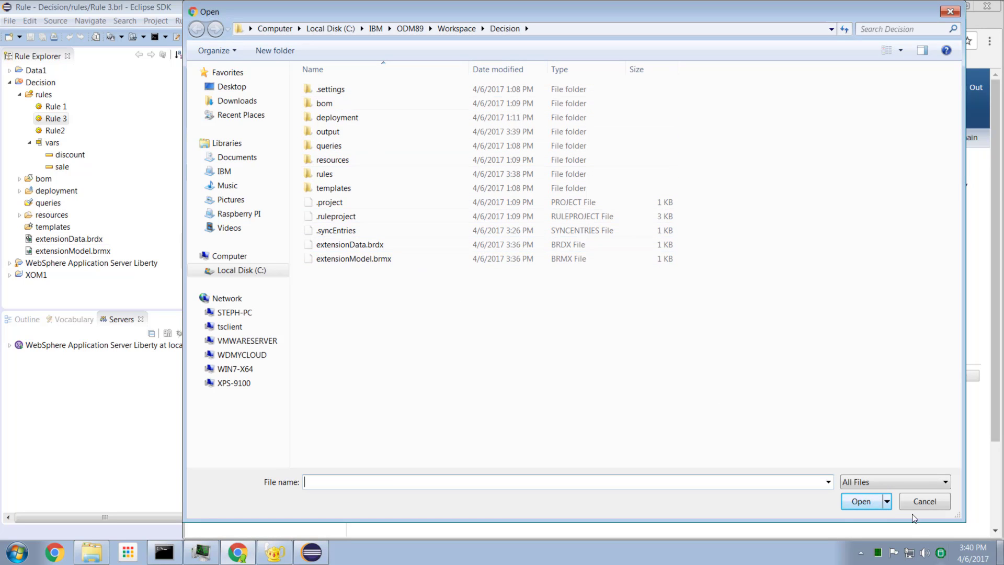
click(352, 259)
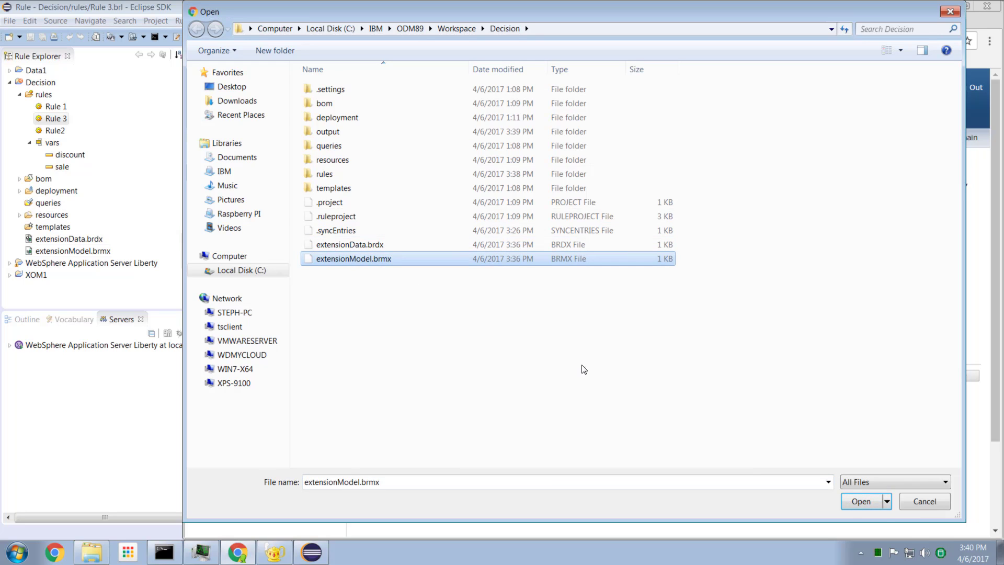
click(861, 501)
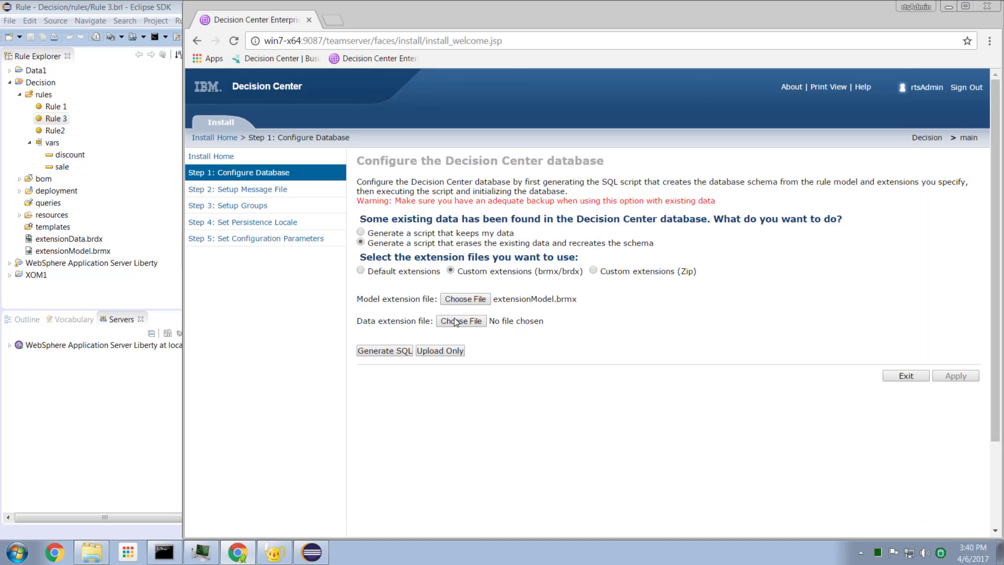
click(461, 321)
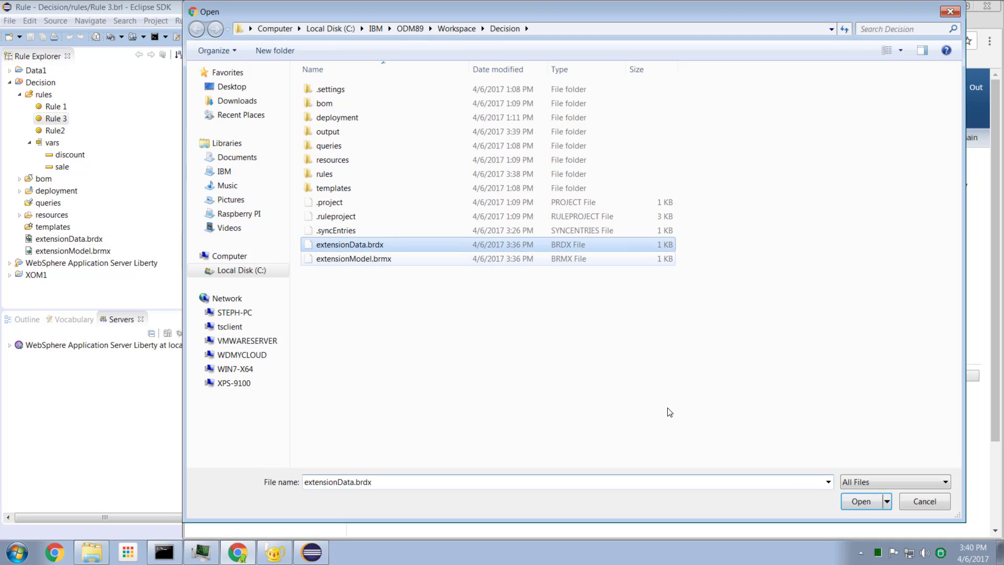
click(860, 501)
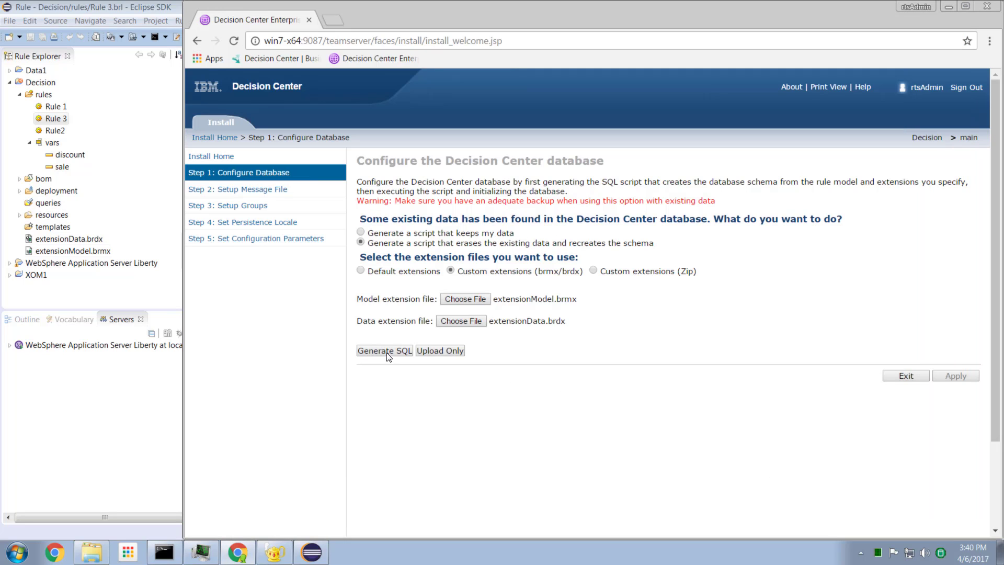
Step: Generate the rule-team-server.sql script, mark it for execution and apply
click(384, 351)
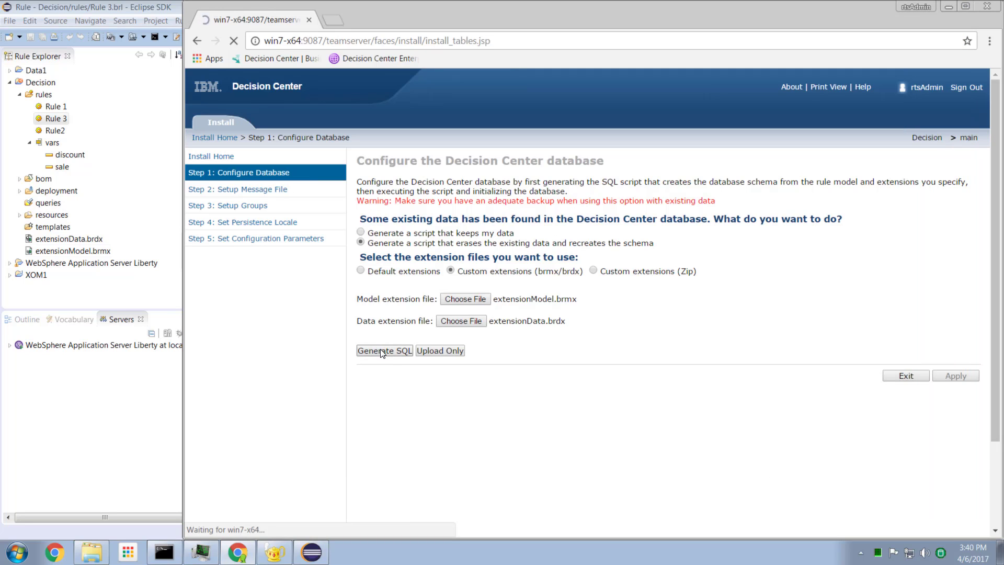
click(383, 350)
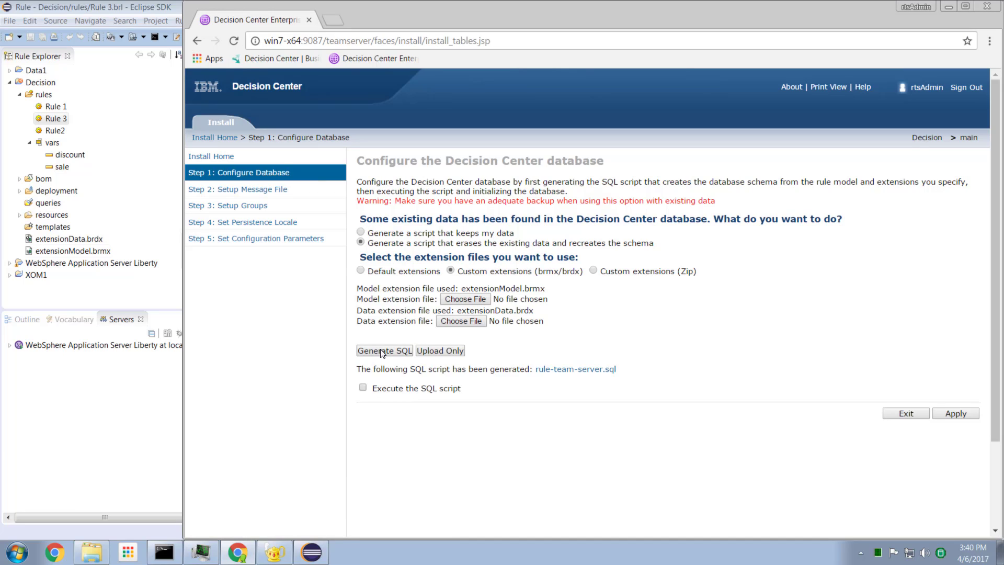
mouse_move(368, 391)
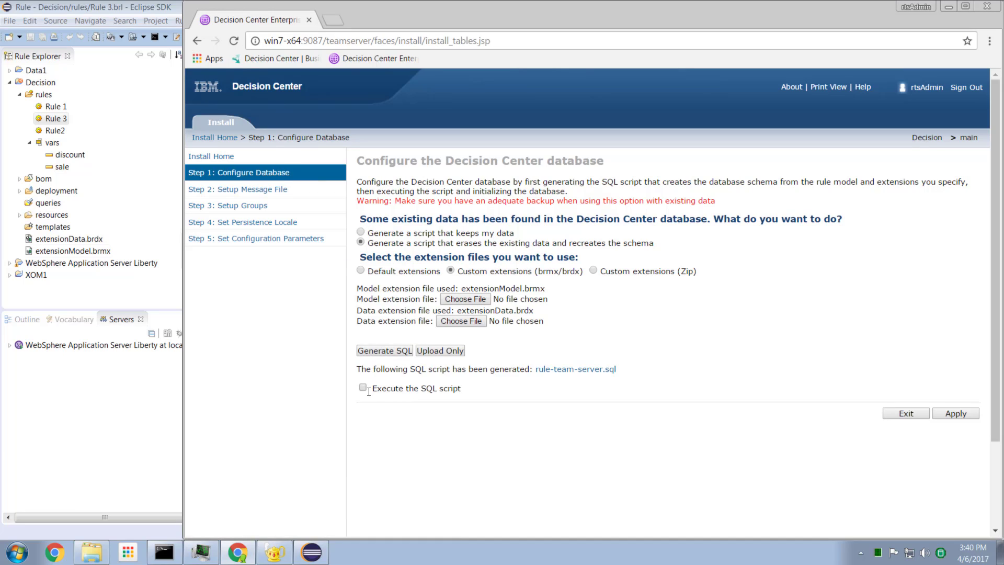
click(362, 388)
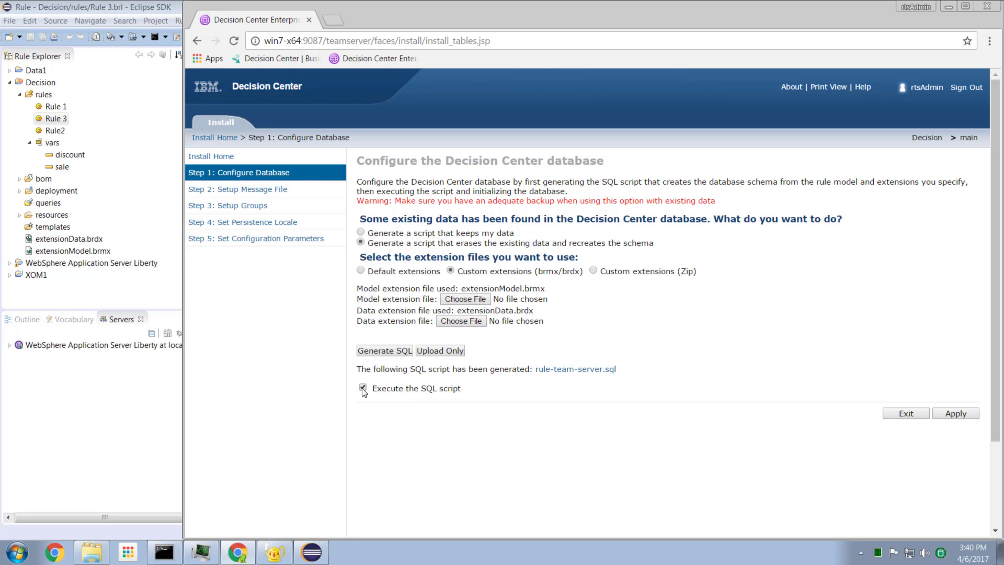
click(955, 413)
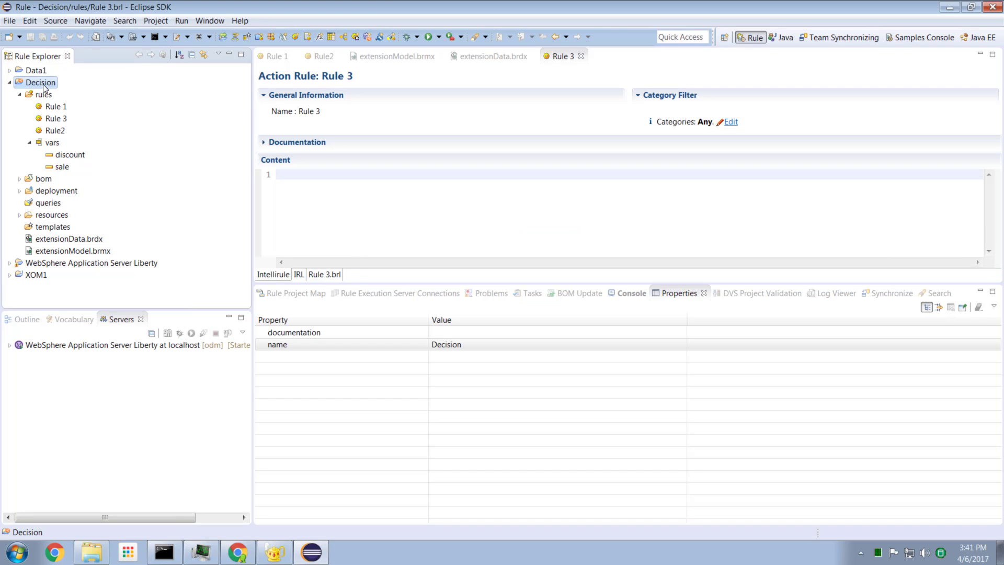
Step: Connect the Decision project to Decision Center and synchronize it, acknowledging no changes found
right_click(41, 82)
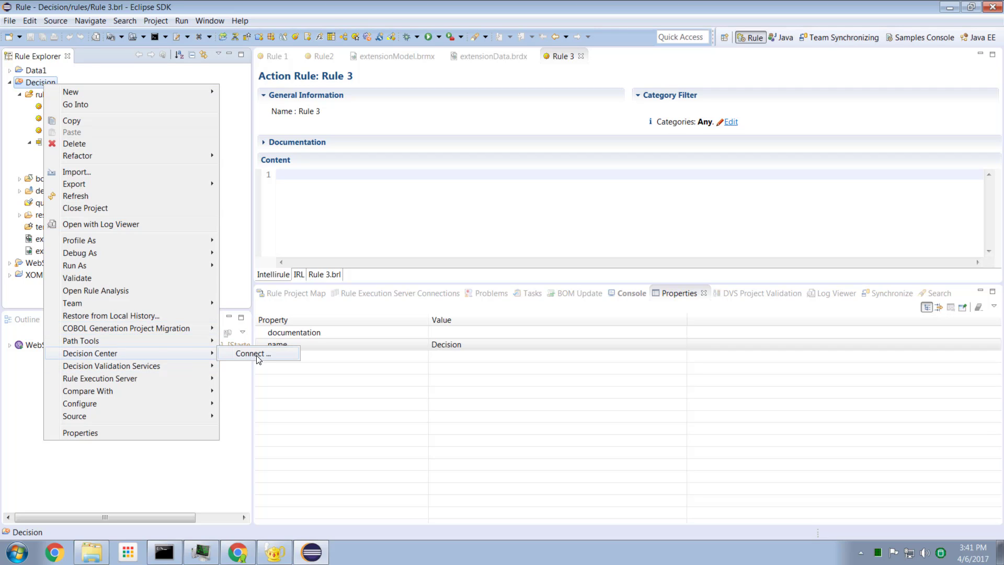
click(253, 352)
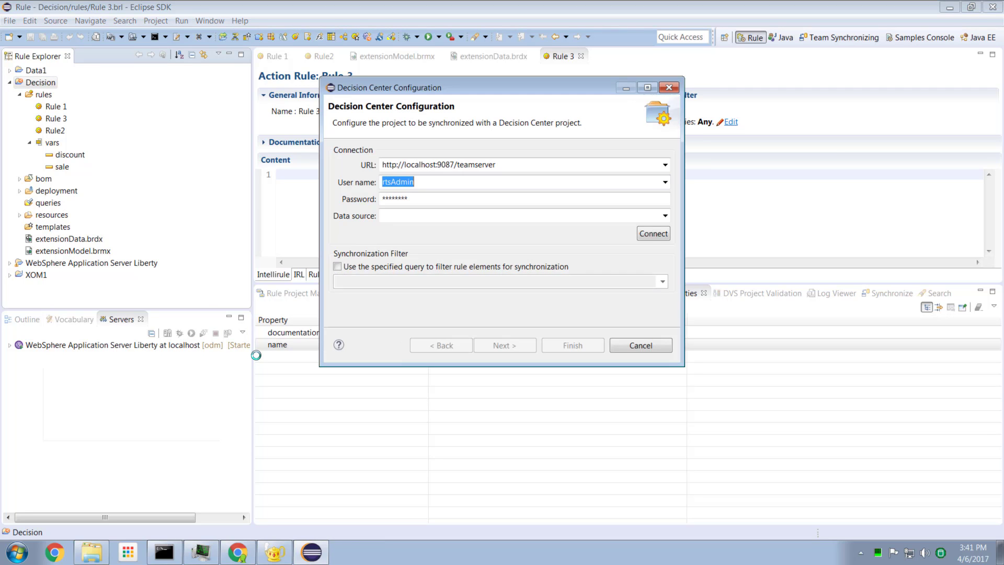
click(653, 232)
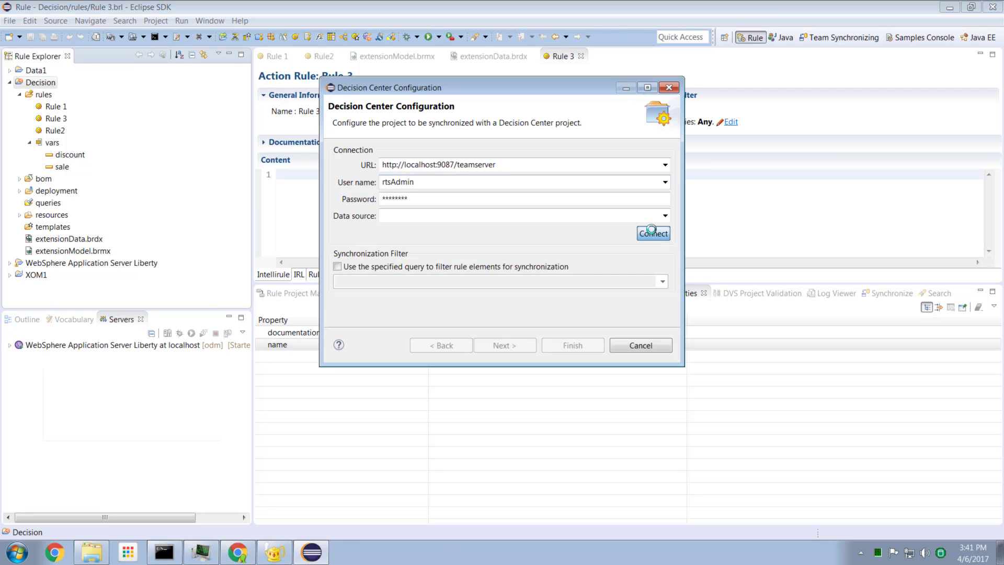
click(652, 232)
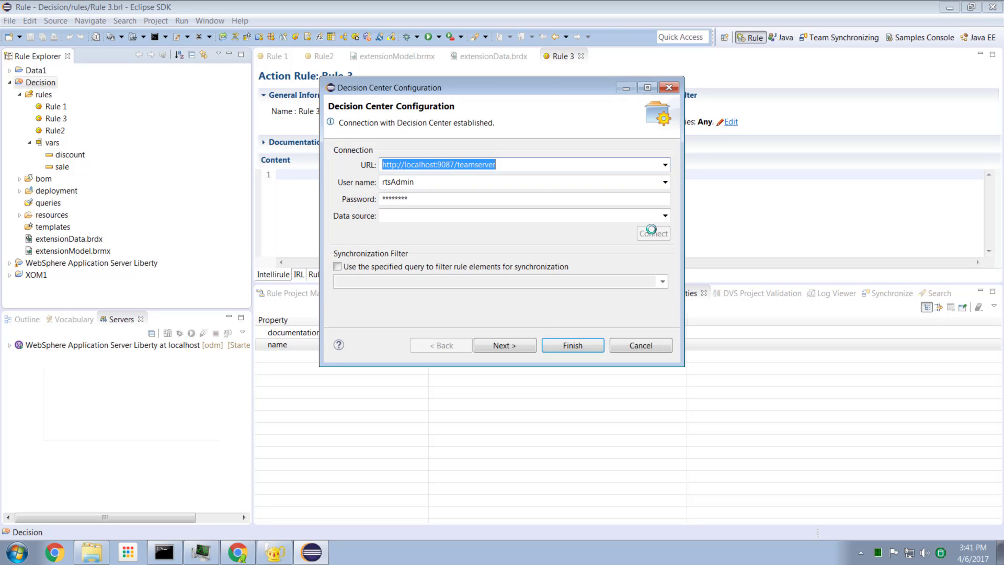
click(504, 345)
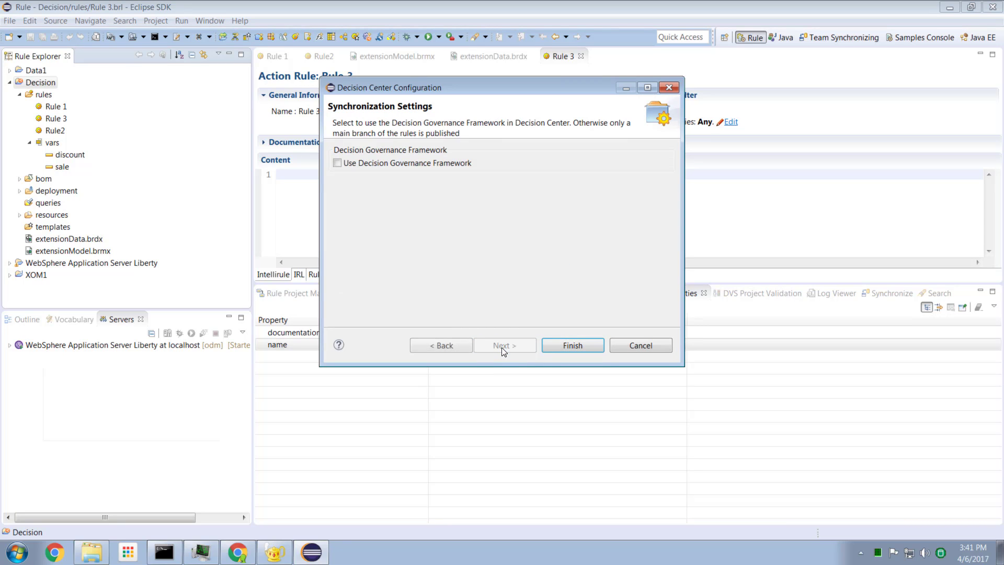
click(571, 345)
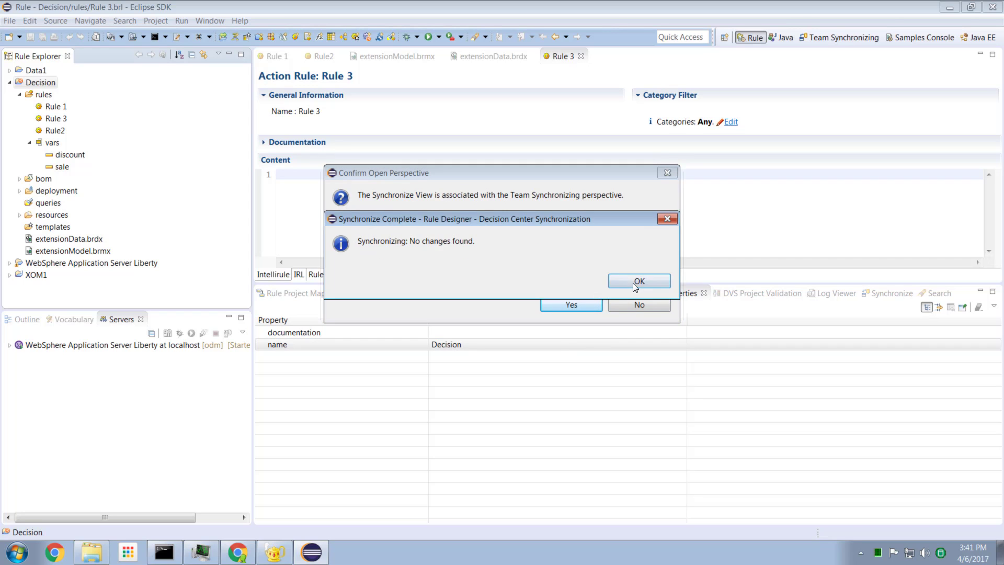
click(638, 281)
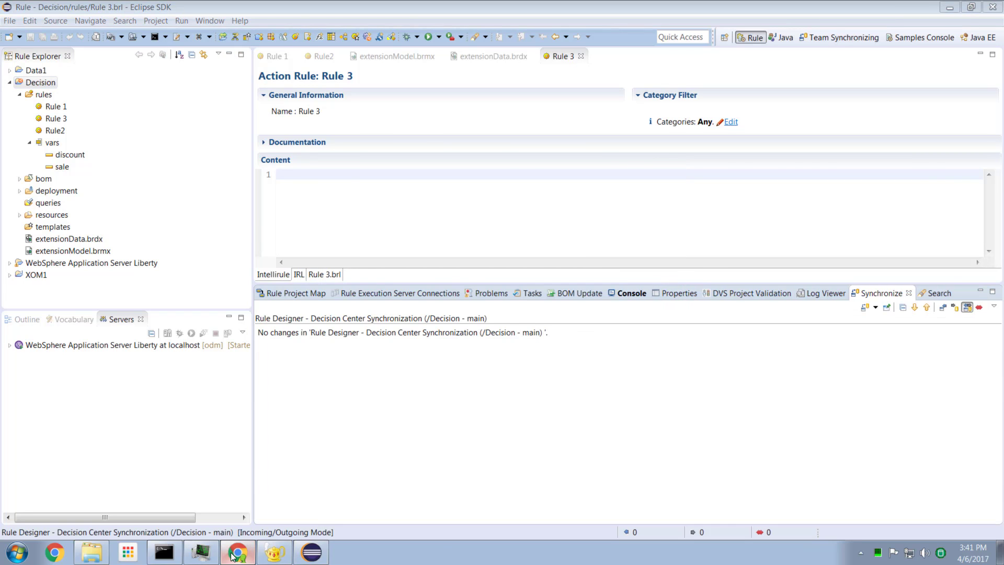
Step: Sign out and back in to Decision Center, then view Rule 1's details showing region South under Explore
click(238, 551)
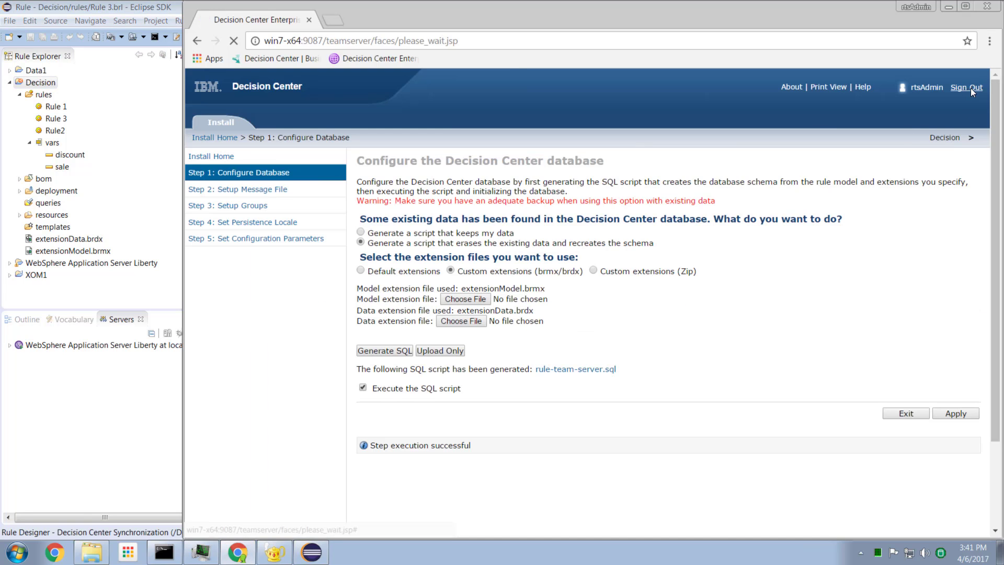
click(967, 87)
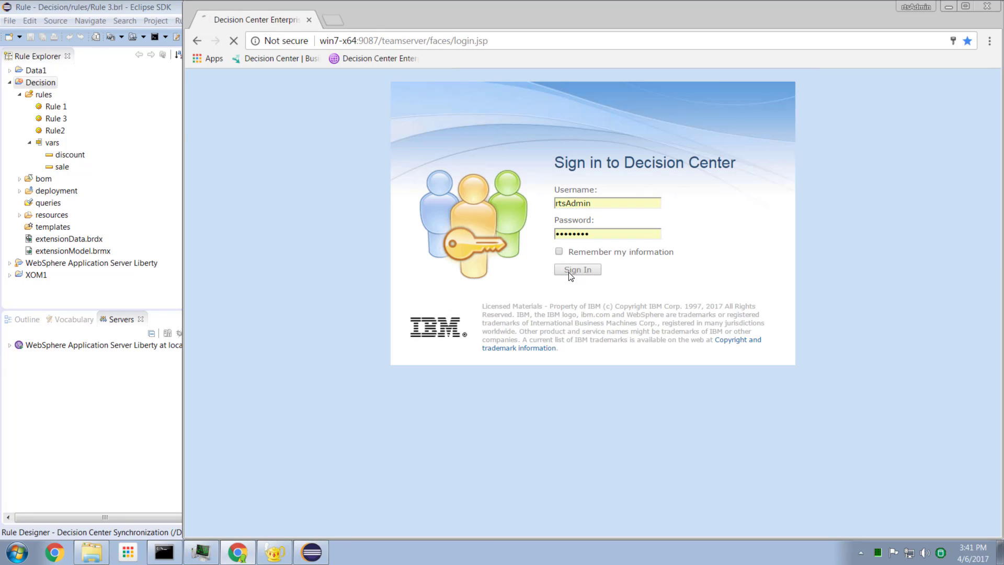
click(576, 268)
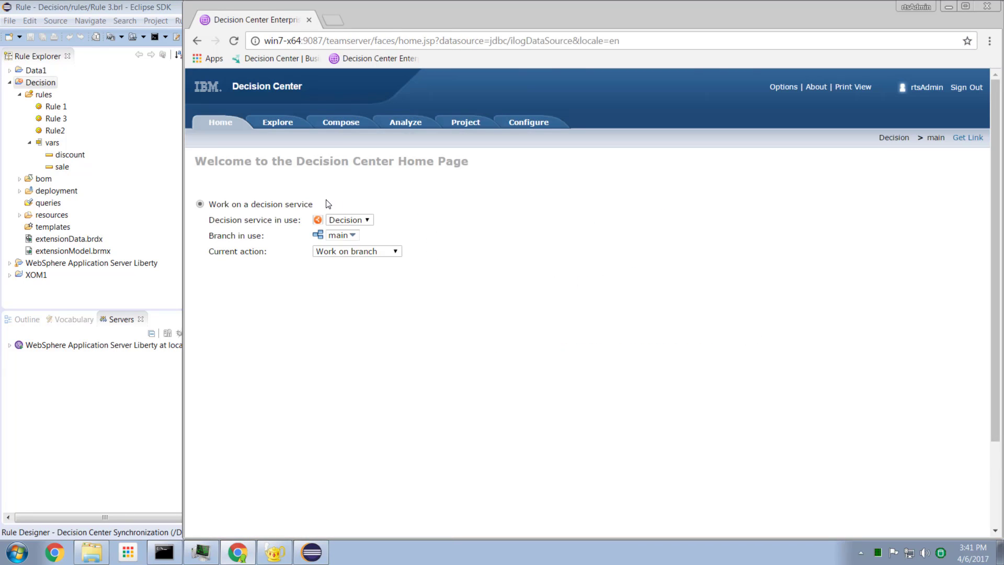
click(277, 122)
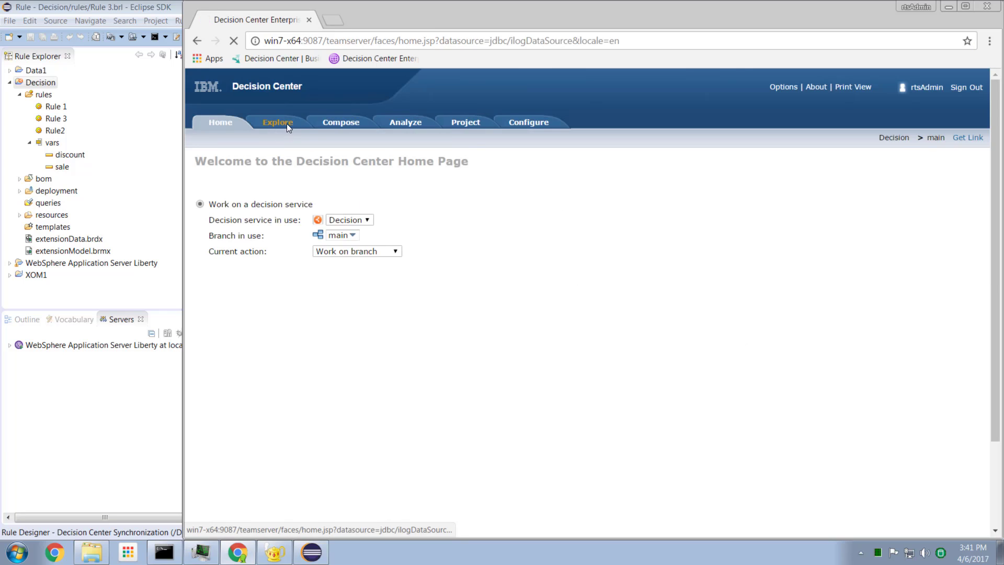
click(278, 122)
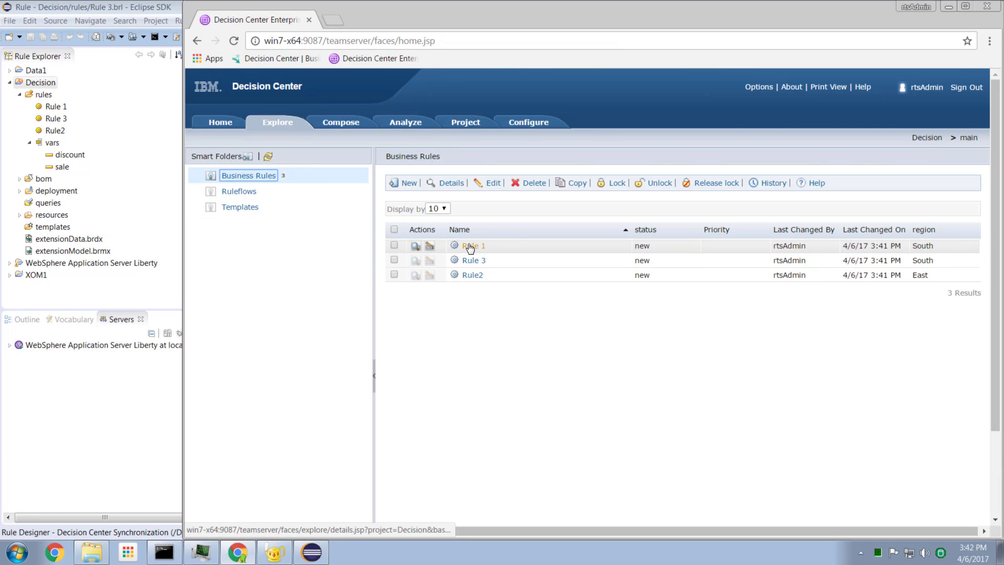
click(471, 245)
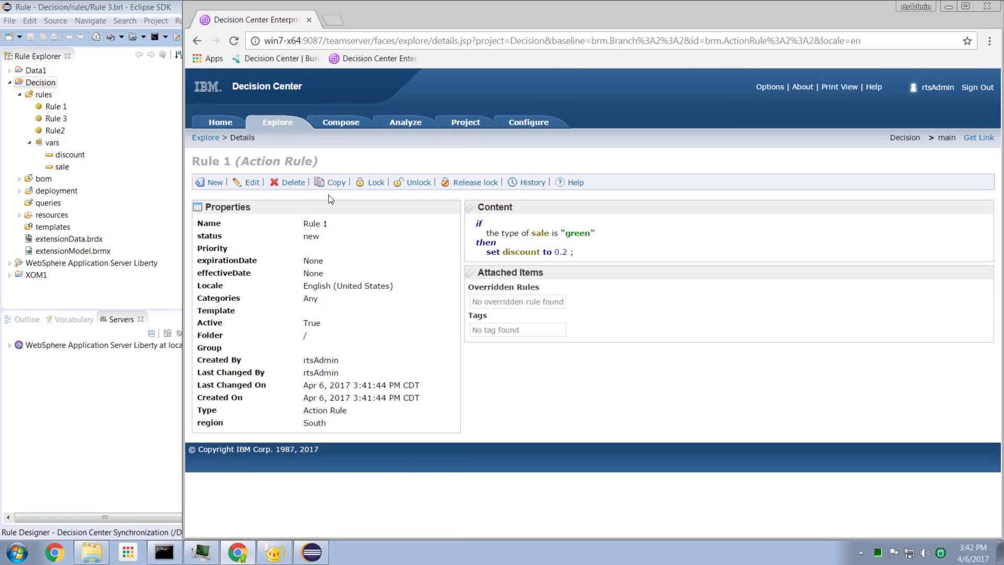
mouse_move(243, 425)
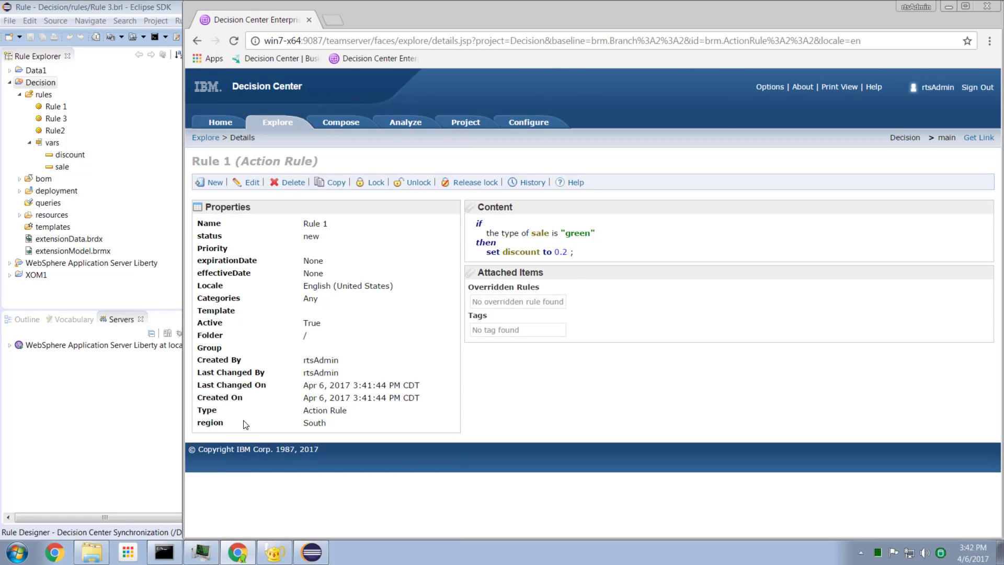
mouse_move(230, 428)
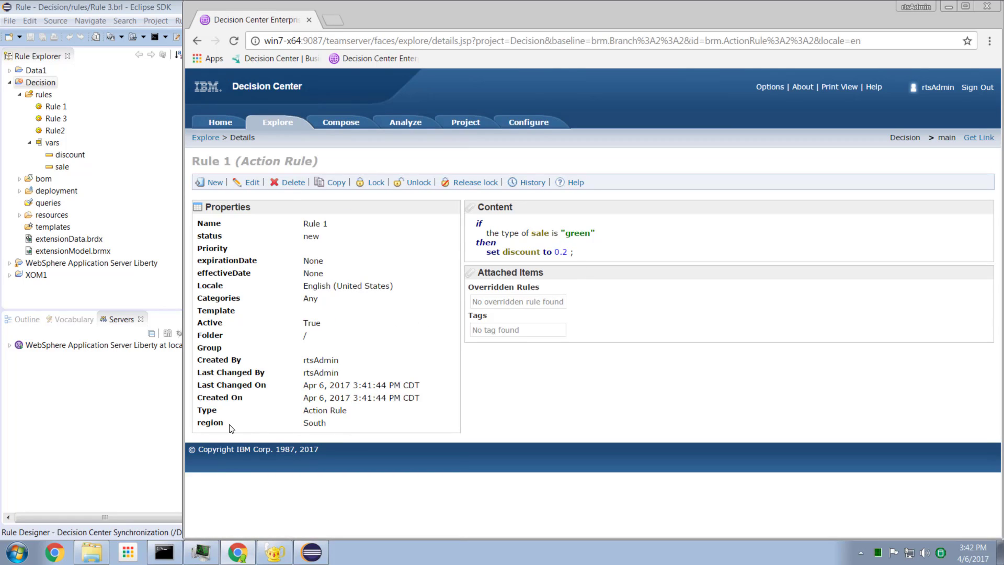
mouse_move(362, 429)
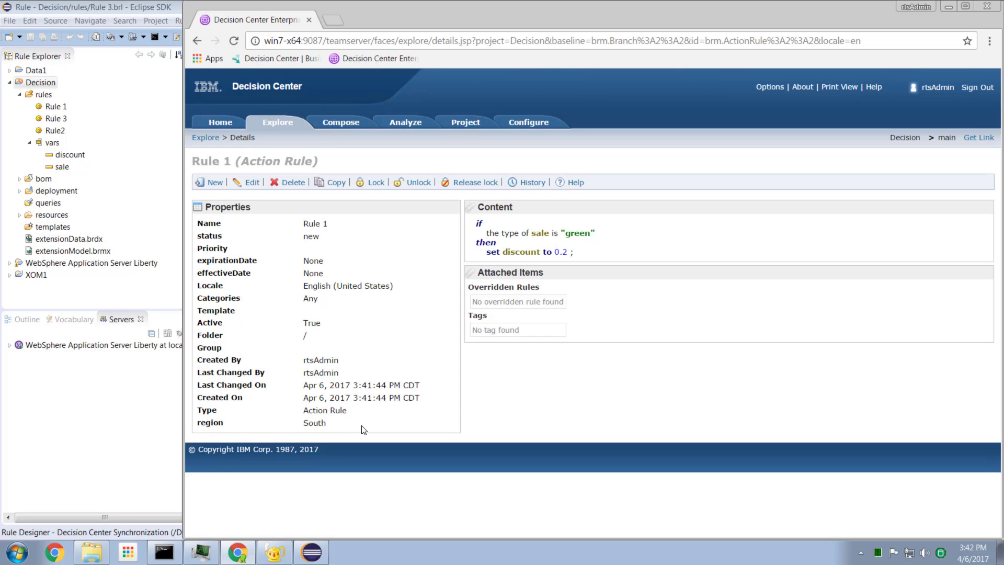
mouse_move(341, 427)
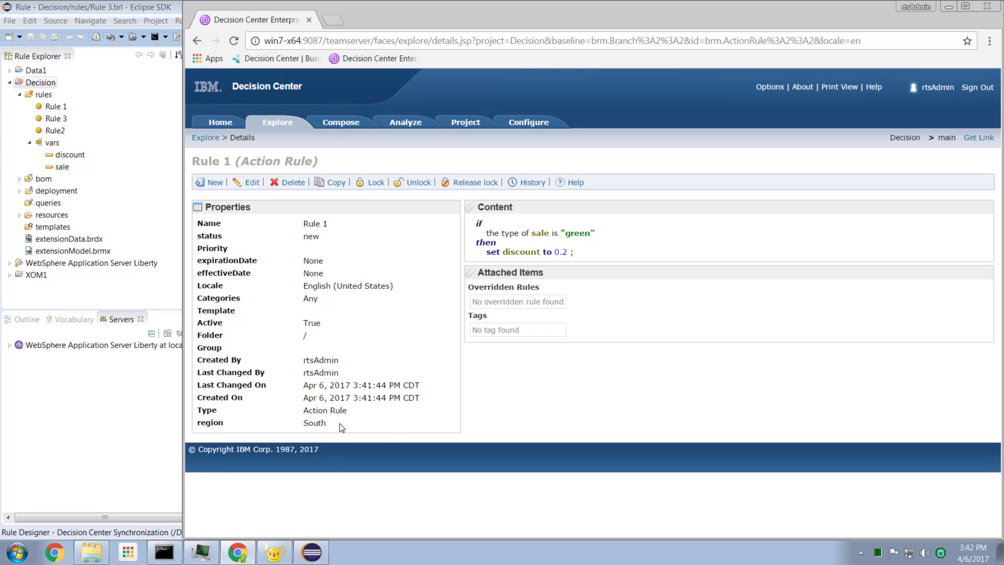
mouse_move(340, 125)
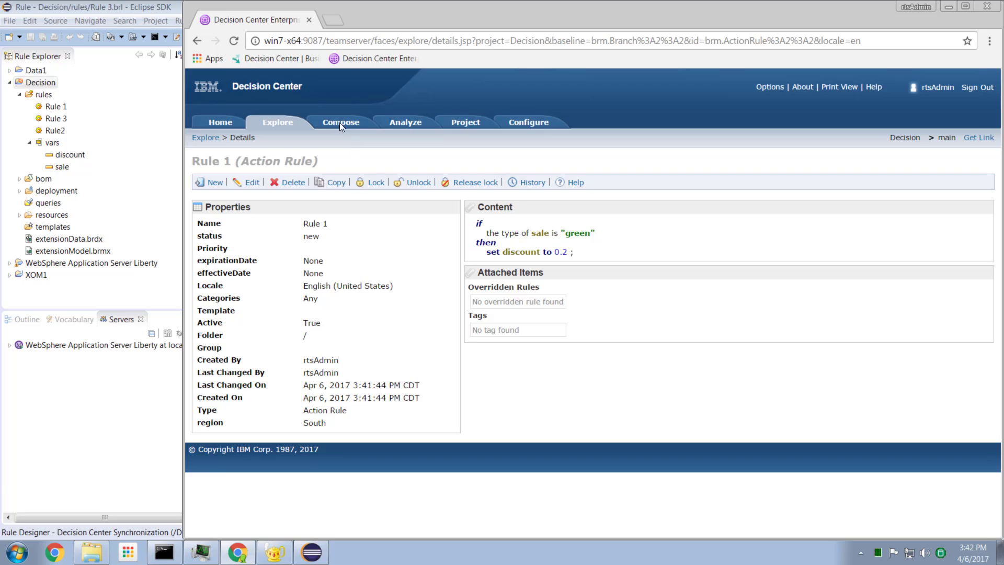
Step: Create a New Smart Folder from the Compose page and proceed to its query definition
click(340, 122)
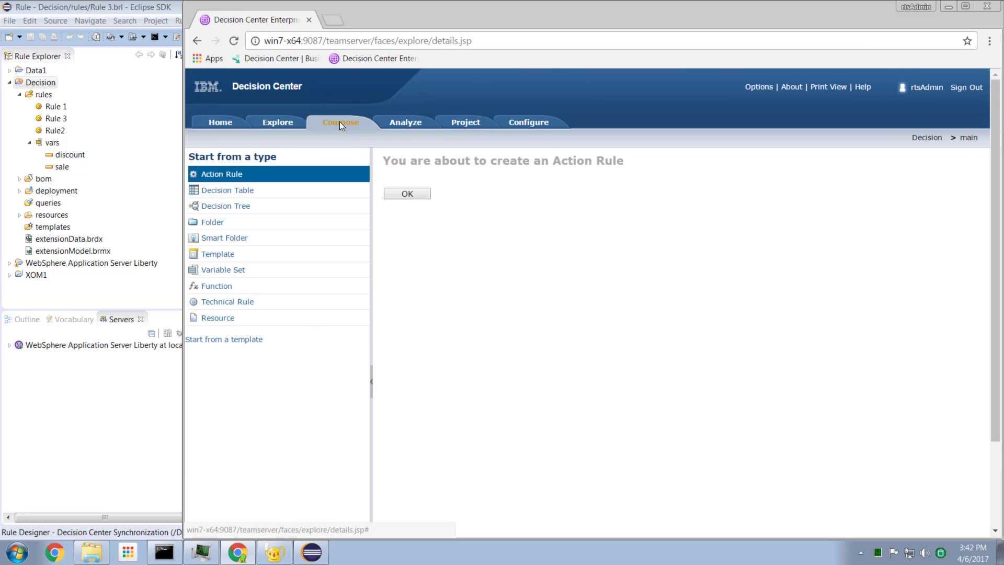
click(223, 237)
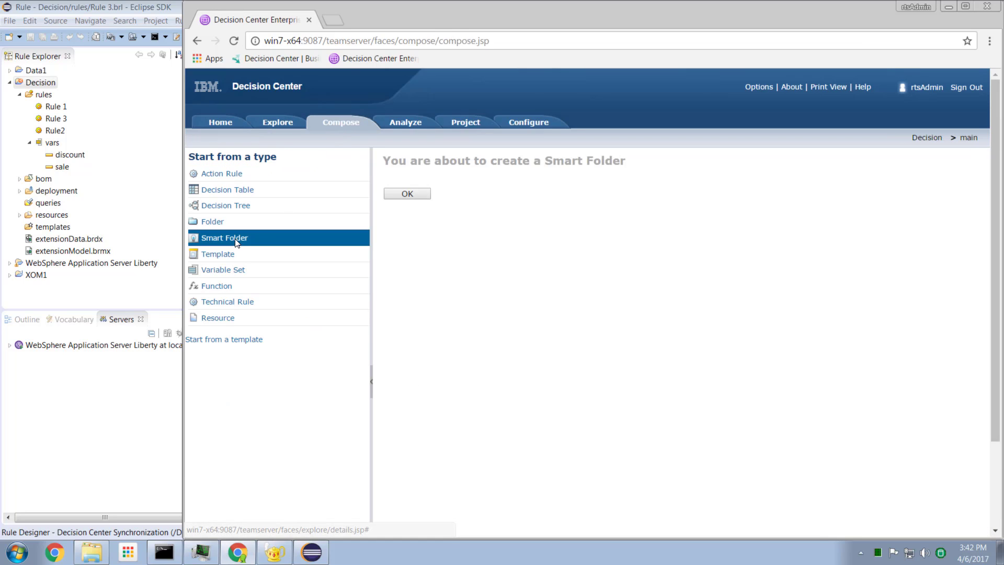
click(407, 194)
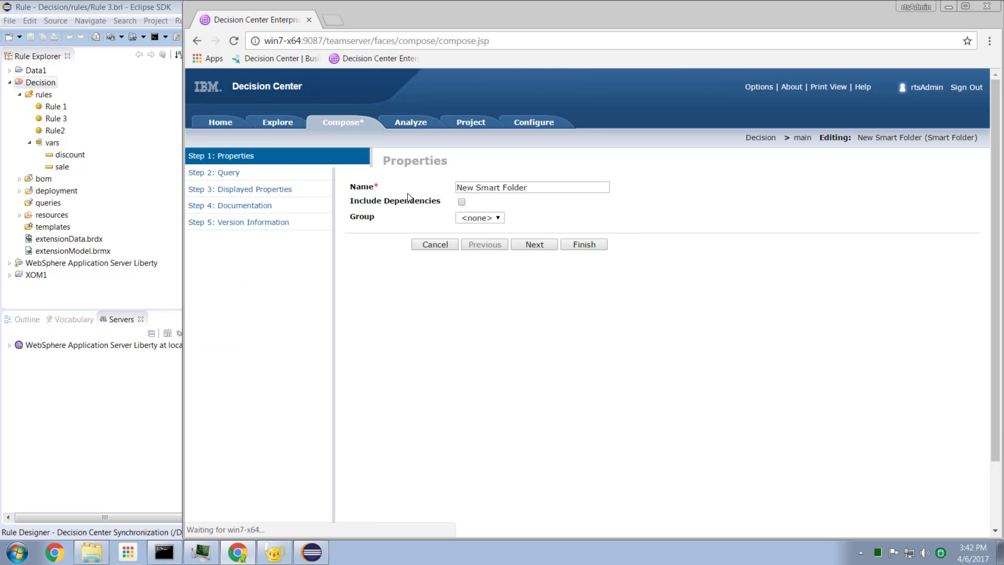
click(535, 244)
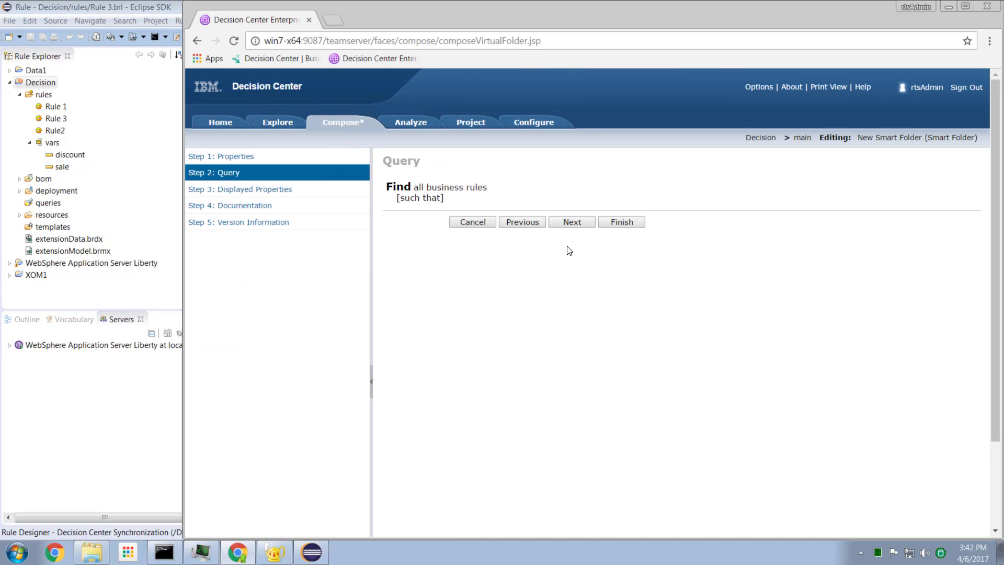
mouse_move(420, 204)
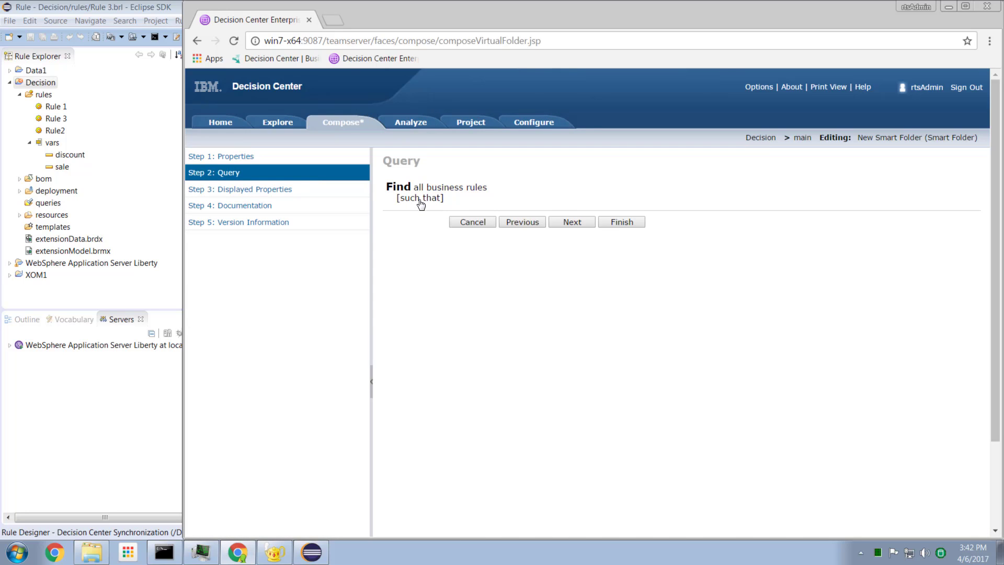
Step: Define the query as business rules where each business rule's region is South, and finish
click(418, 198)
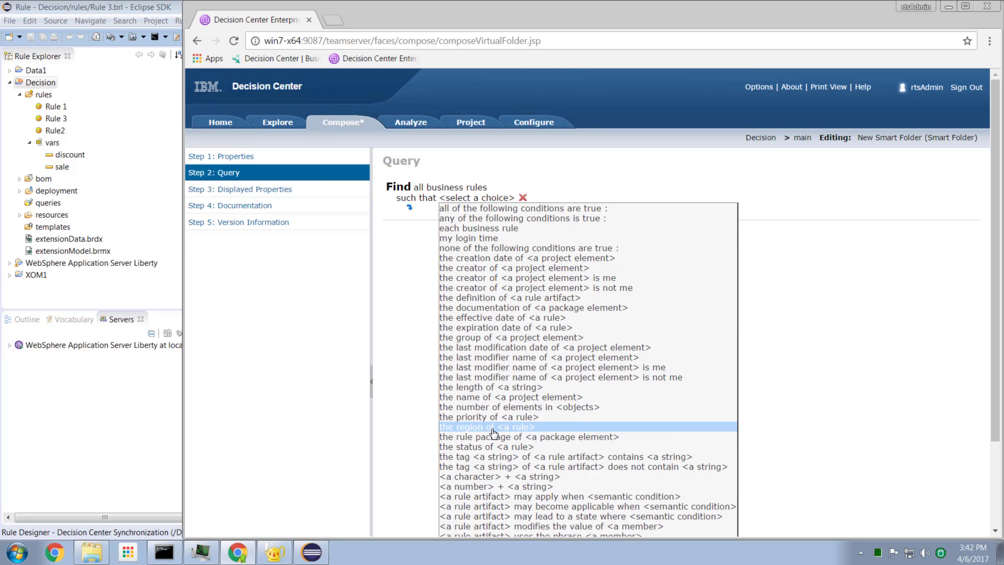
mouse_move(490, 434)
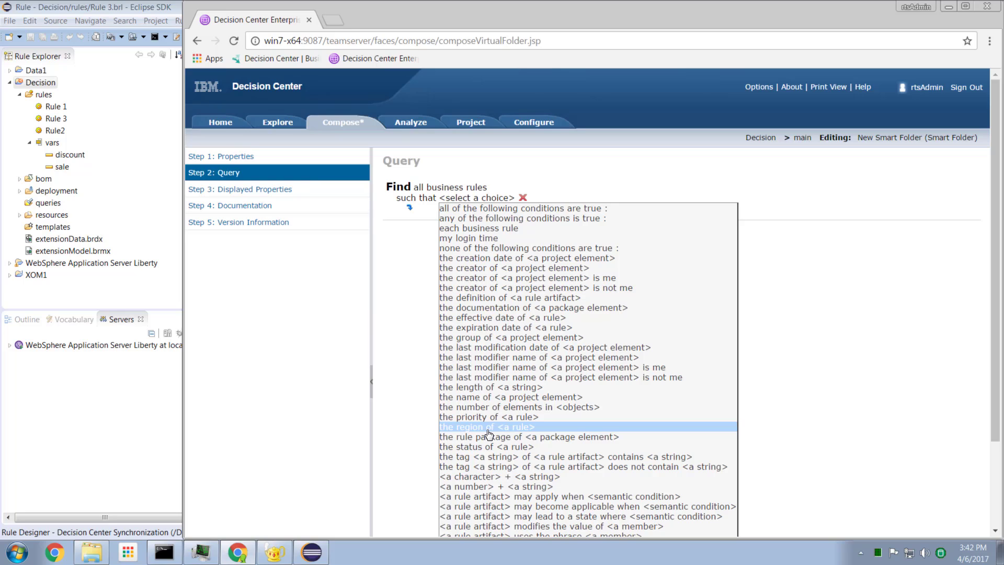
click(486, 426)
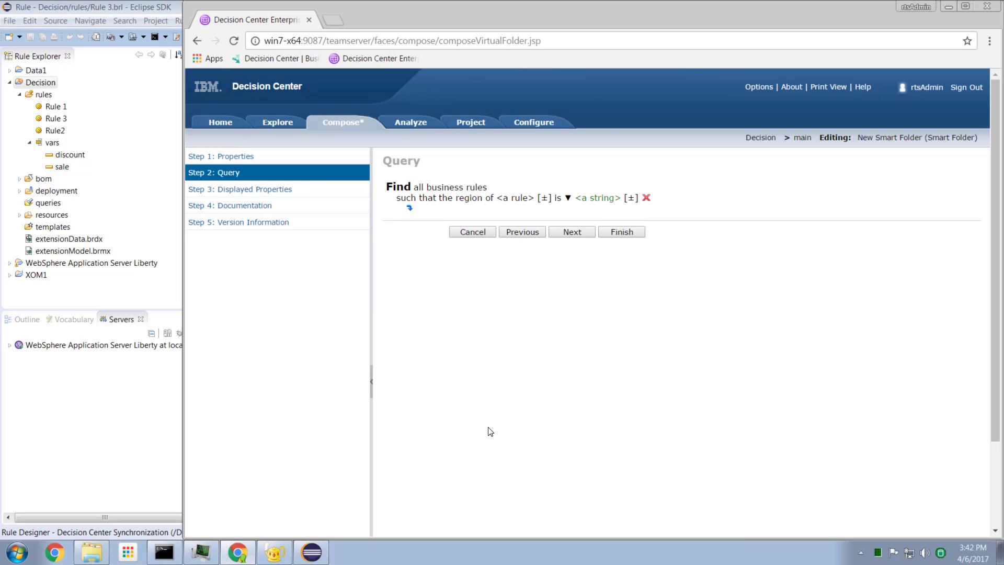
click(409, 209)
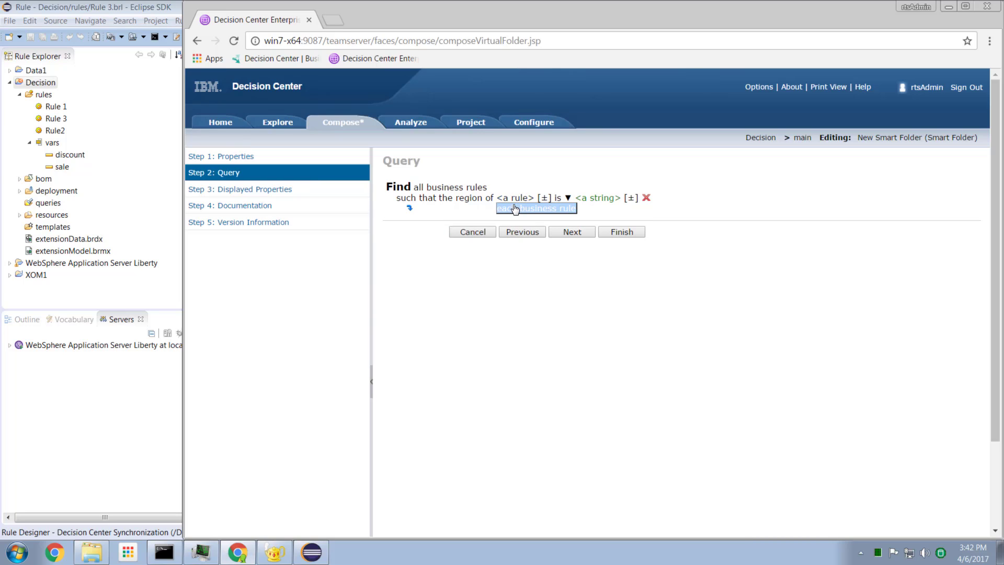
click(535, 207)
text(South)
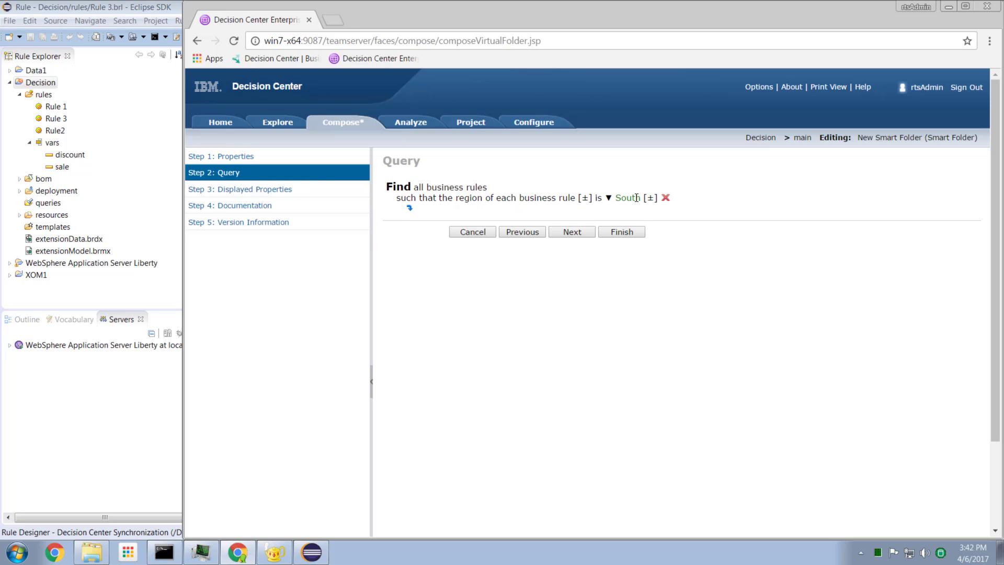
click(621, 232)
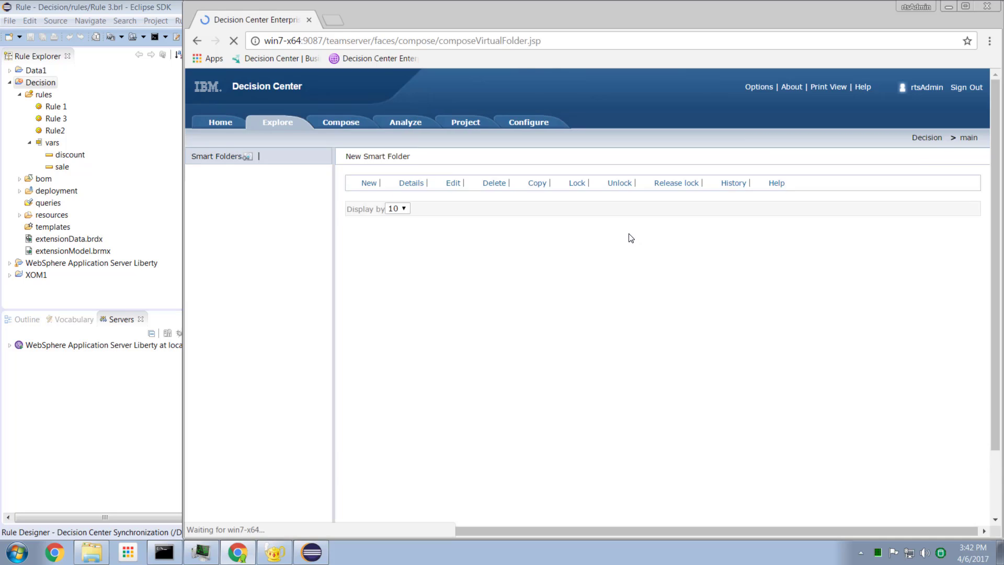
Step: View the smart folder listing Rule 1 and Rule 3, then open Rule2's details showing region East
click(253, 222)
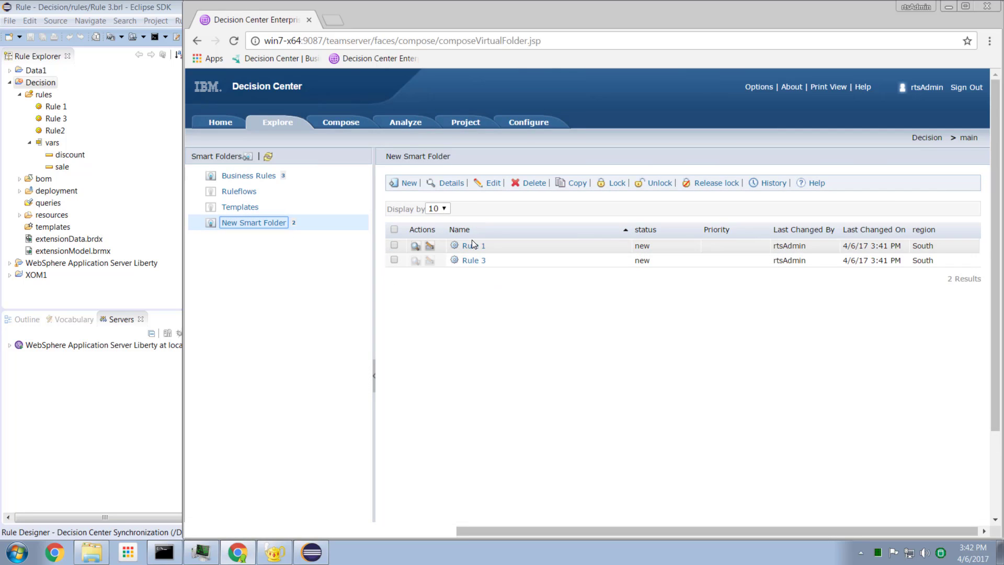
mouse_move(473, 261)
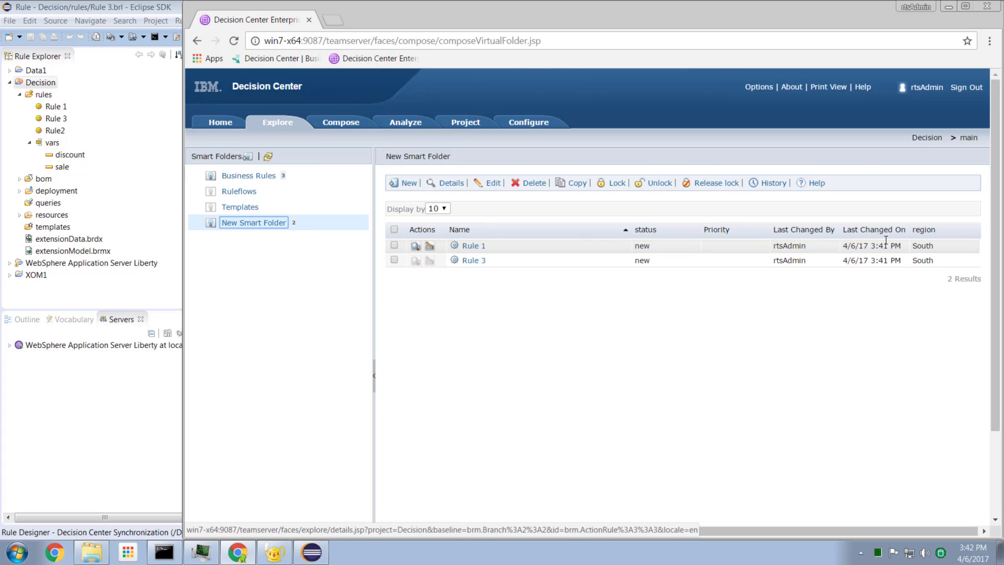
mouse_move(338, 230)
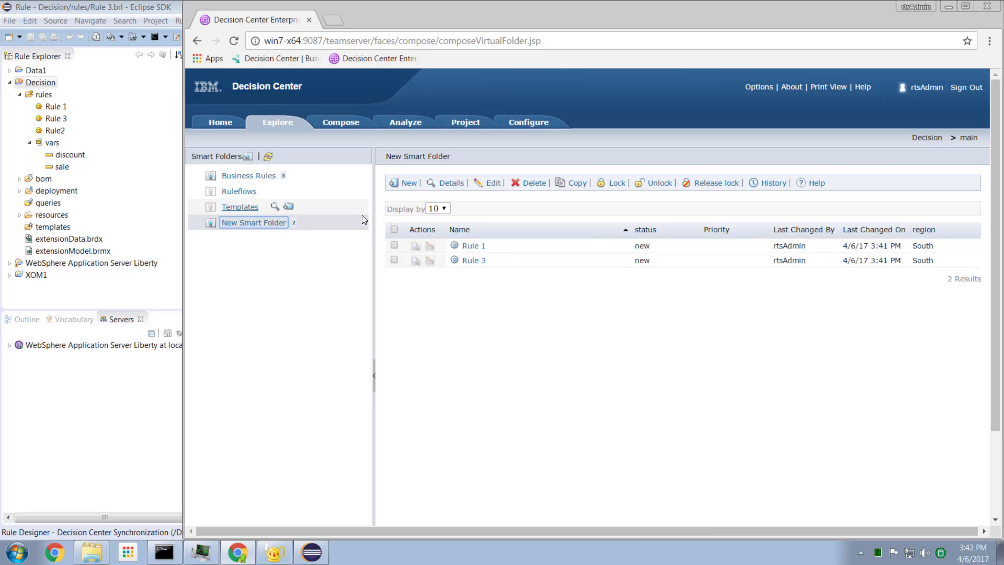
click(249, 175)
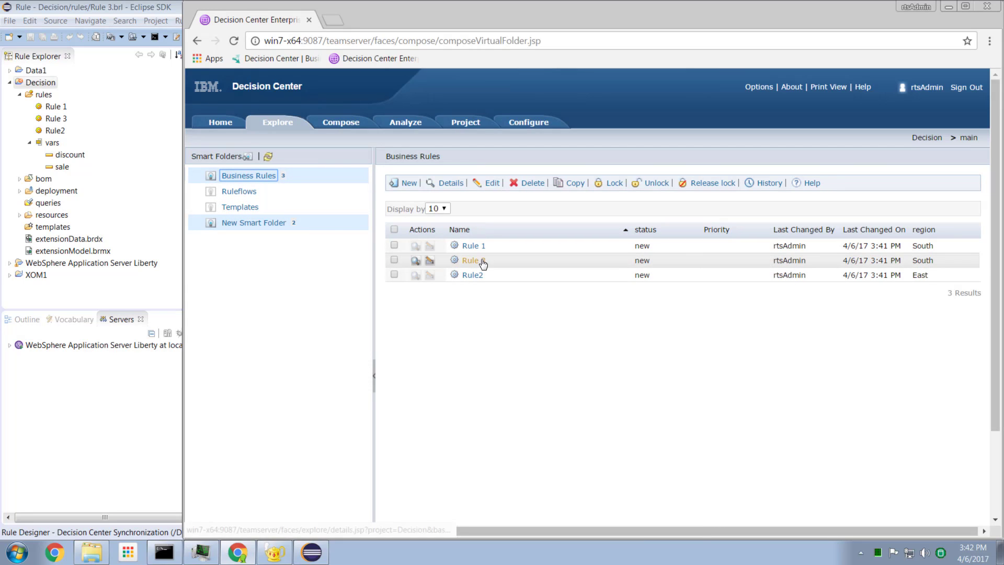
click(472, 274)
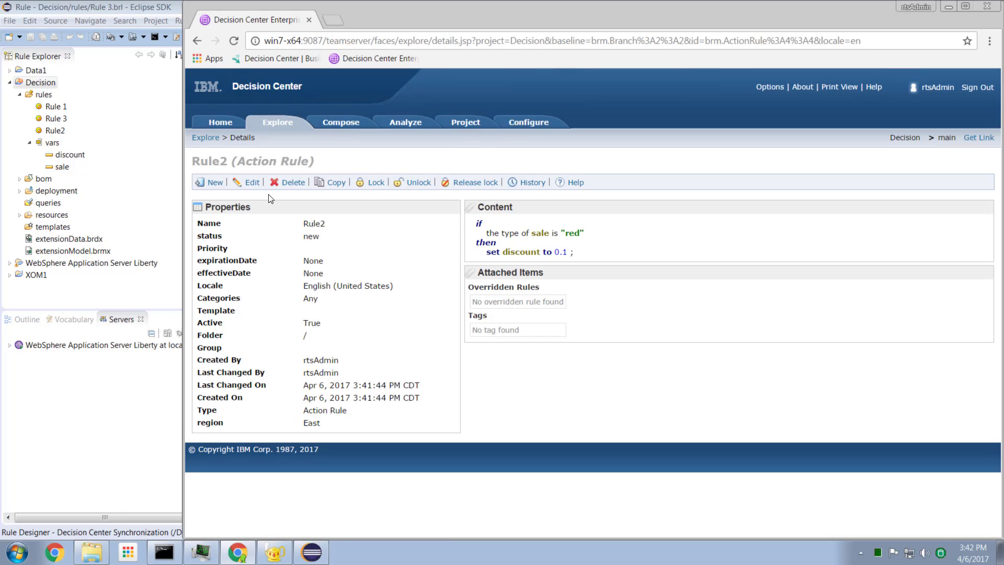
Step: Change Rule2's region from East to South and save it
click(252, 182)
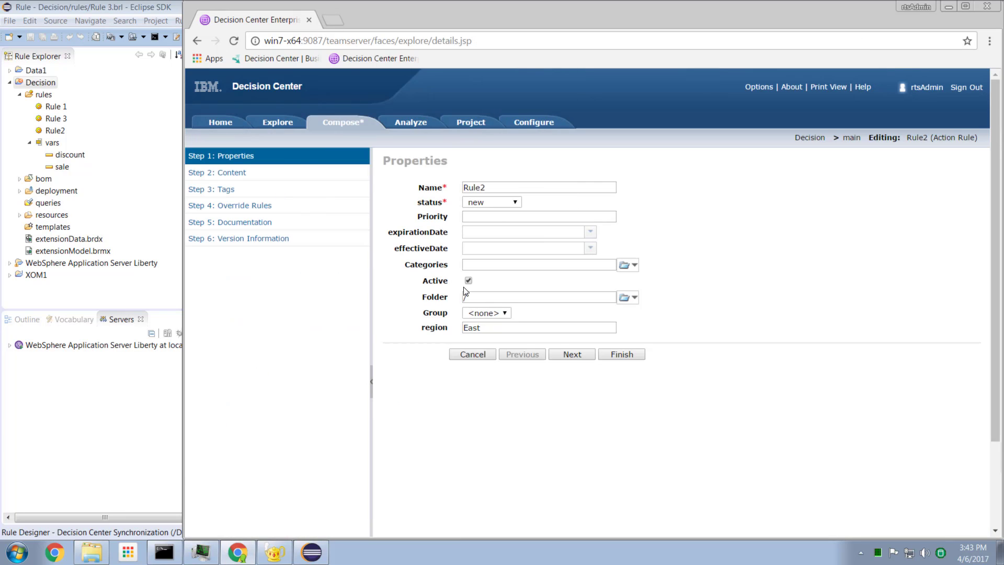
triple_click(537, 327)
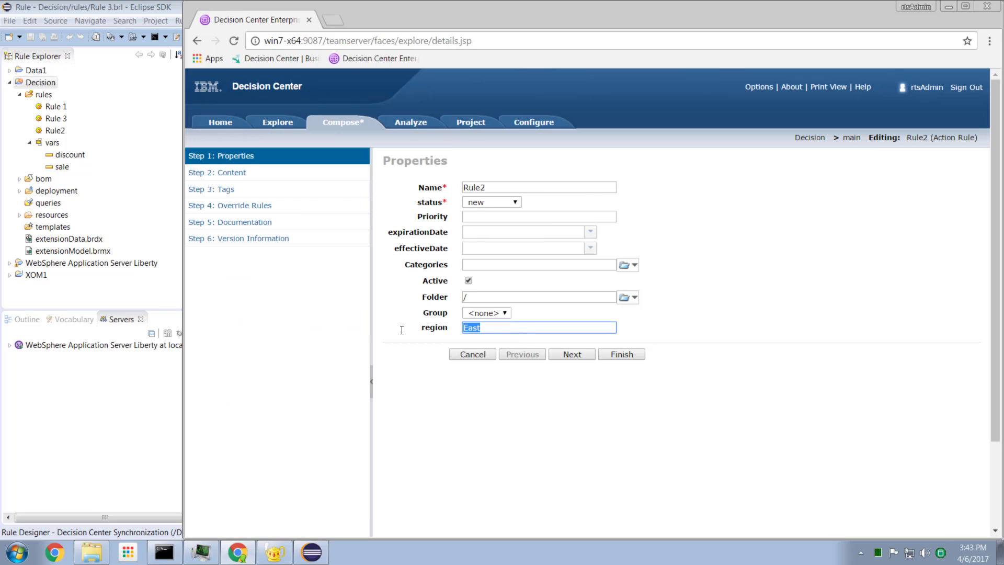
text(South)
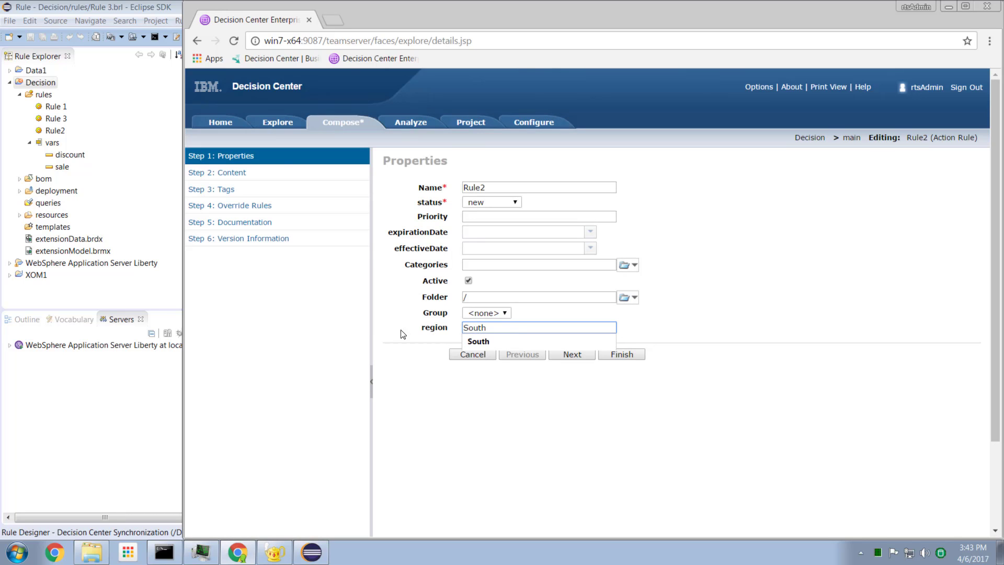
click(620, 354)
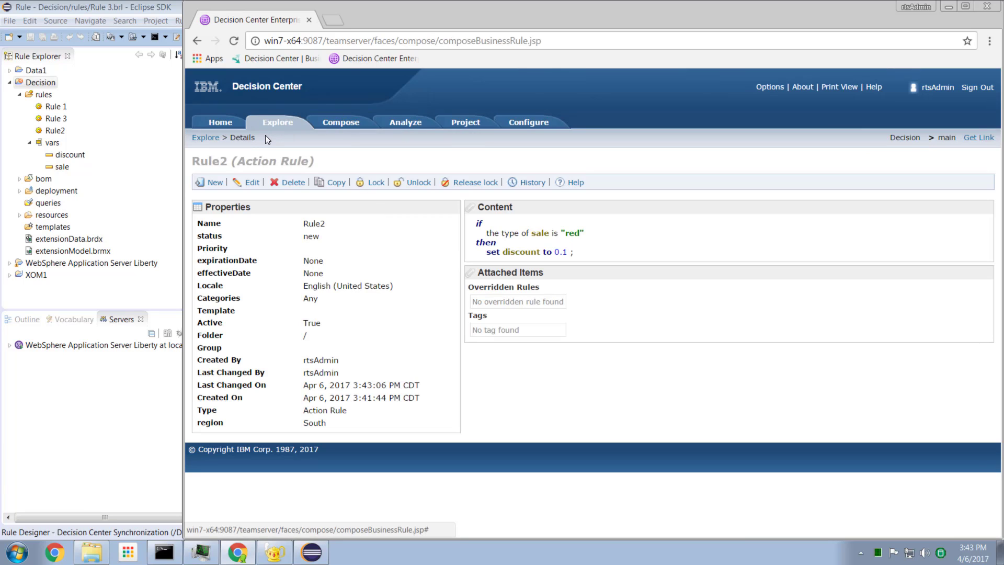
Step: Return to Explore and view New Smart Folder now listing Rule 1, Rule 3 and Rule2
click(340, 121)
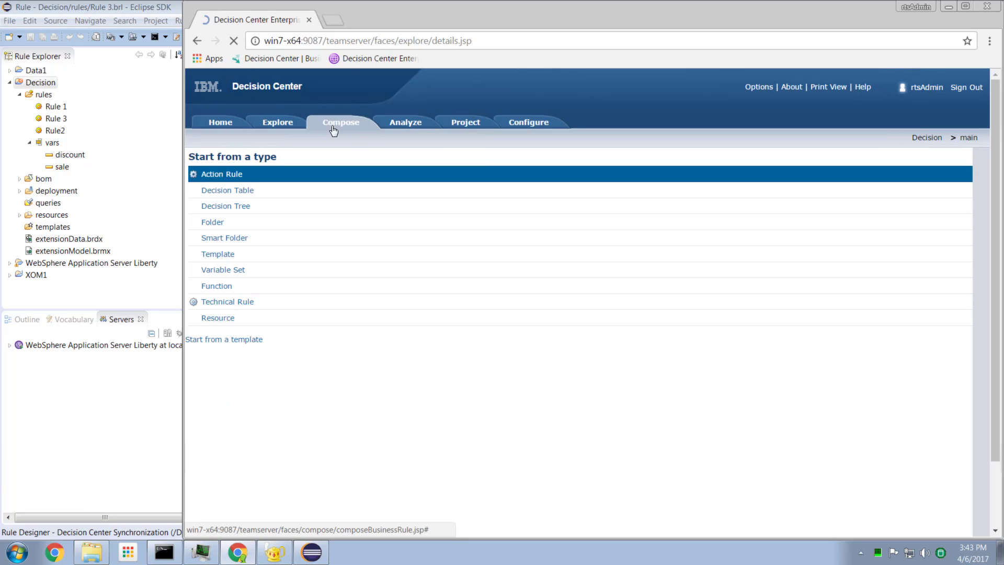
click(221, 173)
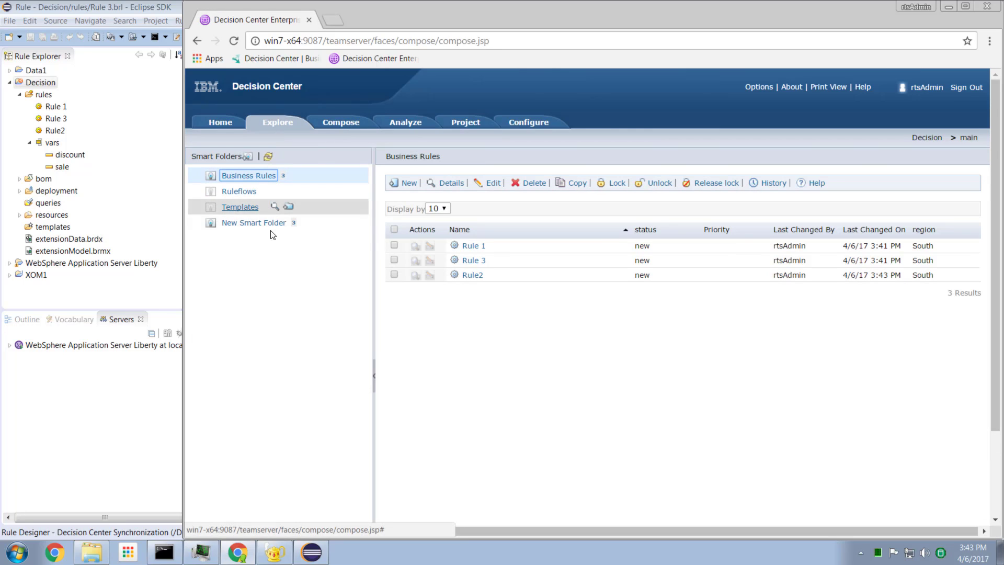
click(253, 222)
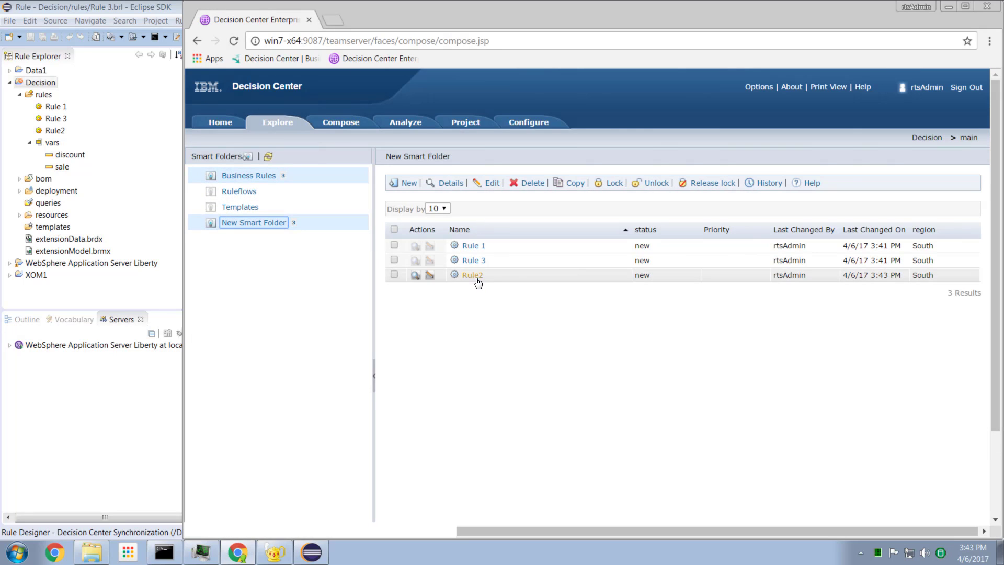
mouse_move(518, 288)
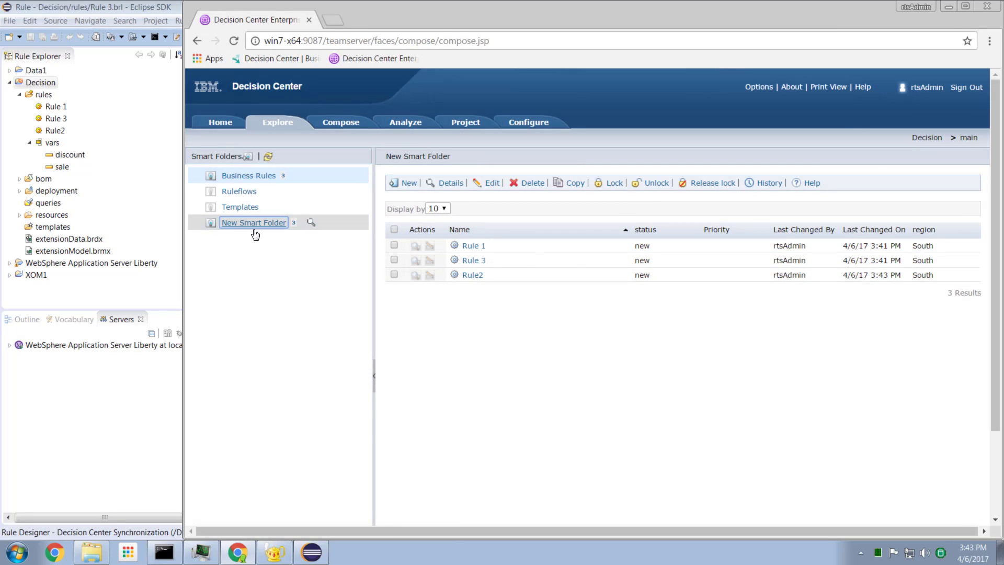
mouse_move(323, 222)
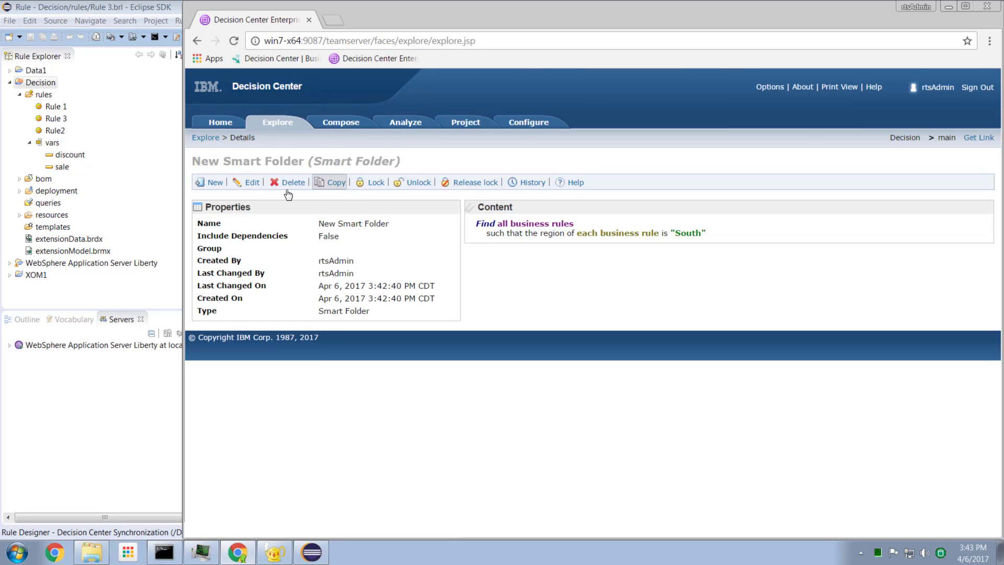
Step: Rename the smart folder to 'South Region Rules' and save it
click(252, 182)
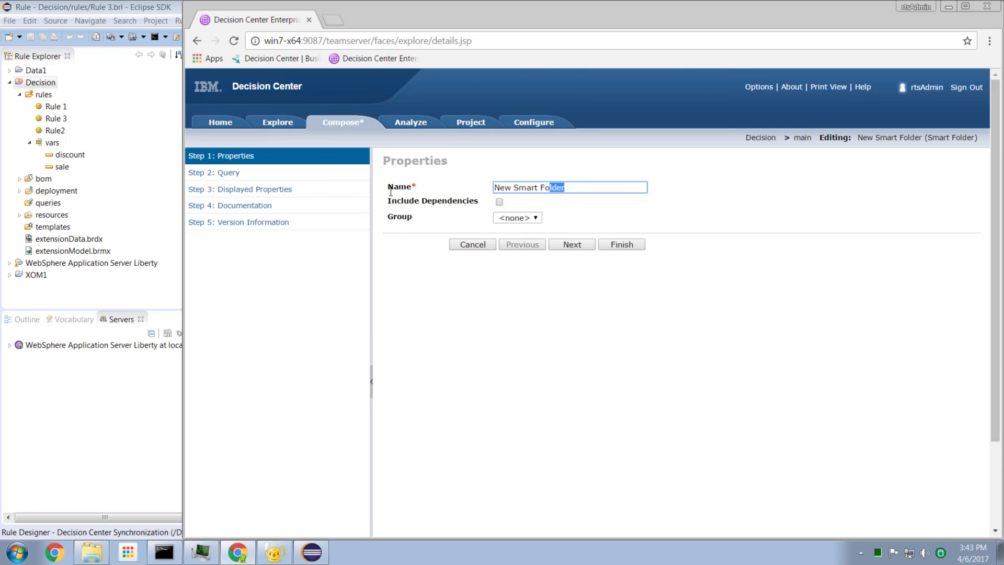
text(South)
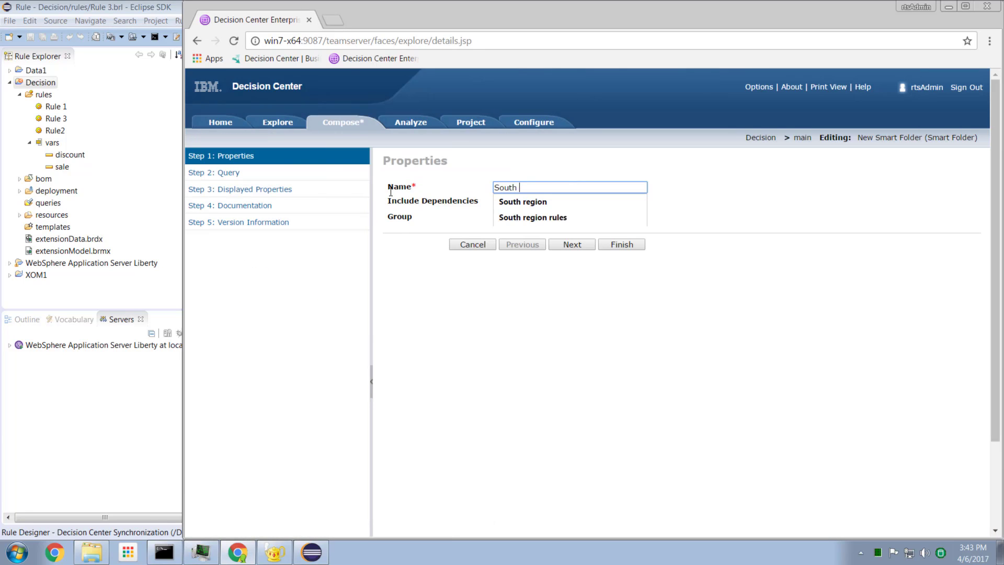
text(Region Rules)
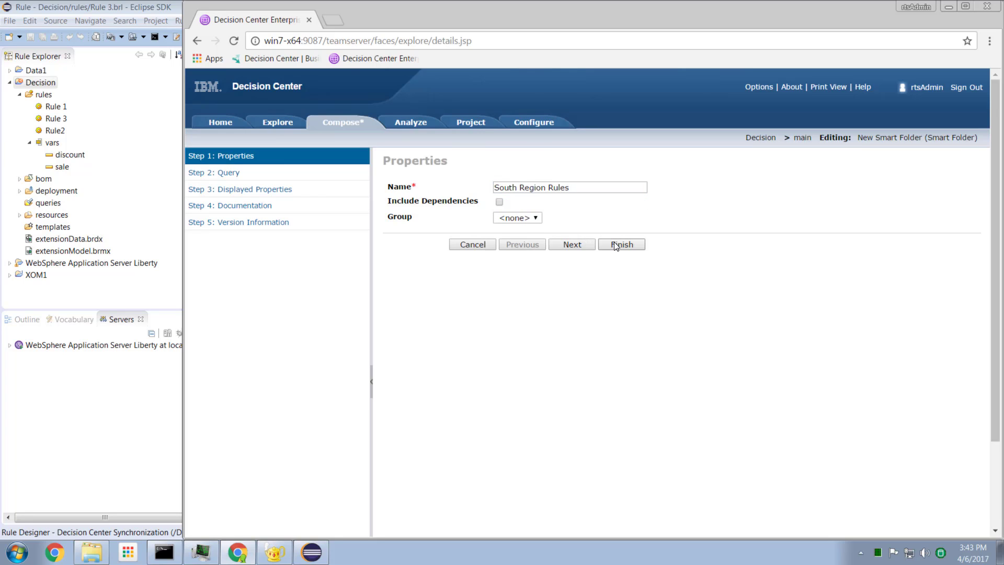
click(620, 244)
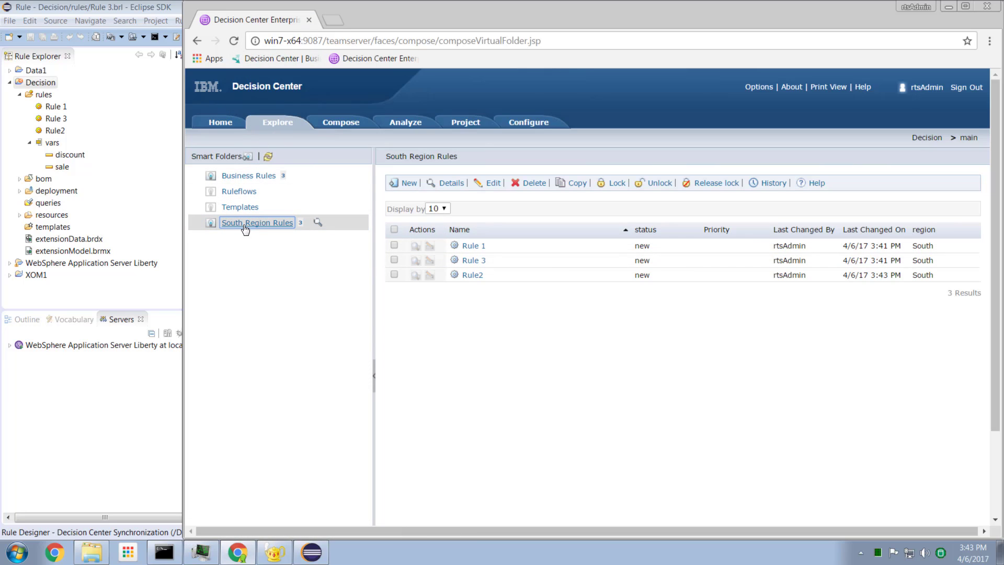
mouse_move(448, 255)
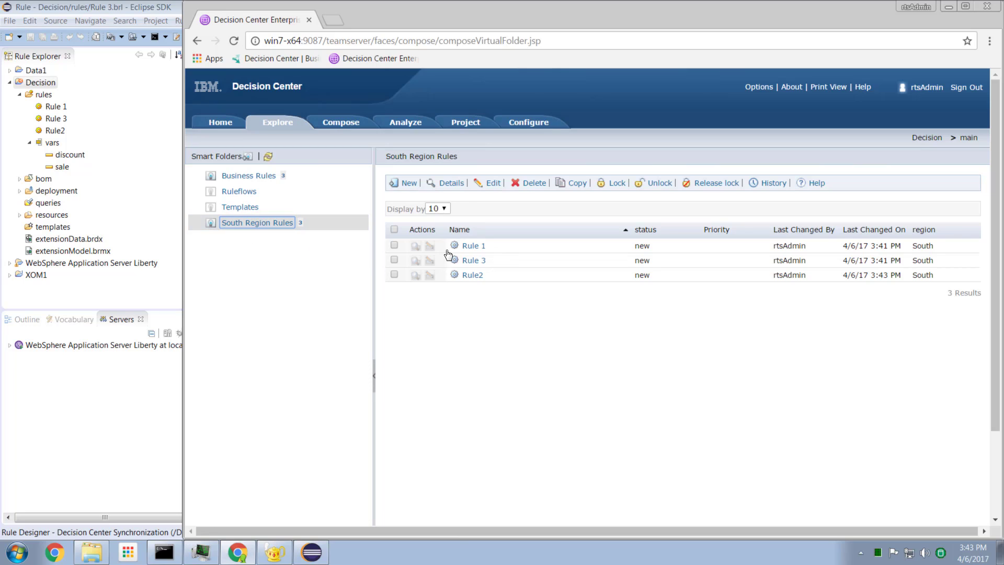
mouse_move(470, 293)
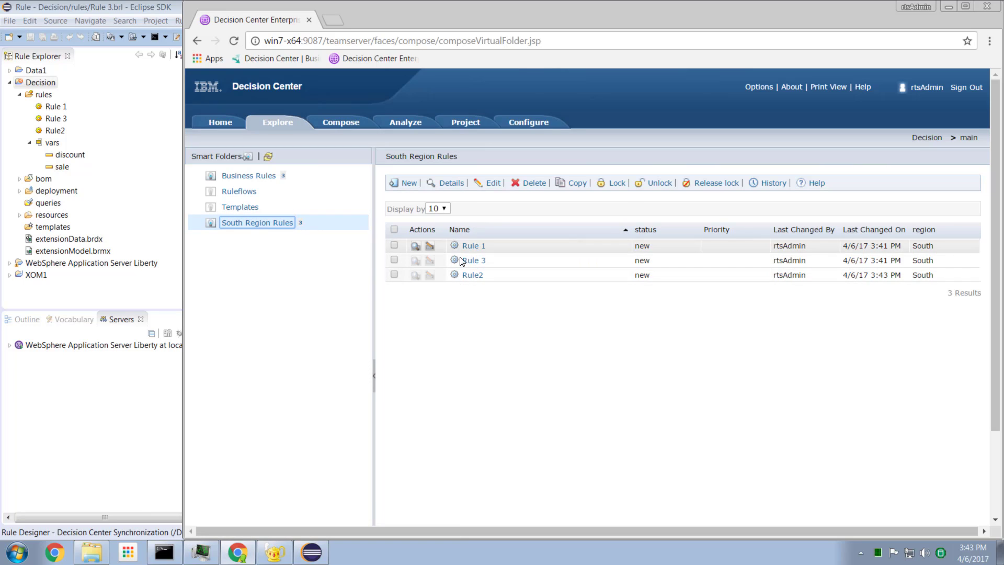
mouse_move(440, 169)
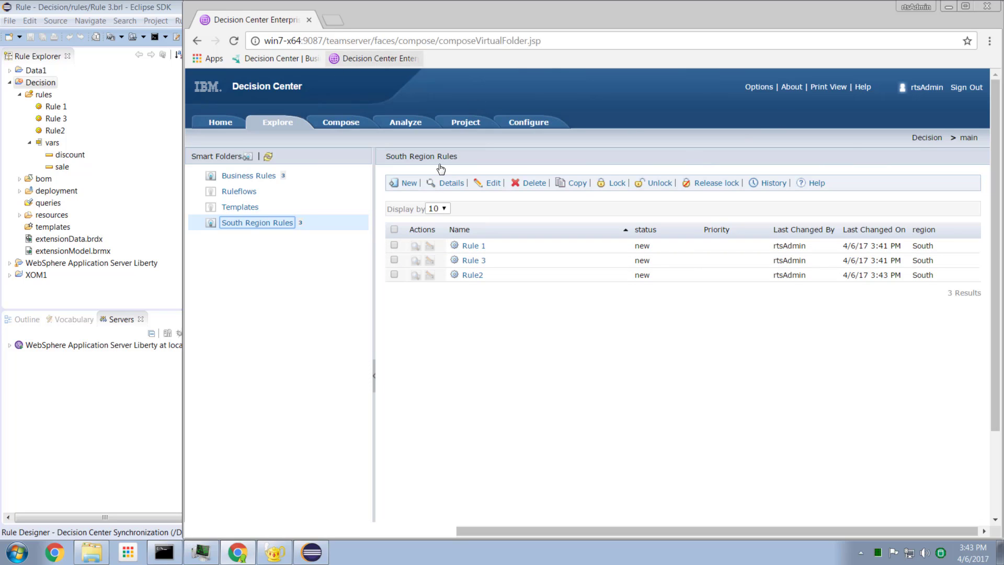
Step: Sign out of the Enterprise Console and bring up the Business Console sign-in page
click(965, 87)
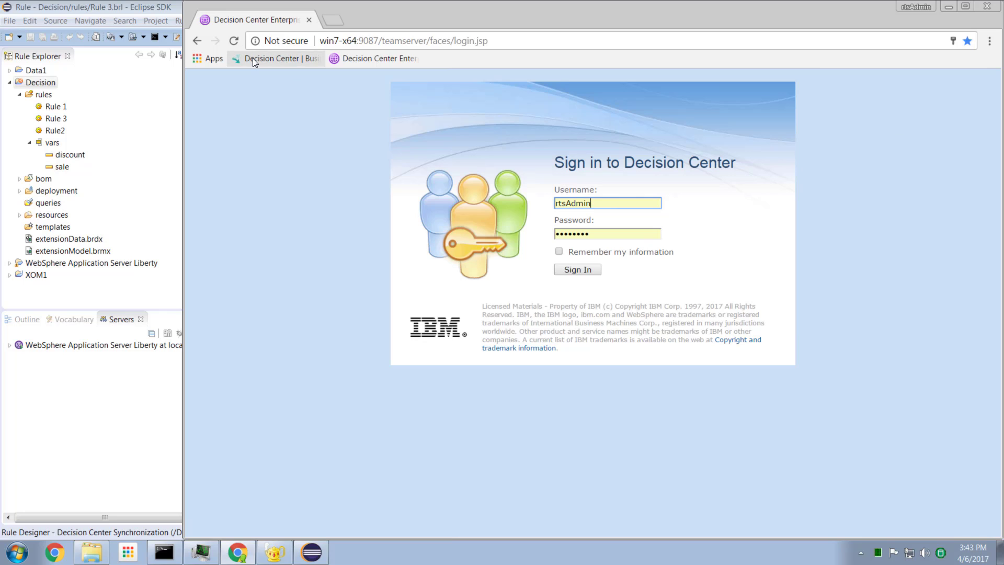
click(278, 59)
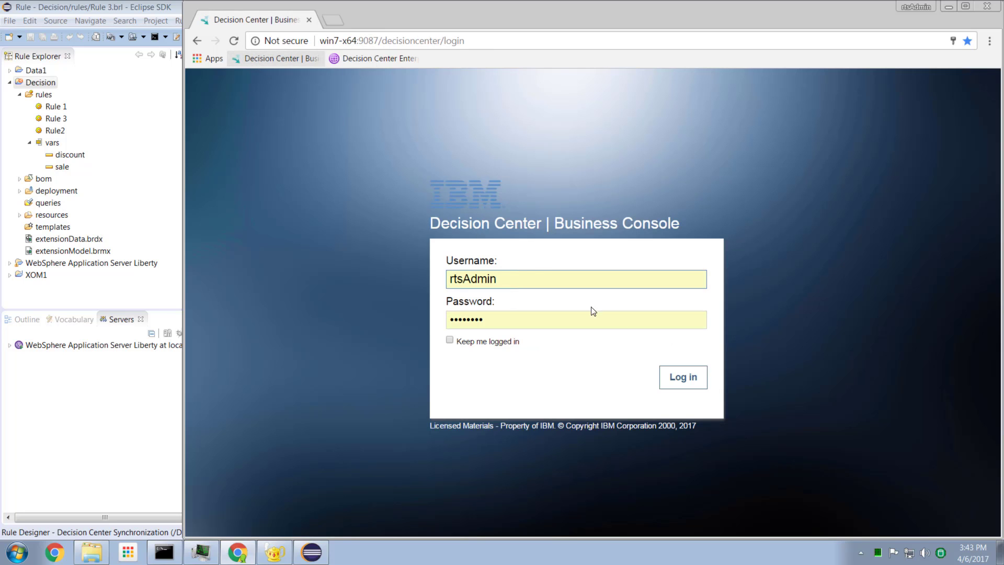
click(683, 377)
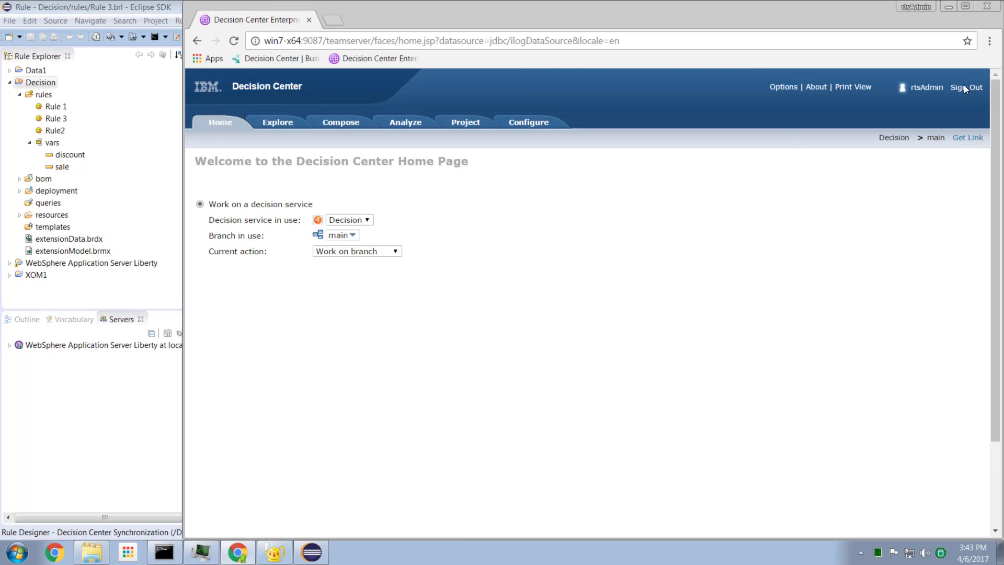
click(965, 87)
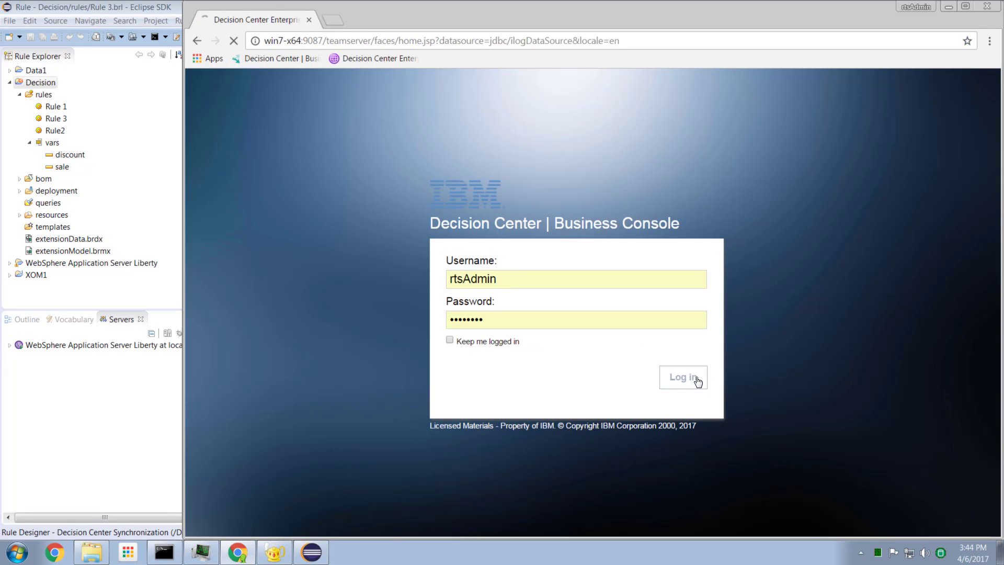
Step: Log in to the Business Console with the saved credentials and go to the Library
click(683, 377)
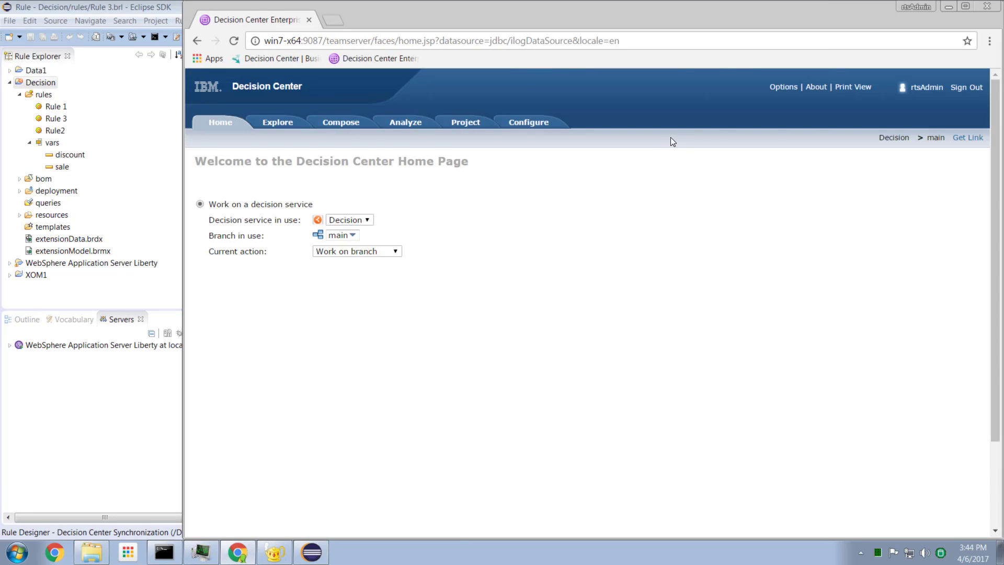
mouse_move(275, 58)
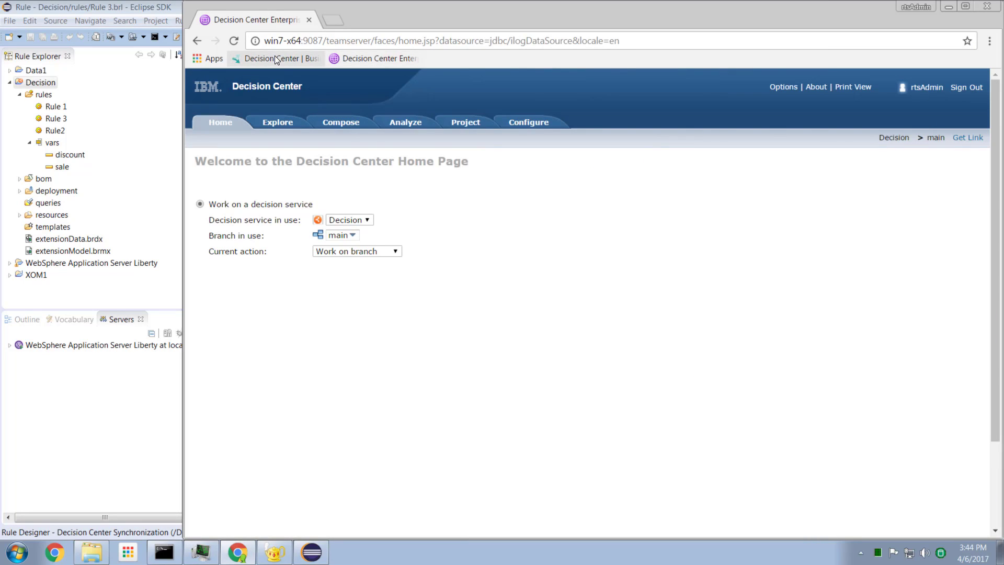
click(275, 59)
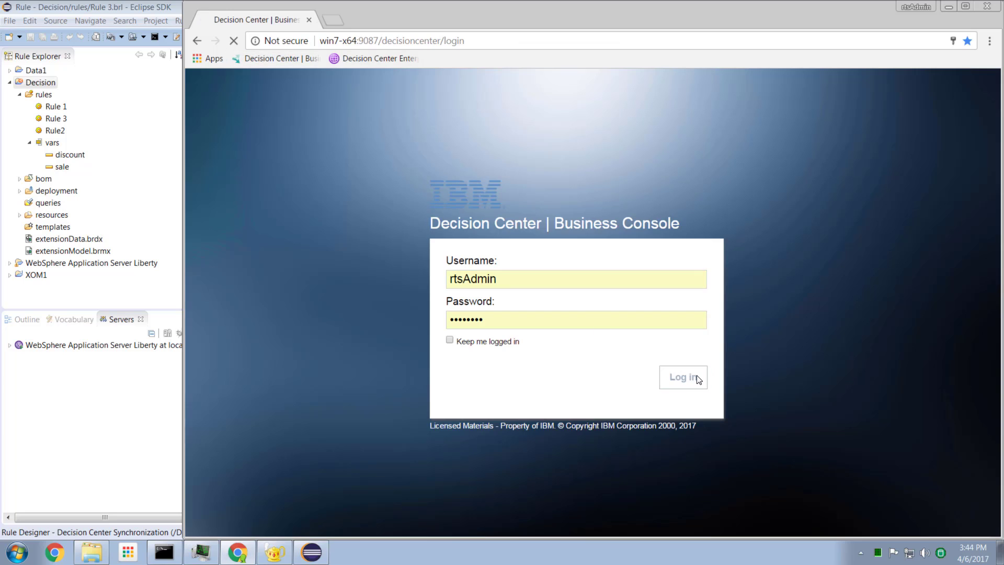
click(683, 376)
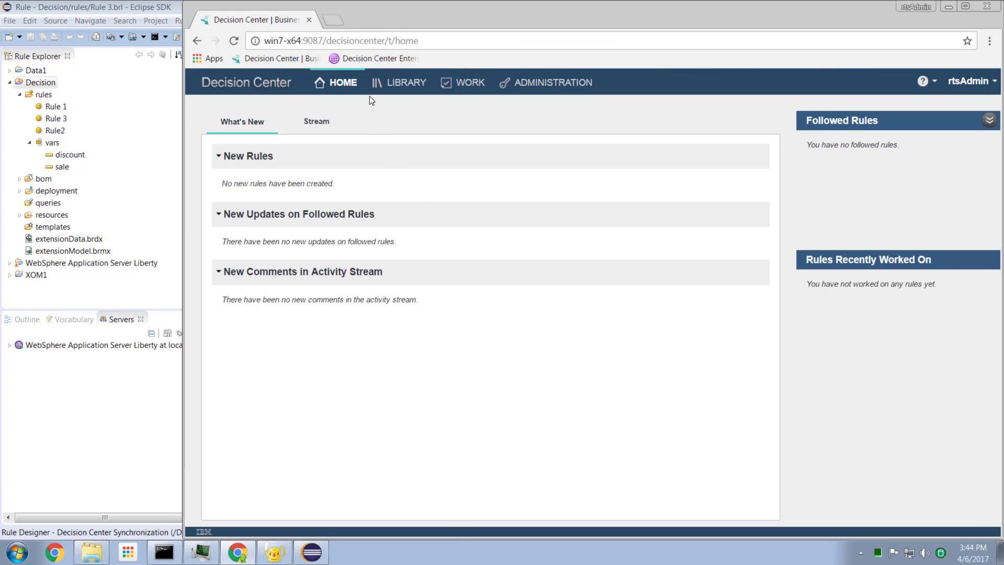
click(405, 82)
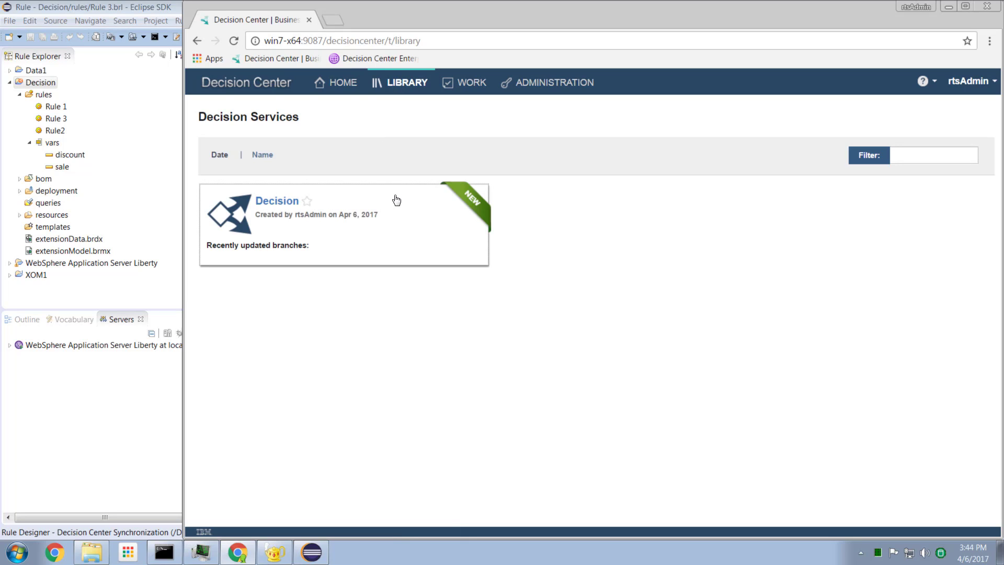
Step: Open the Decision service, dismiss the element-not-found warning and expand the Decision project's rules
click(276, 201)
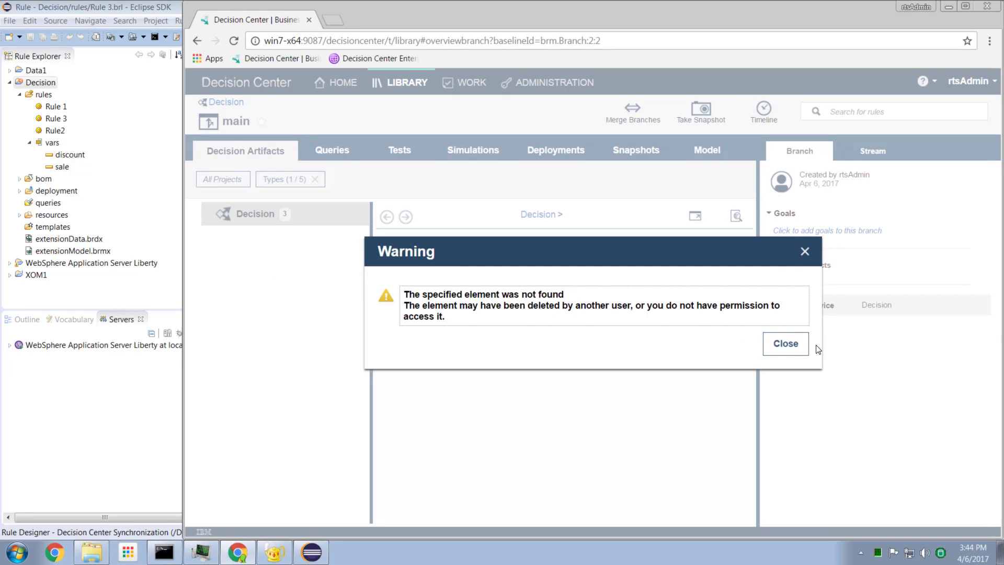
click(786, 343)
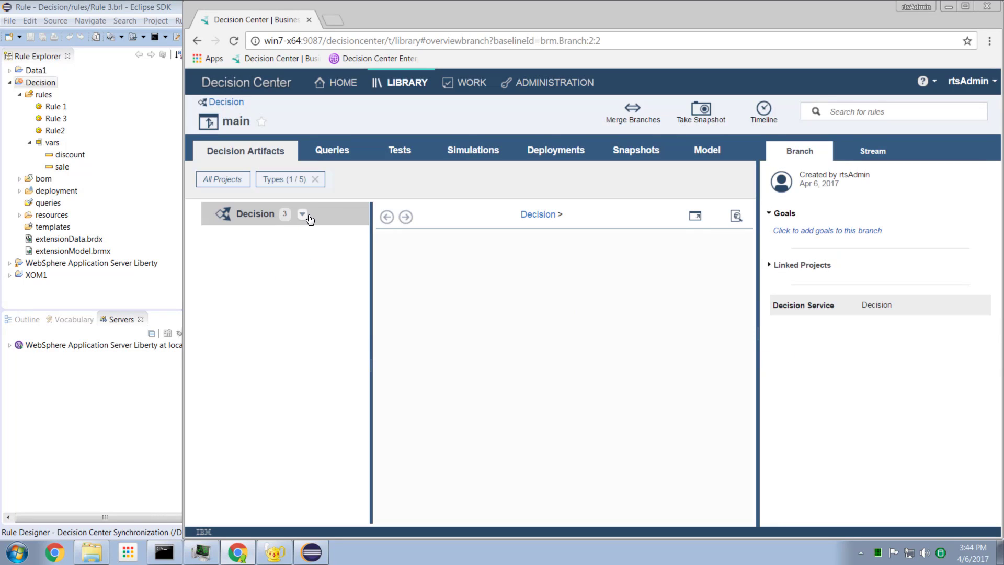
click(301, 214)
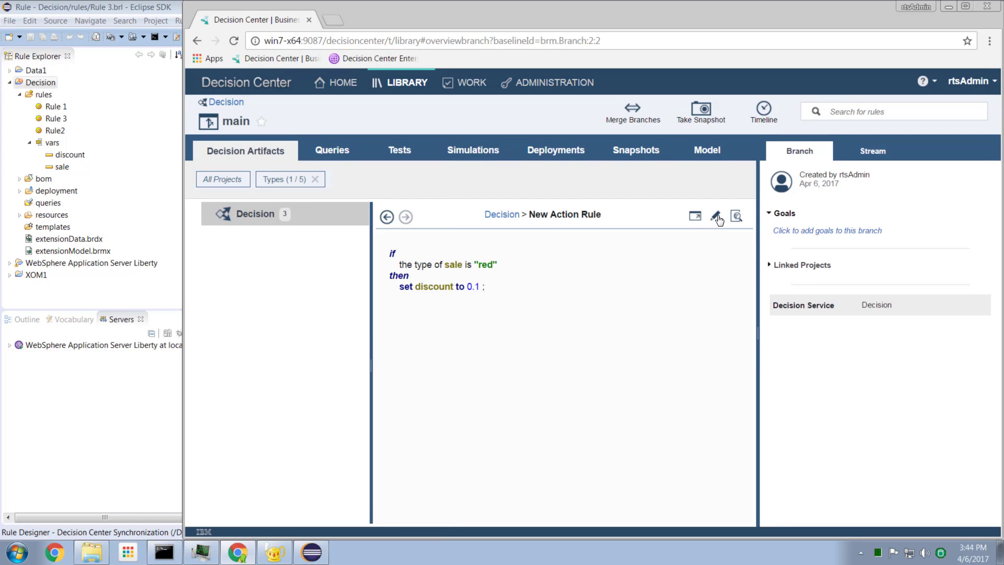
Step: Edit the New Action Rule, view its properties showing region South, then leave the editor
click(717, 216)
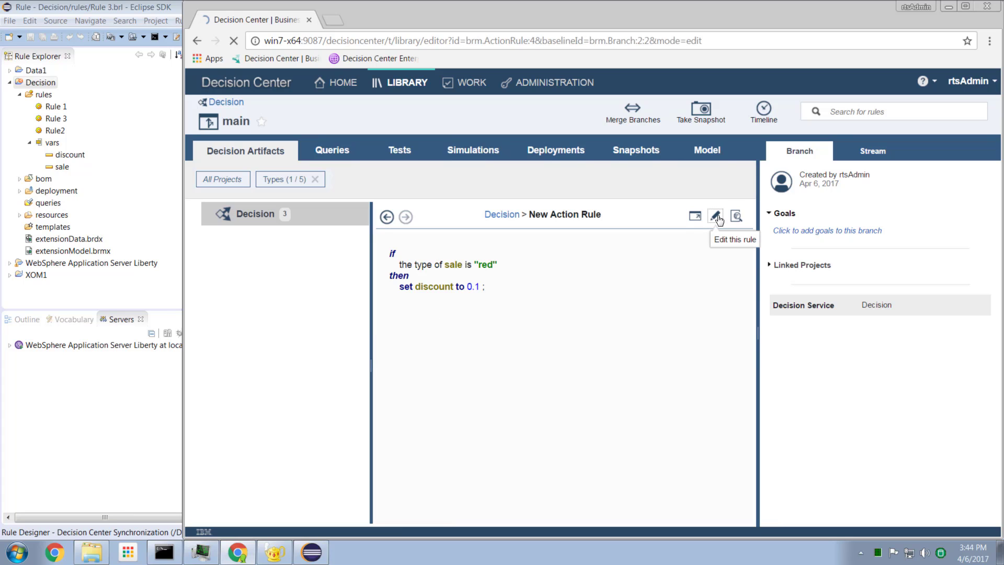
click(715, 216)
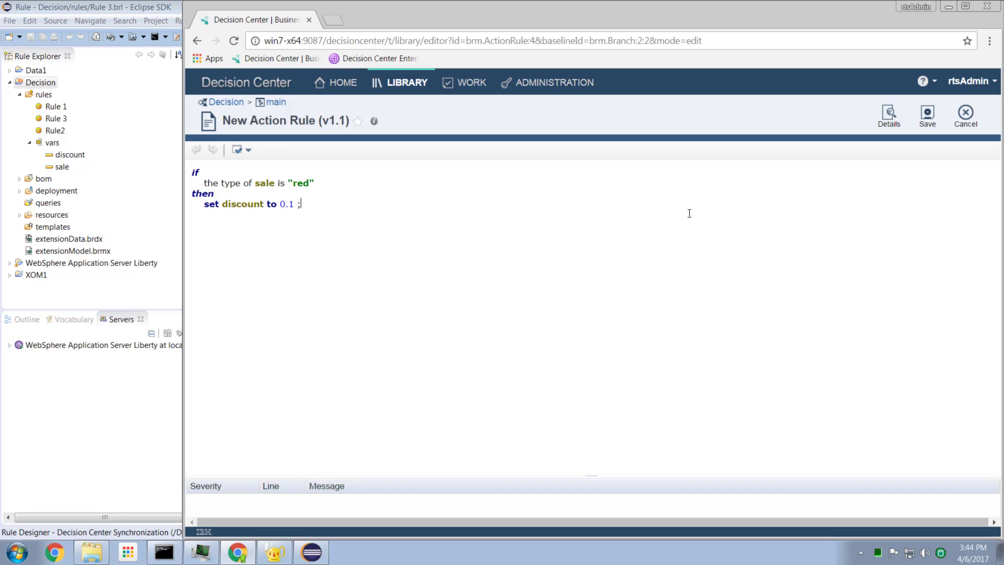
click(889, 117)
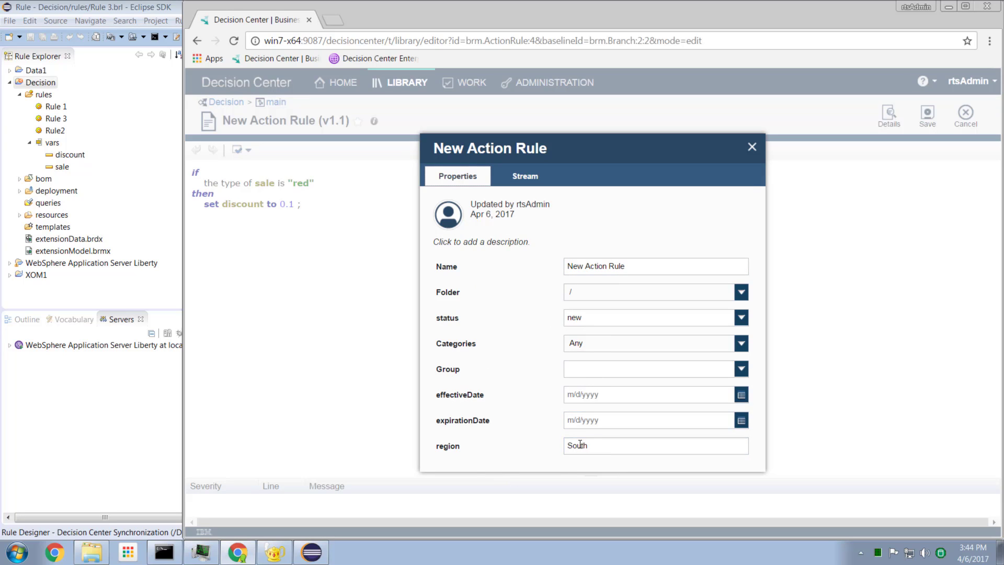
mouse_move(490, 272)
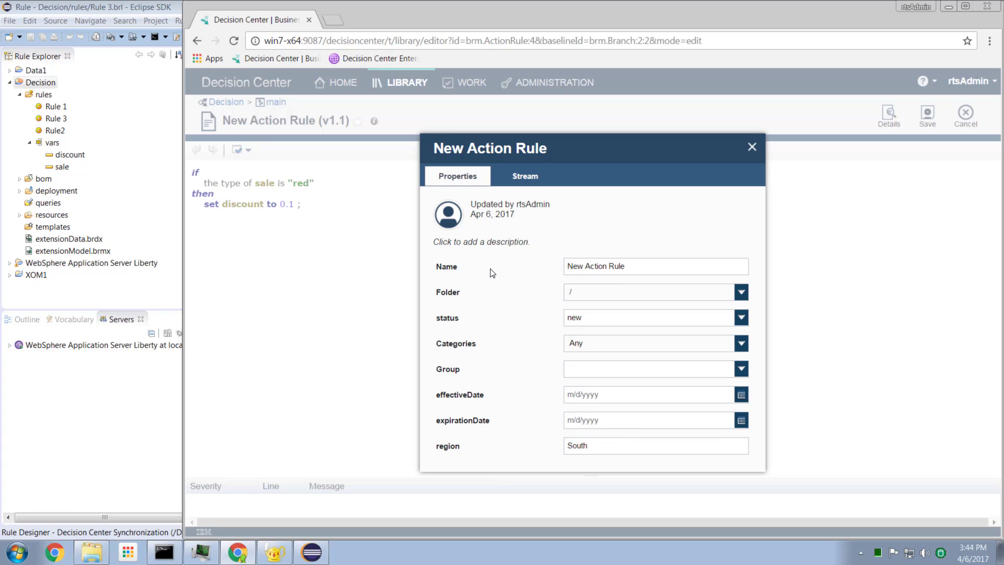
mouse_move(632, 370)
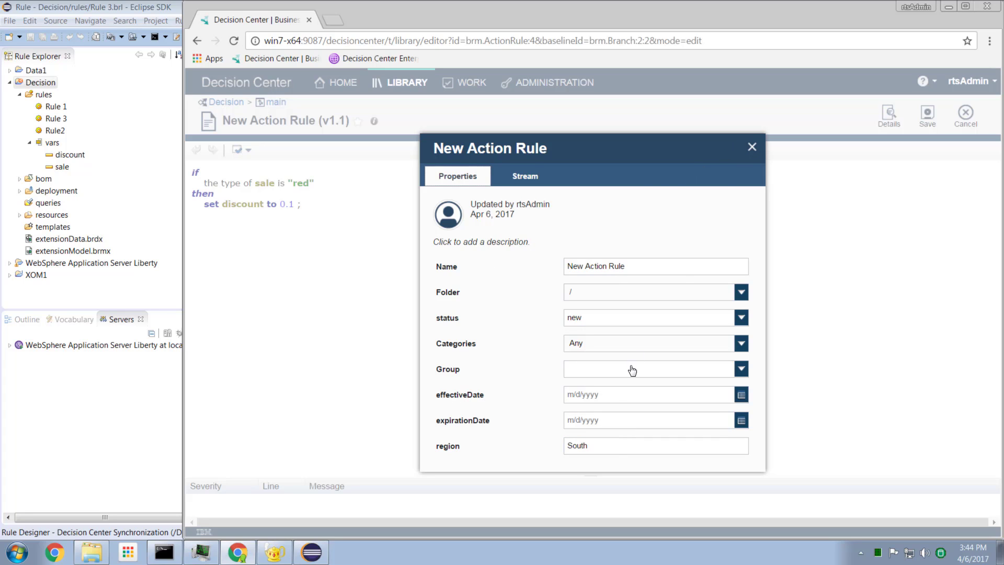
click(752, 146)
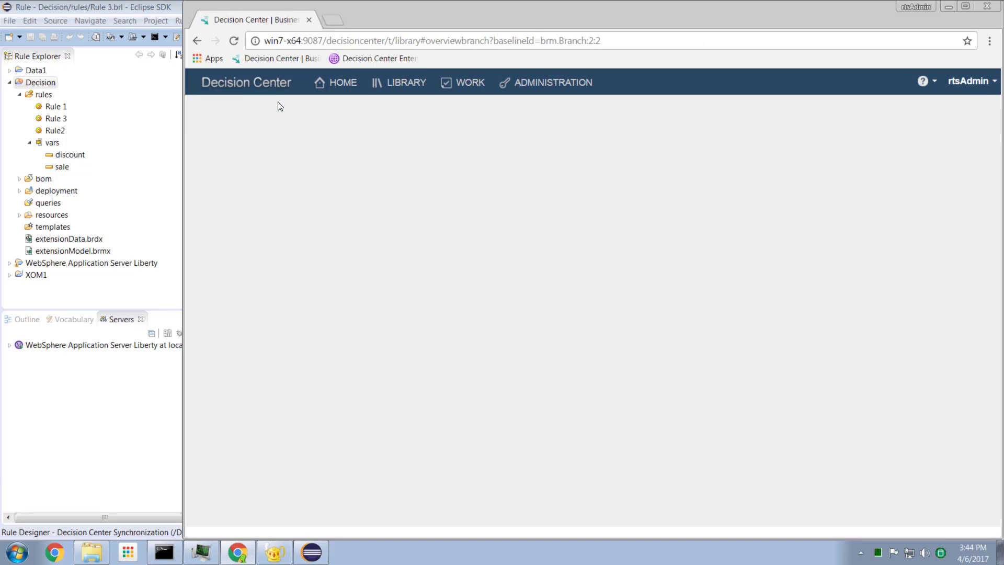
Step: Start a new query in the Decision project named 'Southern Rules'
click(406, 82)
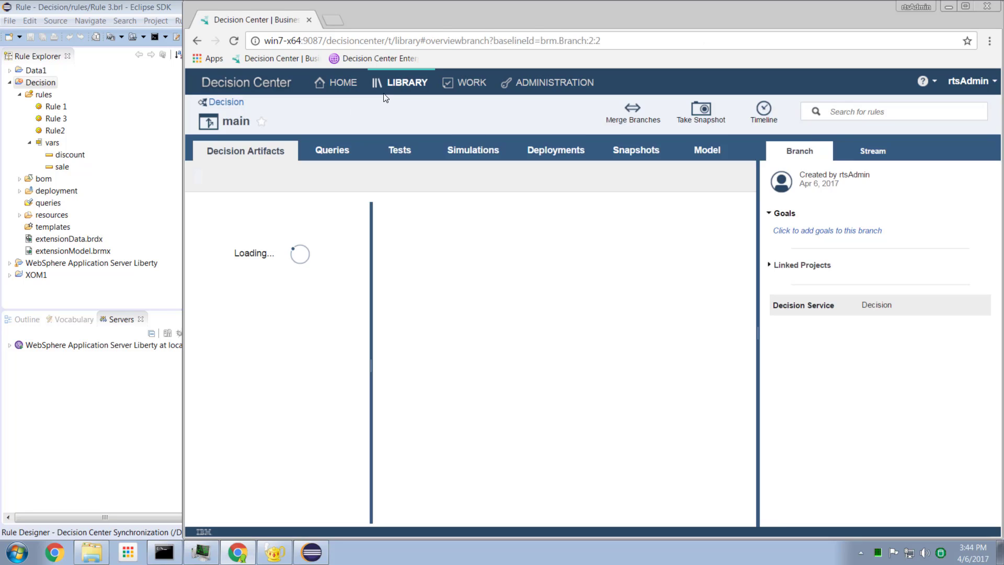
click(332, 150)
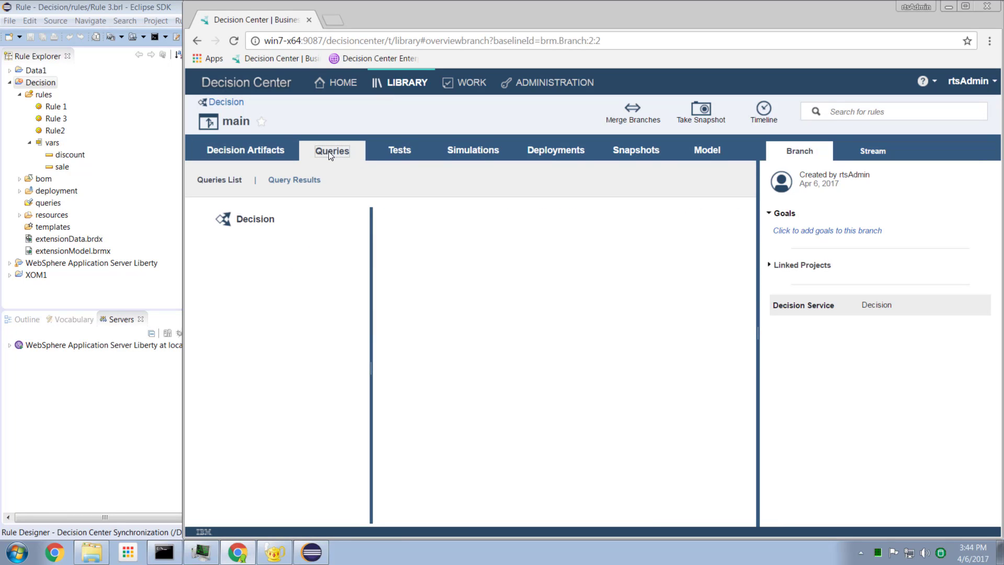
click(255, 218)
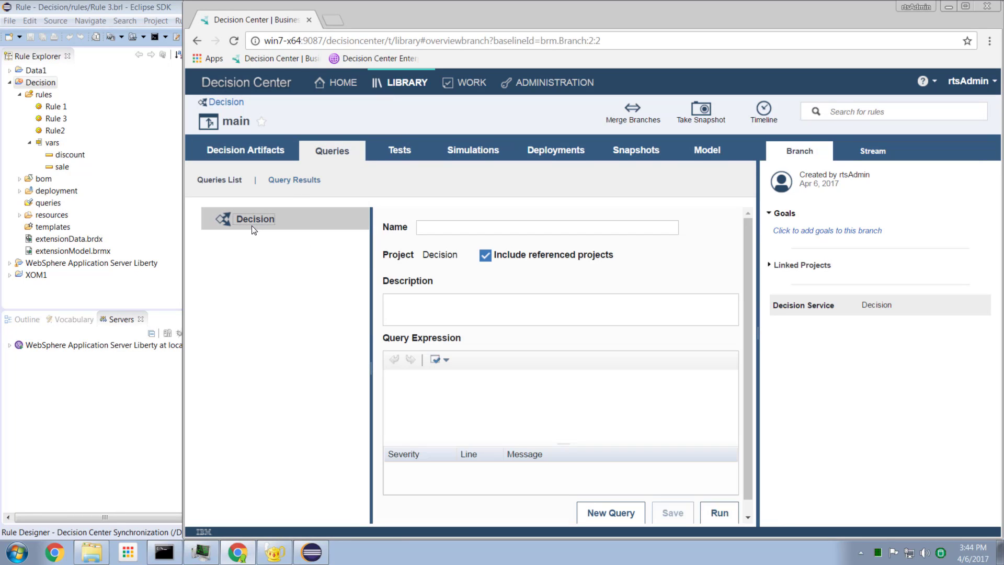
text(S)
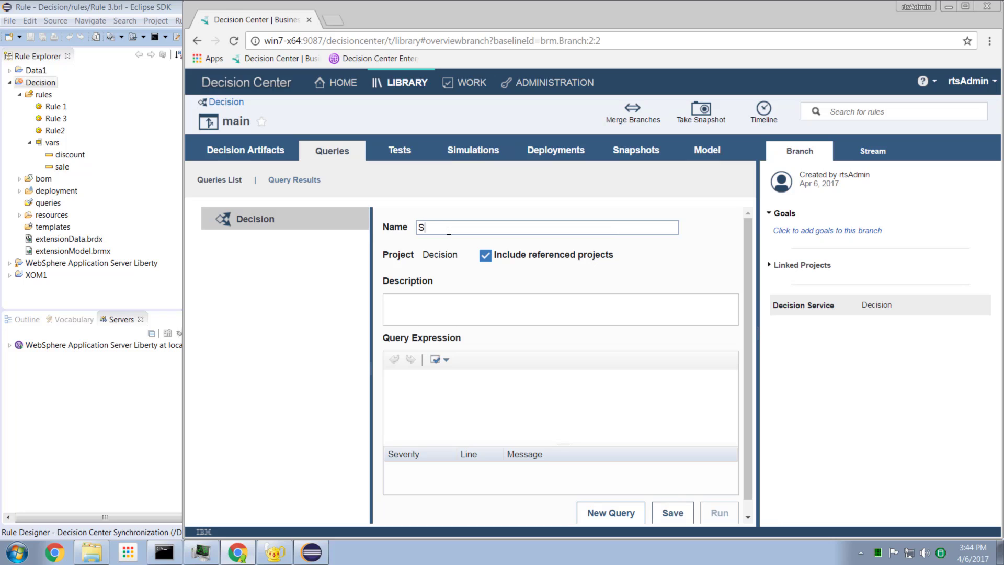
text(outh)
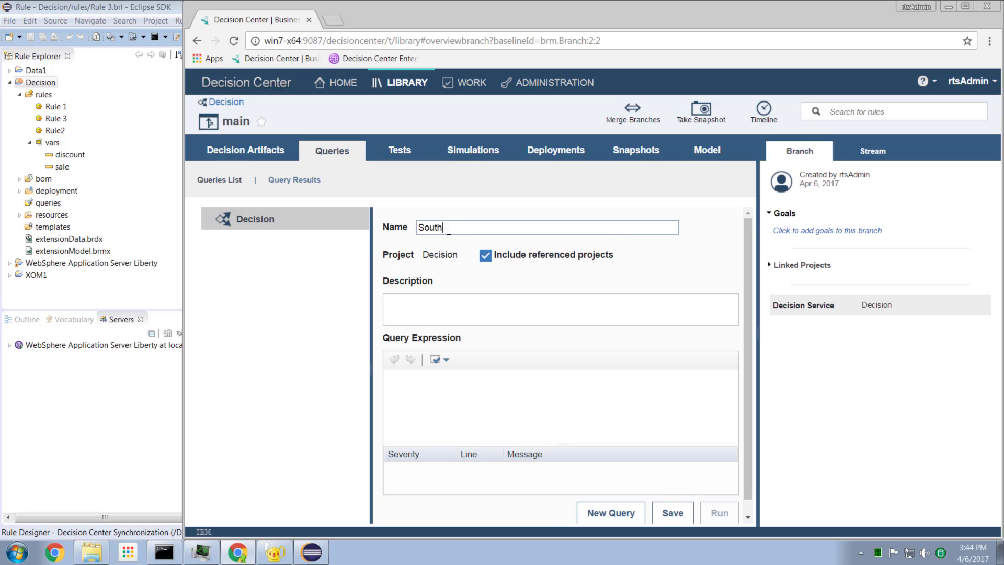
text(ern Rule)
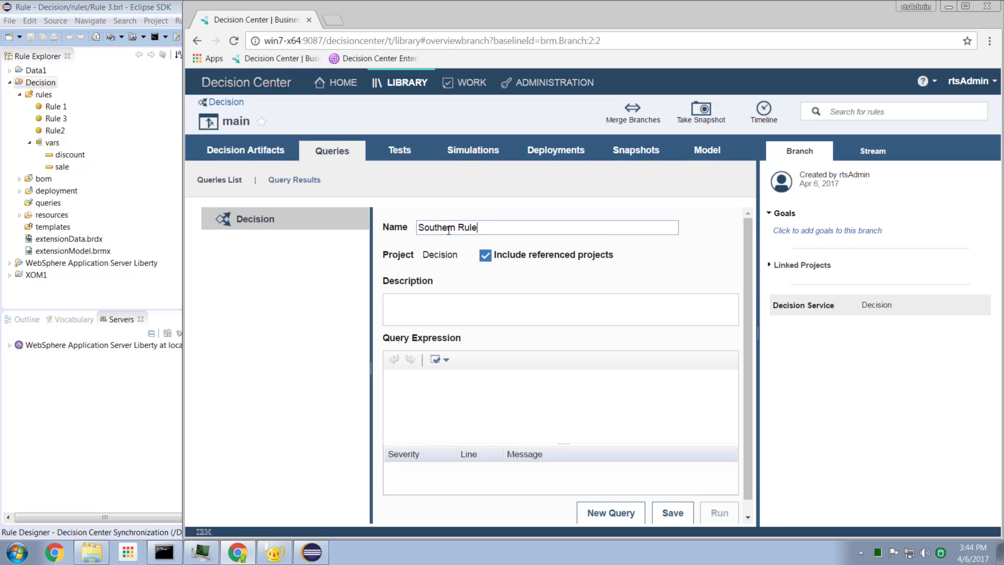
Step: Begin the query expression as 'Find all action rules'
click(440, 358)
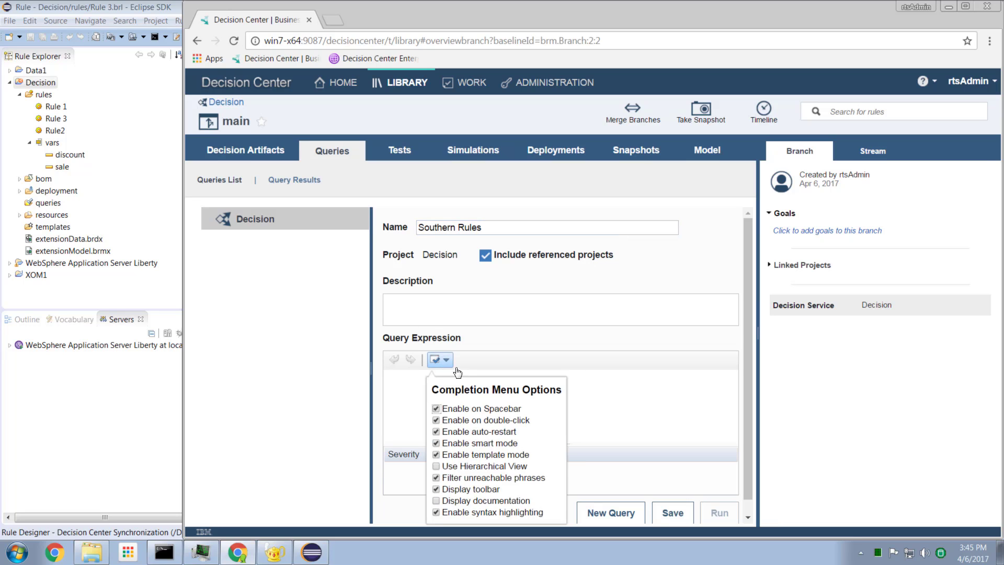
click(581, 379)
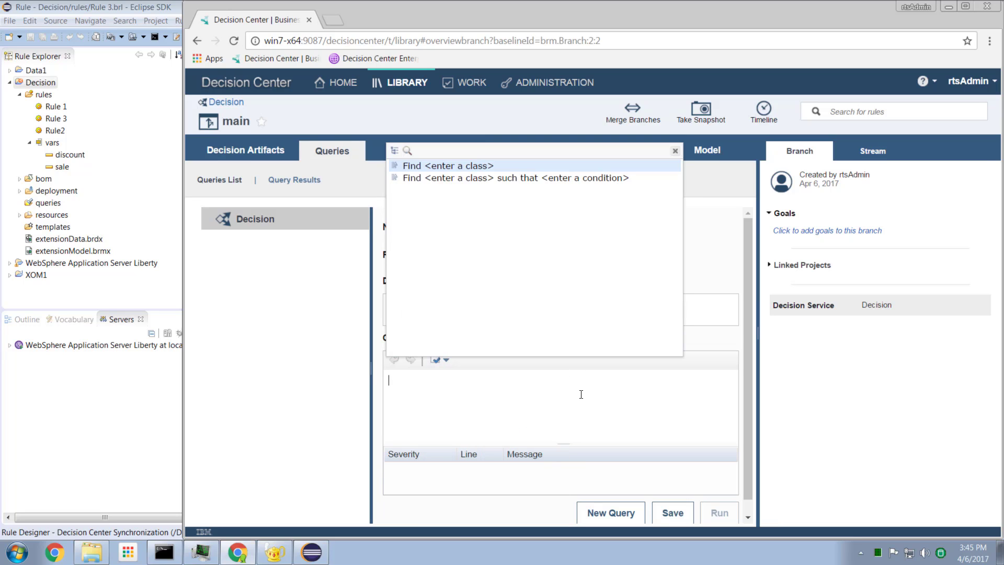
click(448, 165)
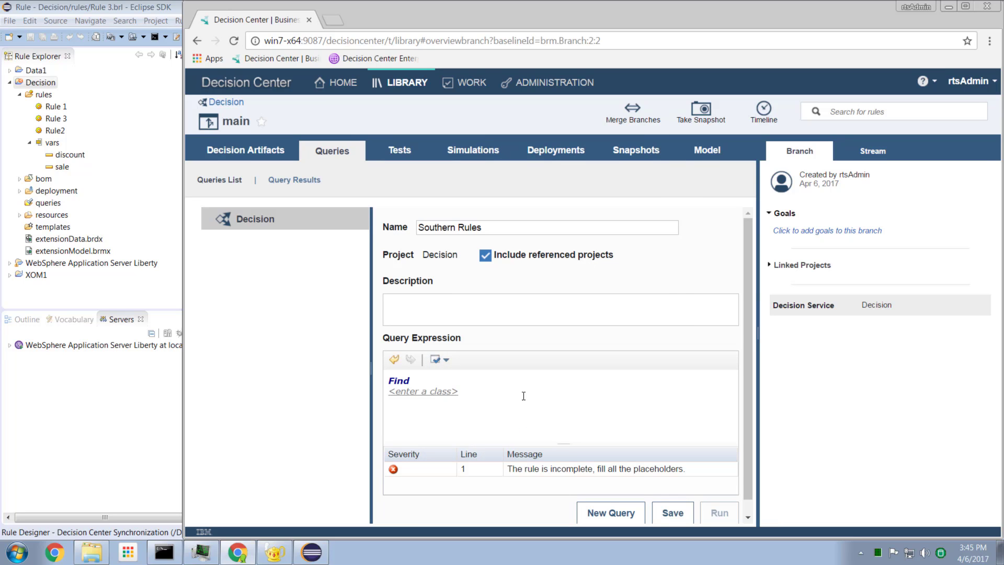
click(422, 391)
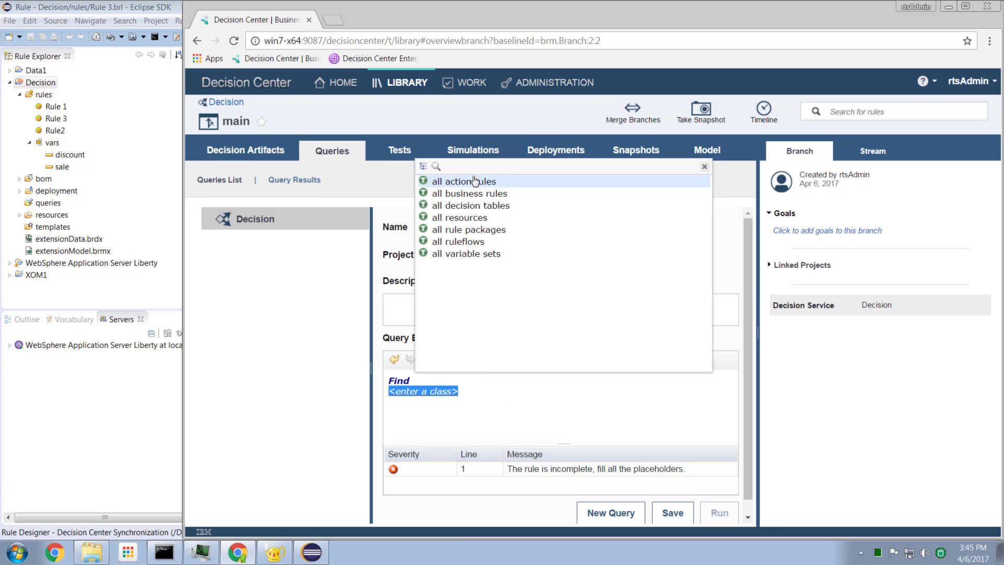
click(463, 181)
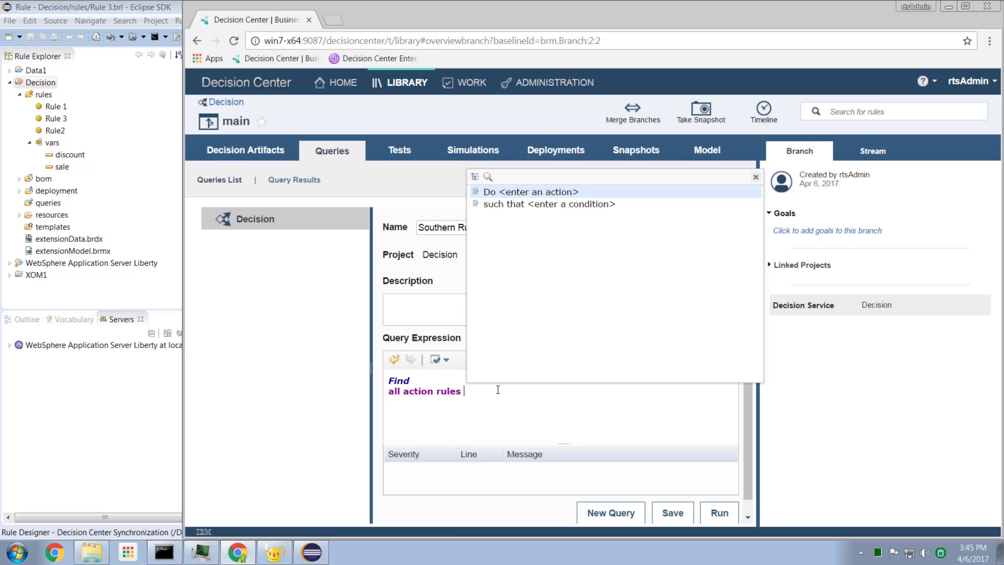
Step: Add the condition that the region of each action rule is "South"
click(549, 204)
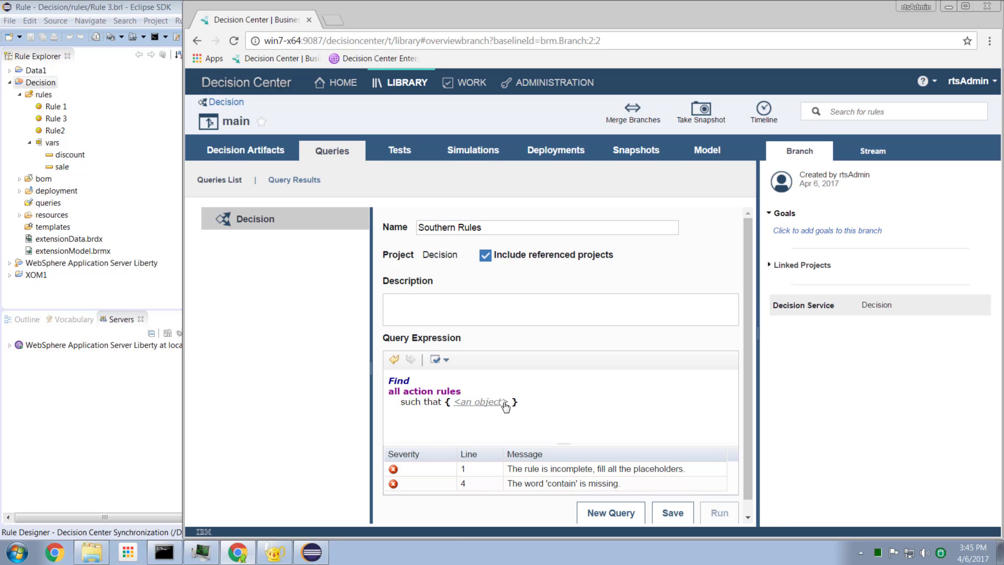
click(478, 402)
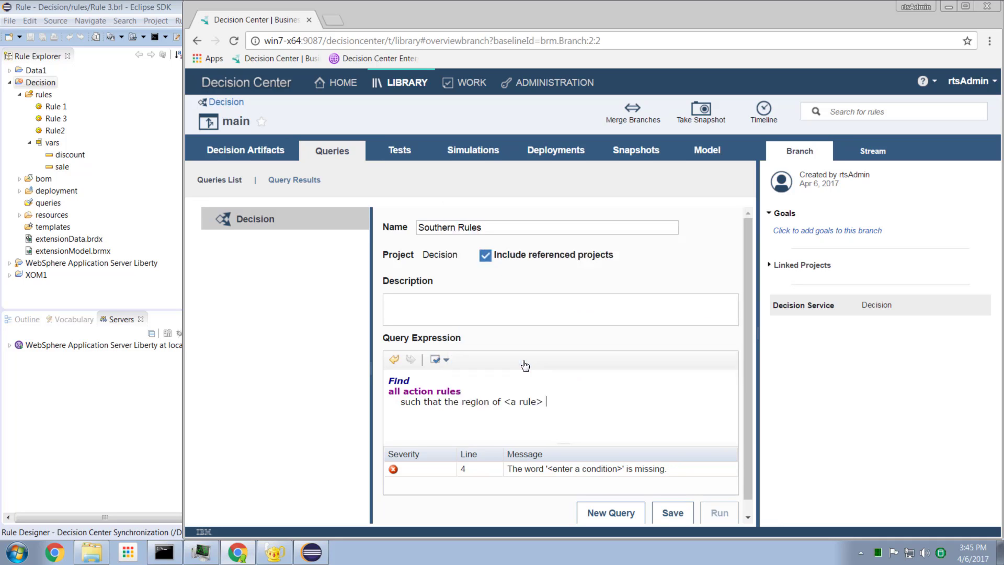
click(534, 401)
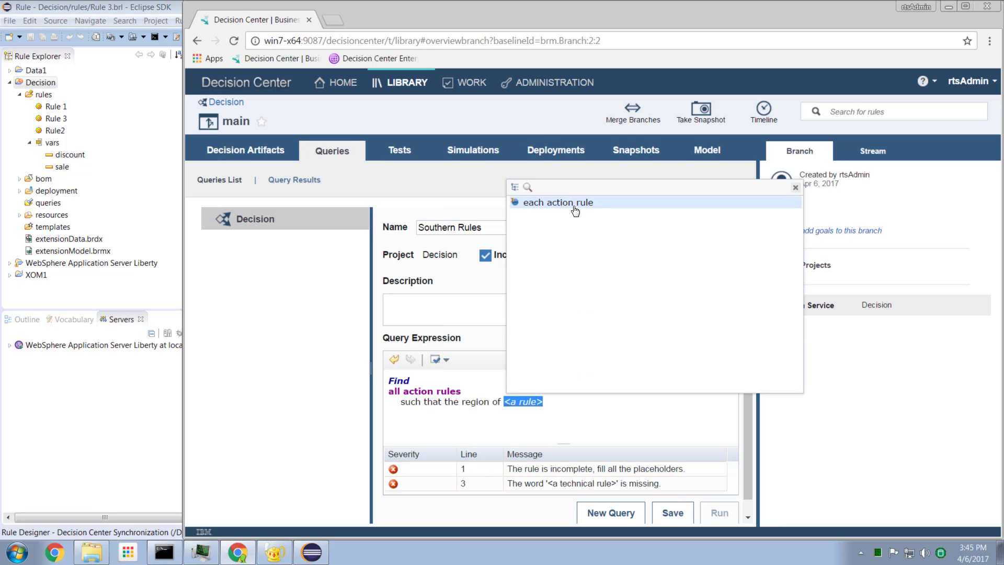
click(558, 202)
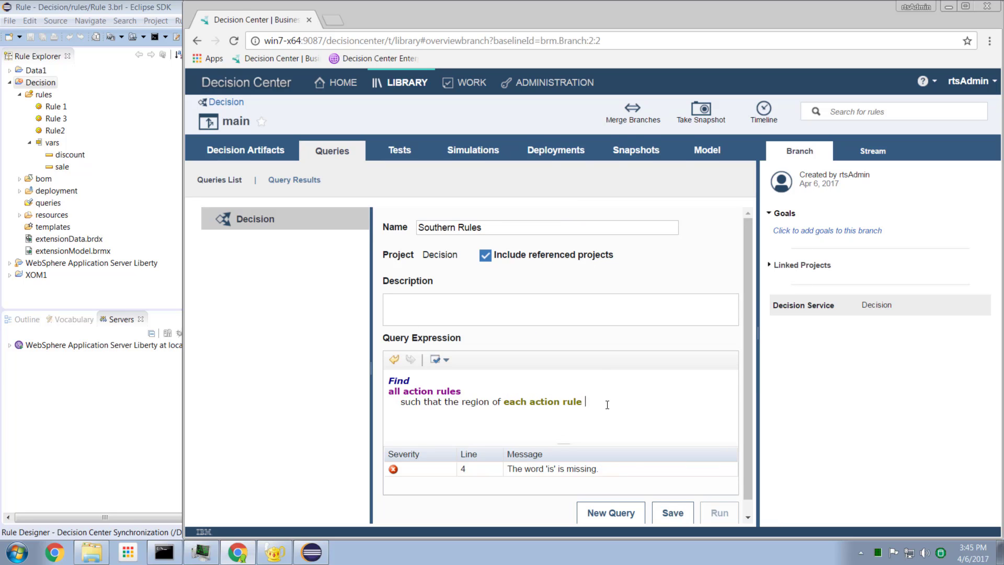
text(is "South)
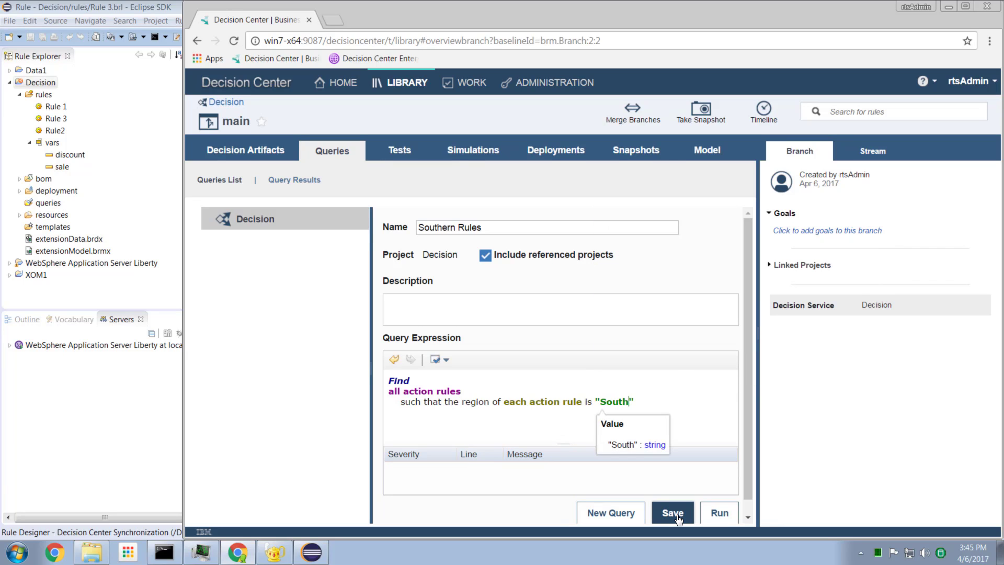
Step: Save the Southern Rules query and run it to list the matching rules
click(671, 512)
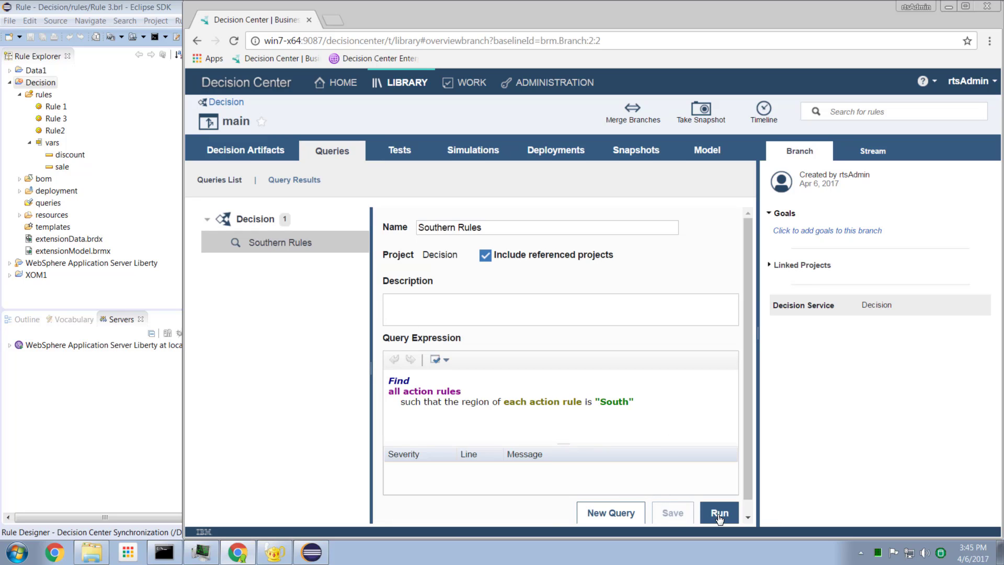
click(719, 512)
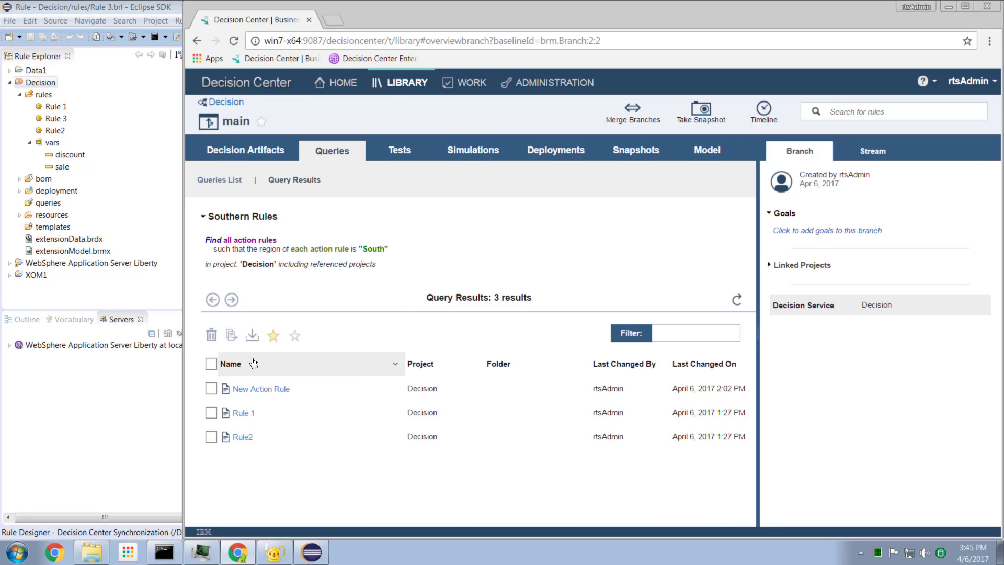
mouse_move(426, 402)
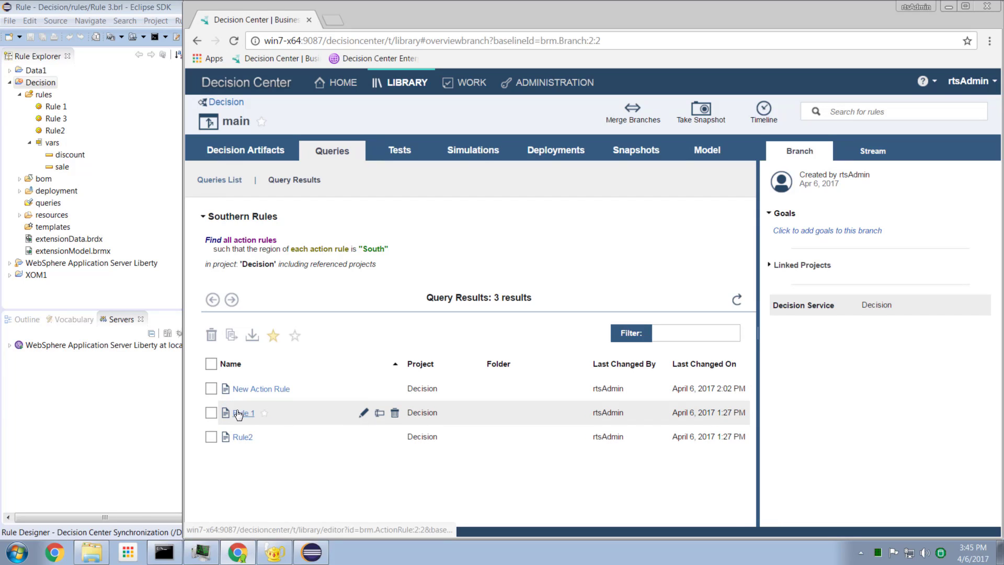
mouse_move(250, 436)
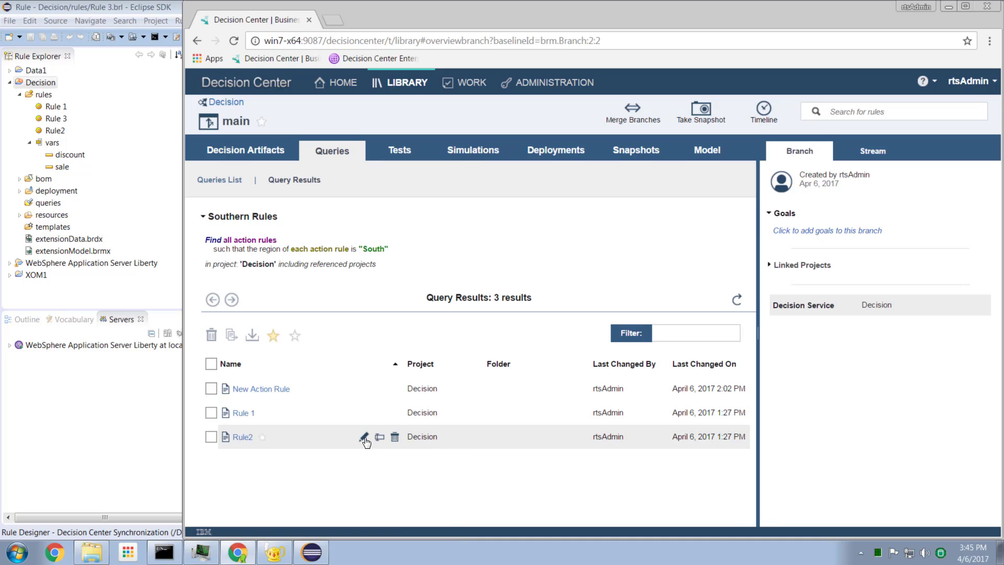
Step: Edit Rule2's properties to region West and save it as a new version
click(364, 436)
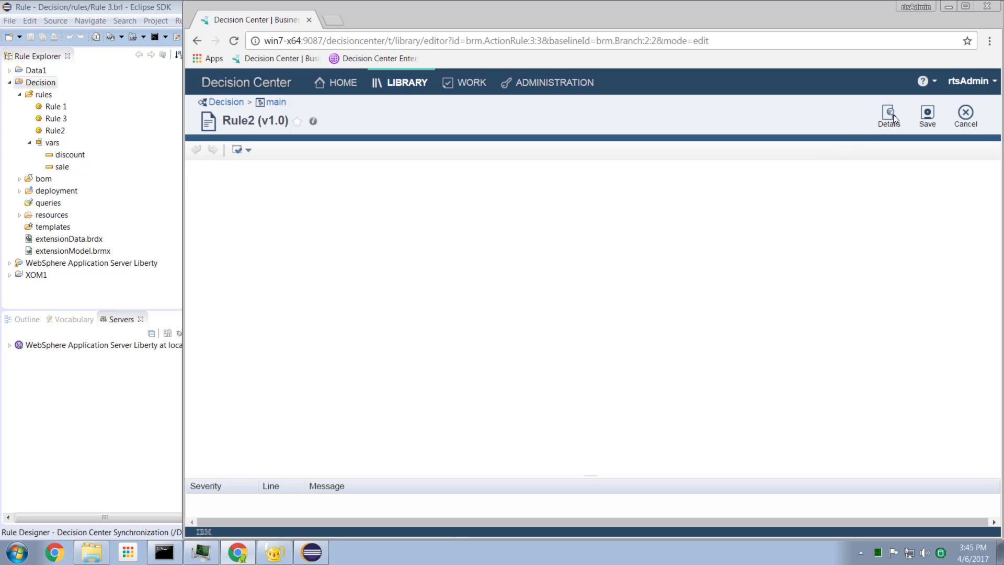
click(889, 115)
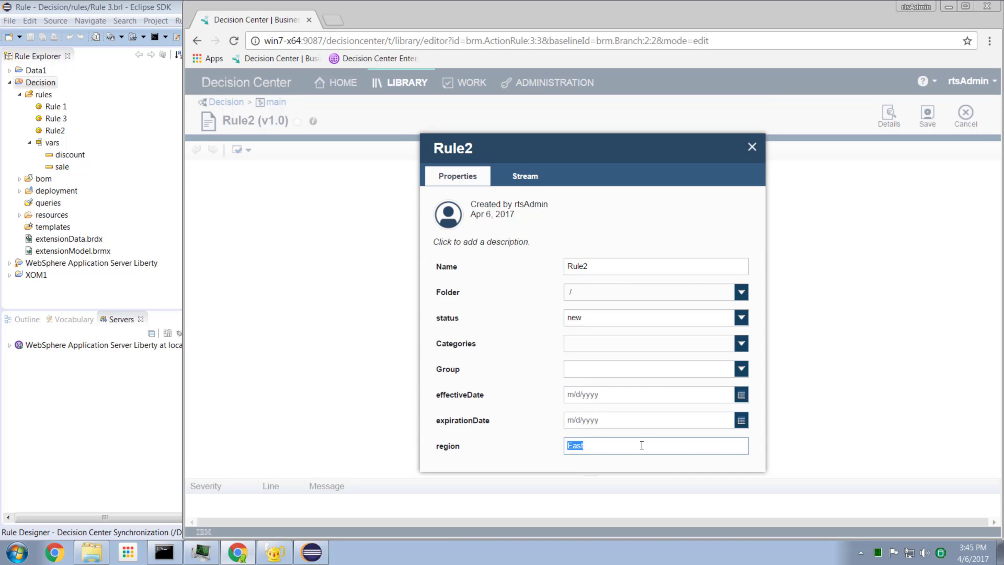
text(West)
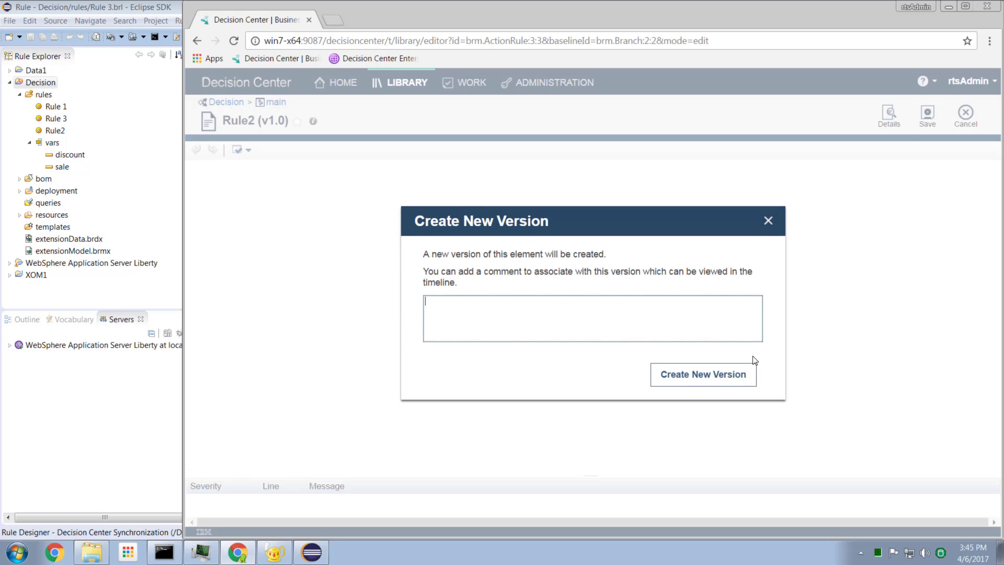
click(703, 374)
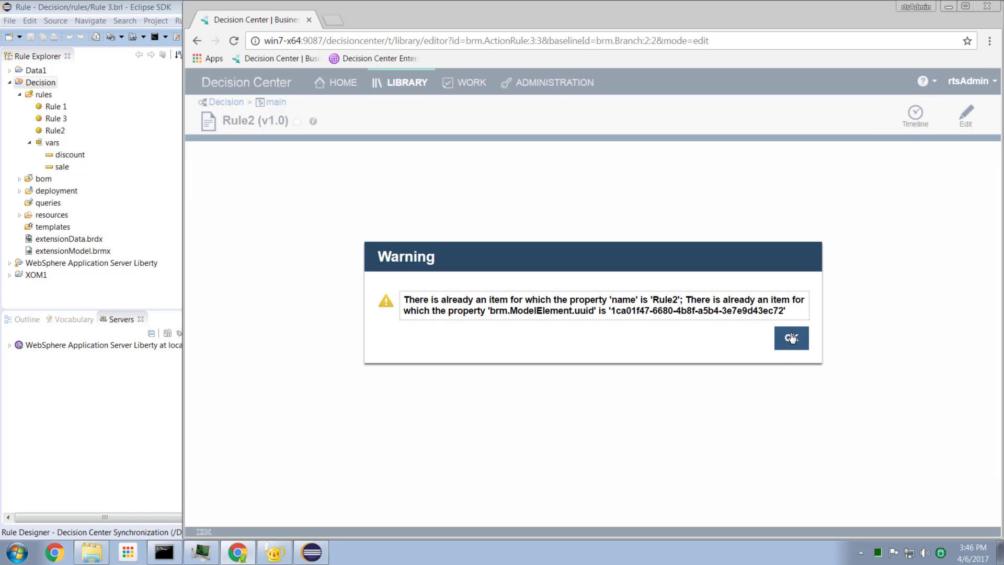
Step: Dismiss the duplicate-item warning and leave Rule2's editor without saving
click(791, 338)
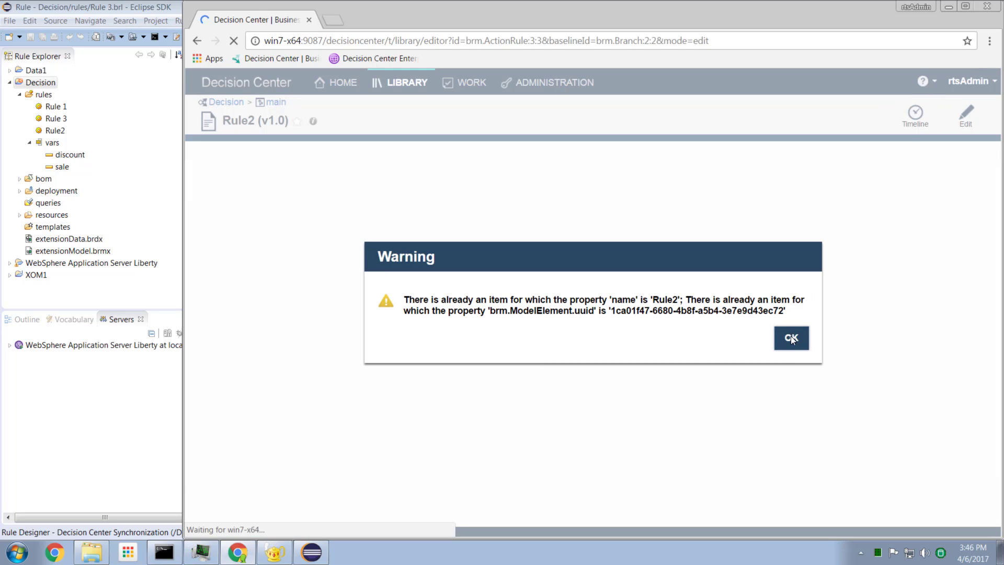
click(791, 337)
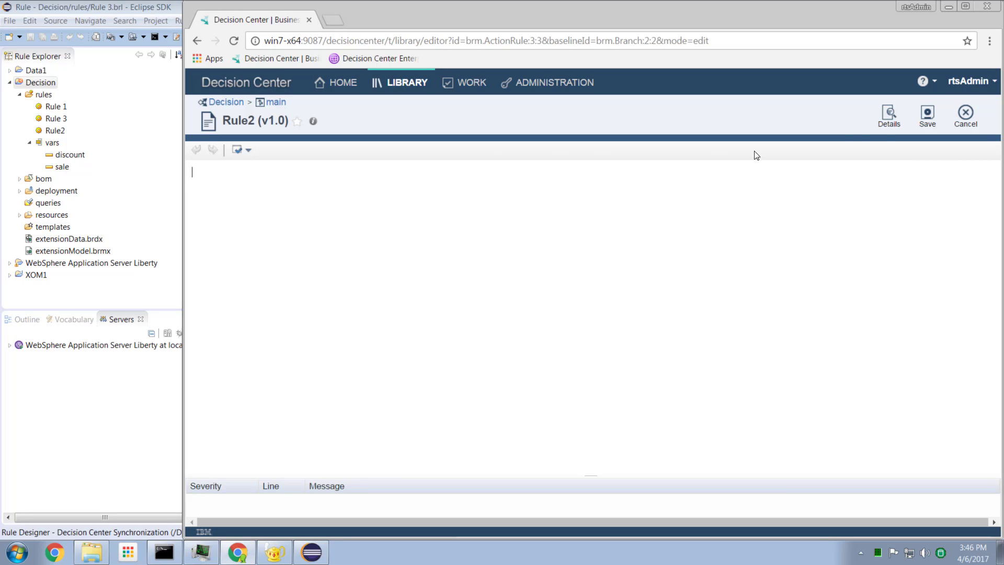
click(889, 115)
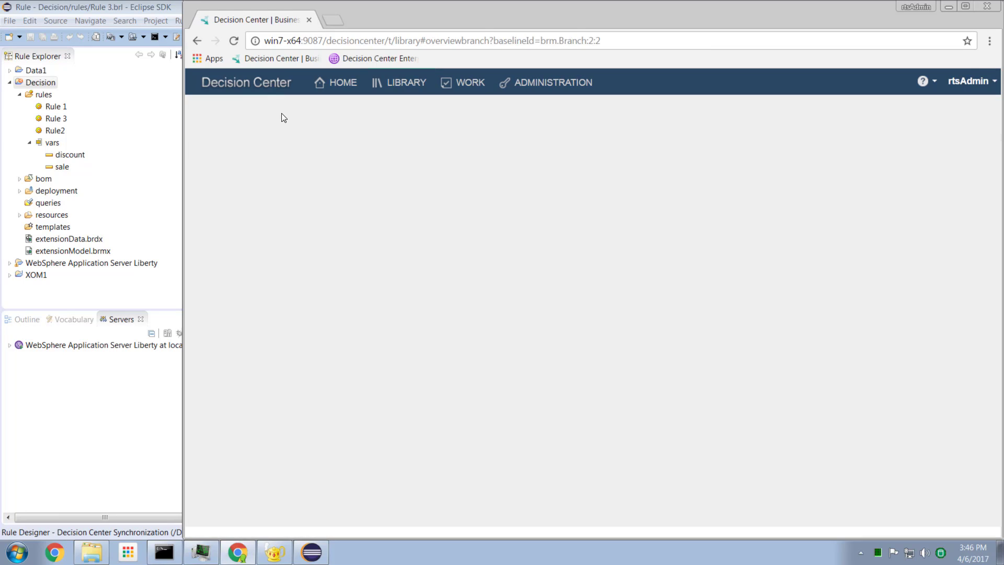
Step: Return through the Library to the Decision main branch and view Rule2's content
click(406, 82)
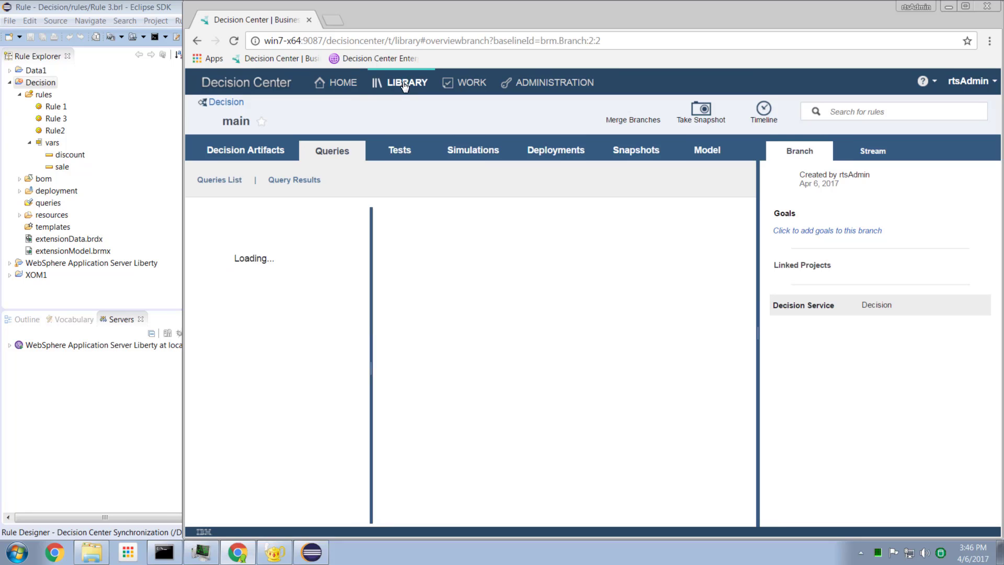
click(407, 82)
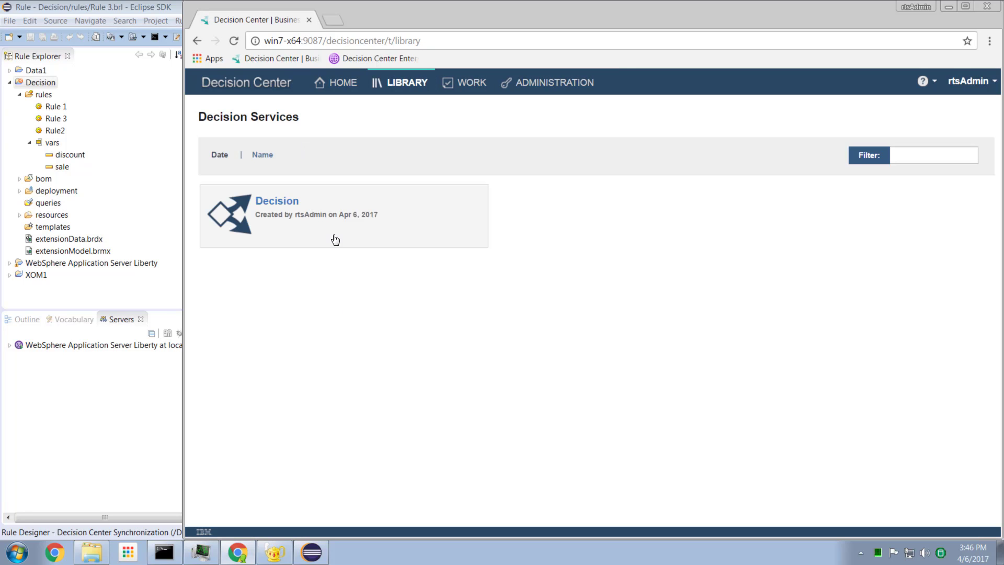
click(276, 201)
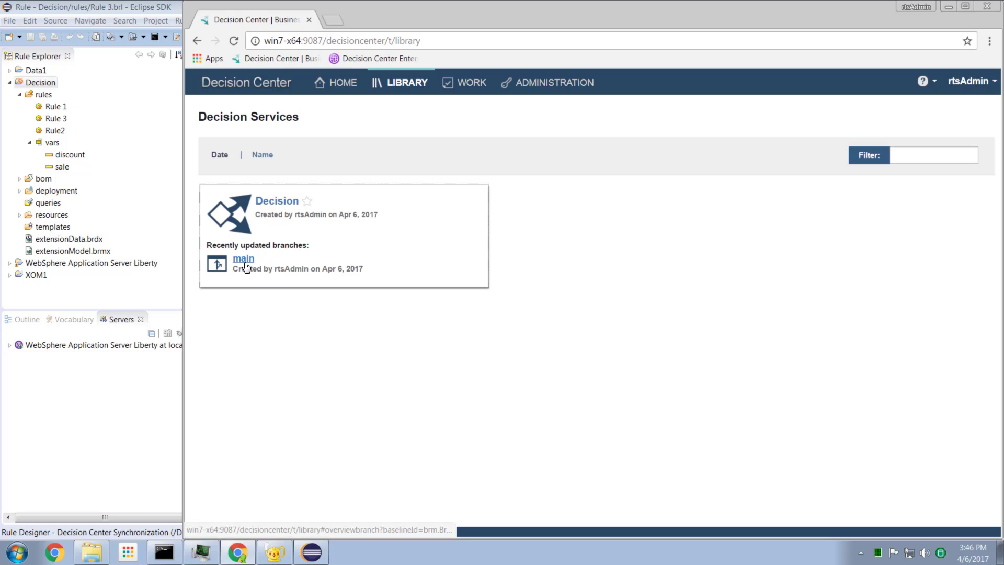
click(243, 258)
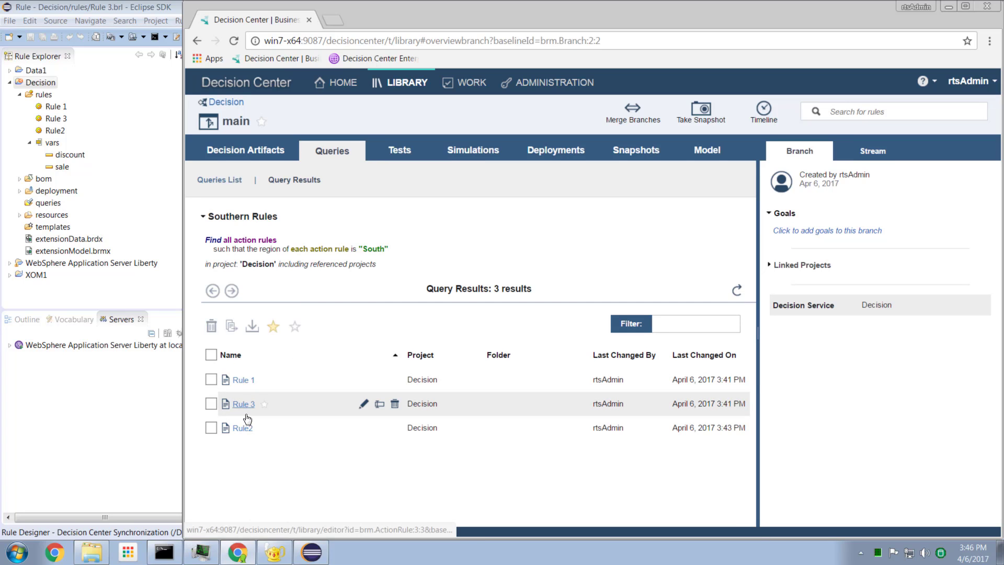
click(241, 428)
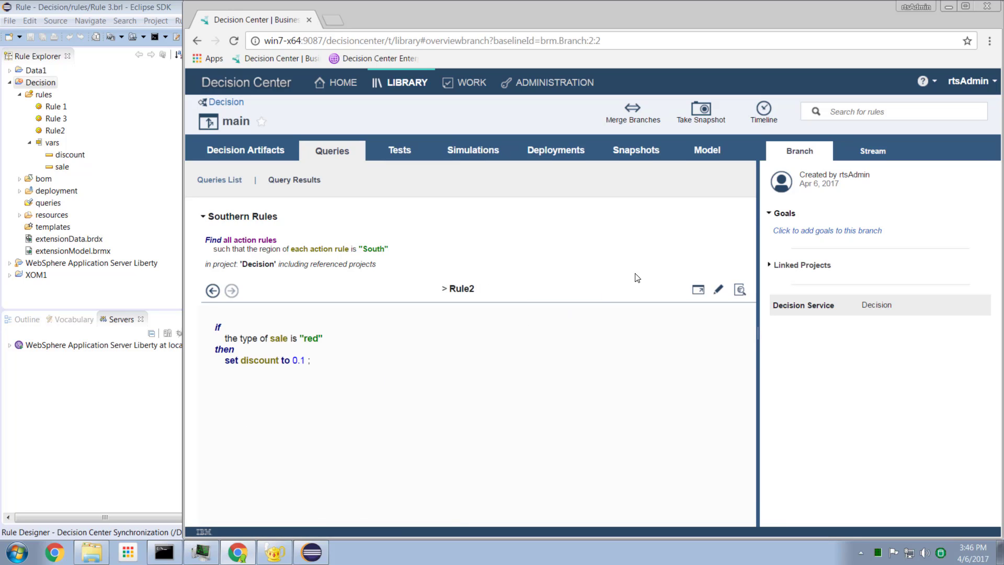
mouse_move(440, 226)
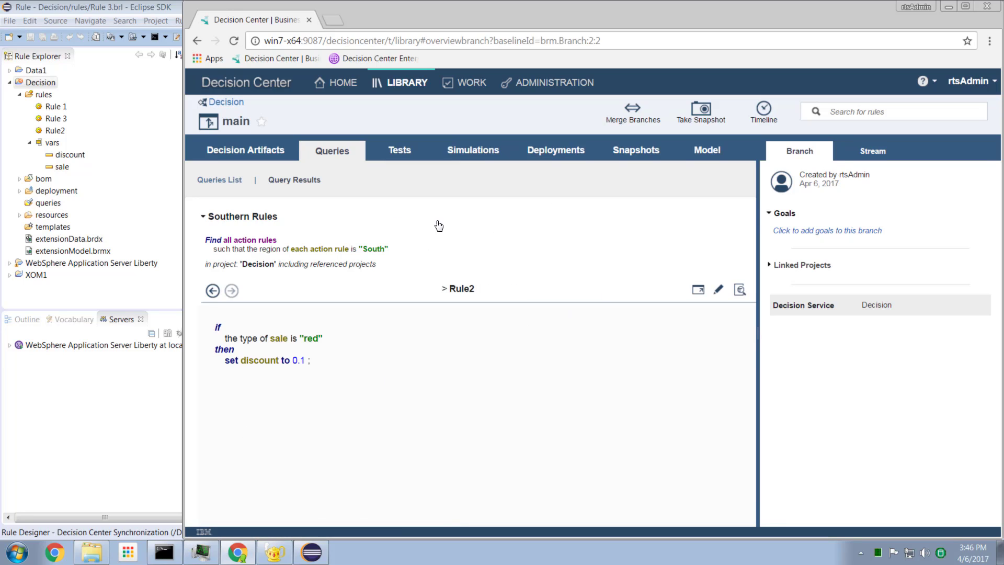
mouse_move(513, 339)
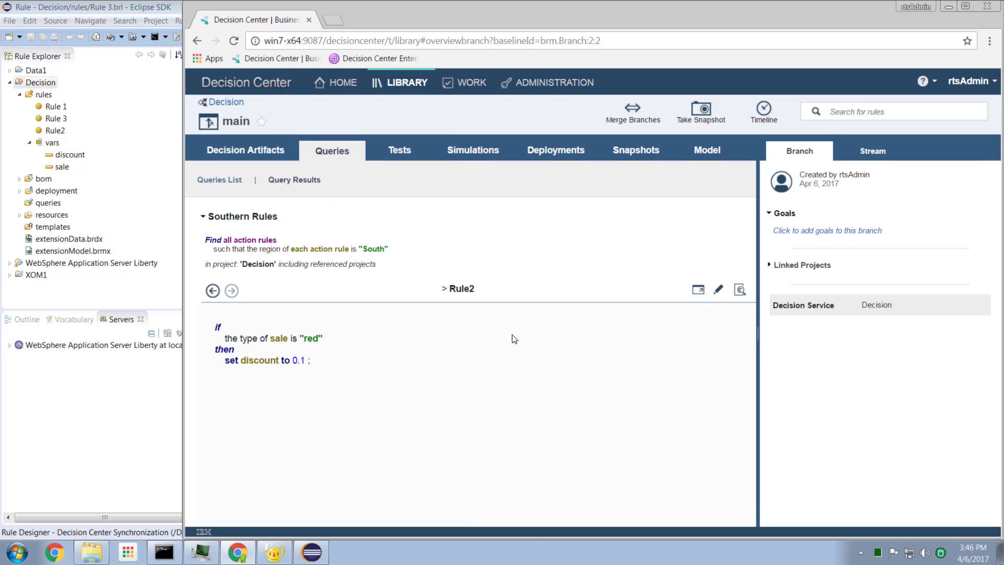
Step: Edit the New Action Rule's properties to set its region to East
click(718, 290)
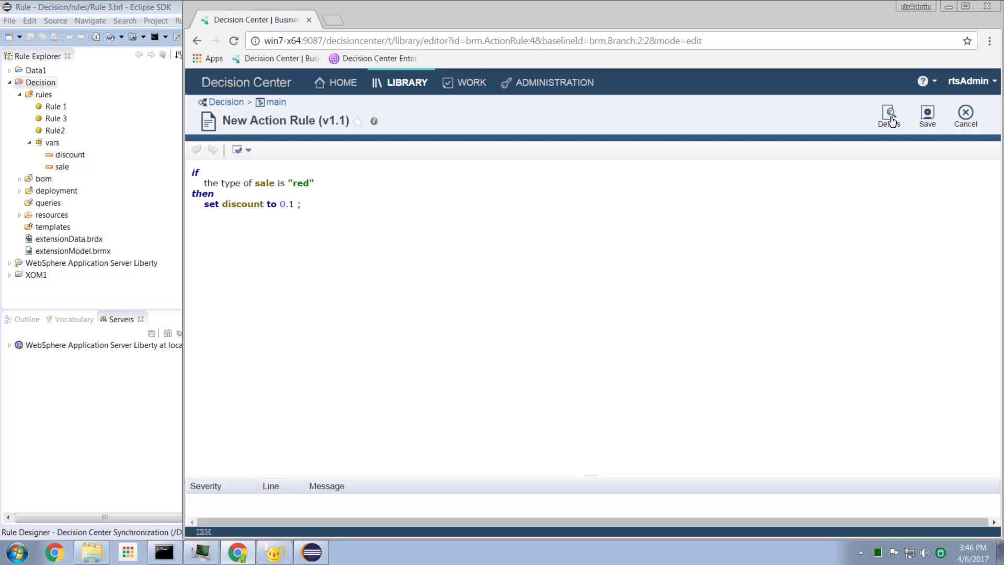
click(889, 115)
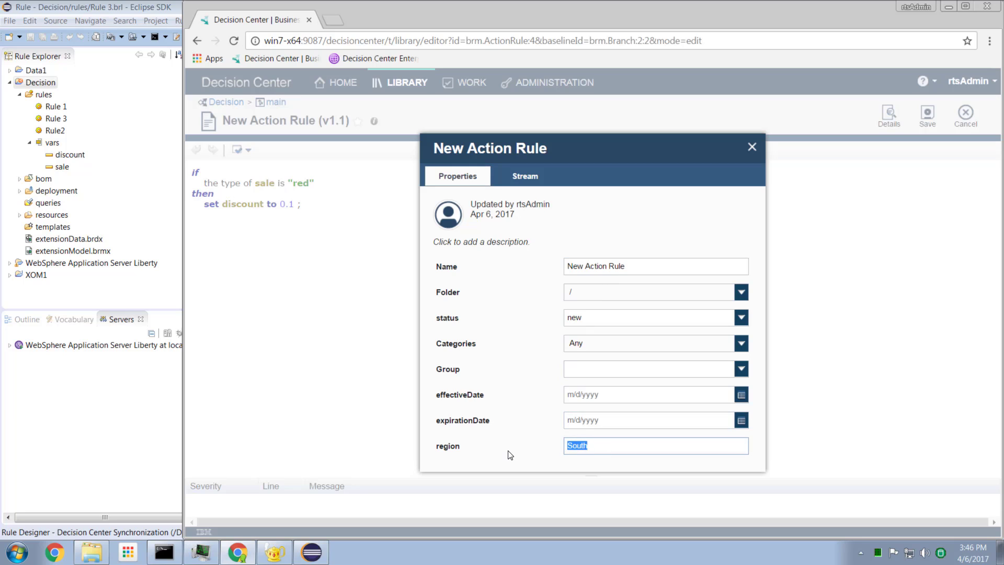
text(East)
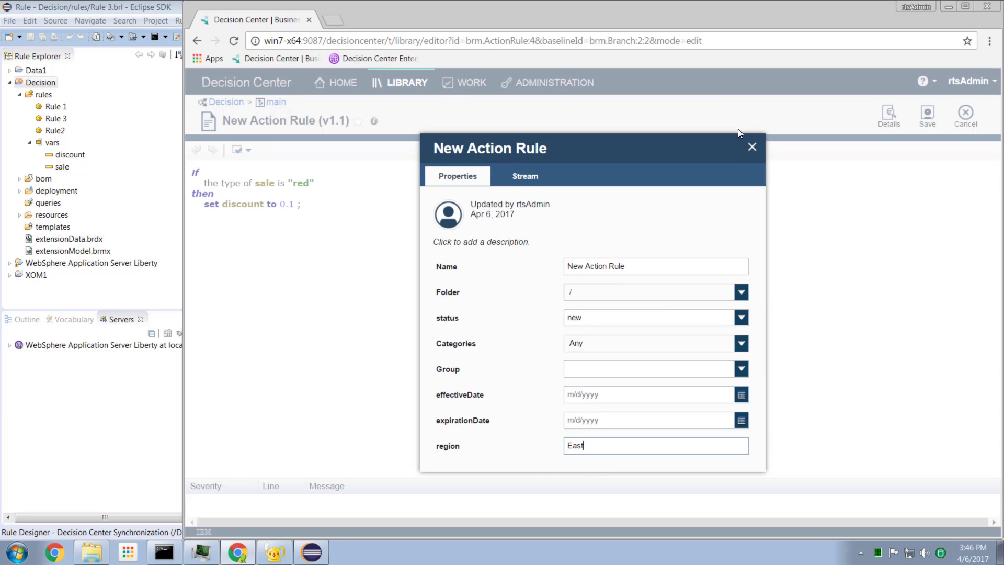
click(751, 146)
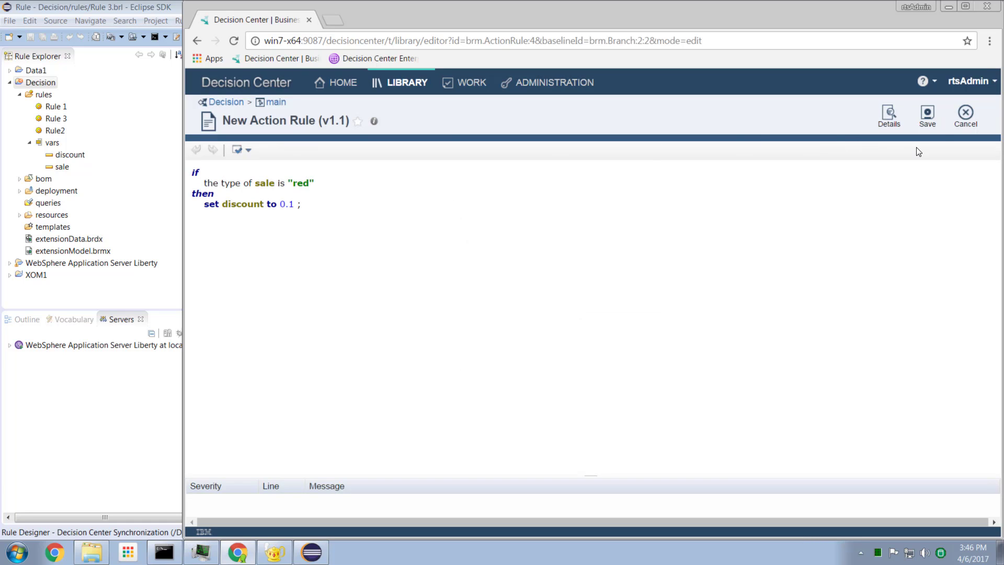
Step: Save the rule as a new version and dismiss the resulting foreign-key database error
click(927, 116)
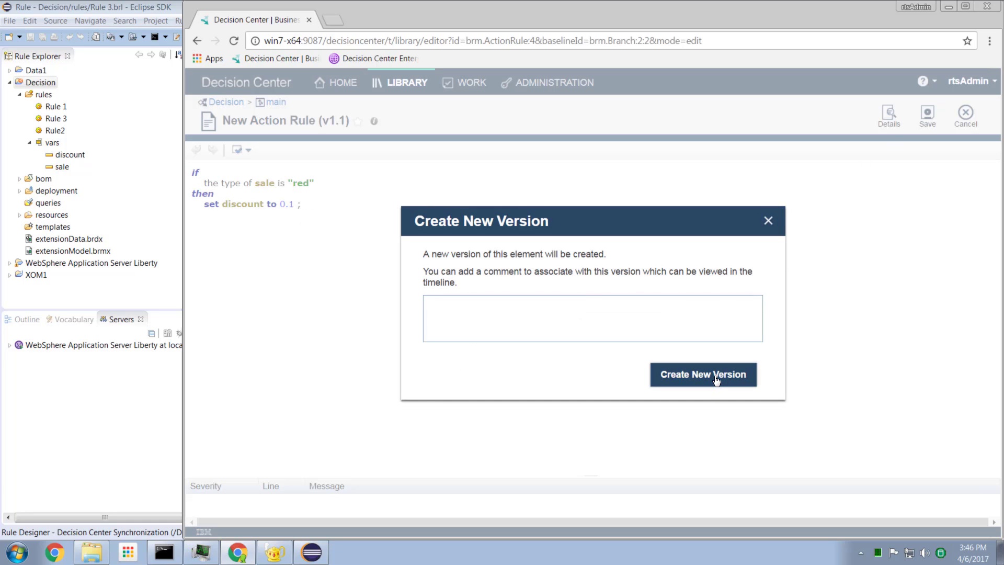
click(702, 375)
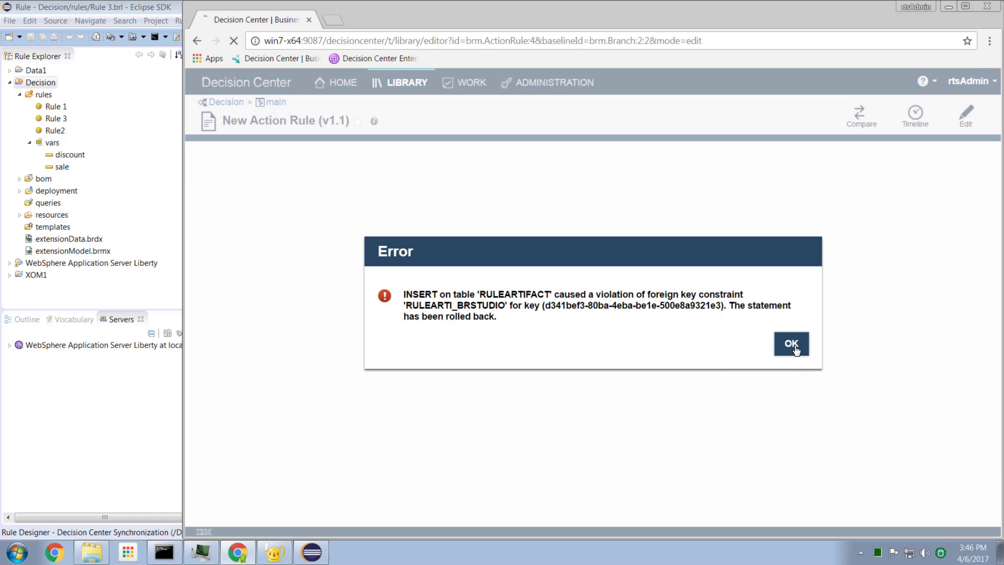
click(792, 344)
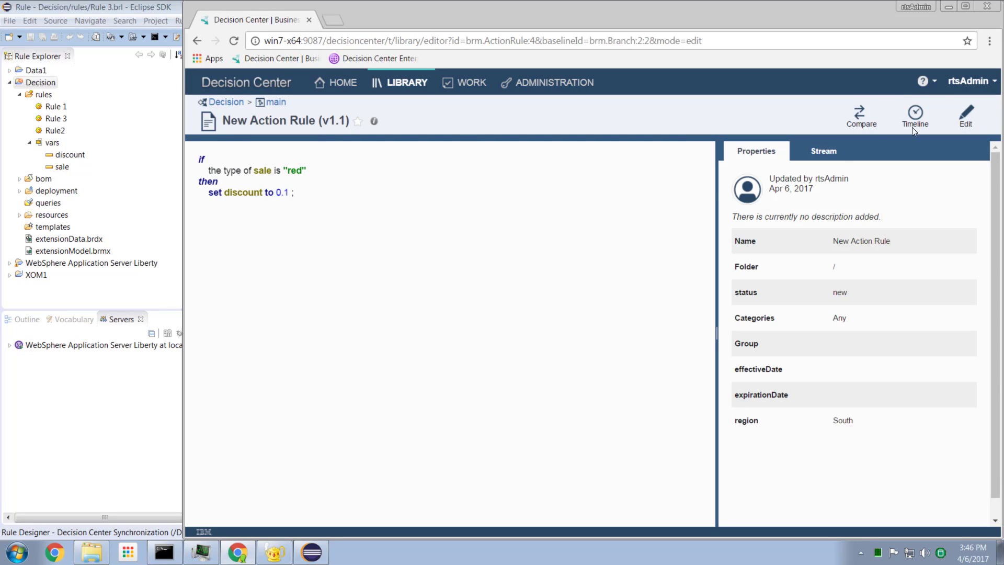
mouse_move(443, 220)
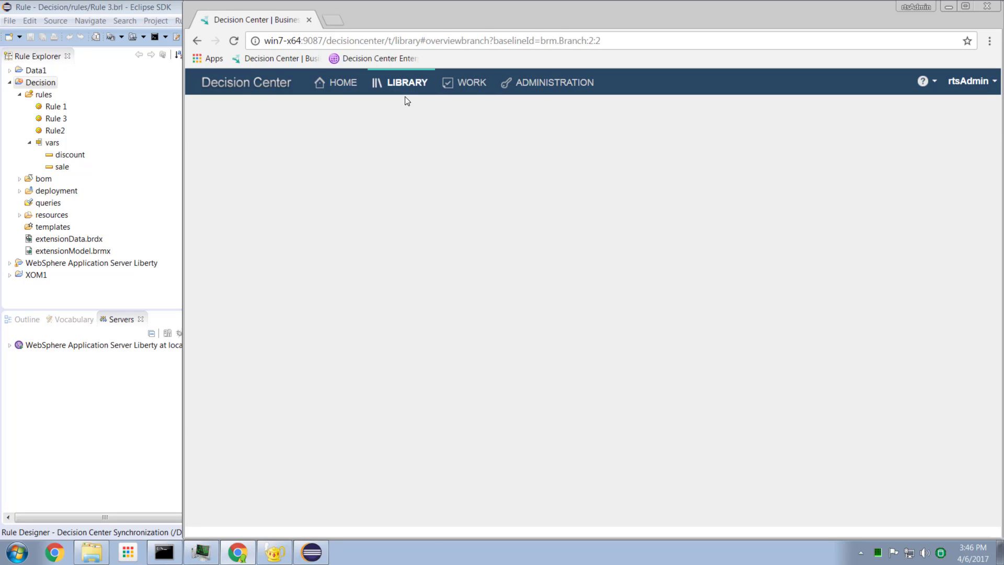
Step: Reopen the Decision main branch, go to its queries and rerun Southern Rules for its results
click(407, 82)
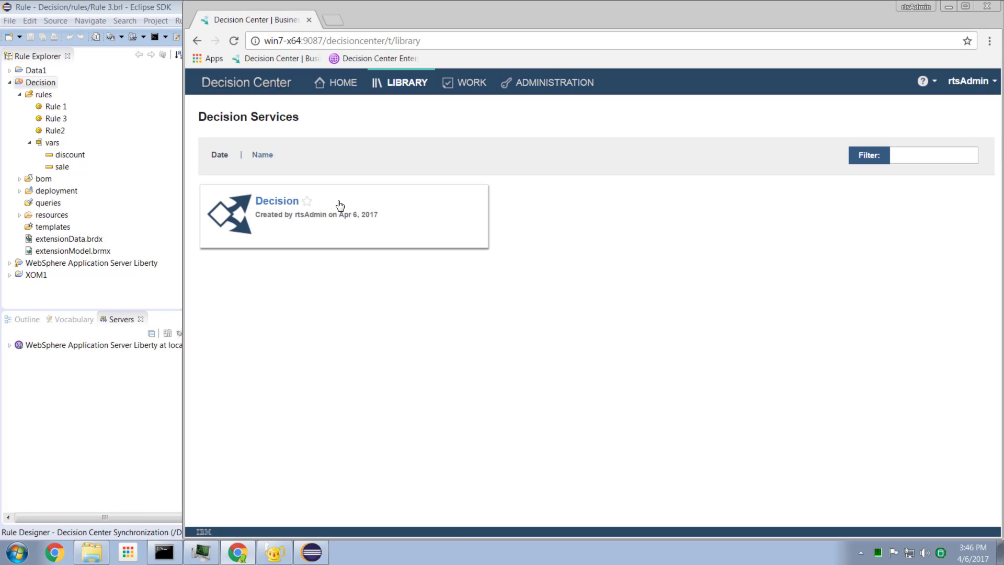
click(276, 201)
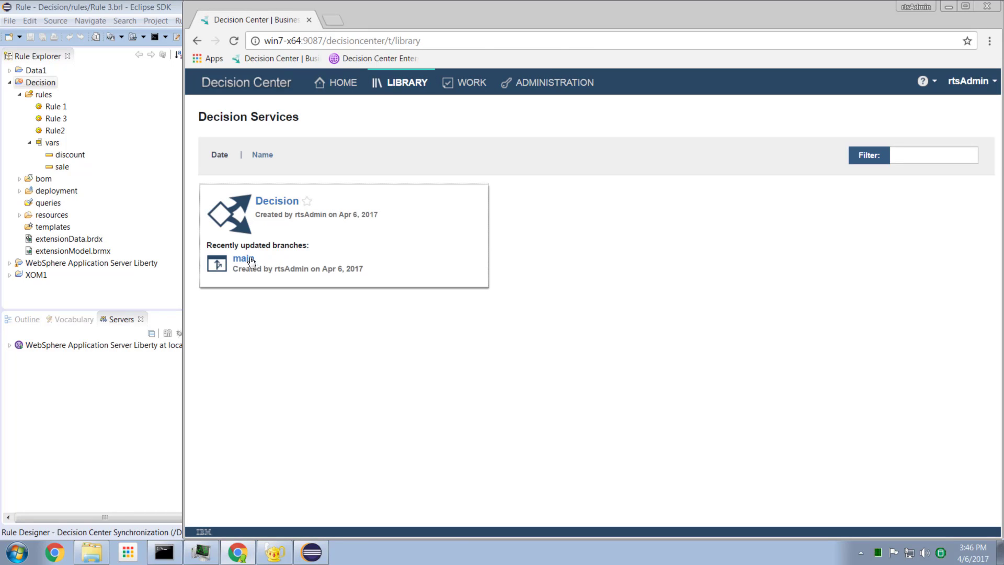
click(242, 258)
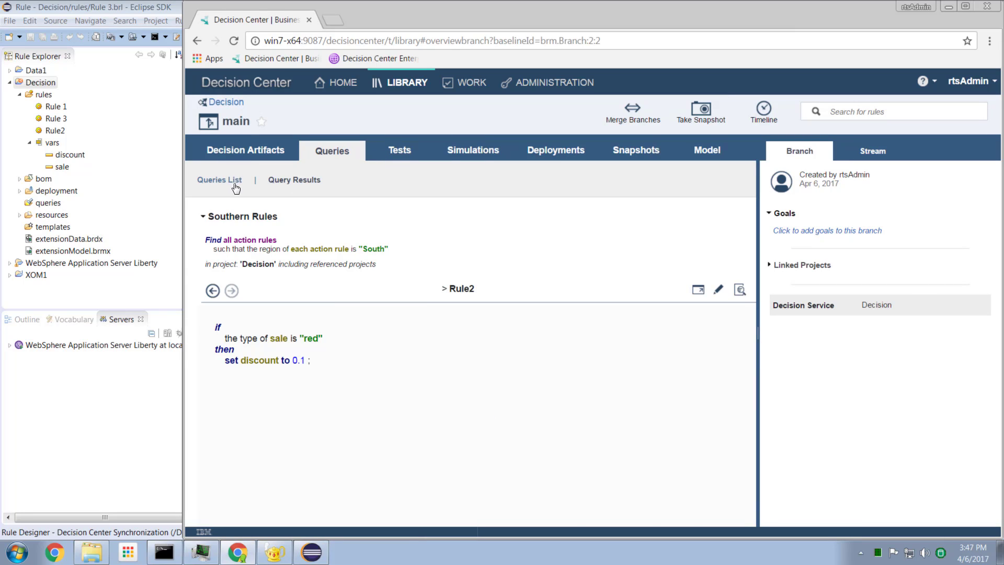
click(219, 179)
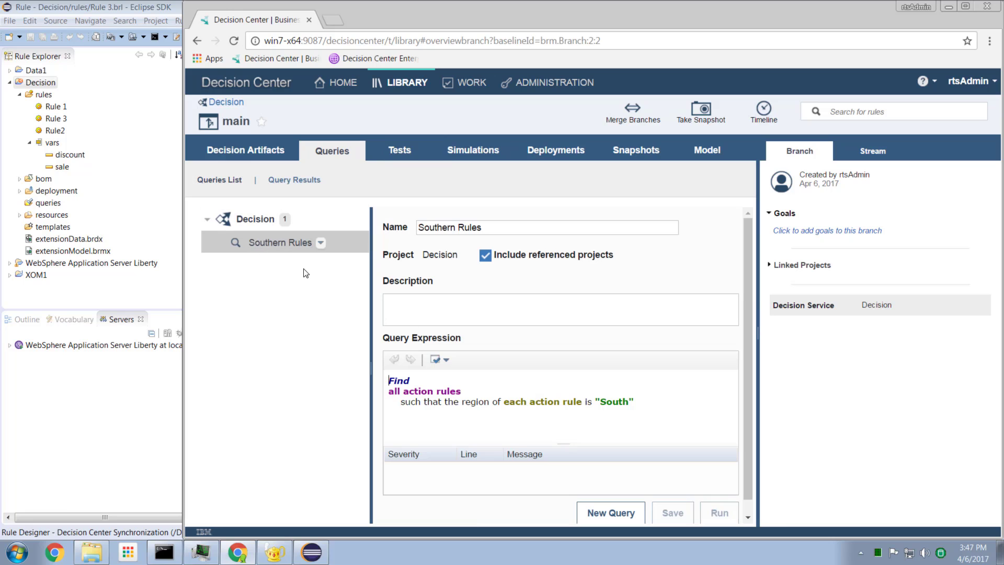
click(719, 512)
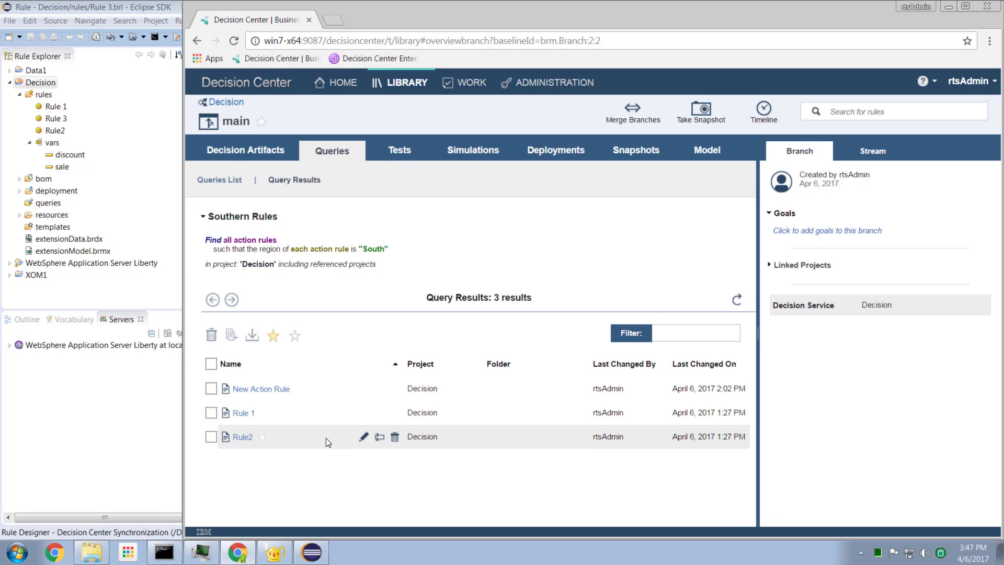
mouse_move(286, 457)
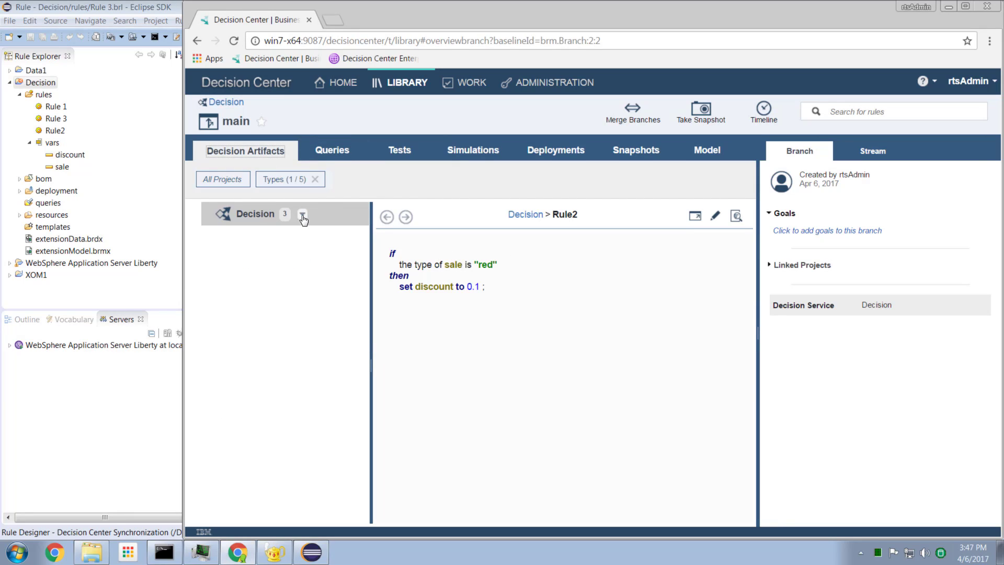
Step: Create a new action rule named Neil Rule in the Decision project
click(301, 215)
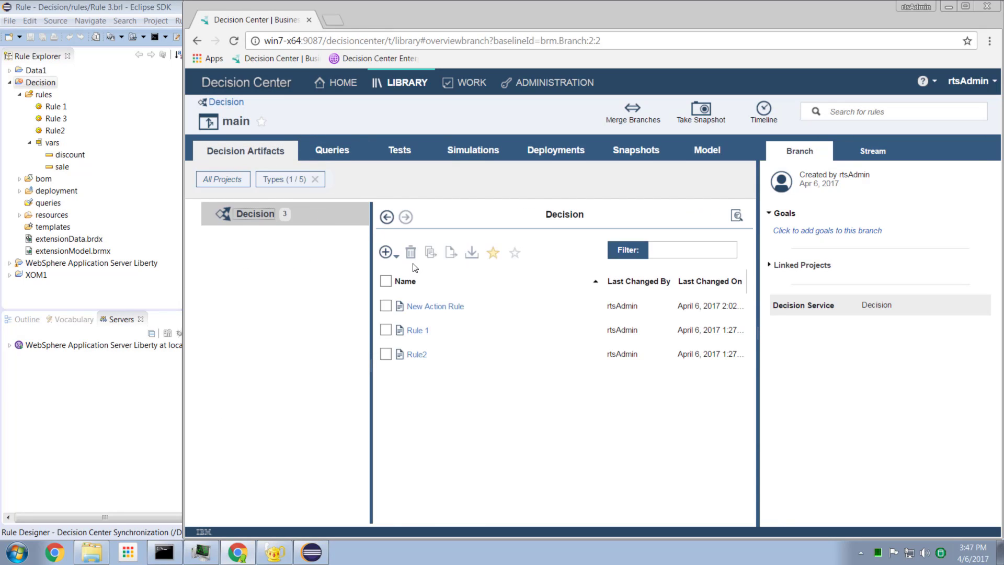
mouse_move(386, 252)
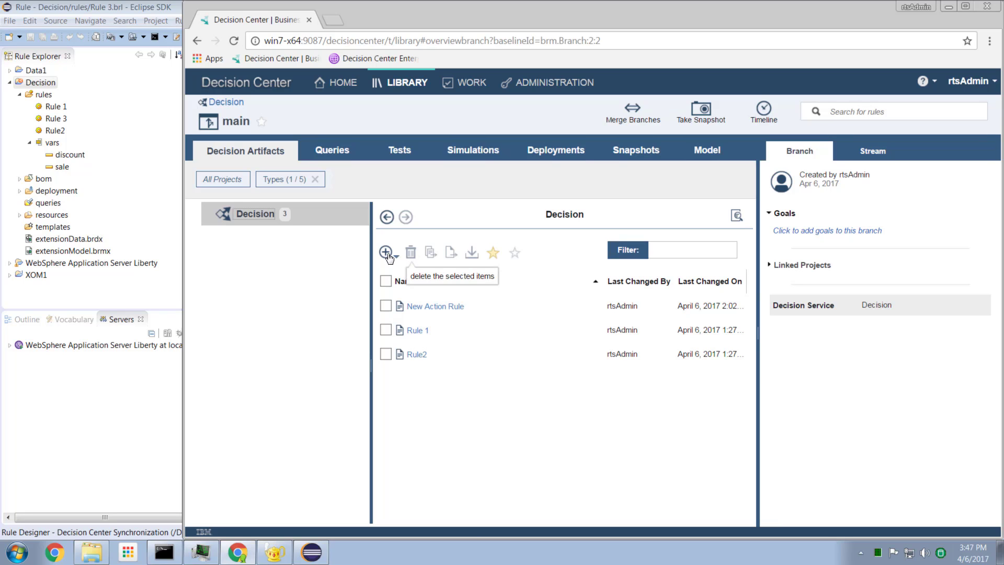
click(385, 252)
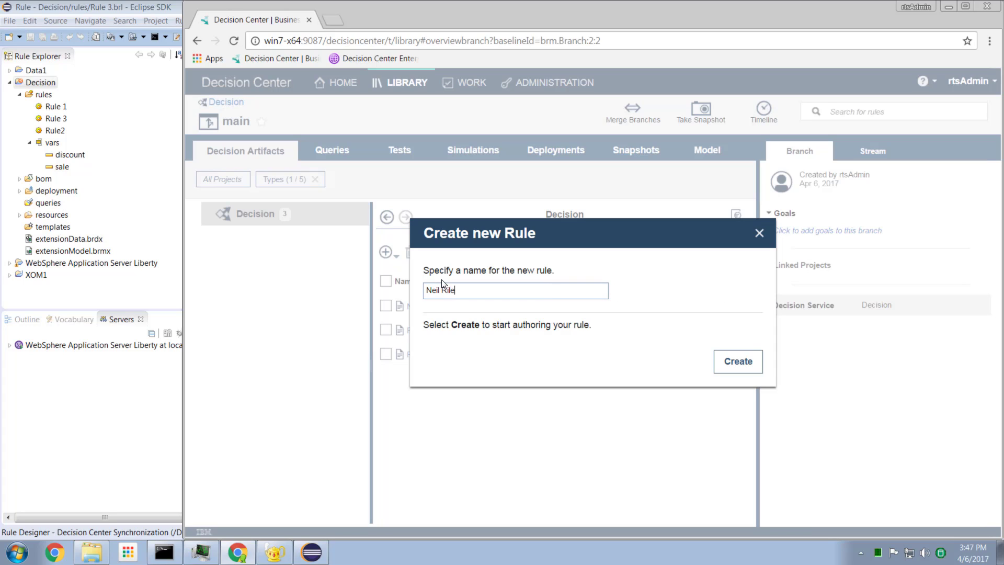
key(BackSpace)
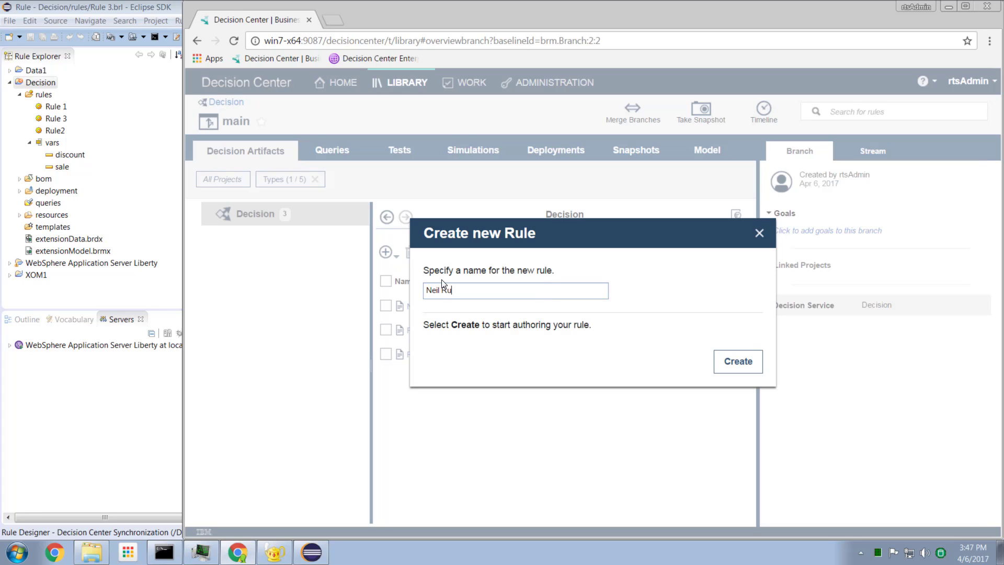
click(737, 360)
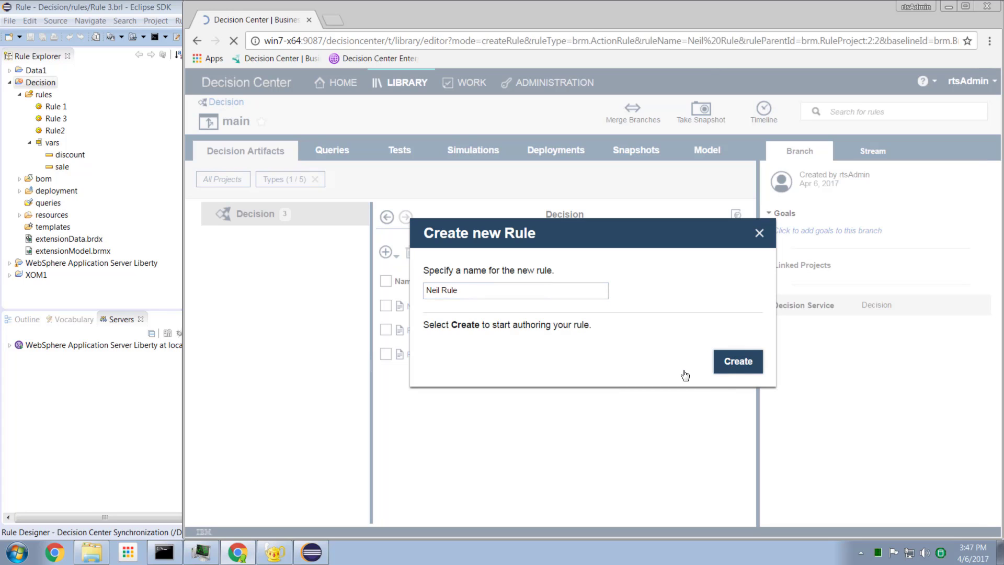
click(737, 361)
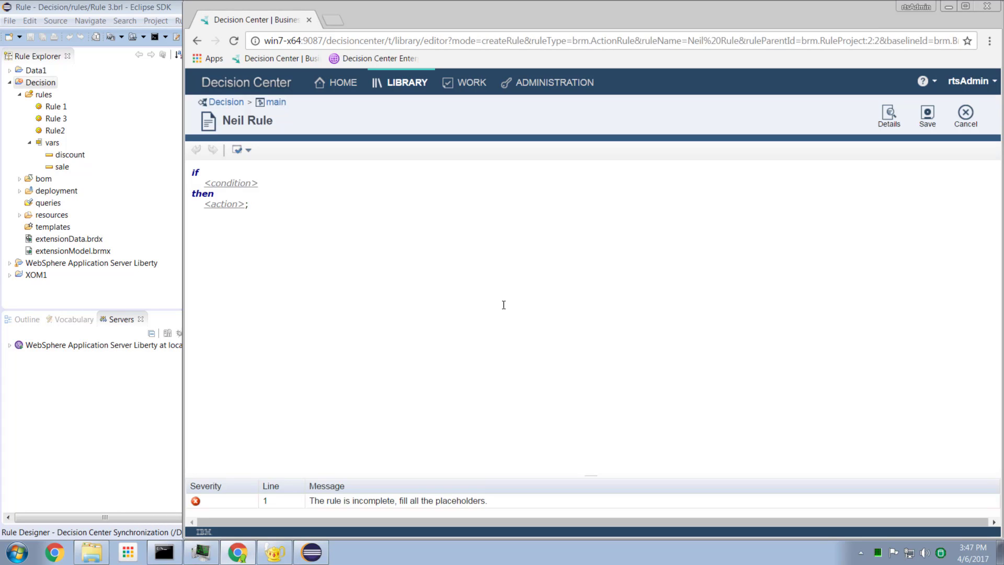
Step: Write the condition: the type of the sale is "Yellow"
click(230, 182)
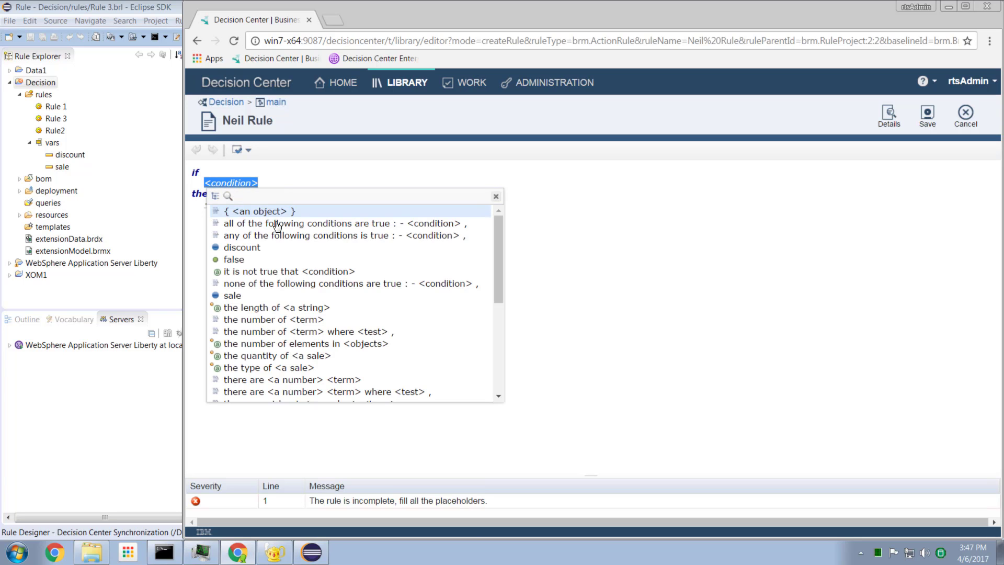
click(267, 367)
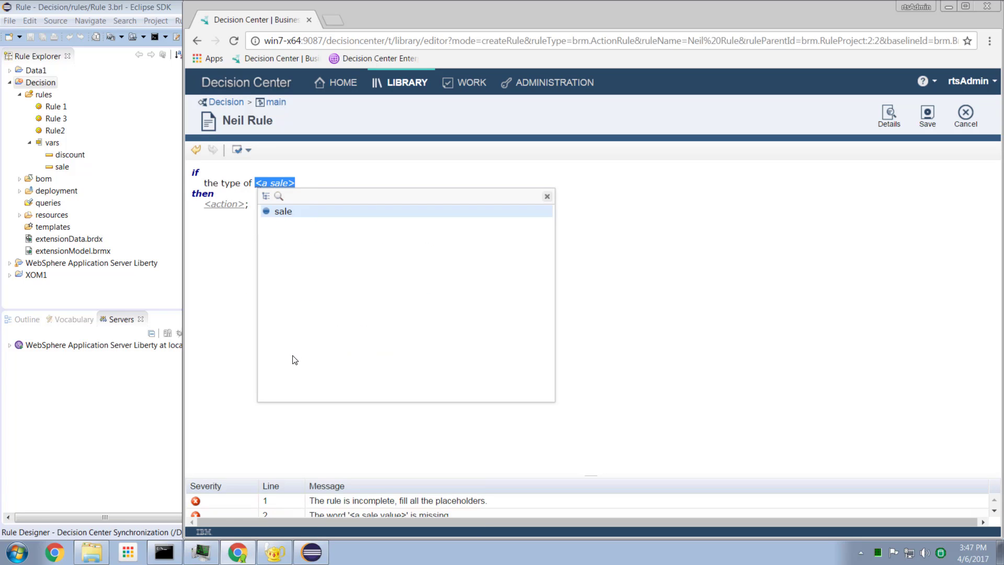
mouse_move(301, 342)
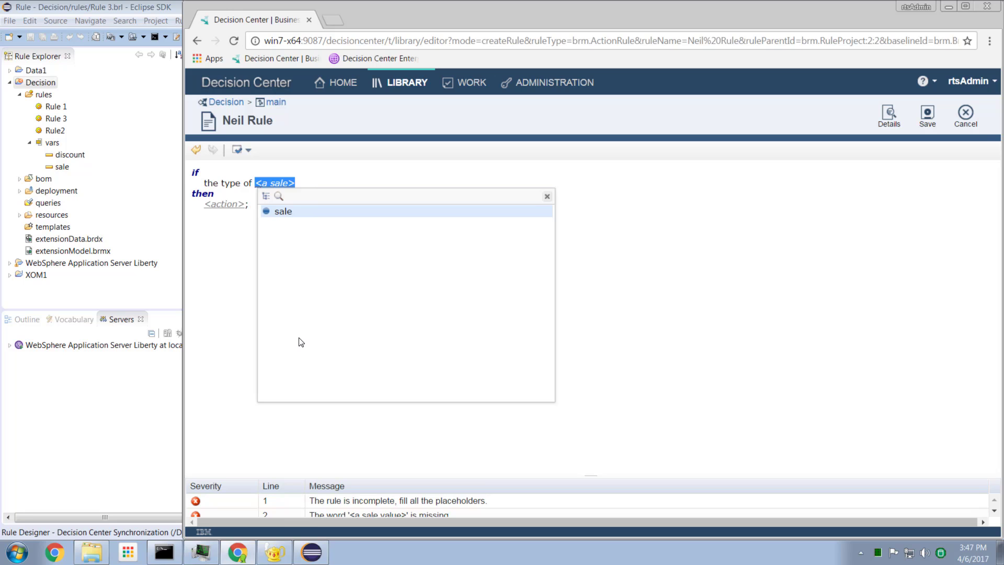
click(282, 212)
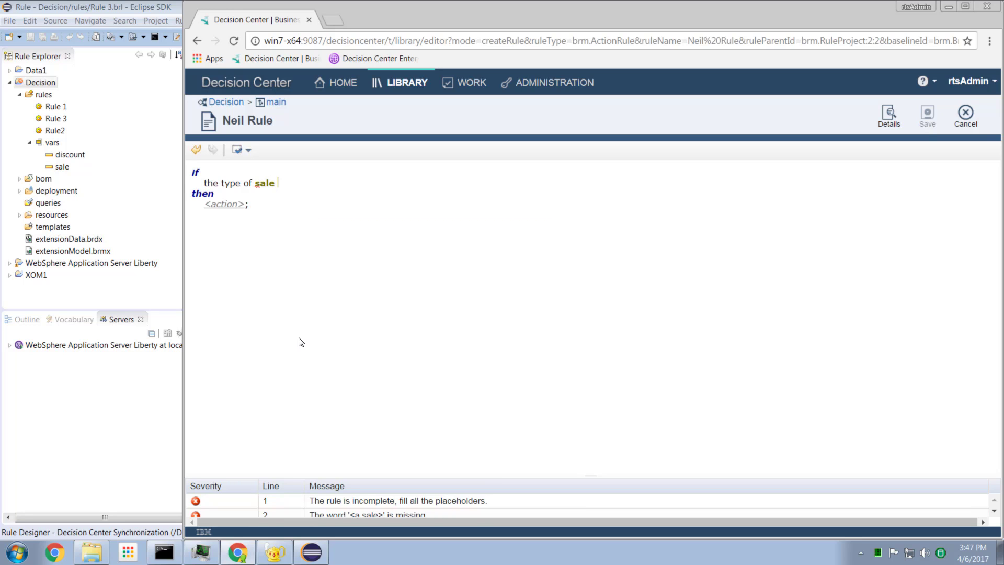
click(278, 182)
text( is "Yello)
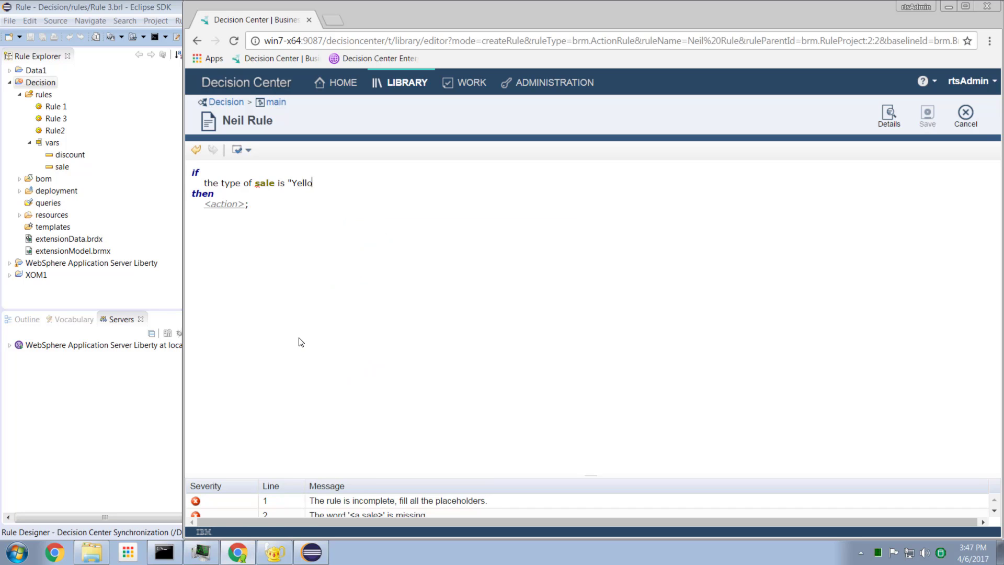
text(w")
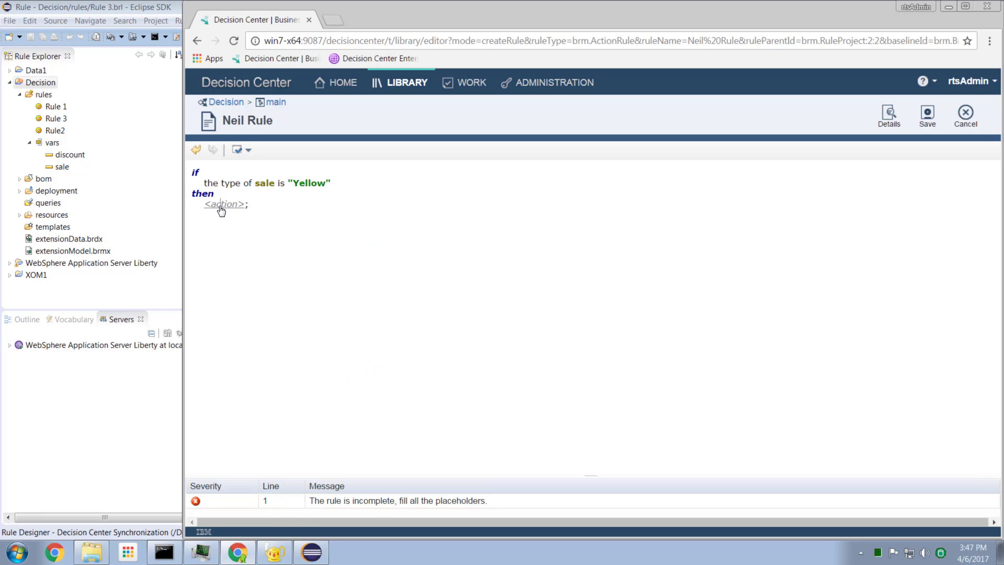
Step: Write the action setting the sale discount to 0.5 and dismiss the stray Save As dialog
click(223, 204)
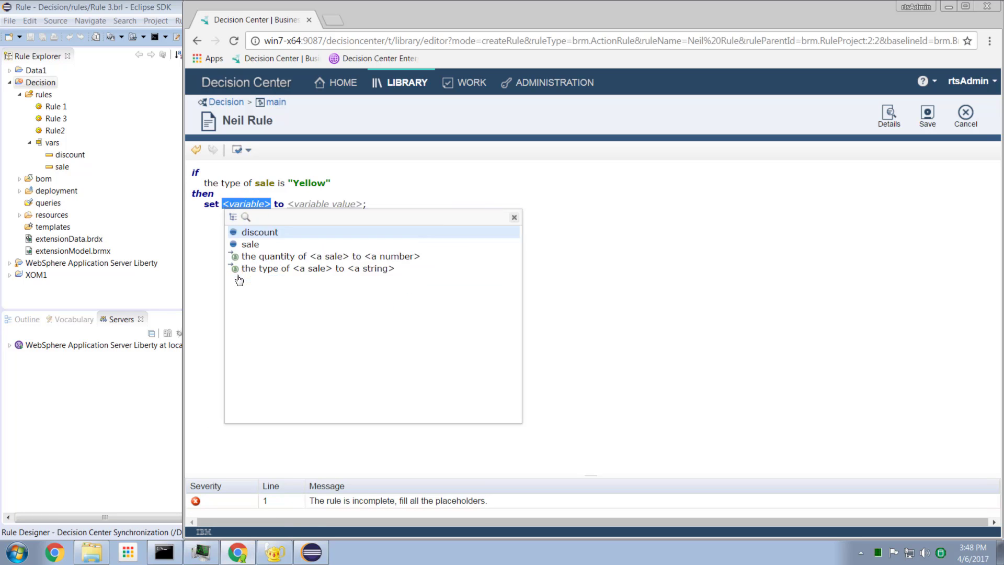
click(316, 269)
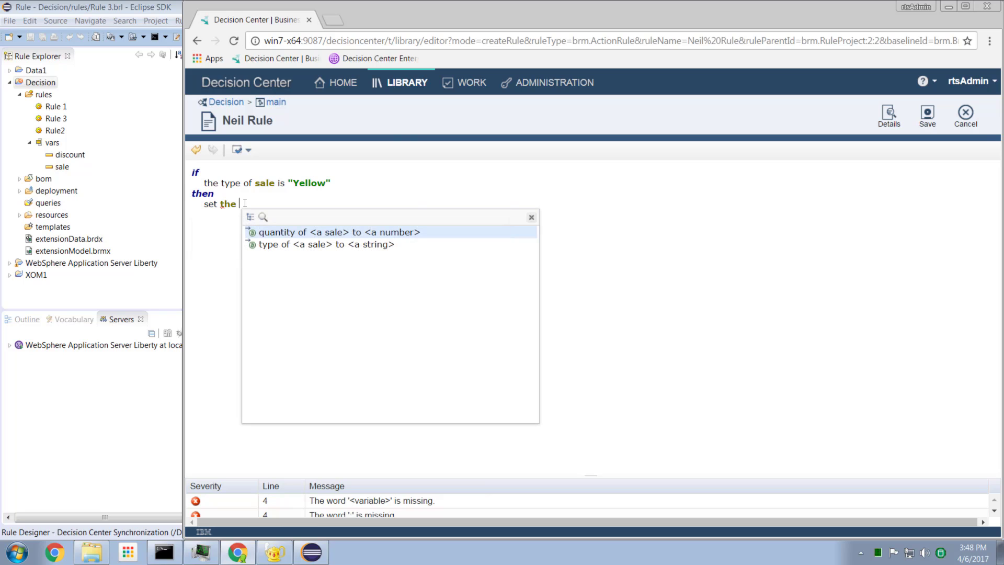
key(Backspace)
text(discount to 0)
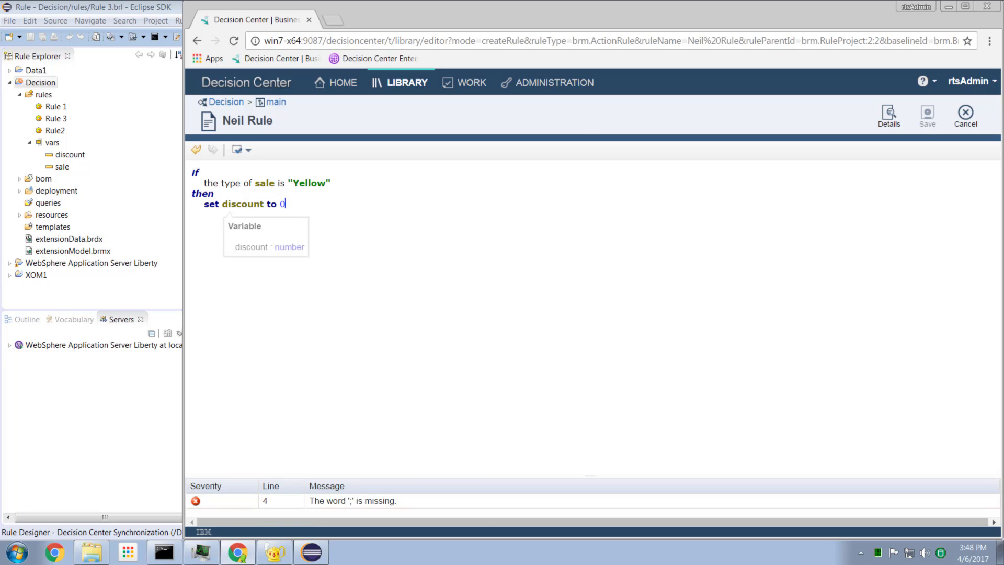
text(.5)
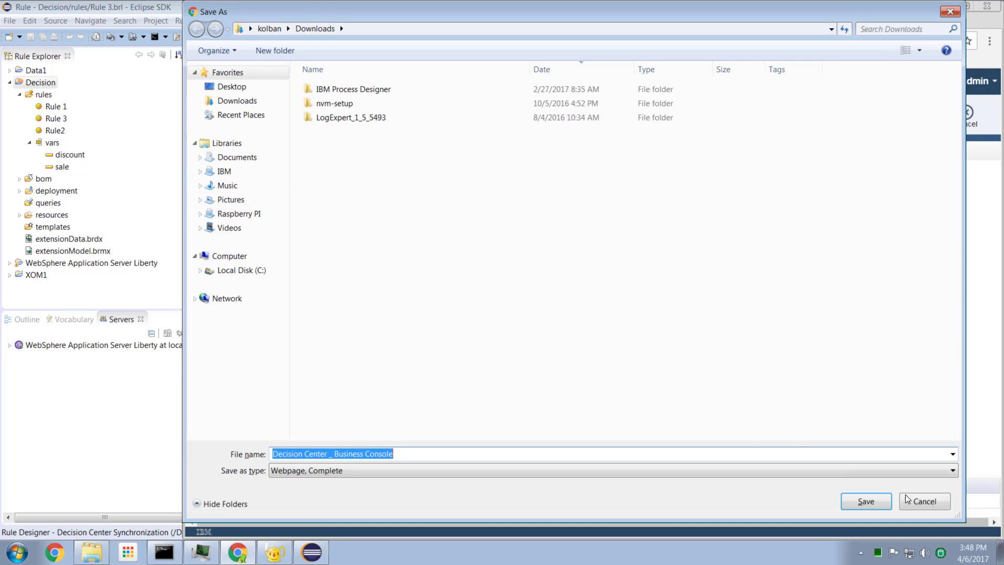
click(923, 501)
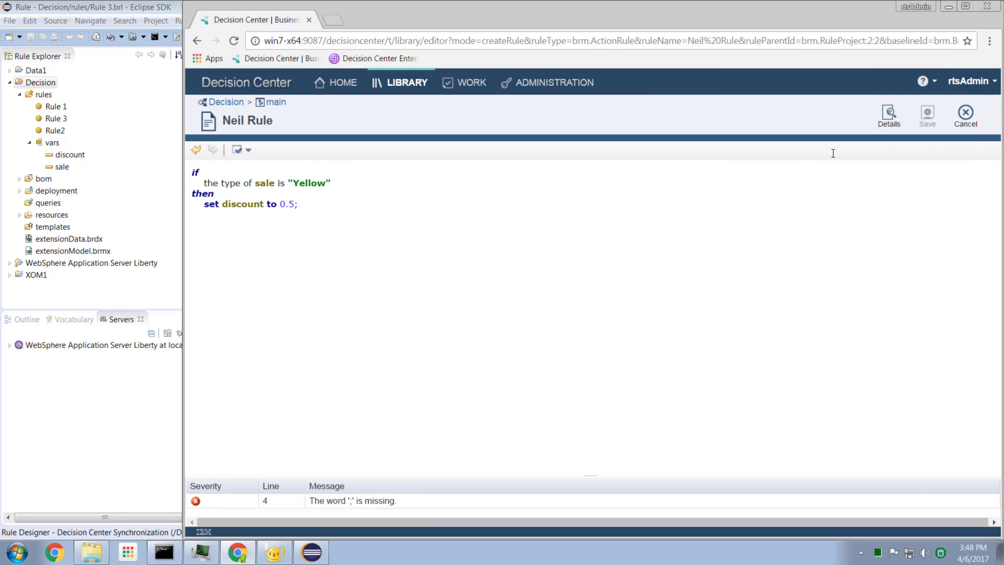
Step: Set the rule's region property to South and save it as a new version
click(888, 116)
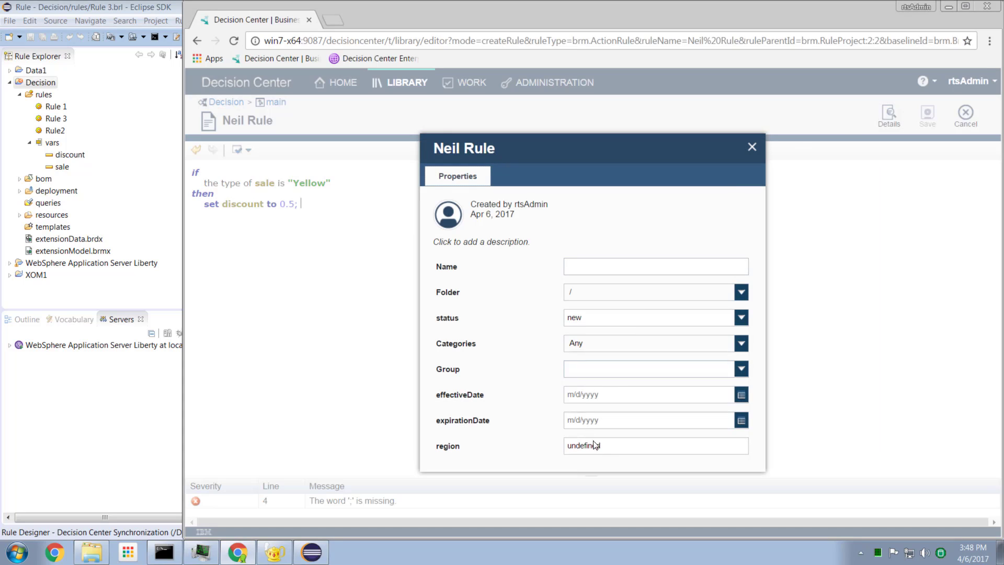
triple_click(654, 446)
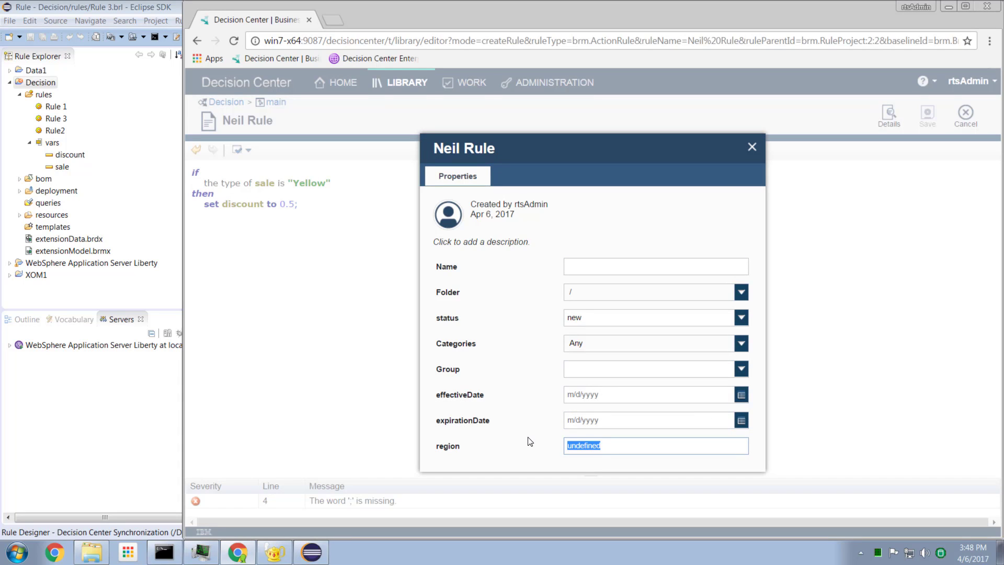
text(South)
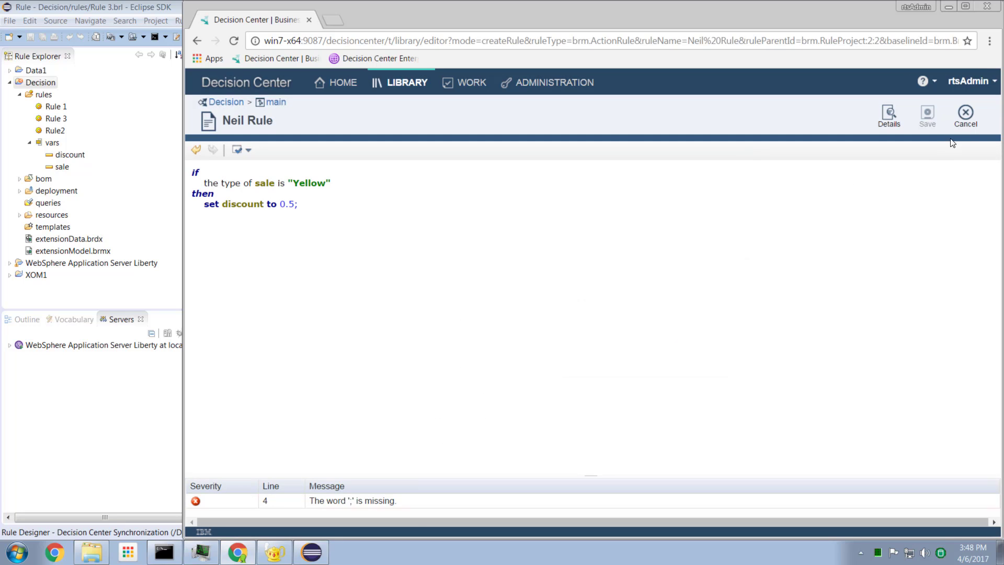
mouse_move(364, 481)
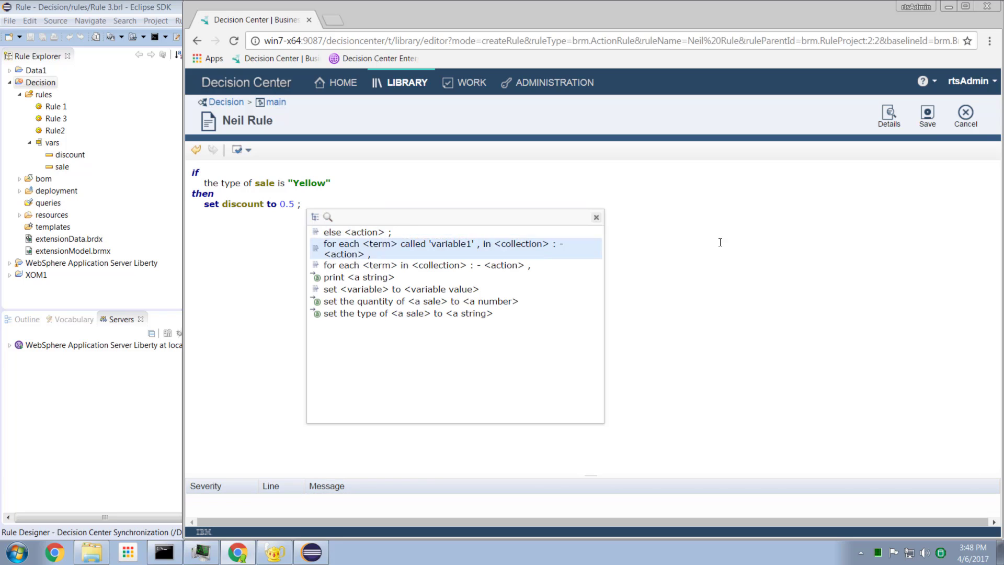
click(926, 114)
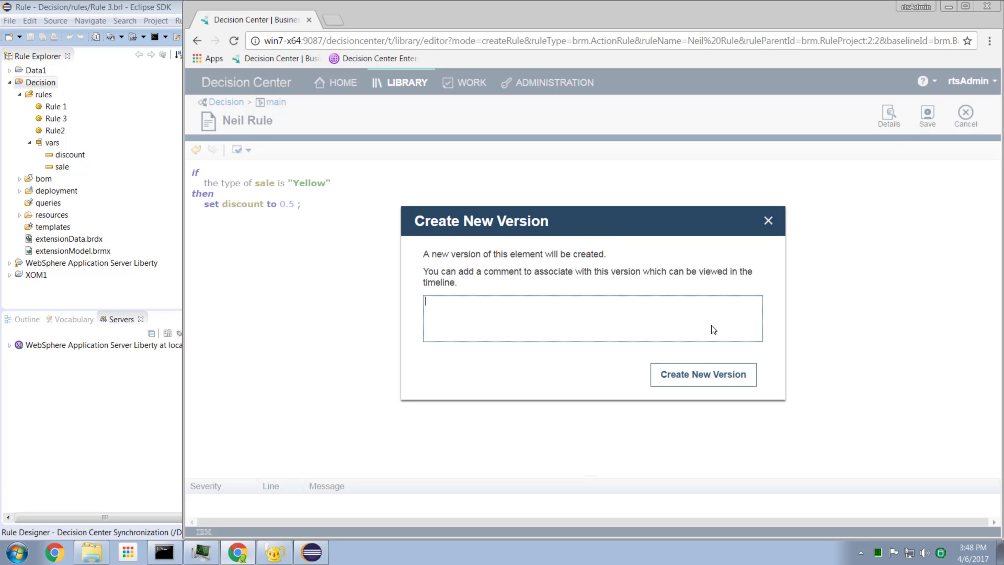
click(703, 374)
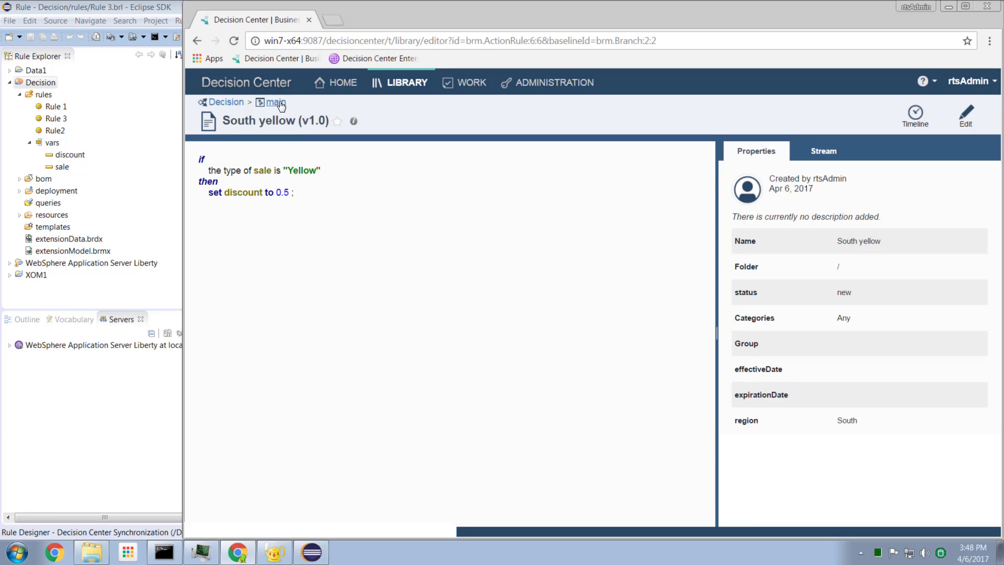
Step: Rerun the Southern Rules query to see four results, then view the Decision project's rules
click(274, 102)
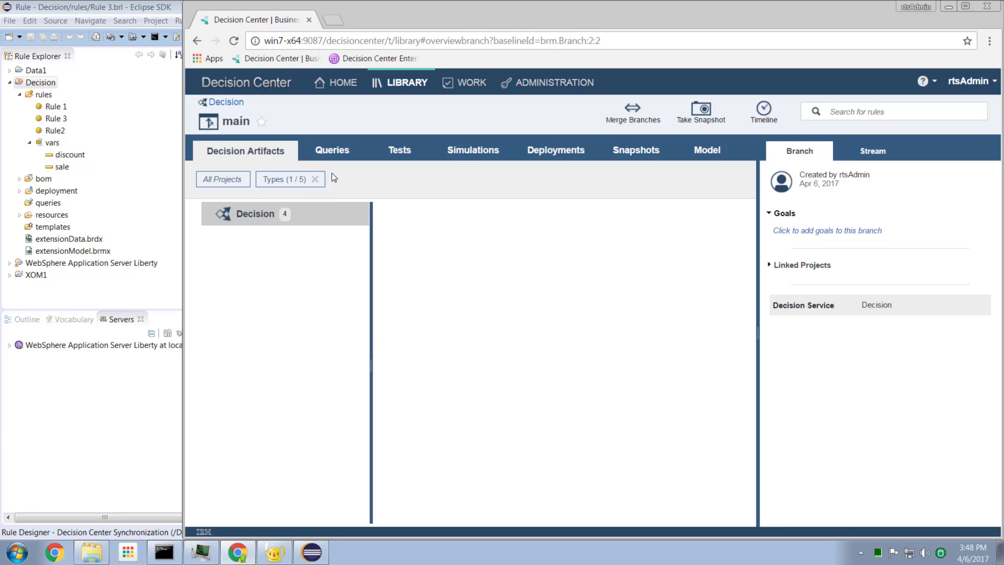
click(331, 149)
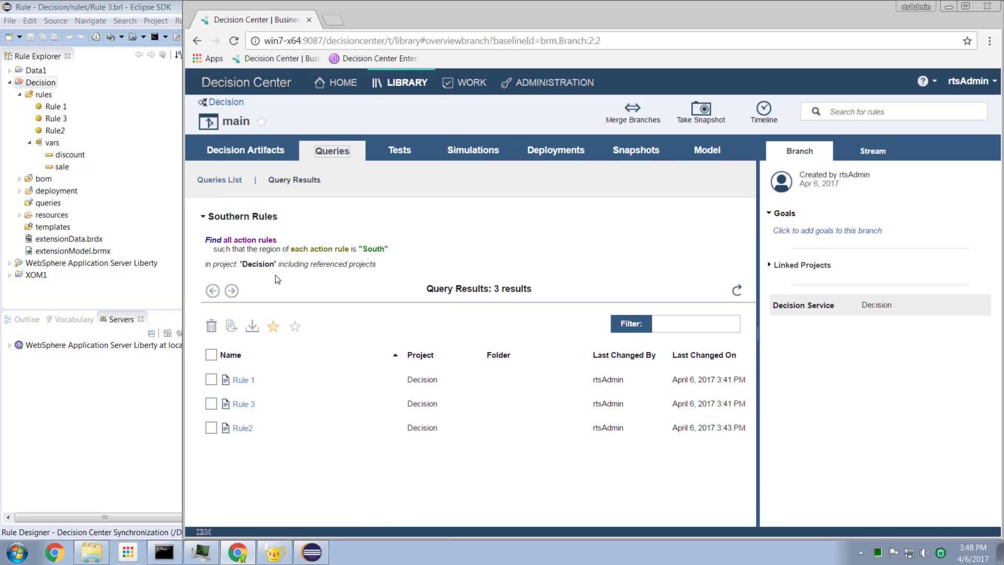
click(219, 179)
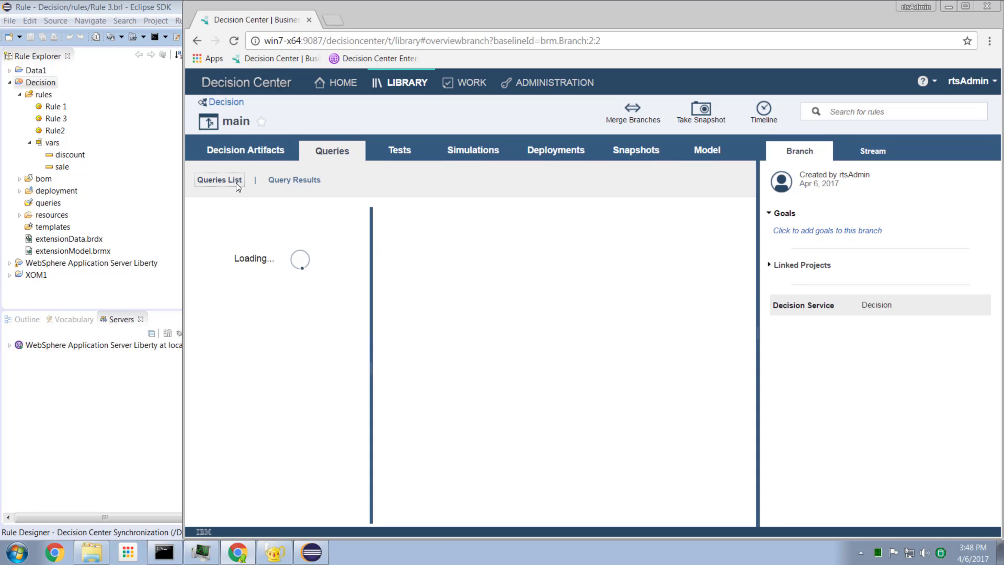
click(219, 179)
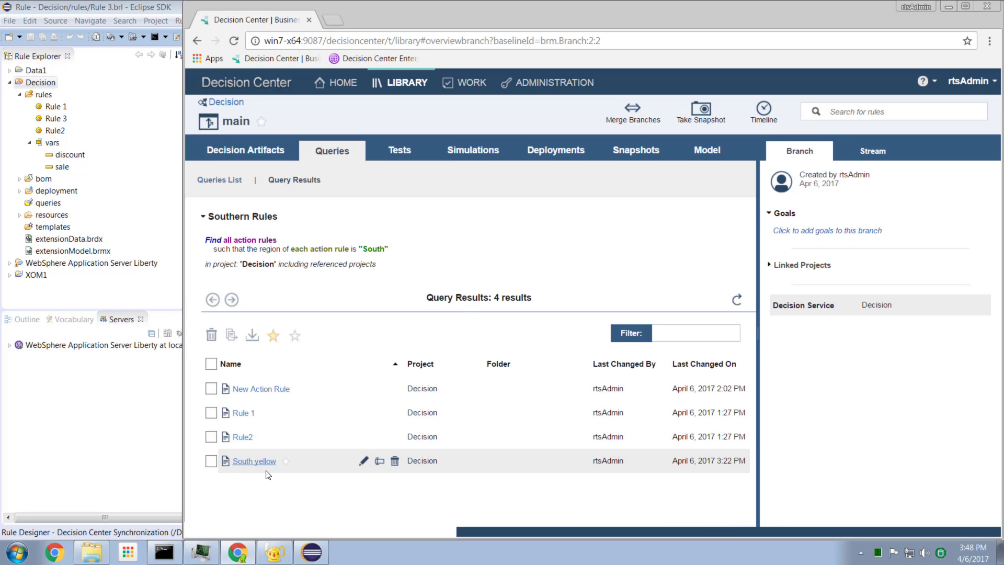
mouse_move(278, 481)
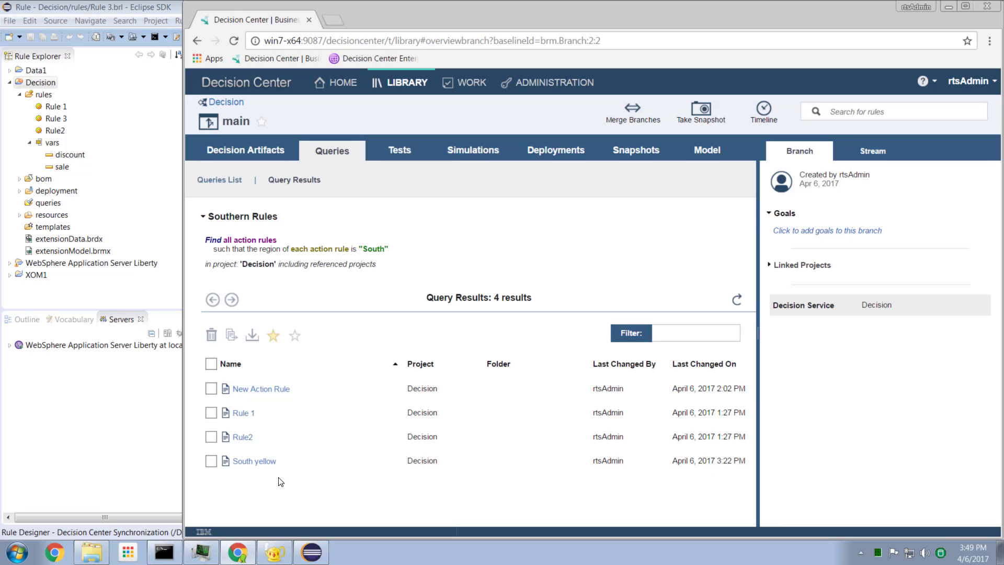
mouse_move(269, 436)
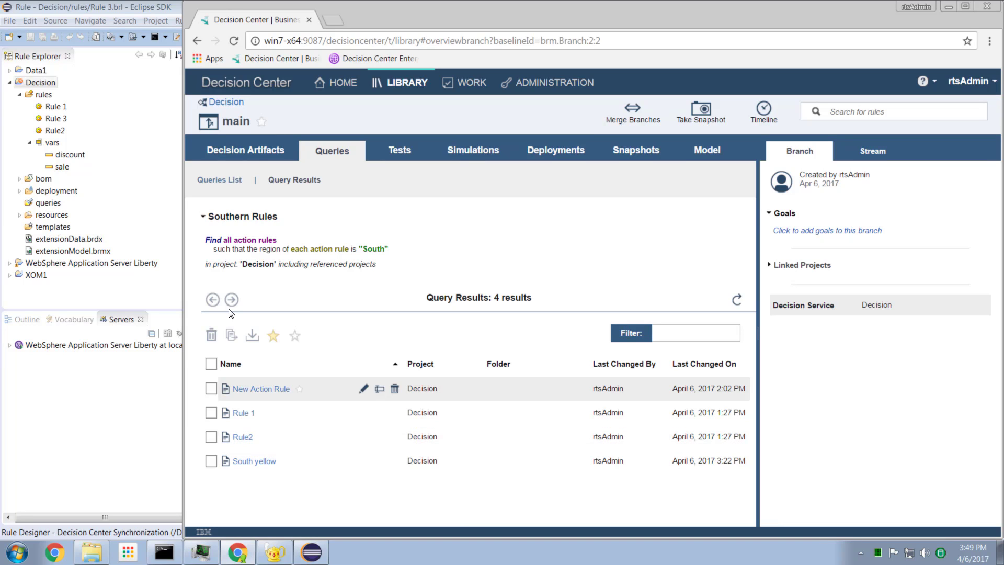
mouse_move(310, 413)
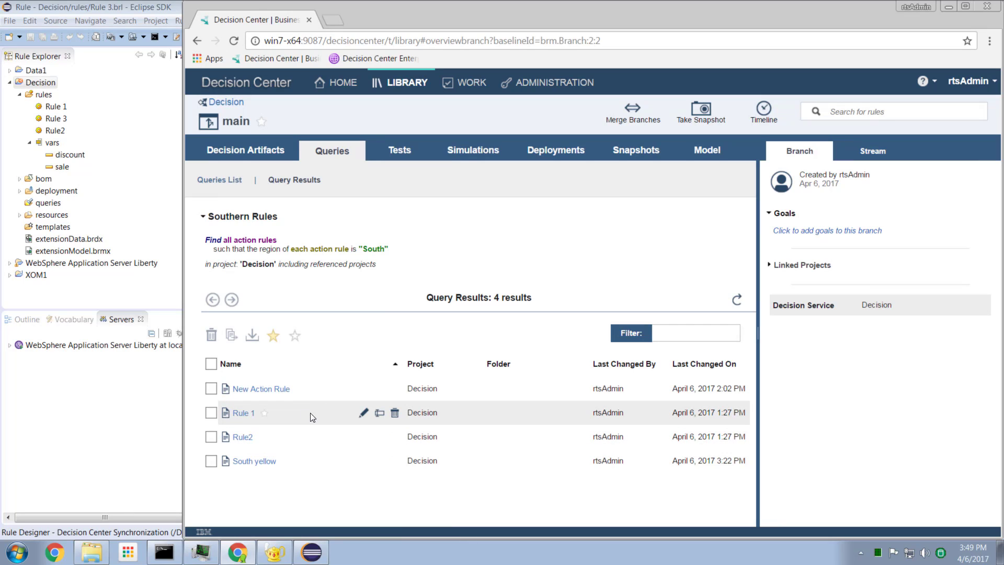
mouse_move(253, 460)
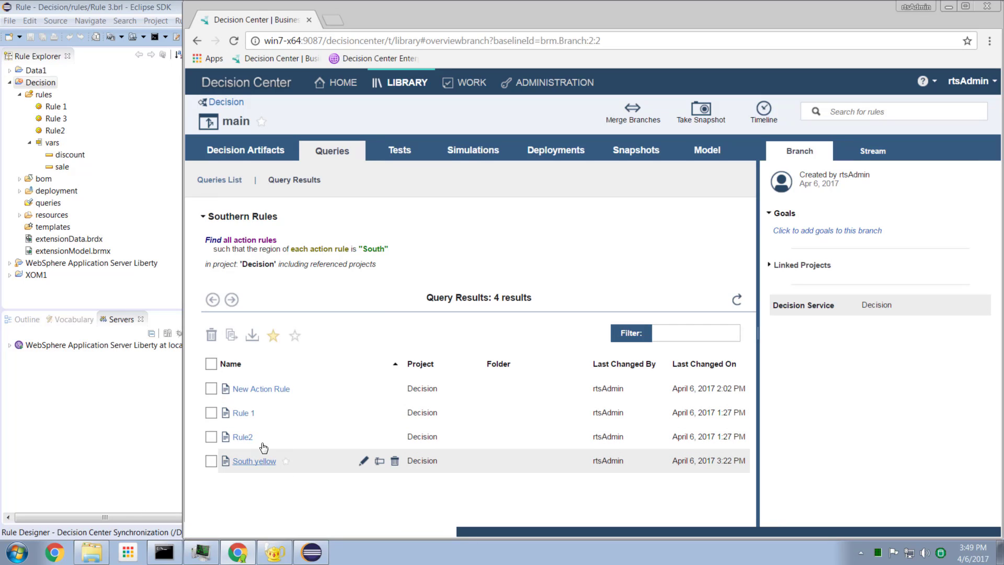
mouse_move(285, 461)
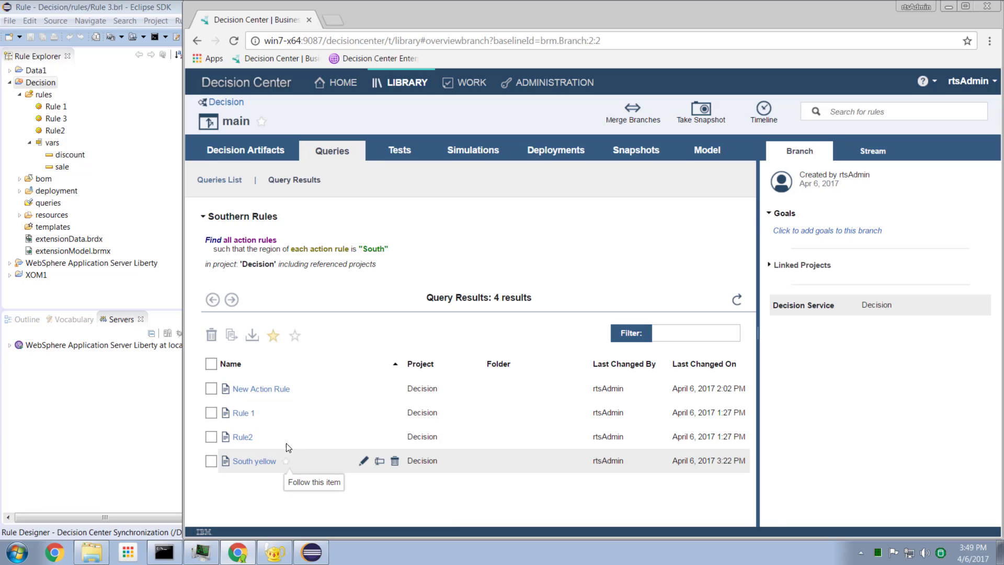
mouse_move(363, 460)
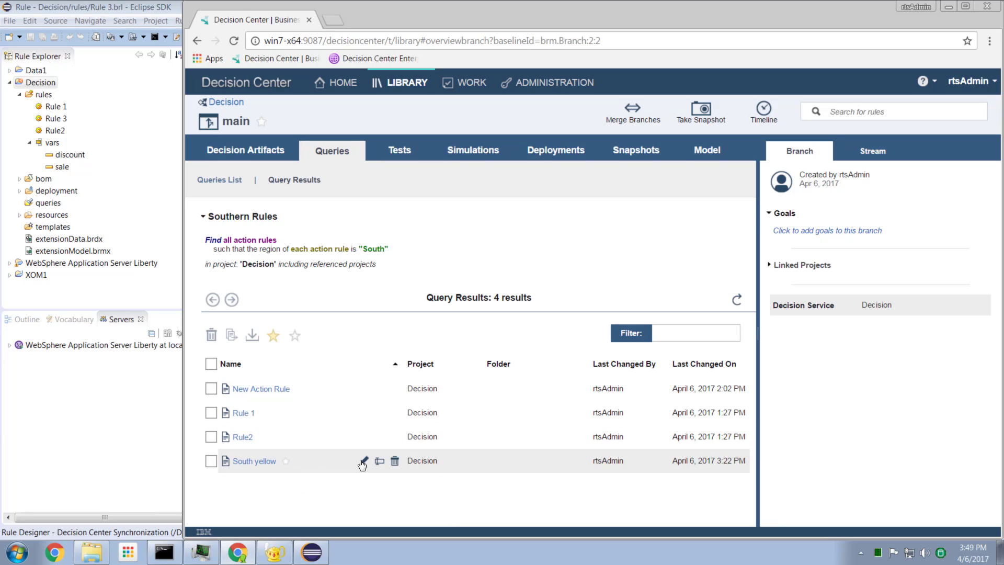
click(245, 149)
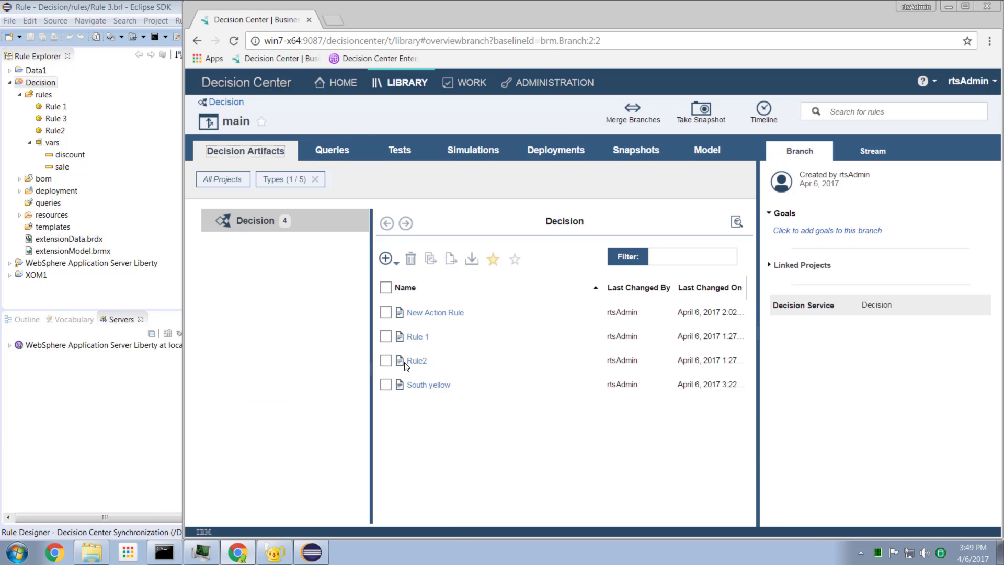
mouse_move(427, 383)
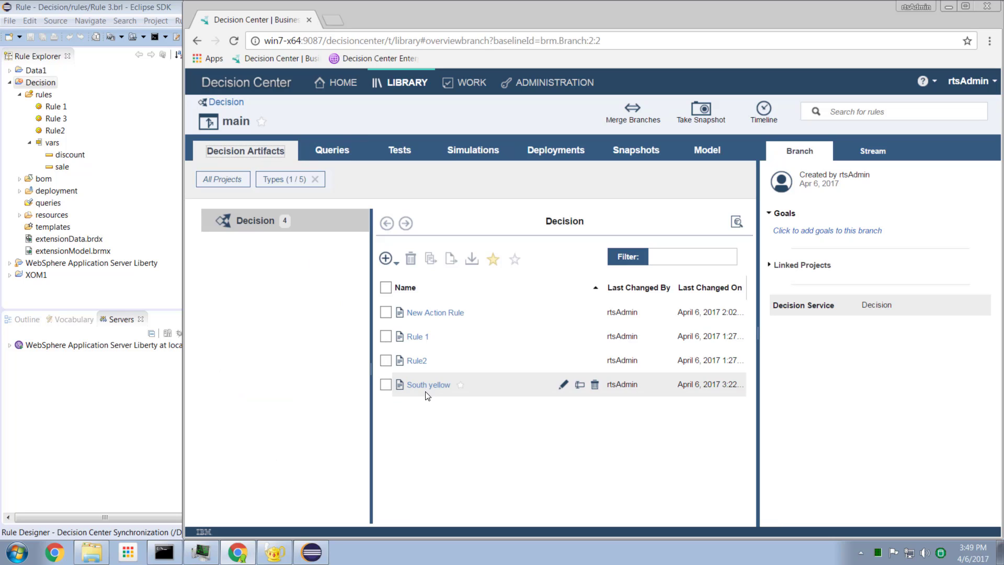
mouse_move(467, 409)
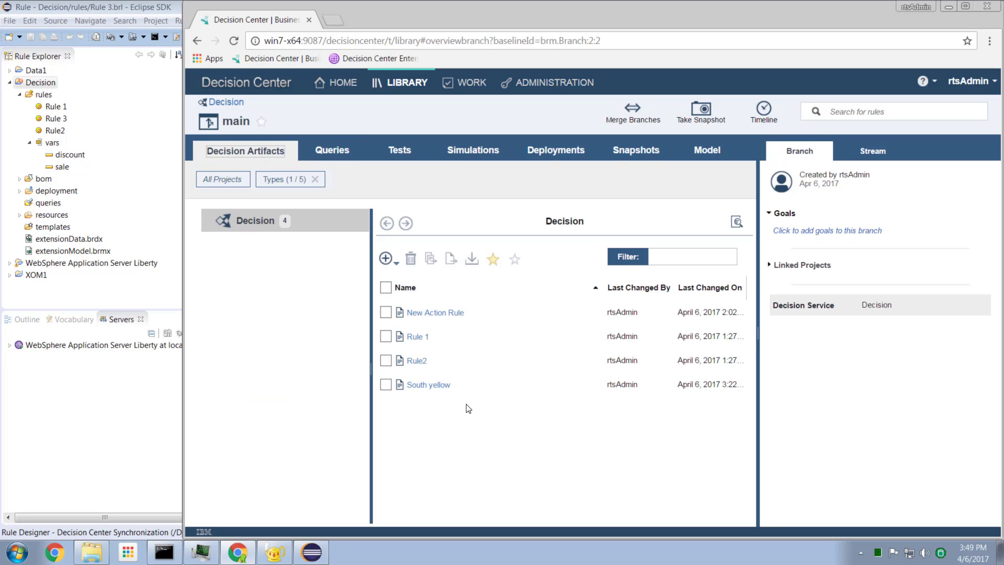
mouse_move(464, 396)
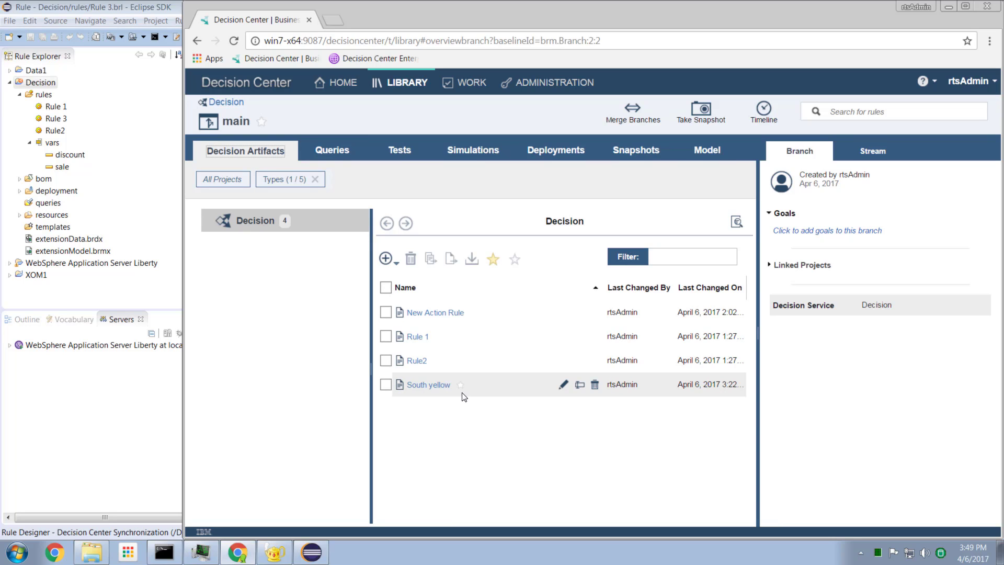
mouse_move(127, 403)
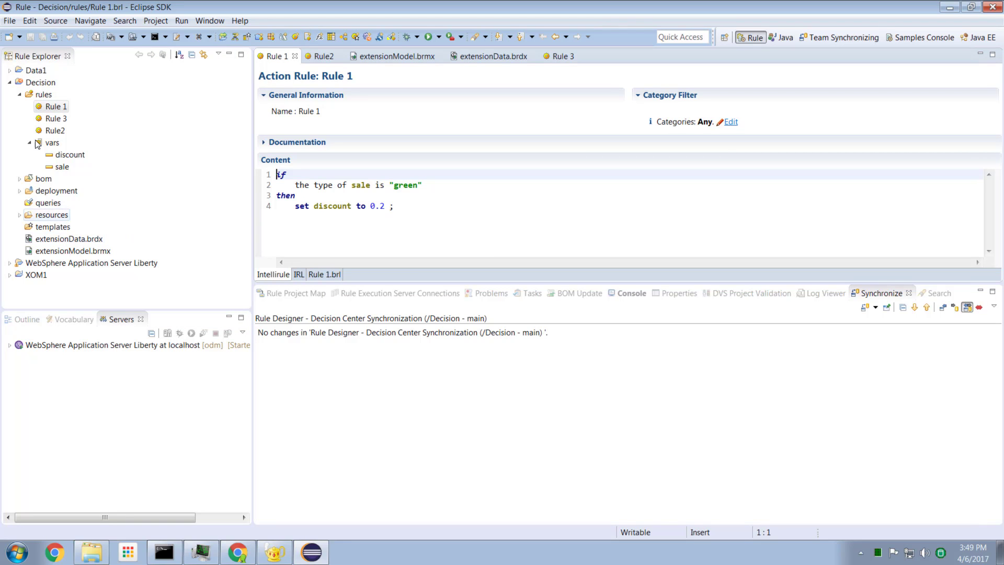
Step: Open extensionData.brdx and expand its tree to the Status and region entries
right_click(41, 82)
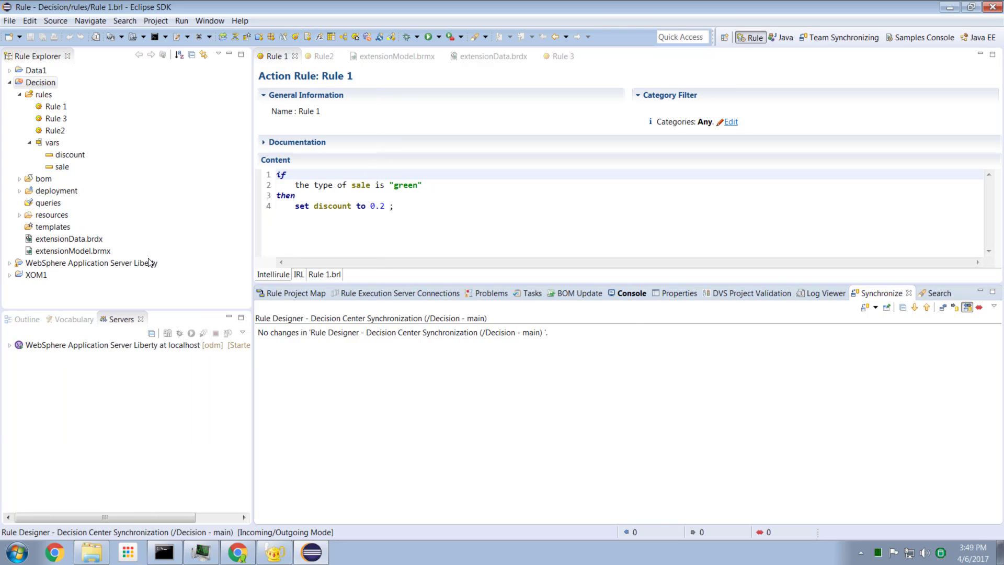
mouse_move(127, 230)
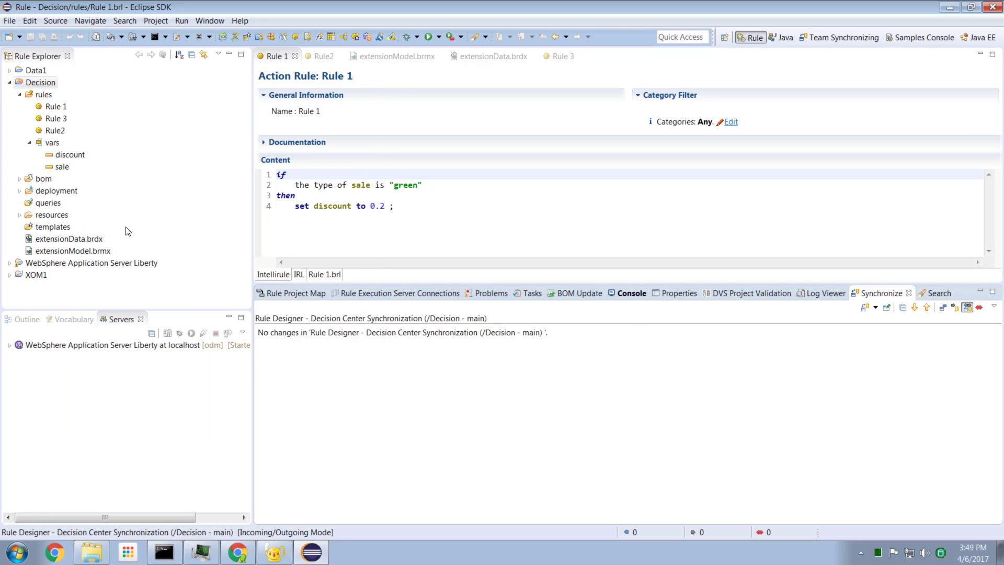
click(492, 55)
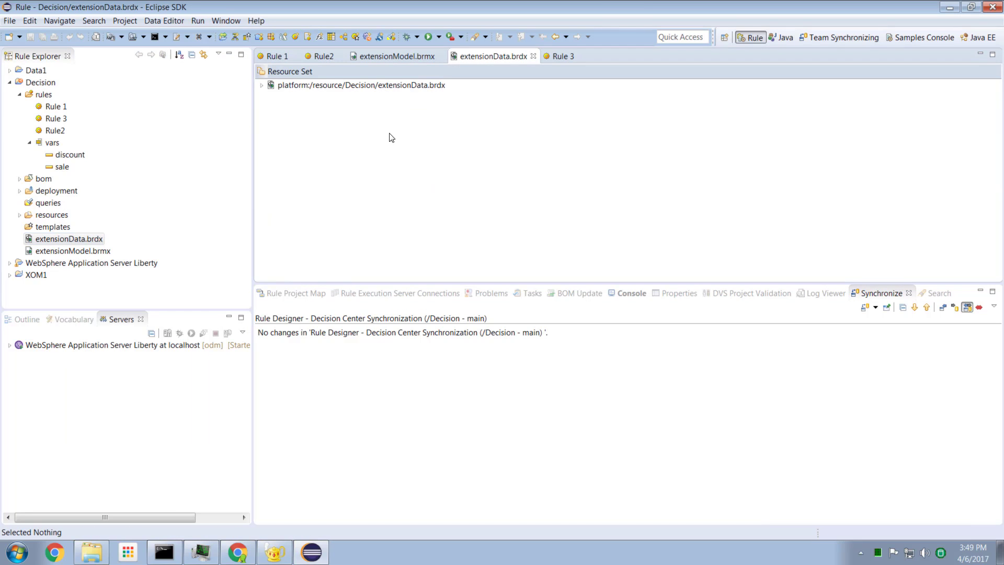
click(262, 85)
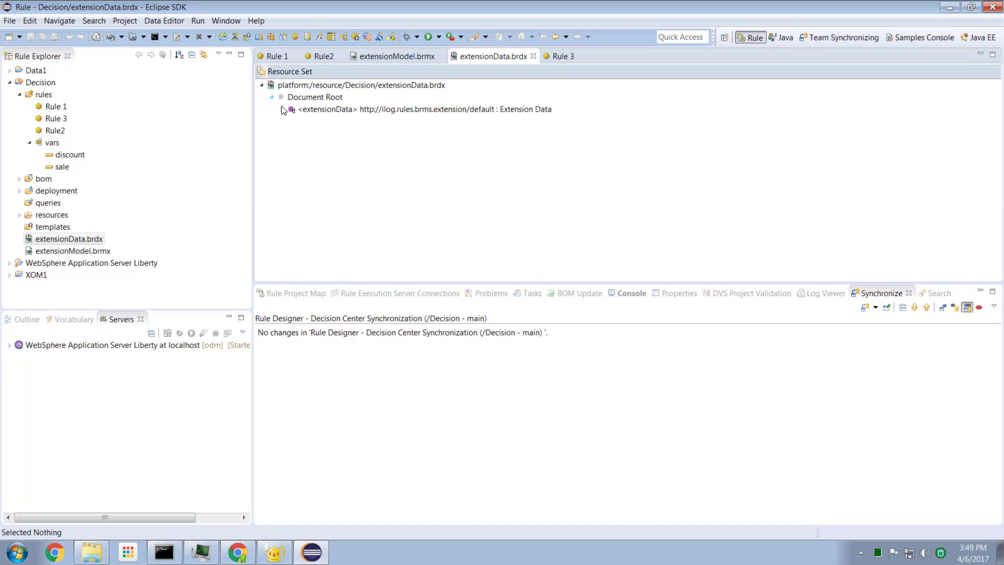
click(281, 109)
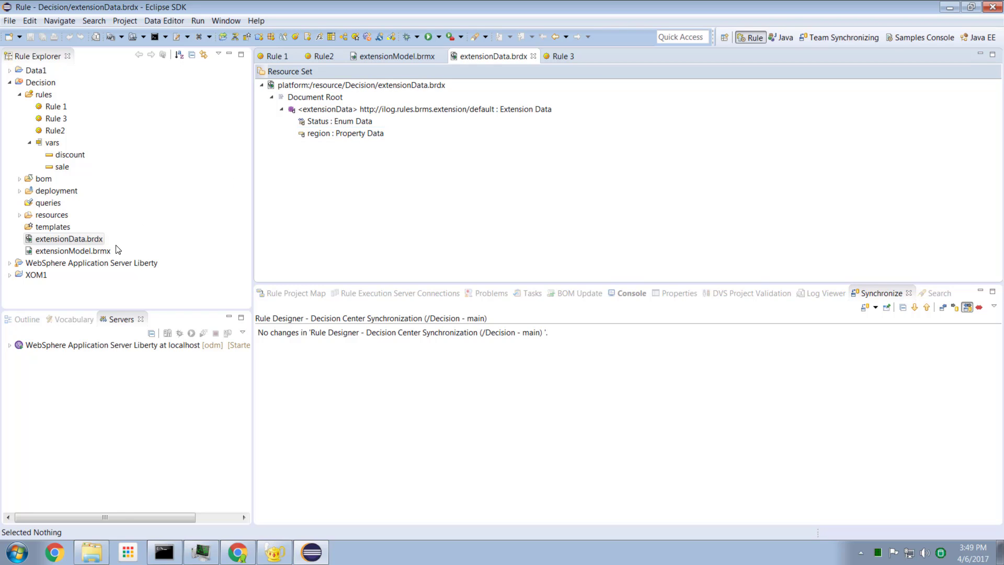
Step: Open extensionModel.brmx and expand Rule : Add Property to show region
click(393, 56)
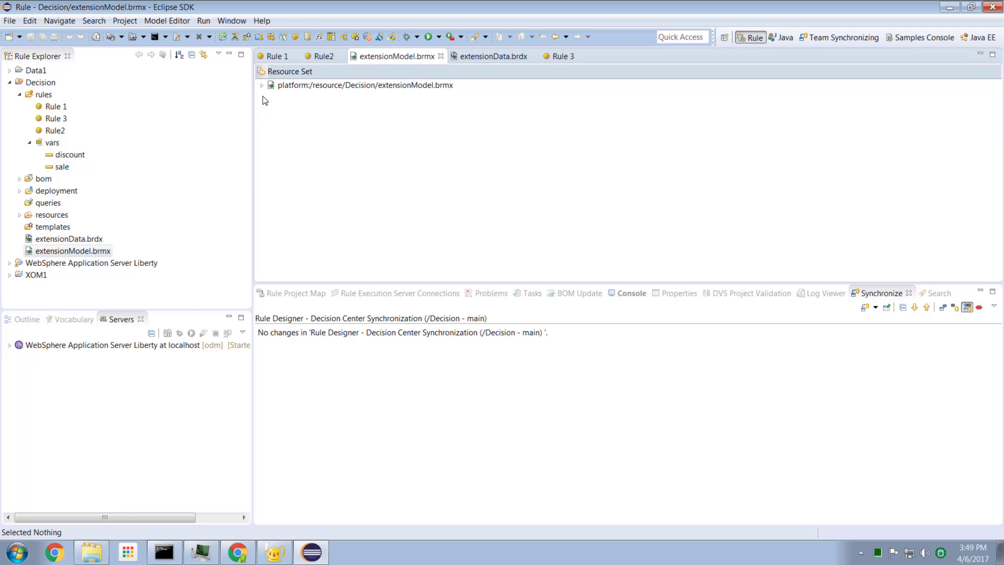
click(262, 84)
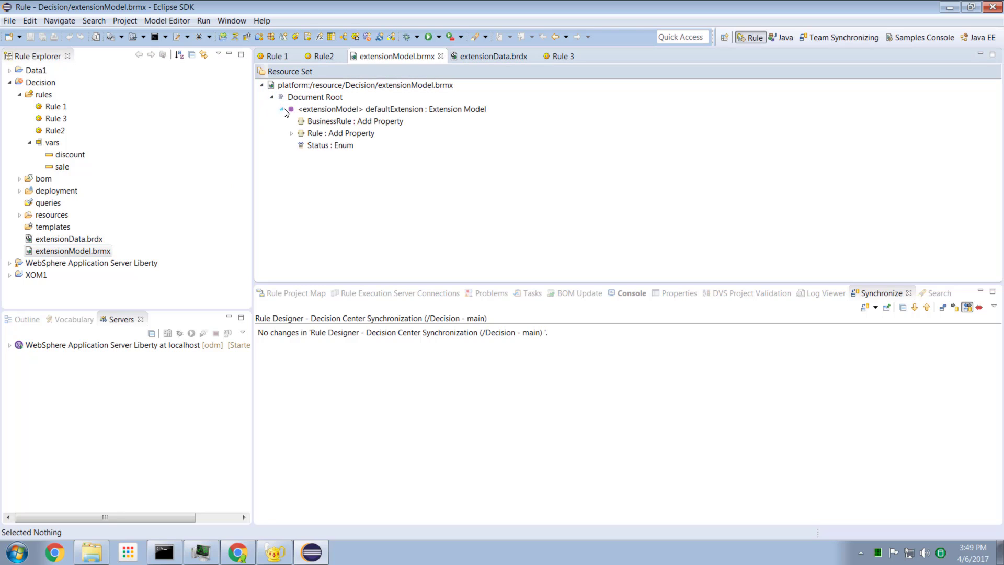
click(292, 133)
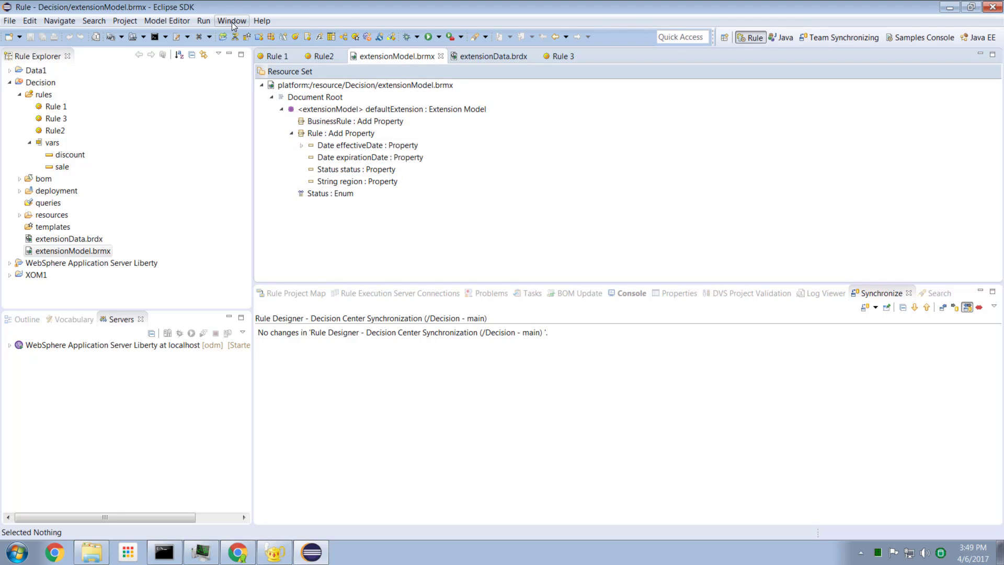
click(232, 21)
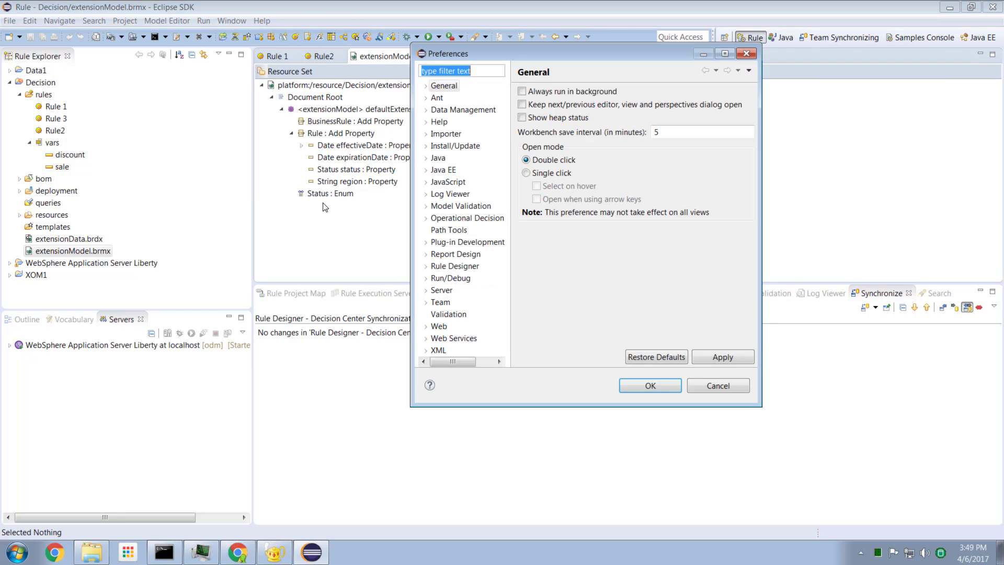
mouse_move(468, 218)
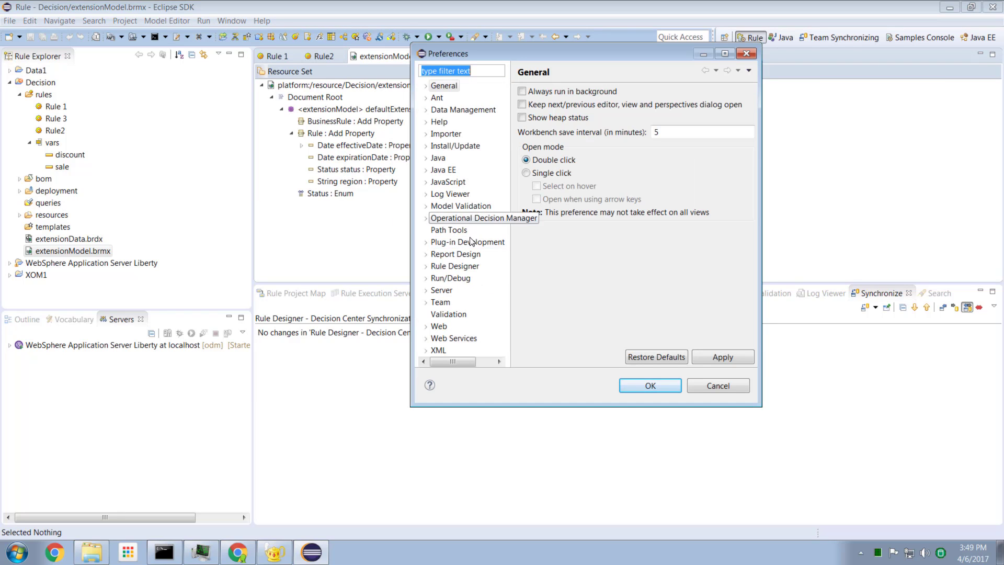
click(427, 265)
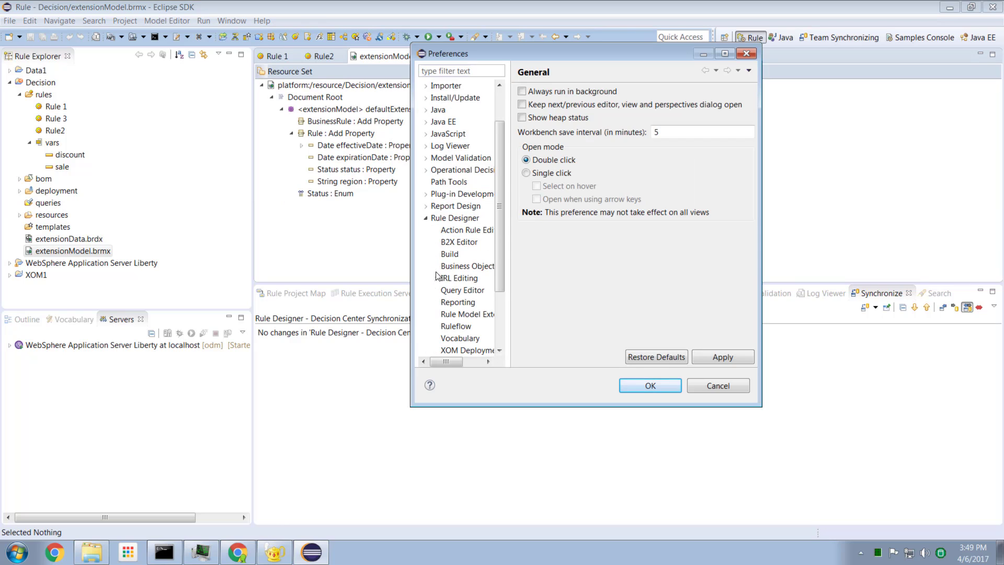
click(469, 314)
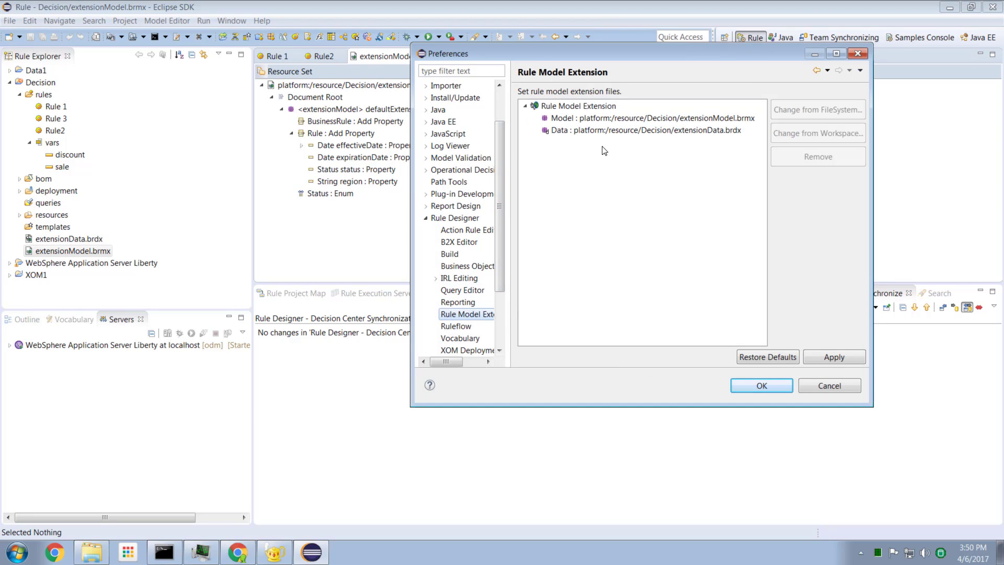
mouse_move(836, 407)
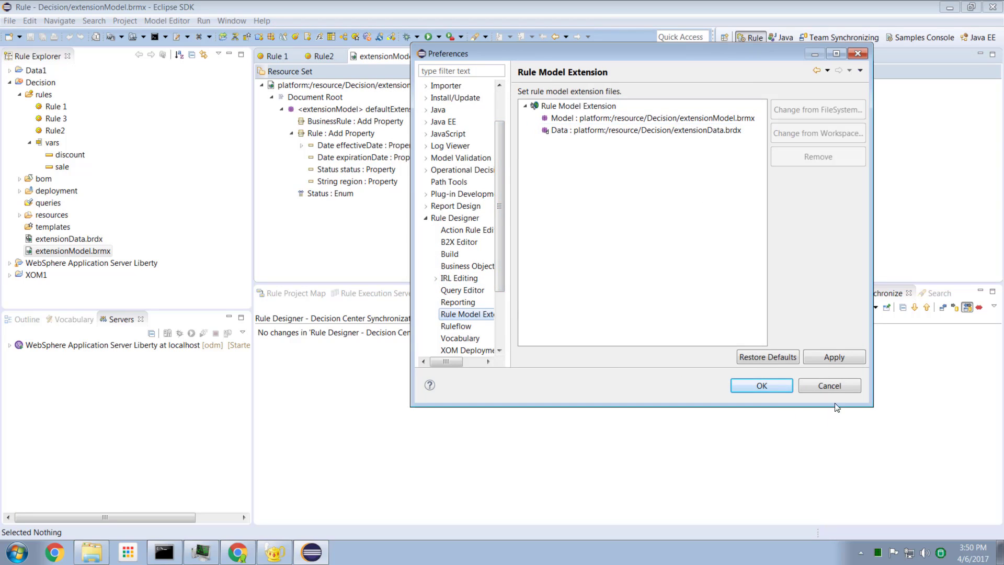
click(760, 385)
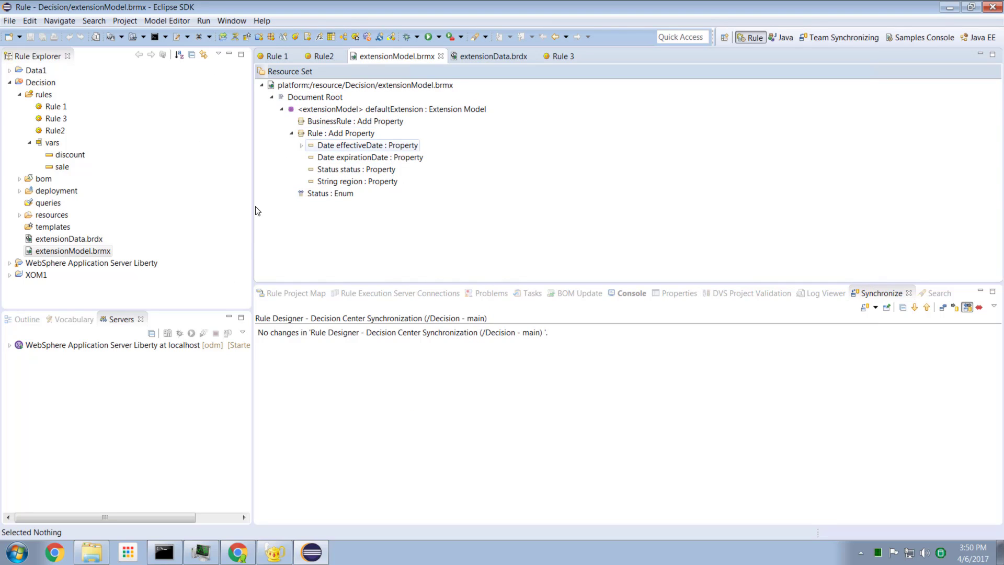
Step: Open Rule2, view its properties showing region East, and switch back to the browser
click(324, 56)
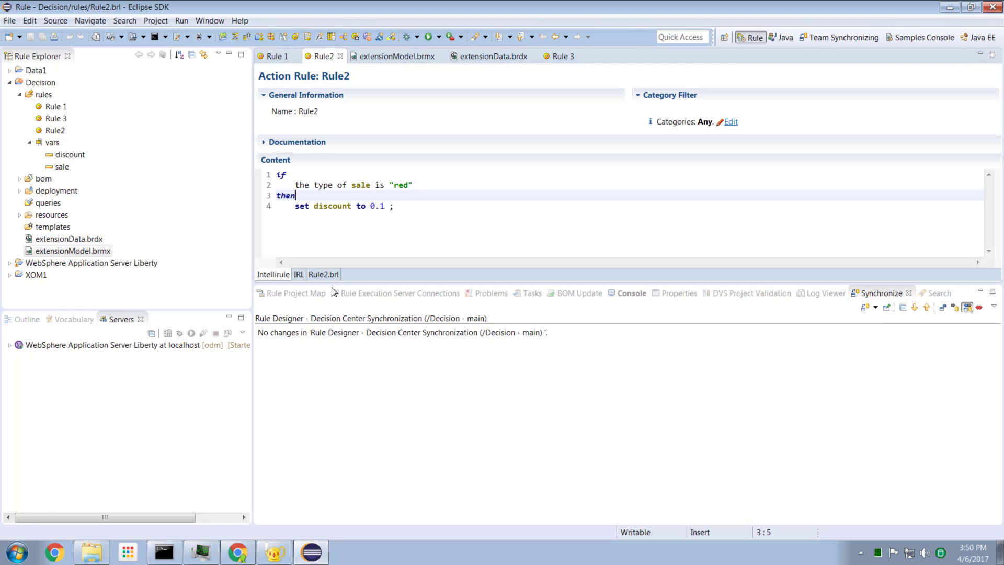
click(492, 293)
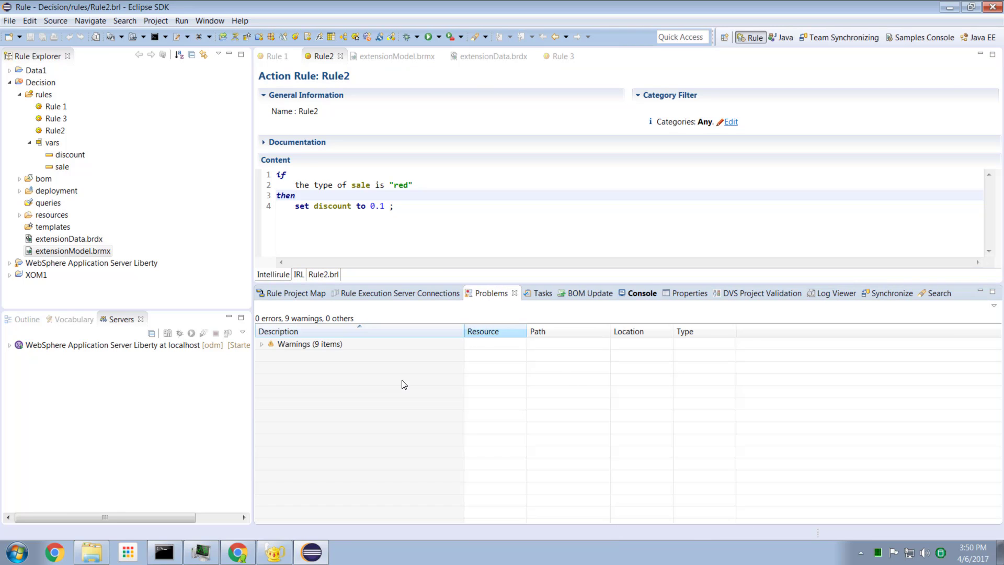
click(327, 206)
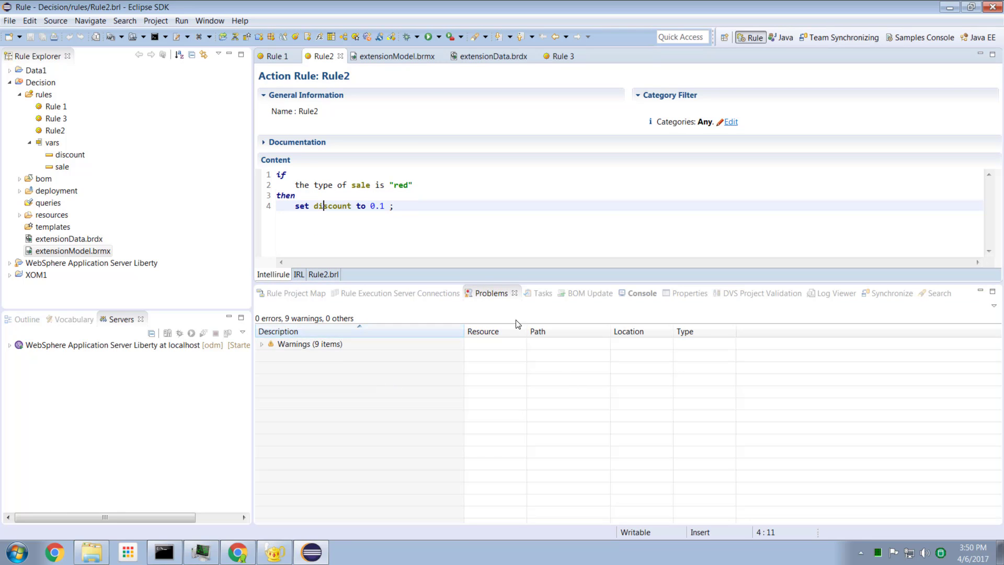
click(678, 293)
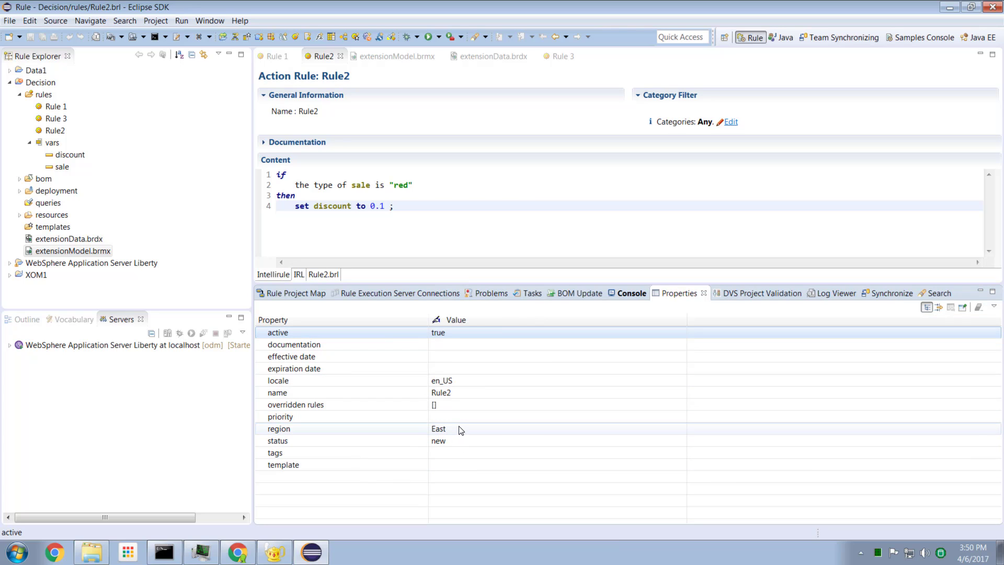
mouse_move(339, 363)
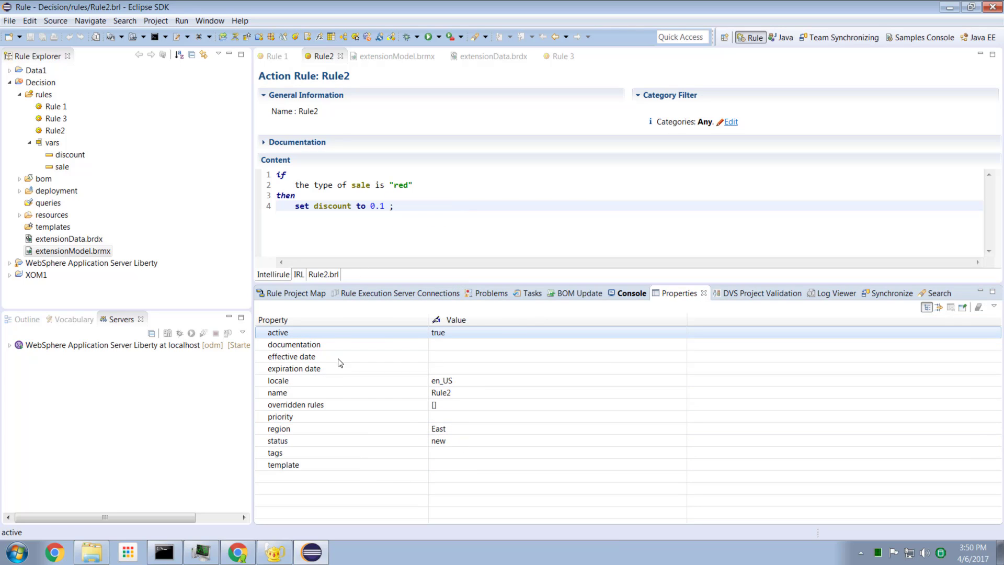
click(236, 552)
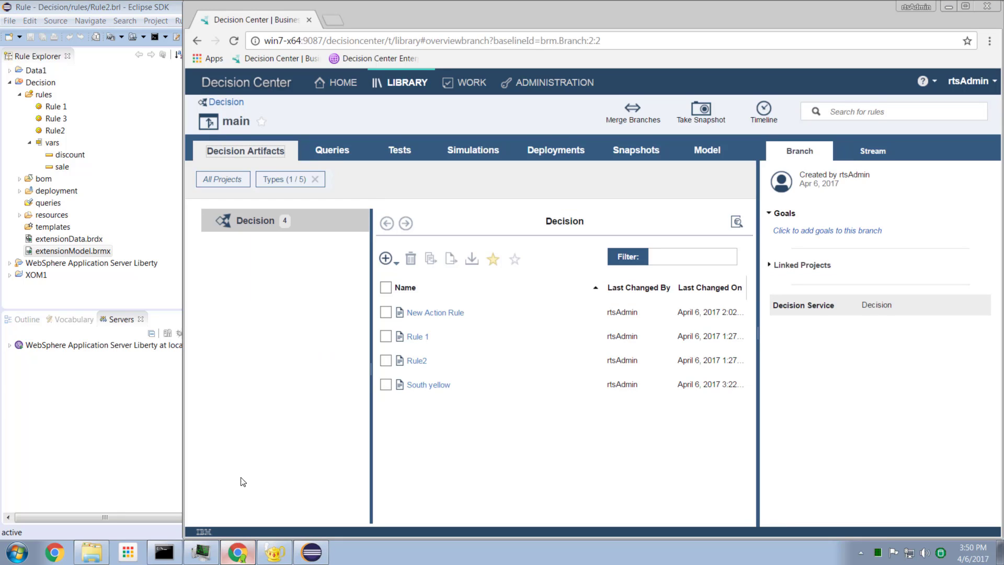
Step: Log in to the Enterprise Console and start the Installation Settings Wizard from Configure
click(280, 59)
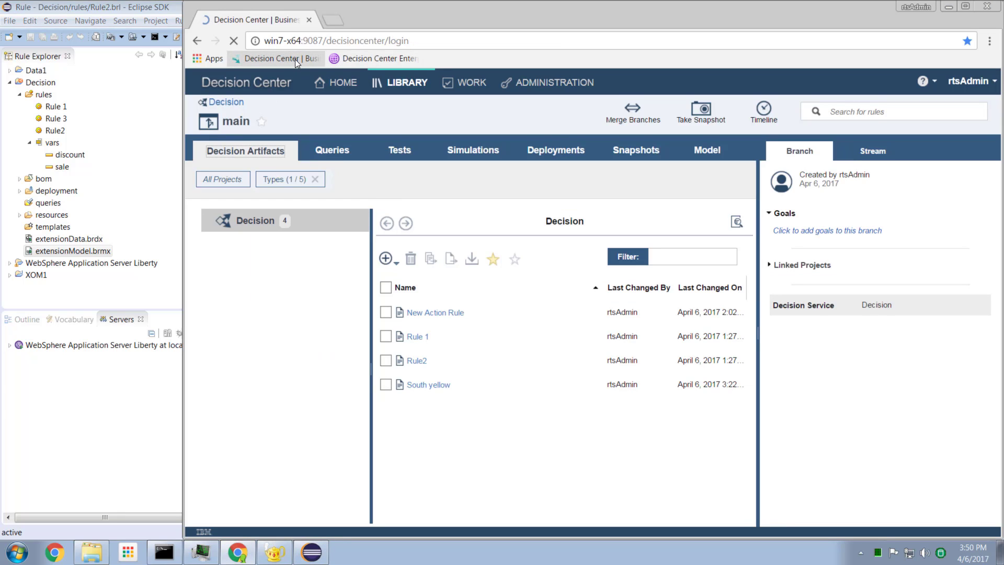
click(374, 58)
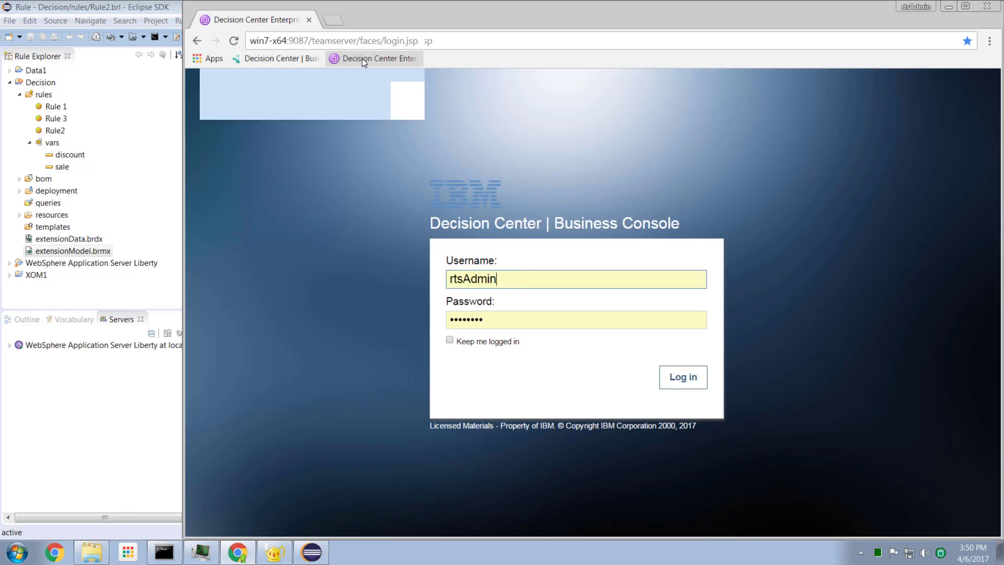
click(683, 377)
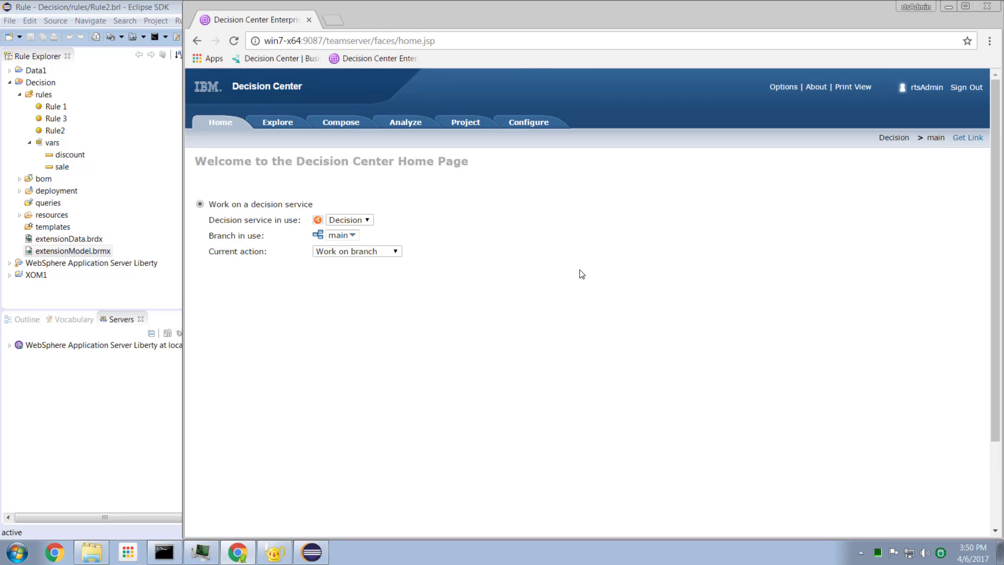
click(527, 121)
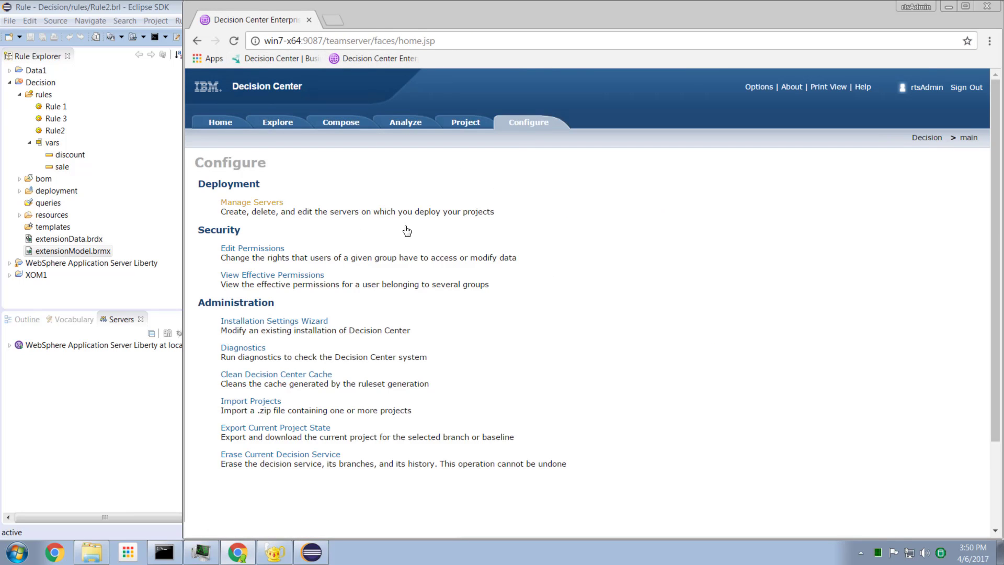
click(273, 321)
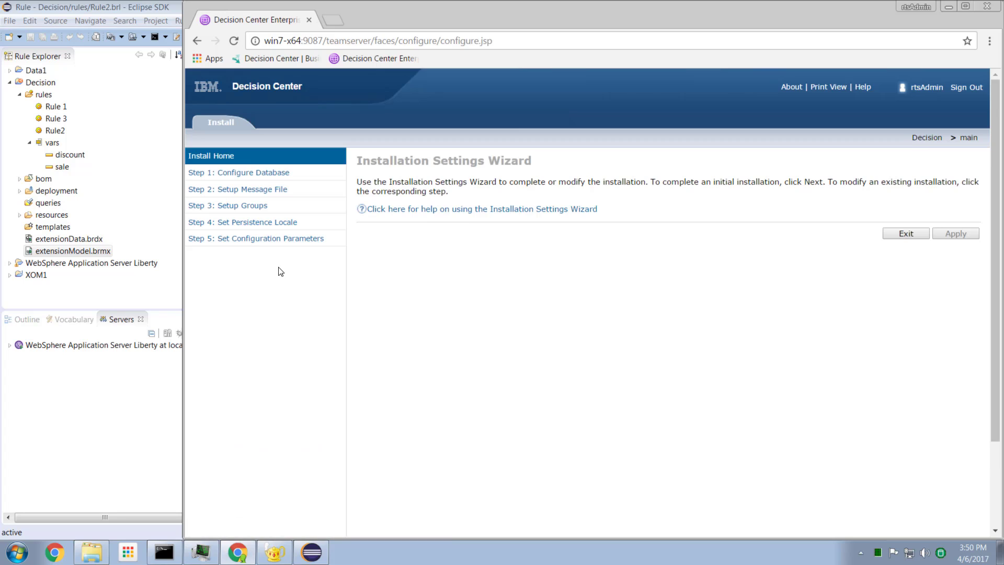
Step: Go to Step 1: Configure Database in the wizard
click(238, 173)
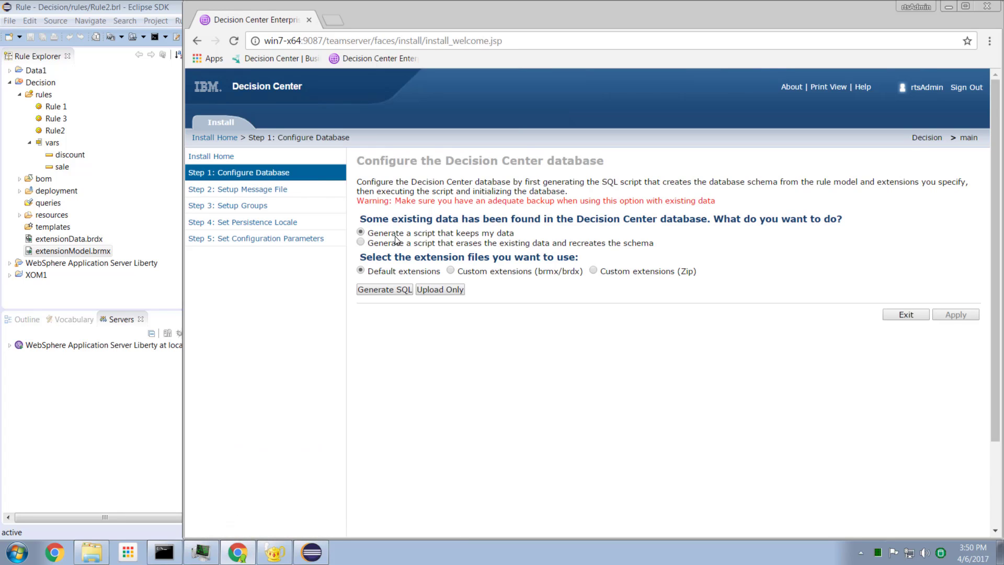
mouse_move(477, 280)
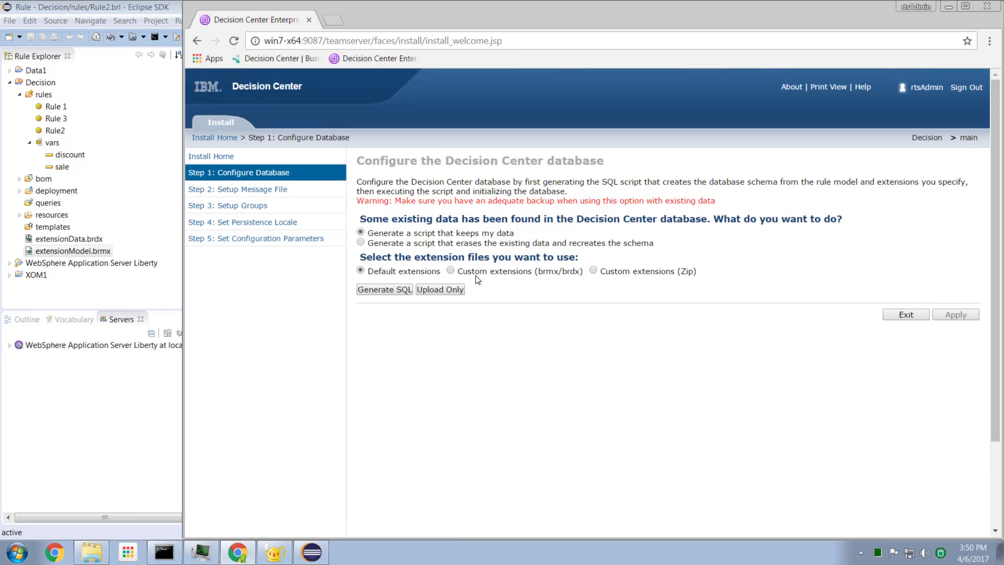
mouse_move(240, 137)
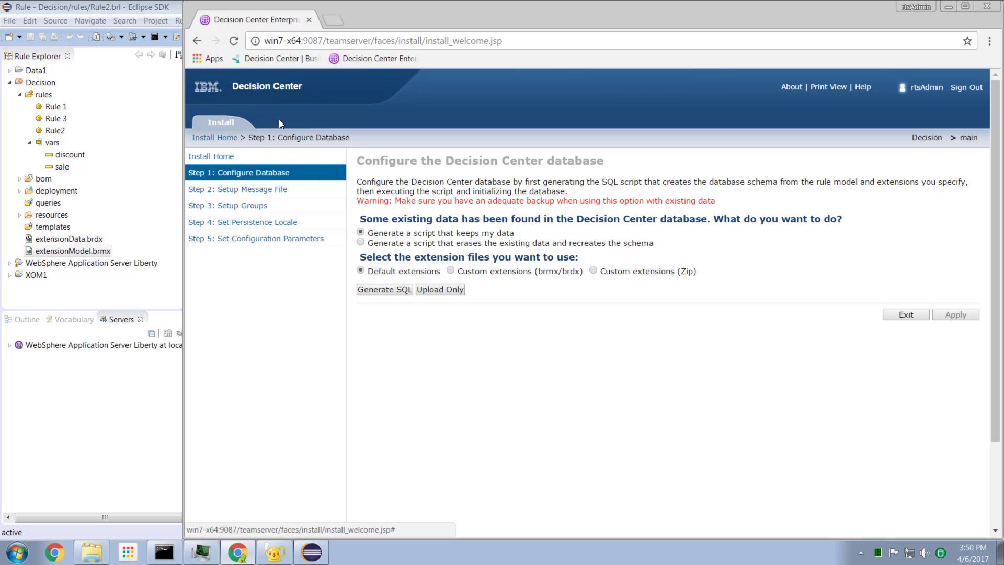
mouse_move(300, 178)
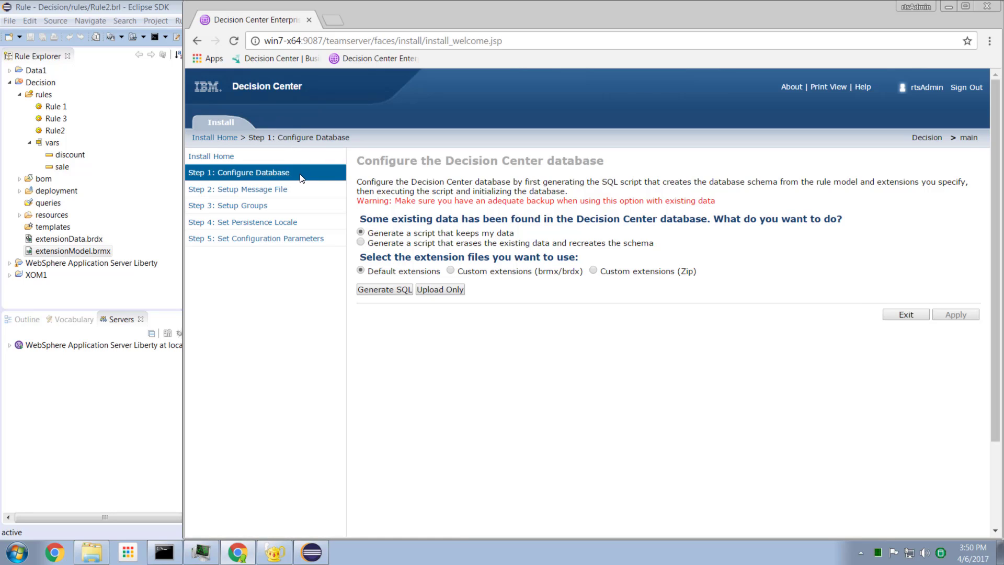
mouse_move(293, 139)
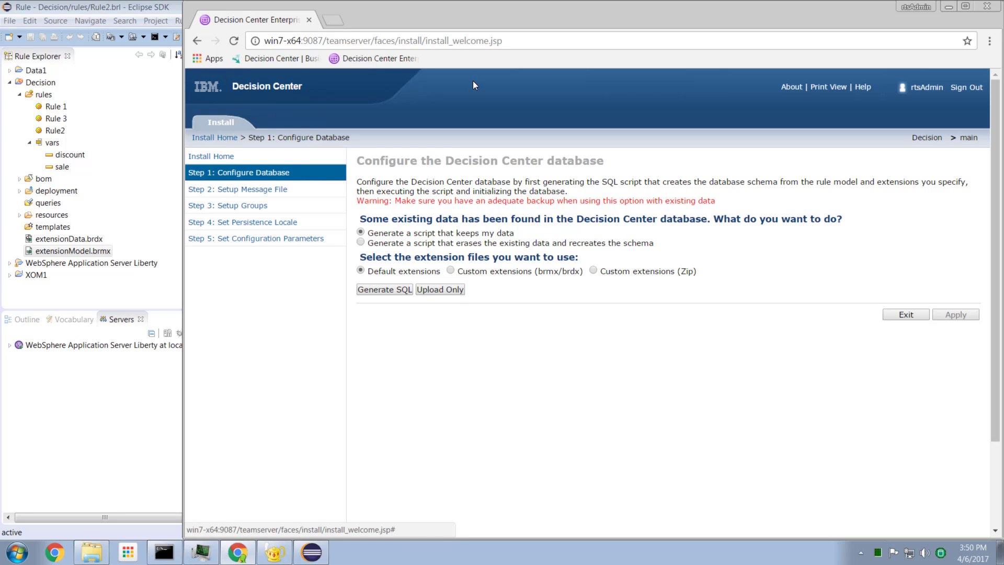
mouse_move(278, 70)
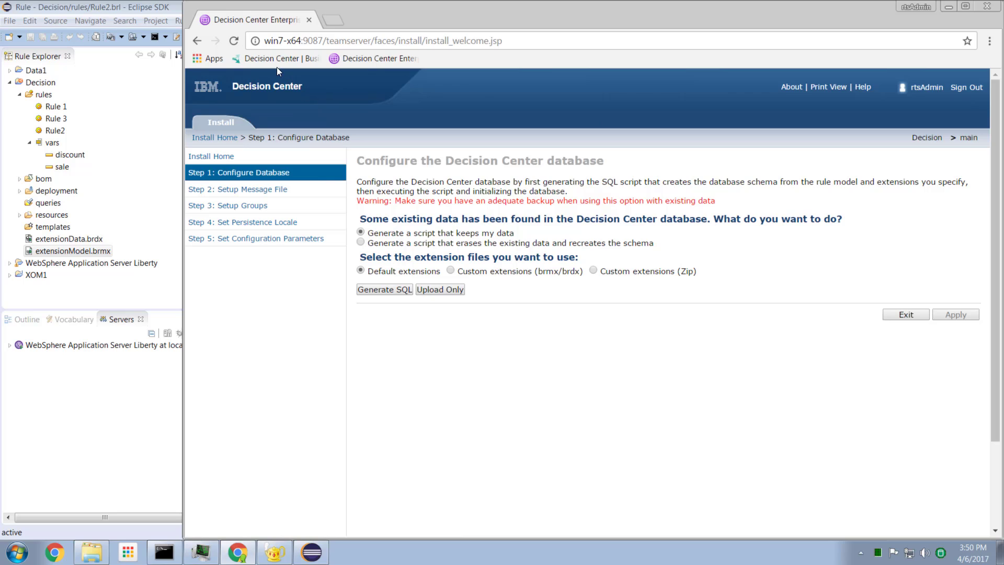
mouse_move(284, 150)
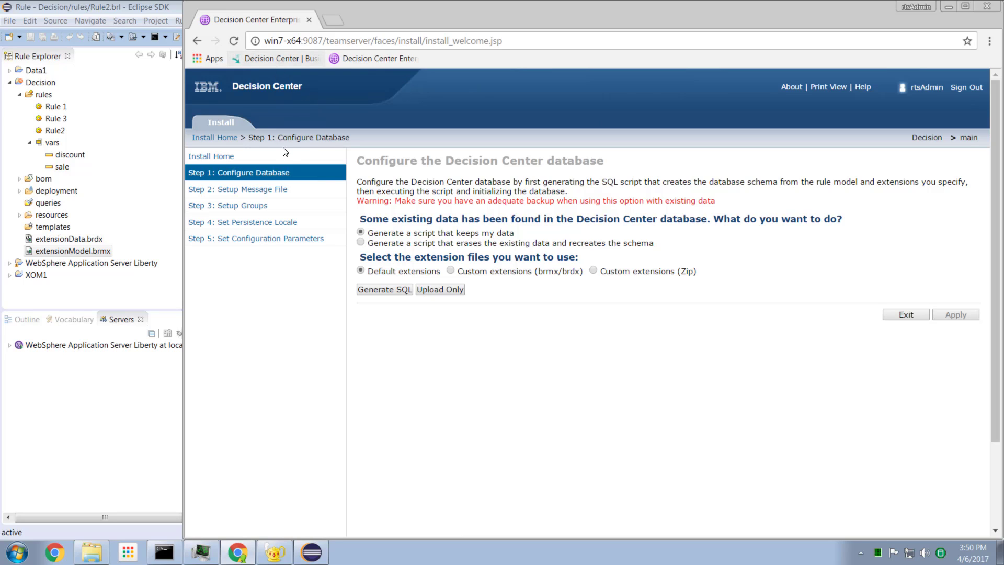
mouse_move(900, 56)
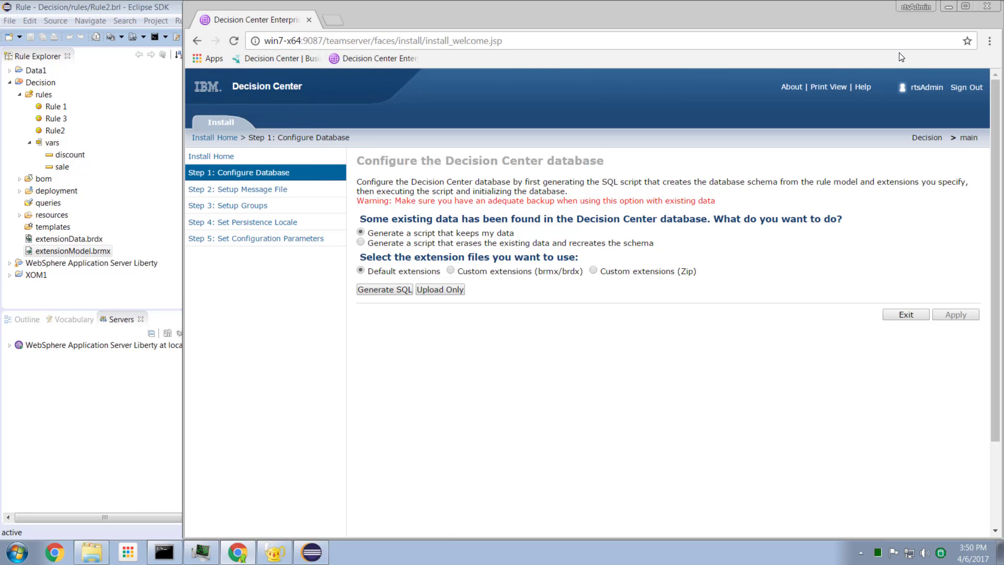
mouse_move(908, 40)
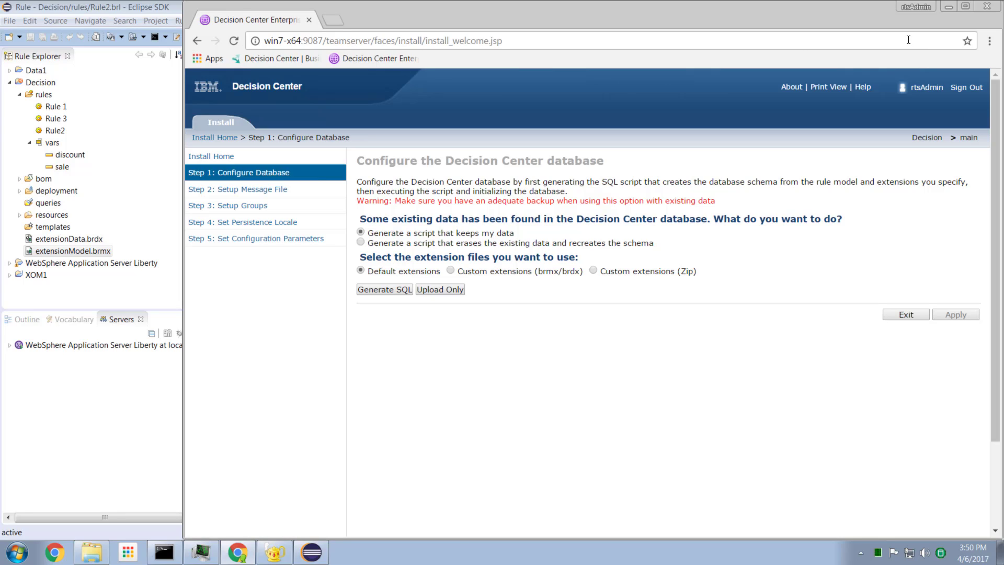
mouse_move(885, 60)
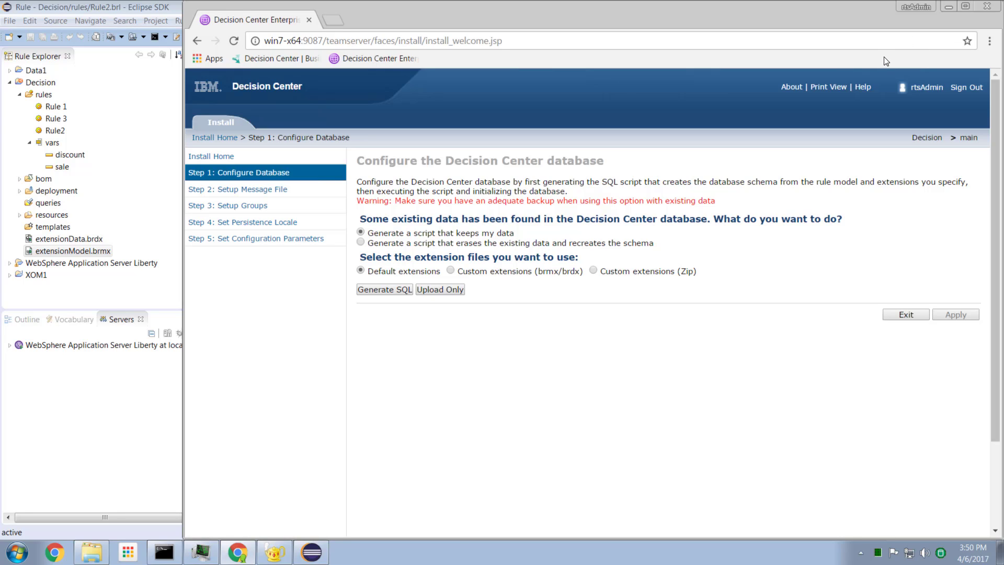
mouse_move(886, 47)
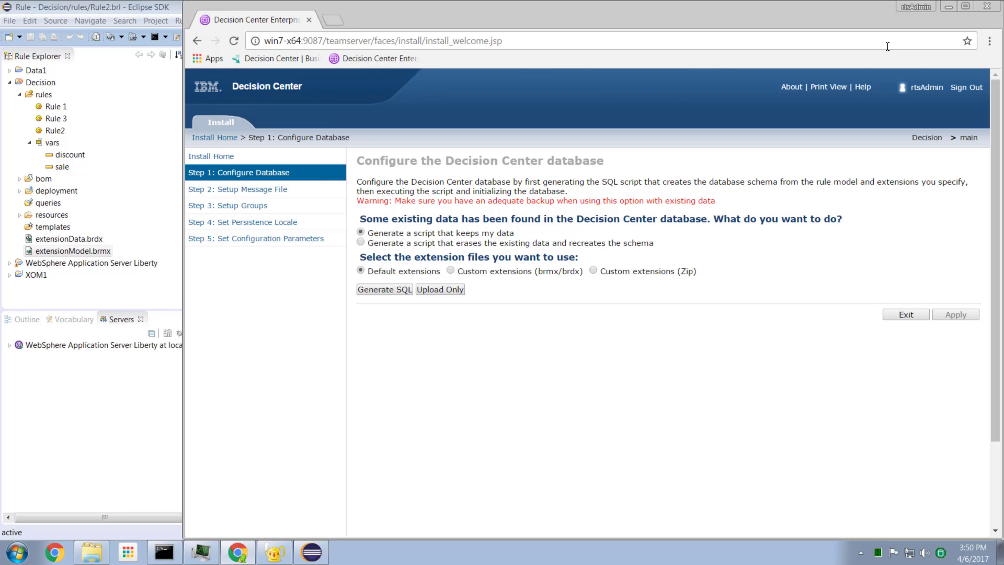
mouse_move(797, 155)
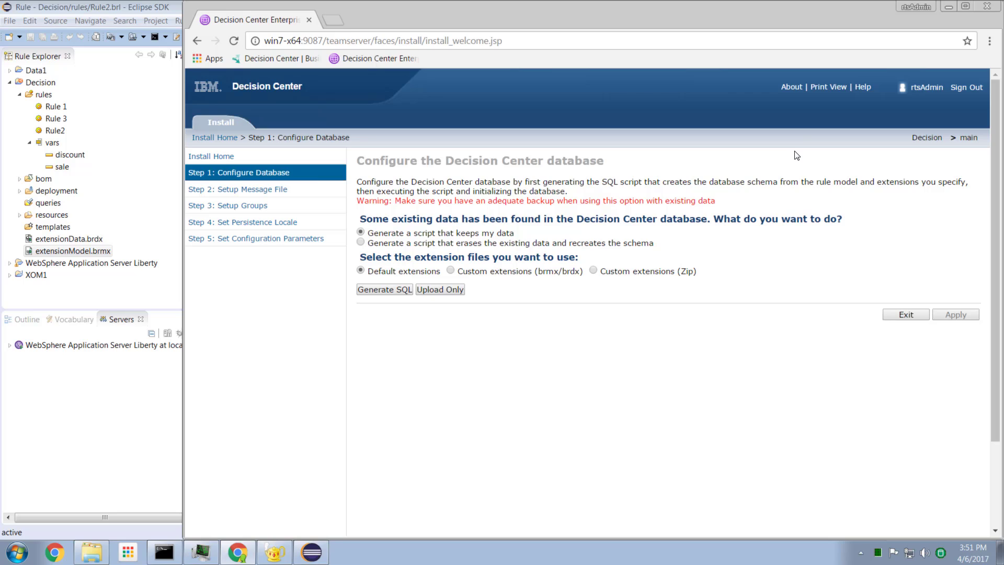
mouse_move(839, 147)
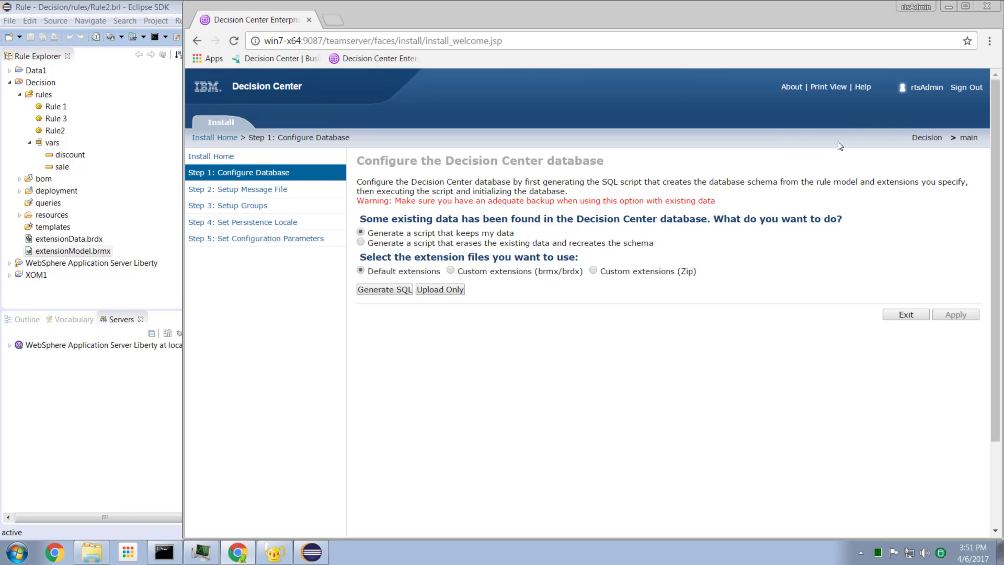